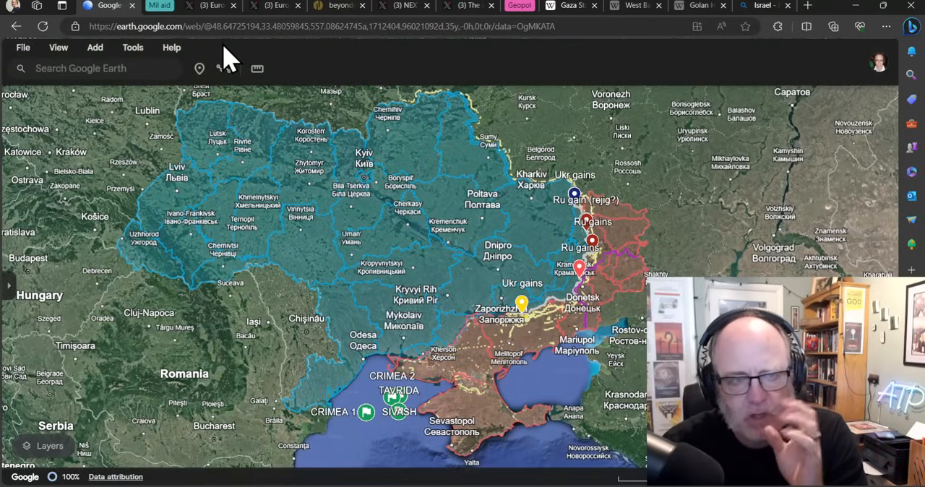
pyautogui.moveTo(224, 58)
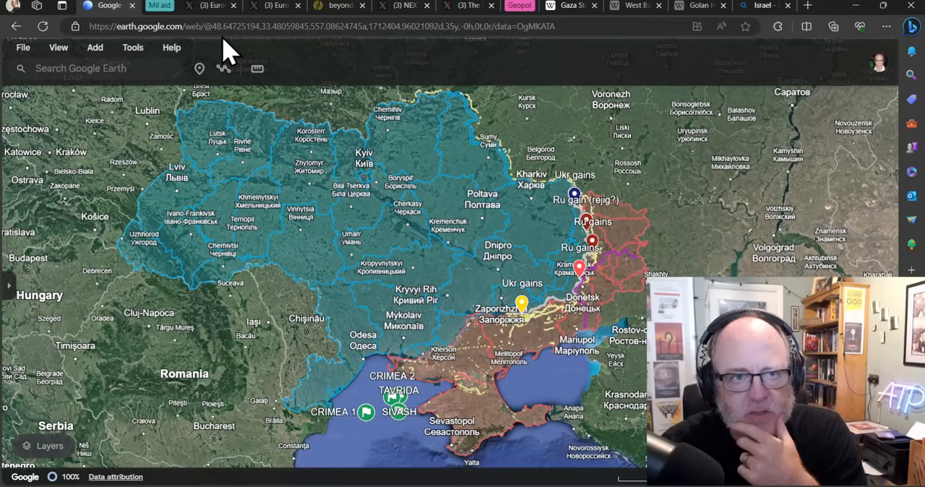
pyautogui.moveTo(220, 32)
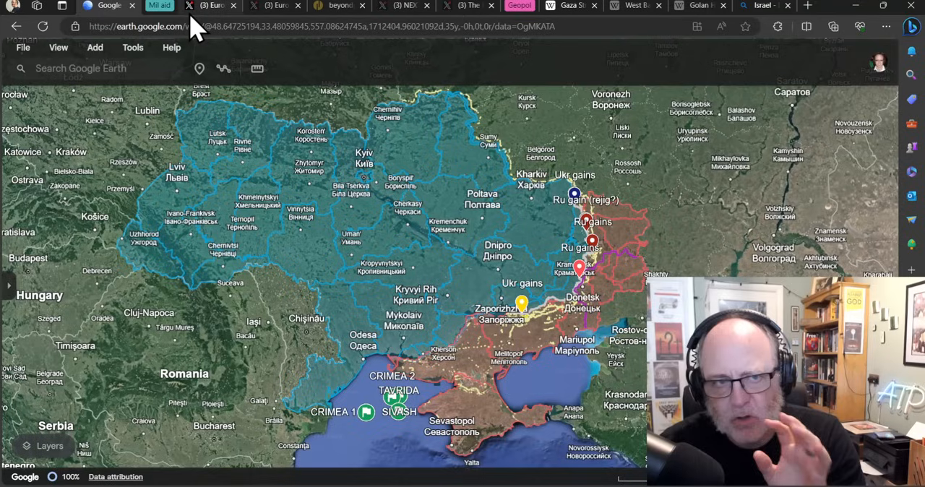
pyautogui.moveTo(202, 29)
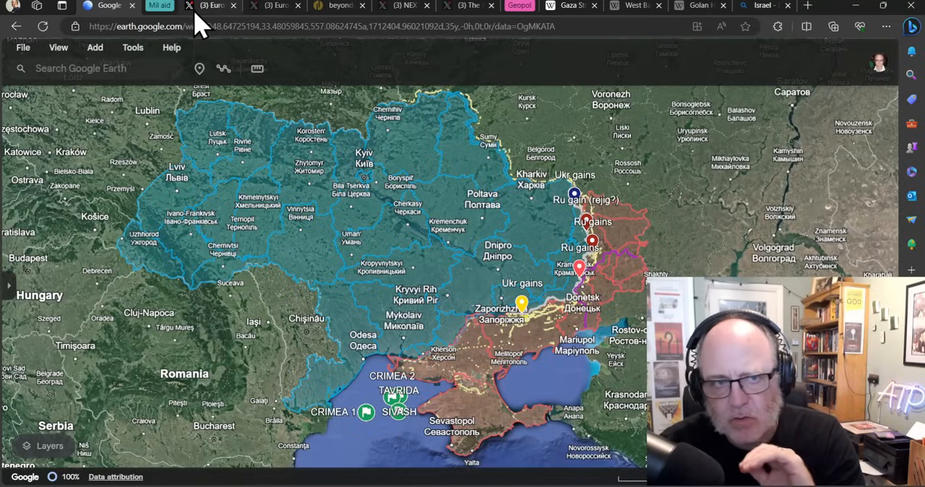
# Step: Bring up the Euromaidan Press post on Denmark buying a factory to restart ammunition production
pyautogui.click(209, 5)
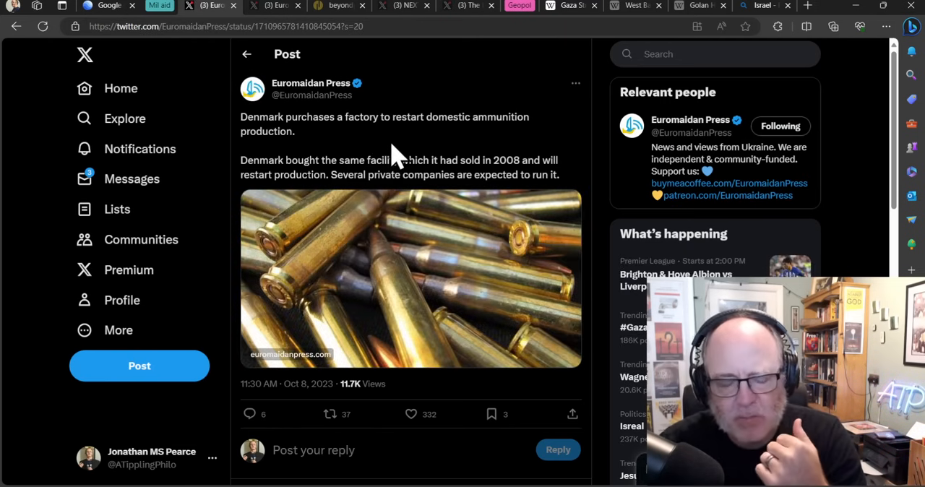
pyautogui.moveTo(390, 121)
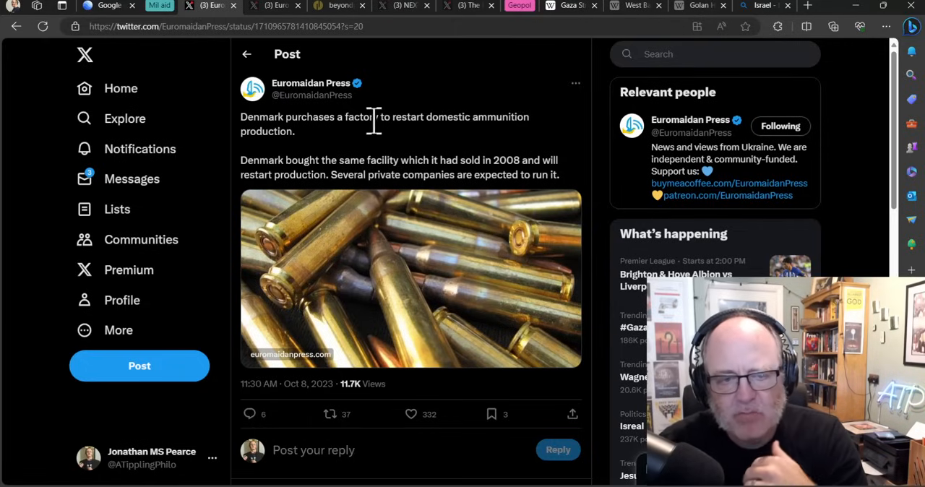
pyautogui.moveTo(373, 144)
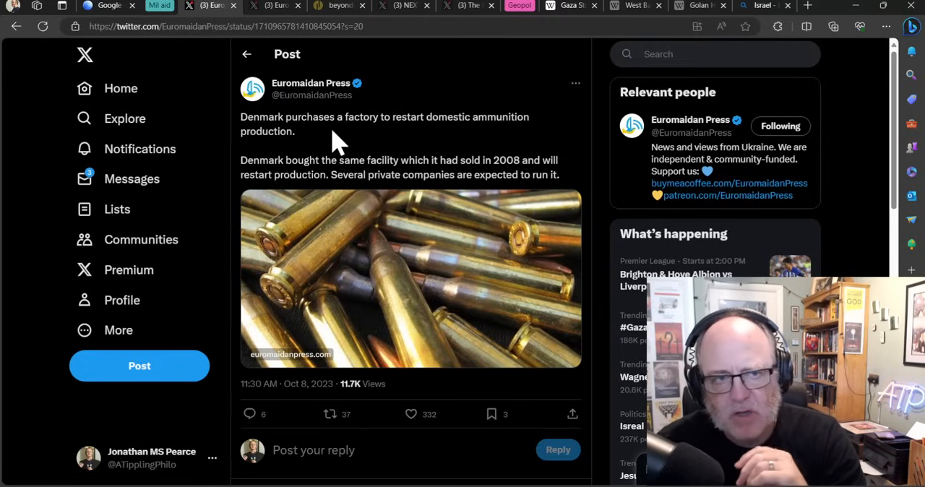
pyautogui.moveTo(311, 138)
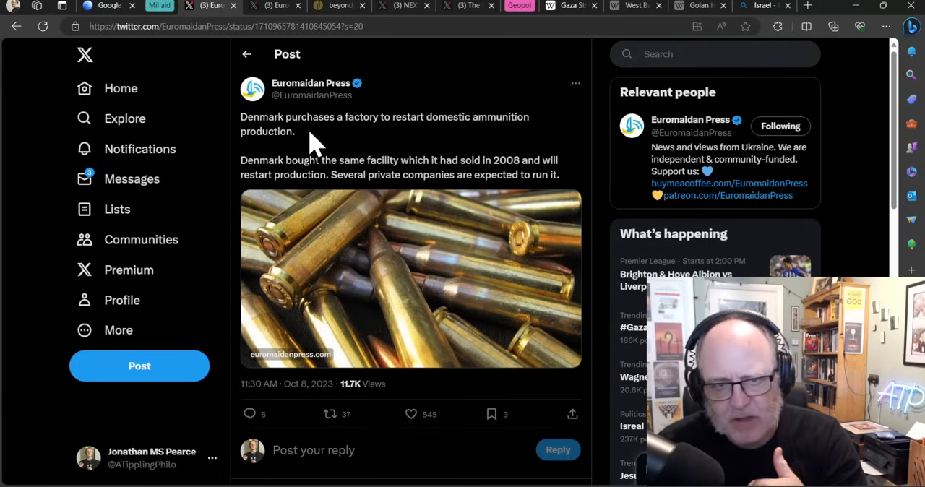
pyautogui.moveTo(311, 130)
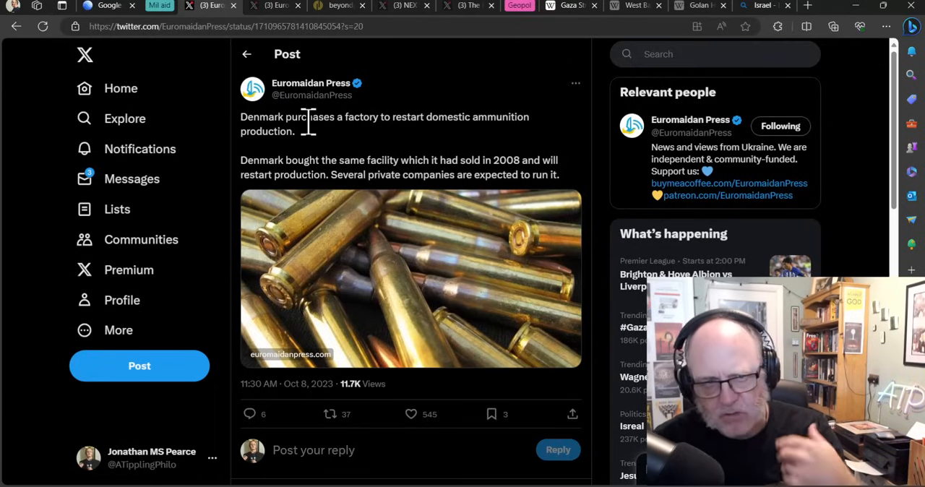
pyautogui.moveTo(301, 113)
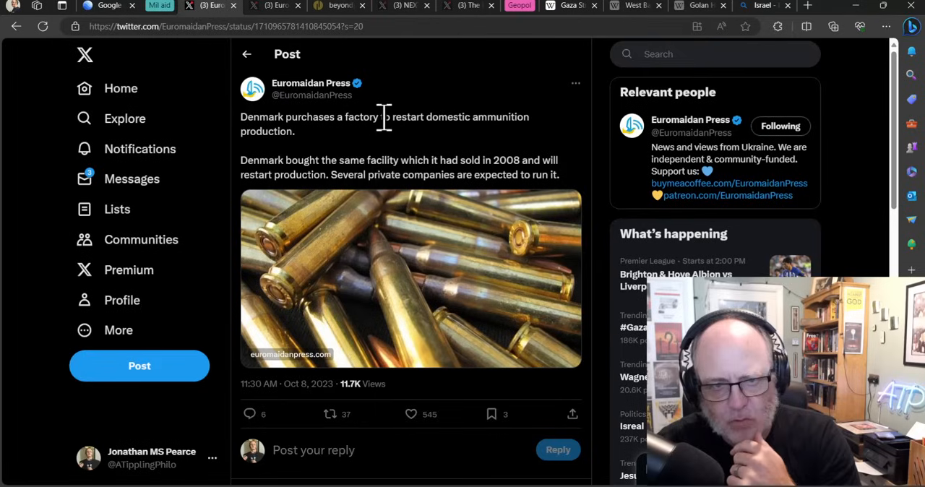
pyautogui.moveTo(350, 148)
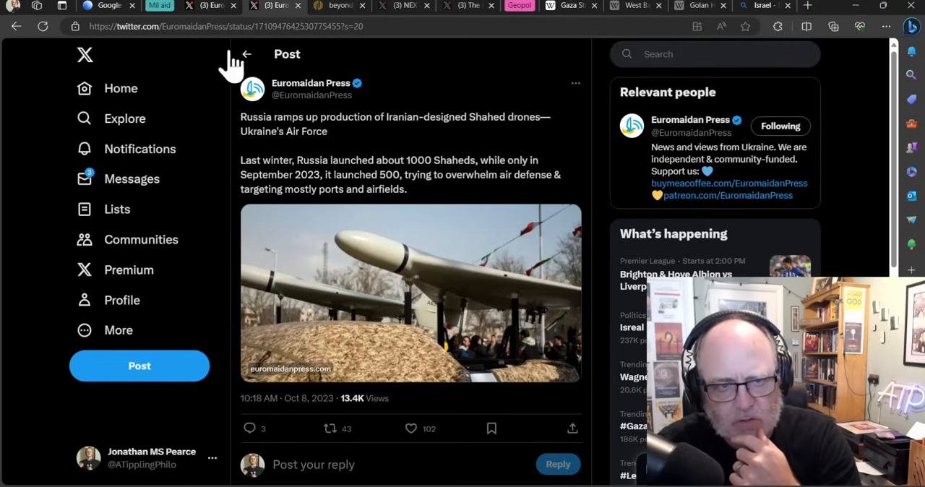
pyautogui.moveTo(346, 166)
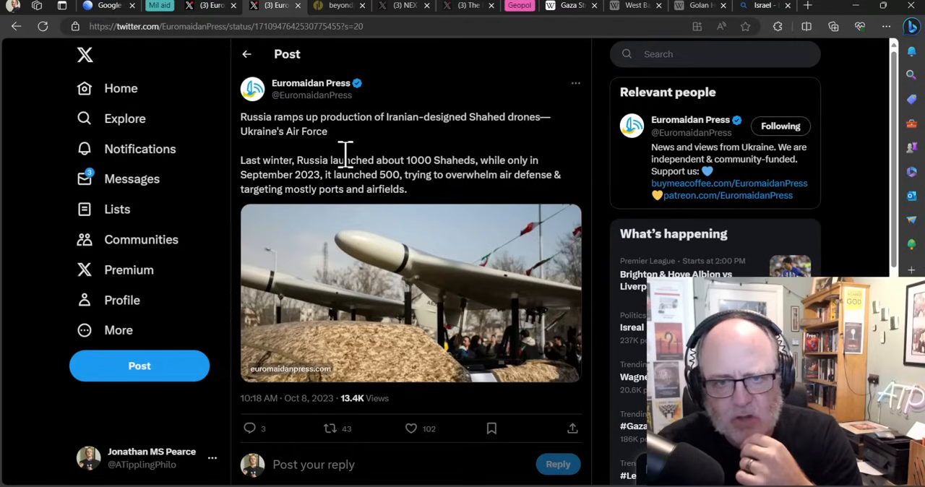
pyautogui.moveTo(347, 162)
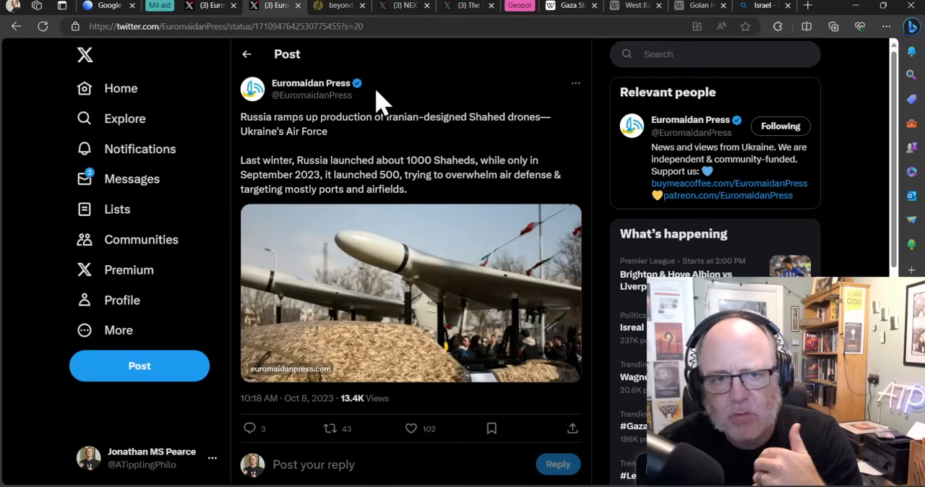
pyautogui.moveTo(375, 113)
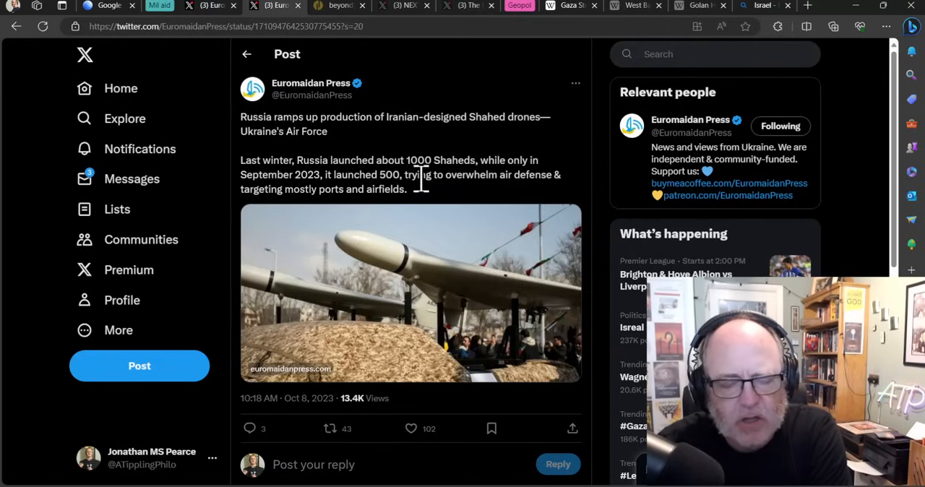
pyautogui.moveTo(391, 158)
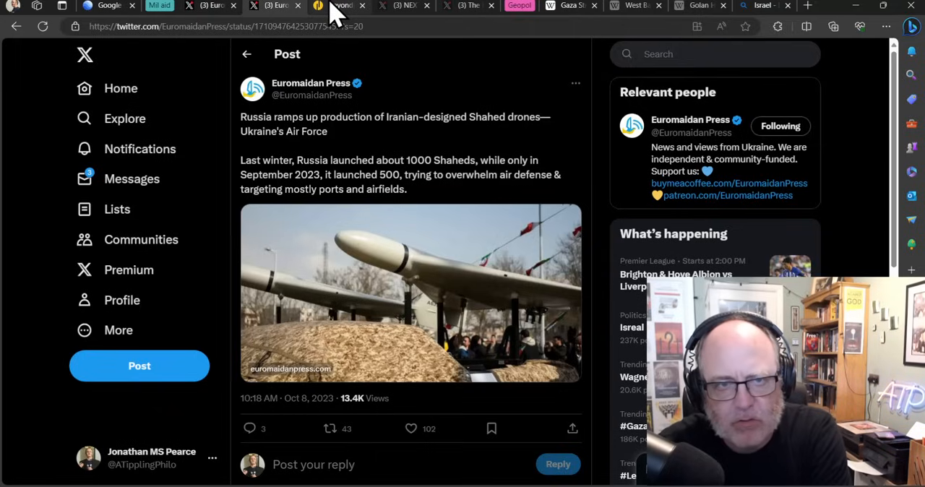
# Step: Show the Beyond Parallel article's annotated Tumangang Rail Facility satellite image with labelled boxcars
pyautogui.click(340, 6)
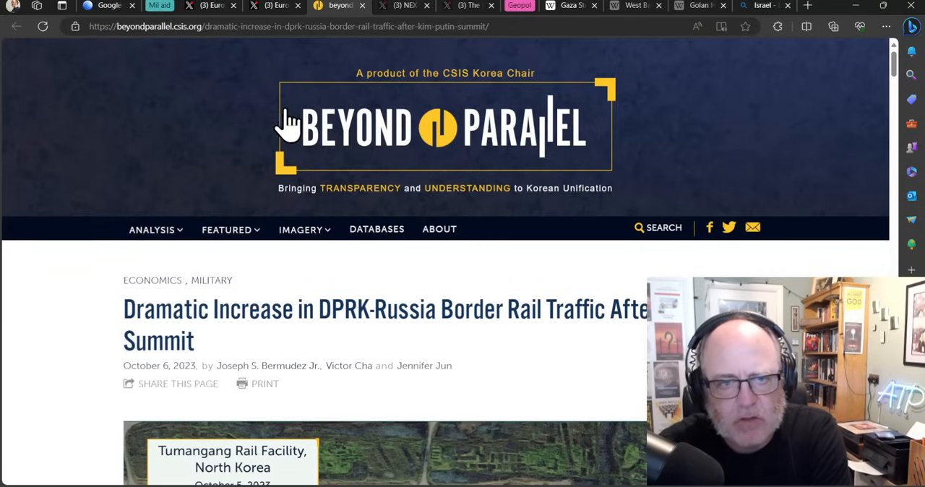
pyautogui.scroll(-3)
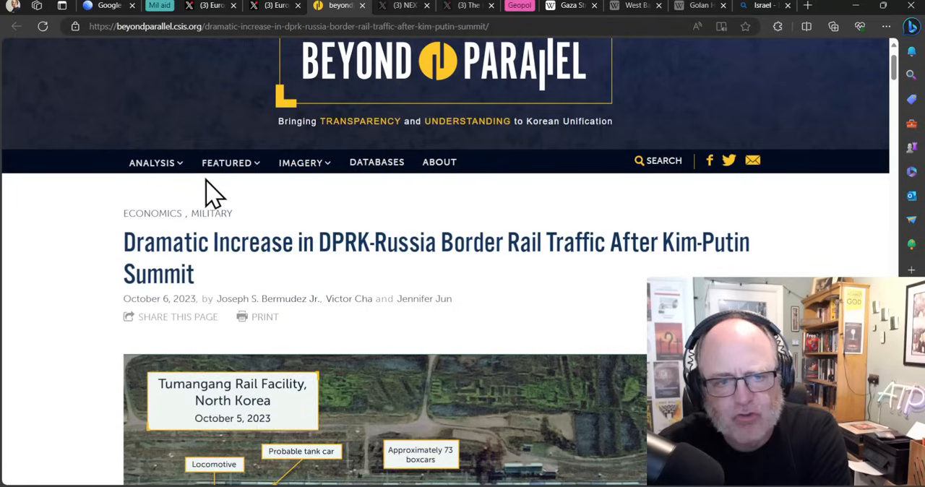
pyautogui.moveTo(734, 253)
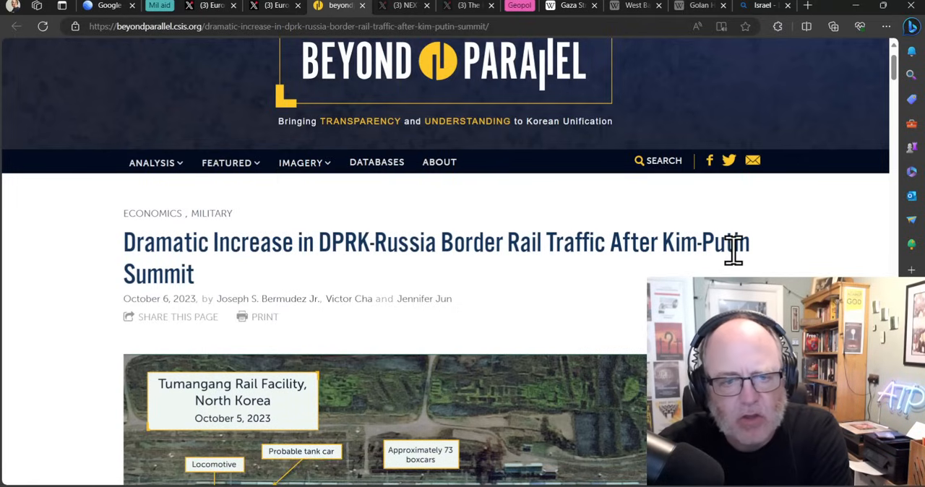
pyautogui.scroll(-3)
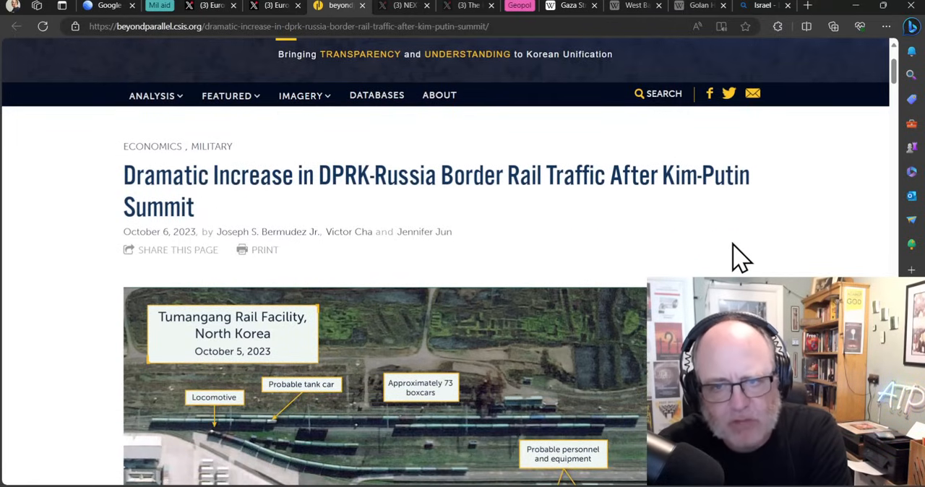
pyautogui.moveTo(722, 237)
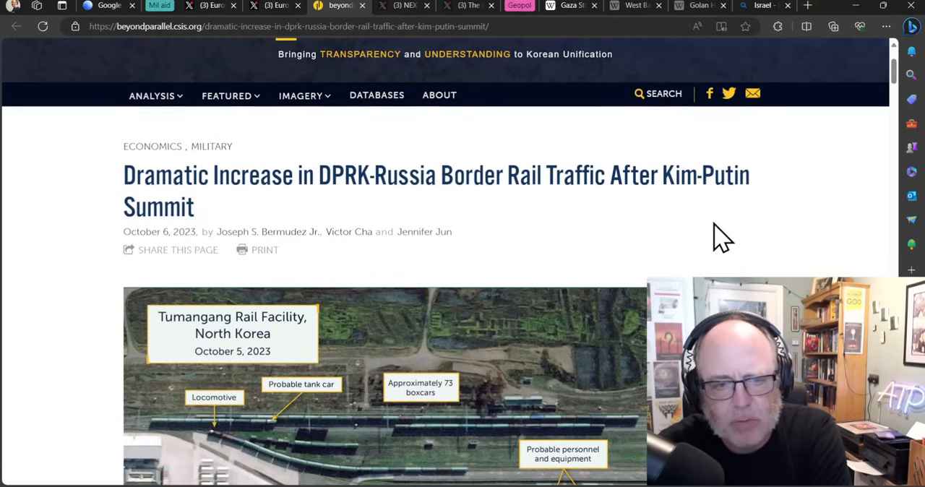
pyautogui.scroll(-3)
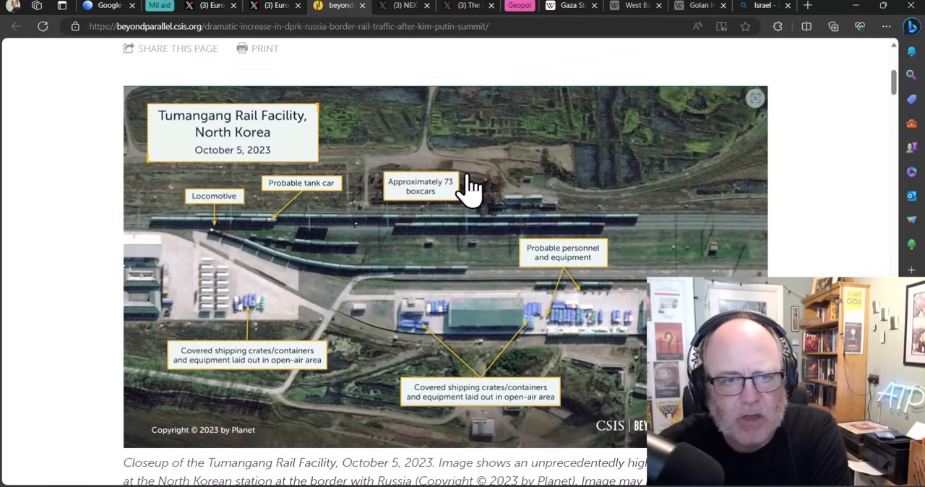
pyautogui.moveTo(271, 217)
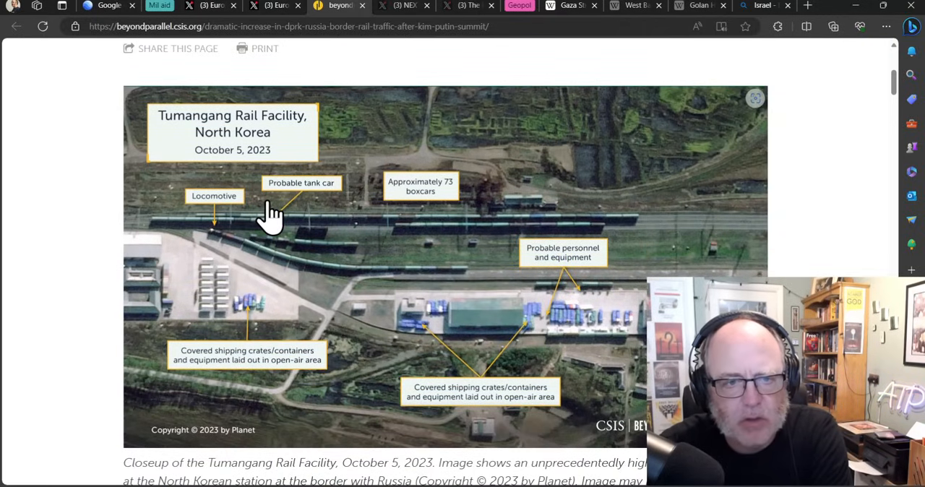
pyautogui.moveTo(368, 214)
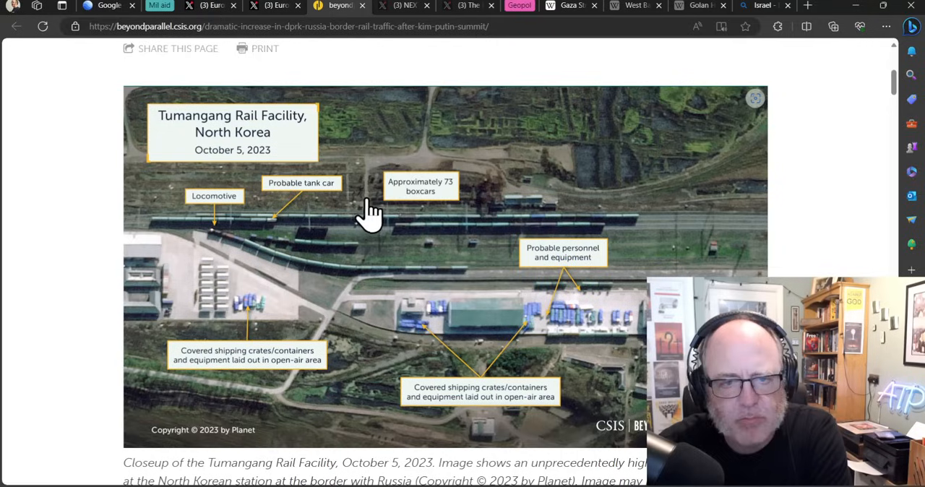
pyautogui.moveTo(556, 282)
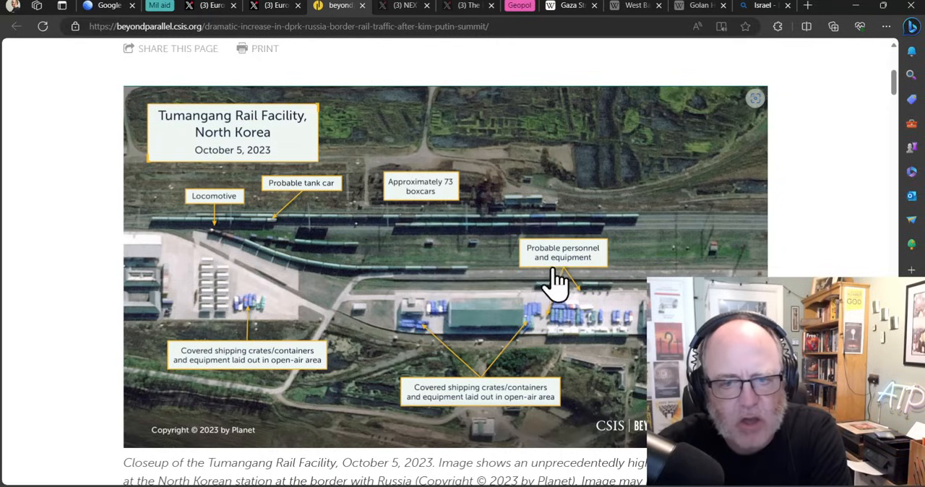
pyautogui.moveTo(549, 310)
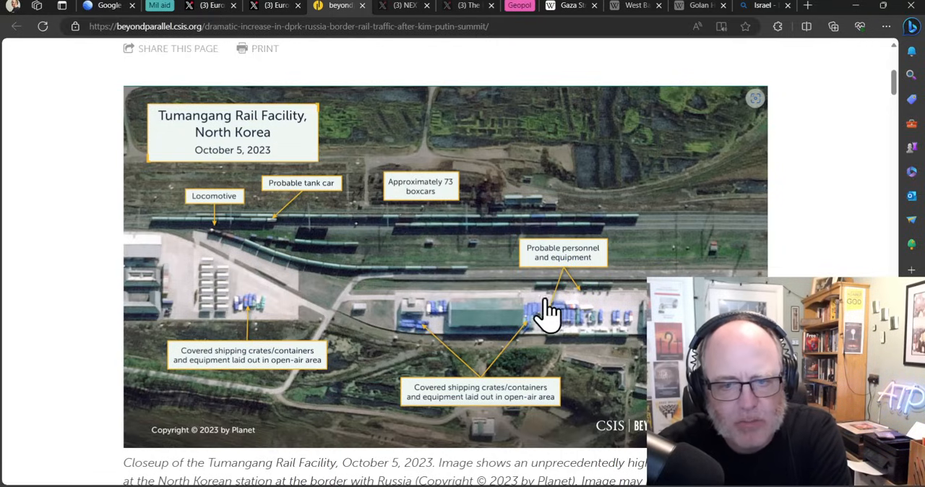
pyautogui.moveTo(479, 411)
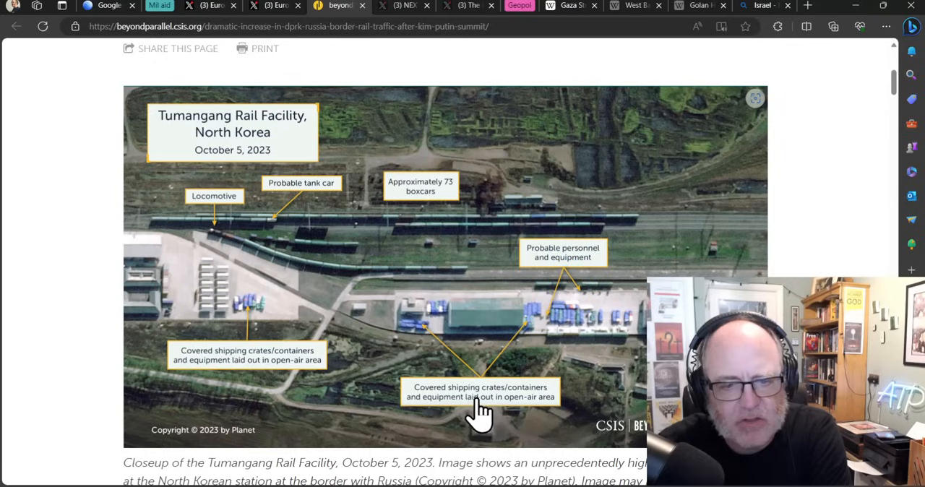
pyautogui.moveTo(174, 373)
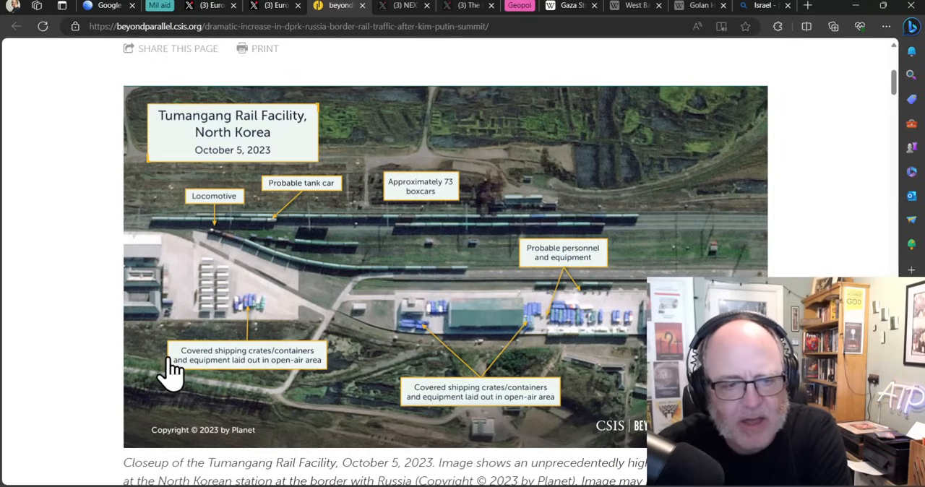
pyautogui.moveTo(296, 311)
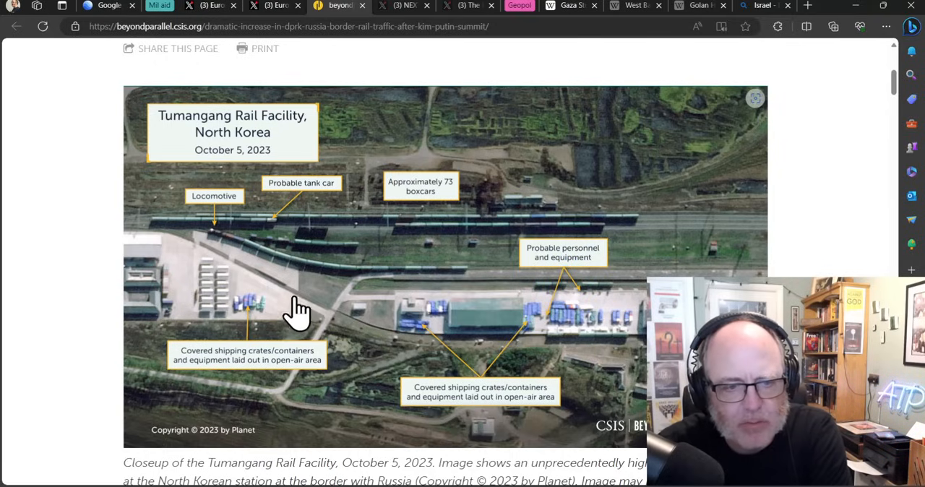
pyautogui.moveTo(354, 368)
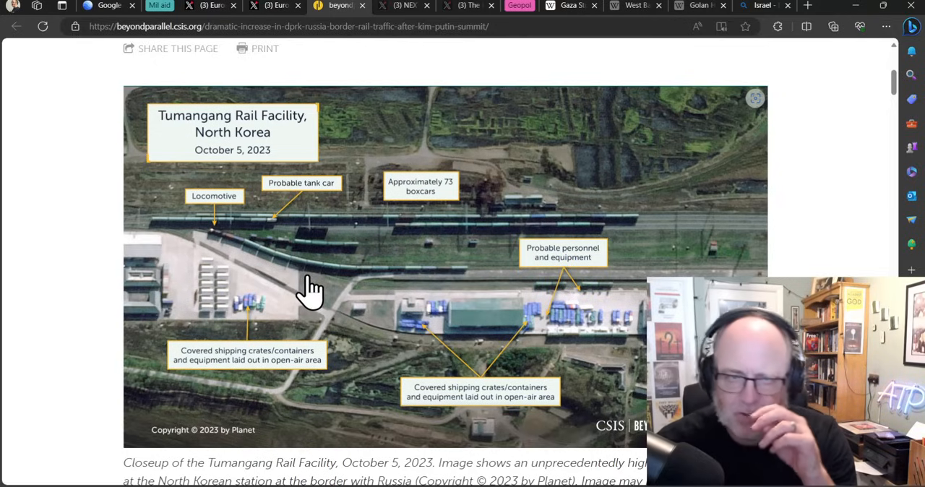
pyautogui.moveTo(325, 220)
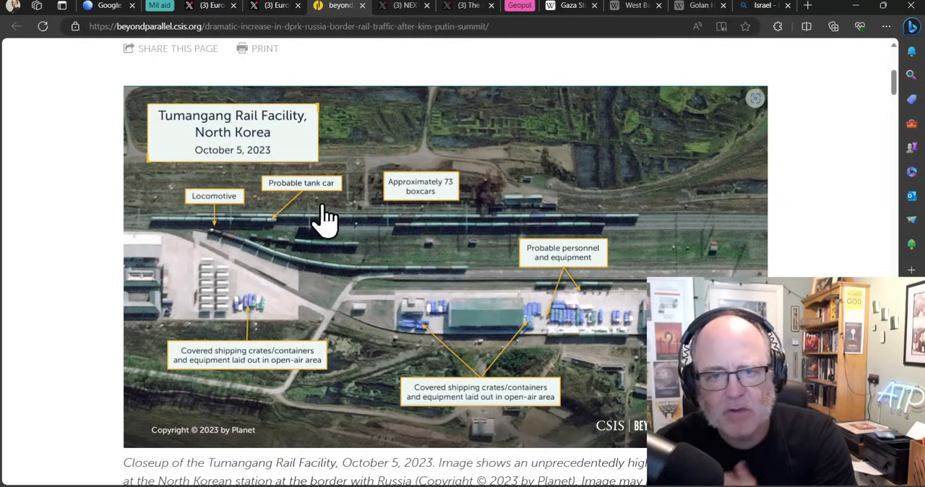
pyautogui.moveTo(349, 219)
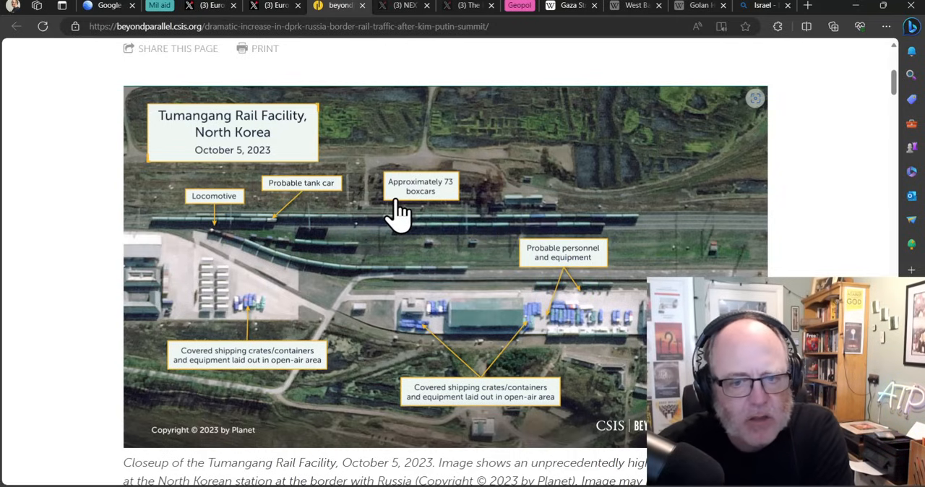
pyautogui.moveTo(397, 260)
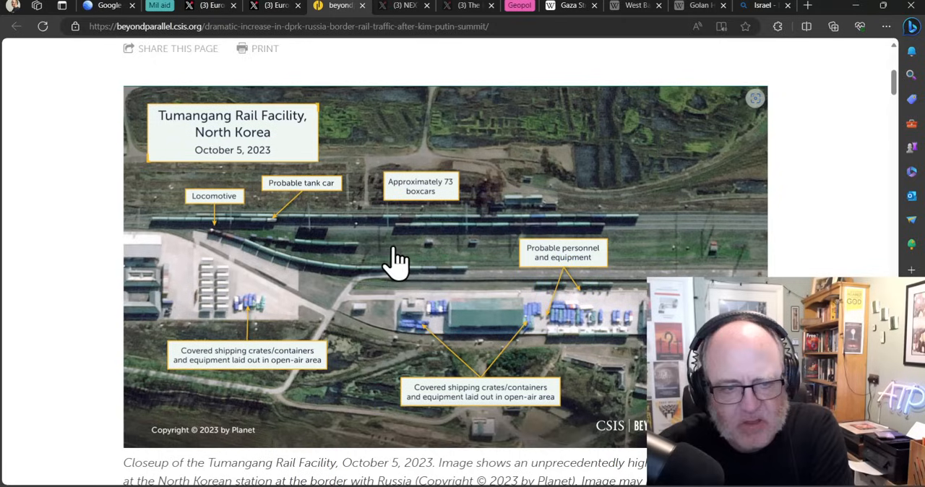
pyautogui.moveTo(130, 61)
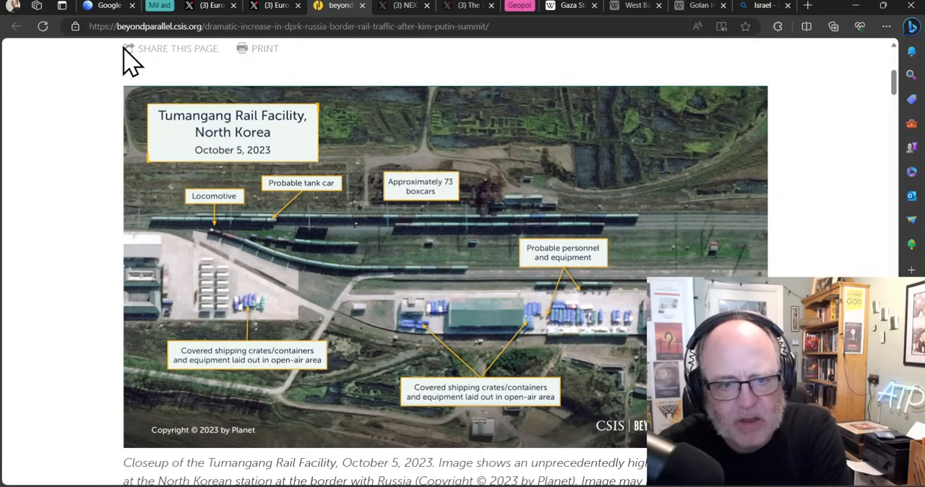
pyautogui.moveTo(243, 72)
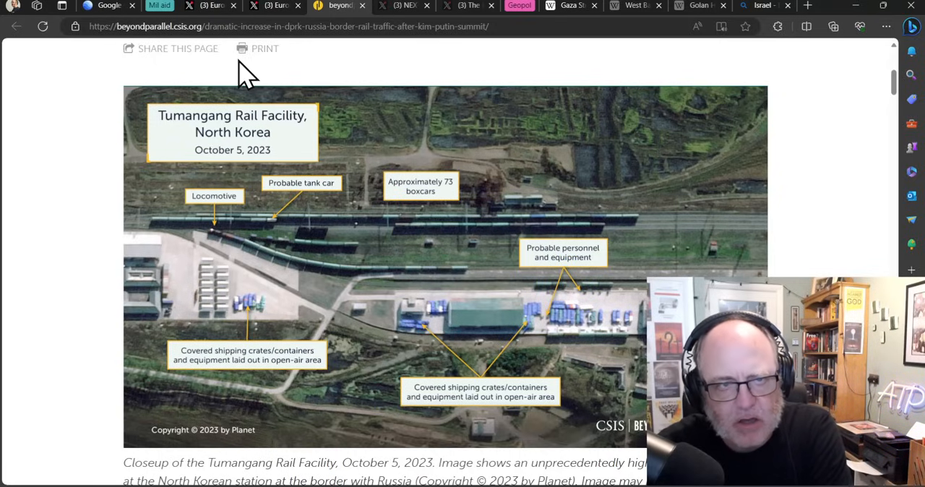
pyautogui.moveTo(403, 6)
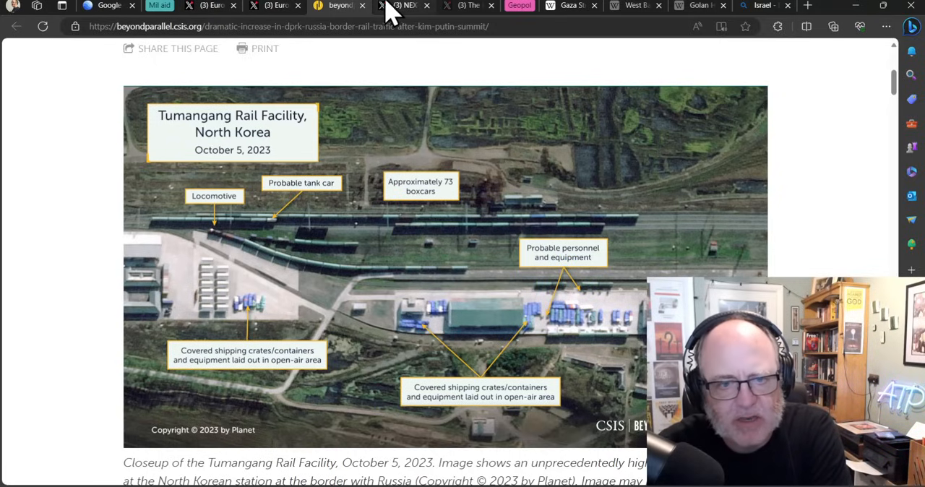
pyautogui.scroll(-3)
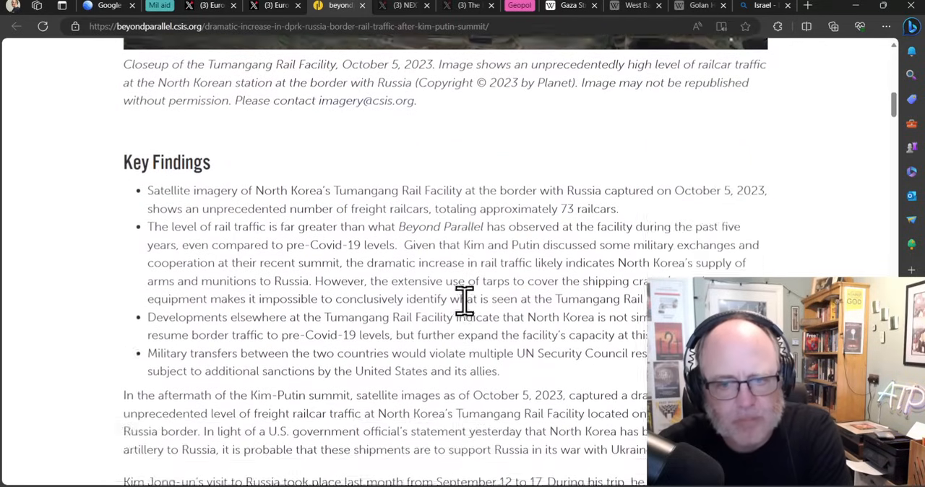
pyautogui.scroll(-3)
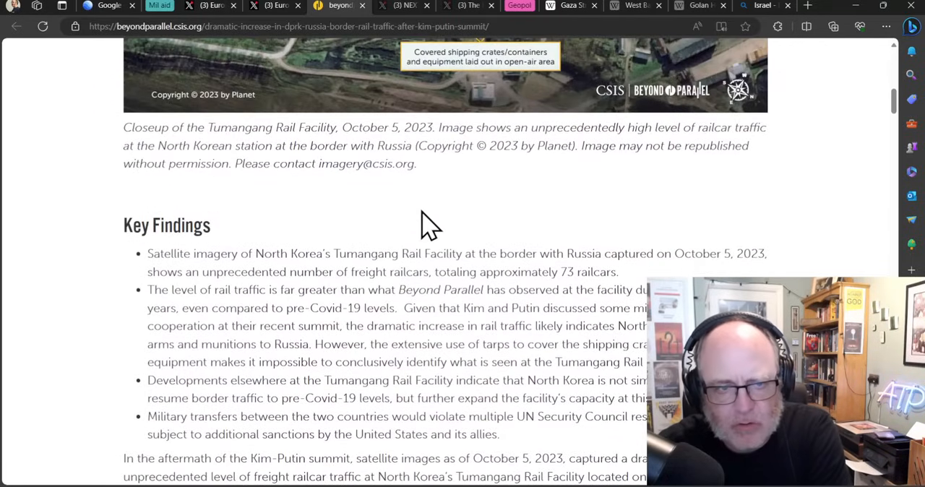
pyautogui.scroll(-3)
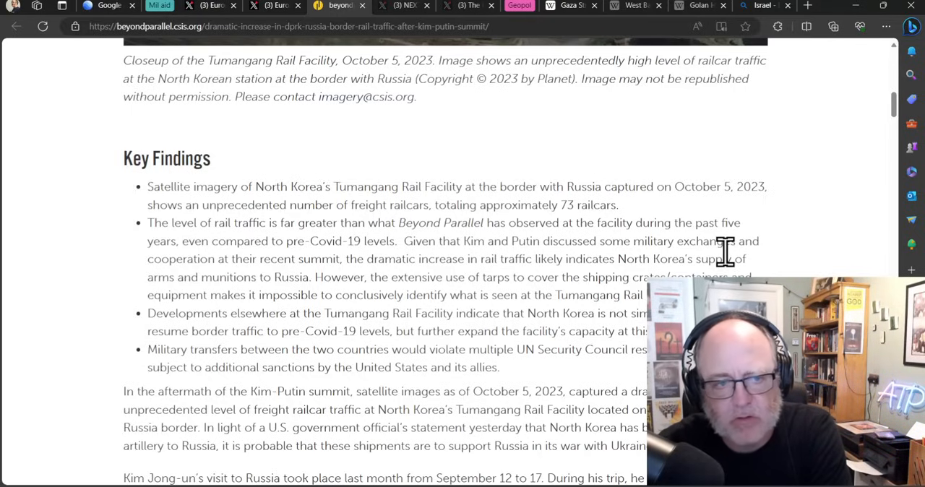
pyautogui.moveTo(446, 191)
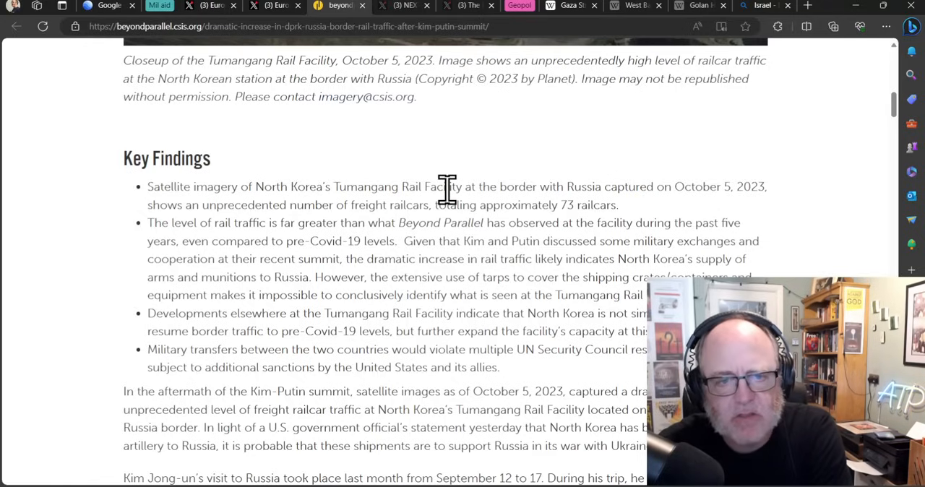
pyautogui.moveTo(808, 268)
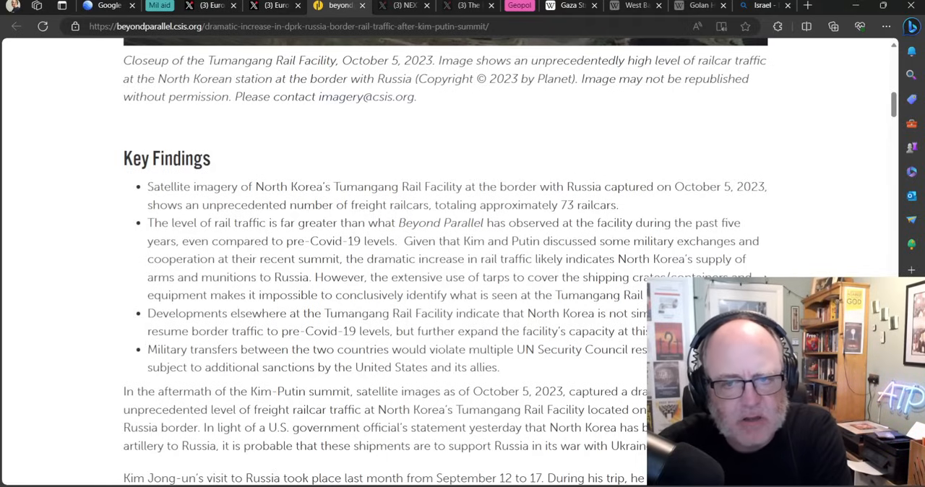
pyautogui.moveTo(754, 235)
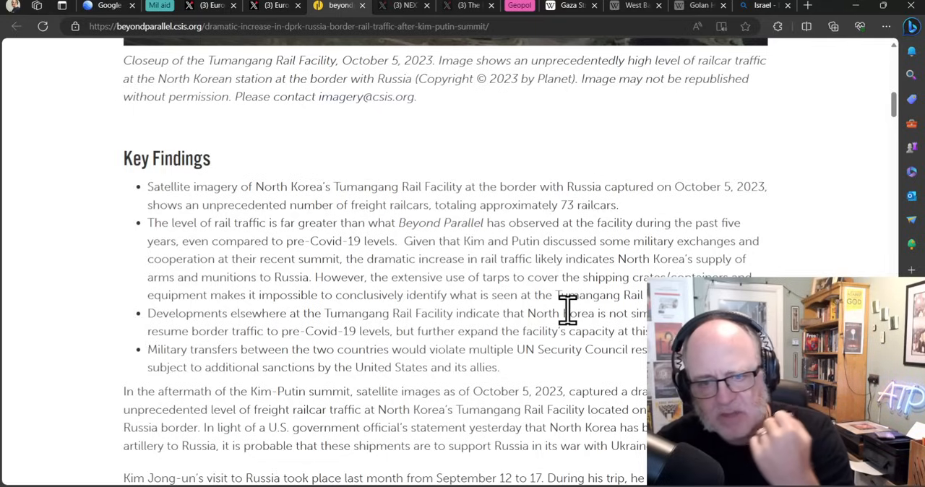
pyautogui.moveTo(567, 296)
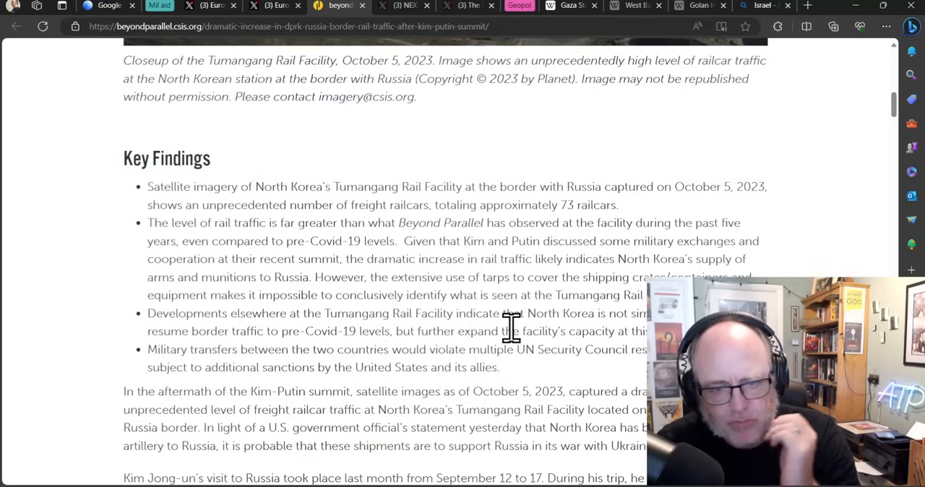
pyautogui.moveTo(511, 332)
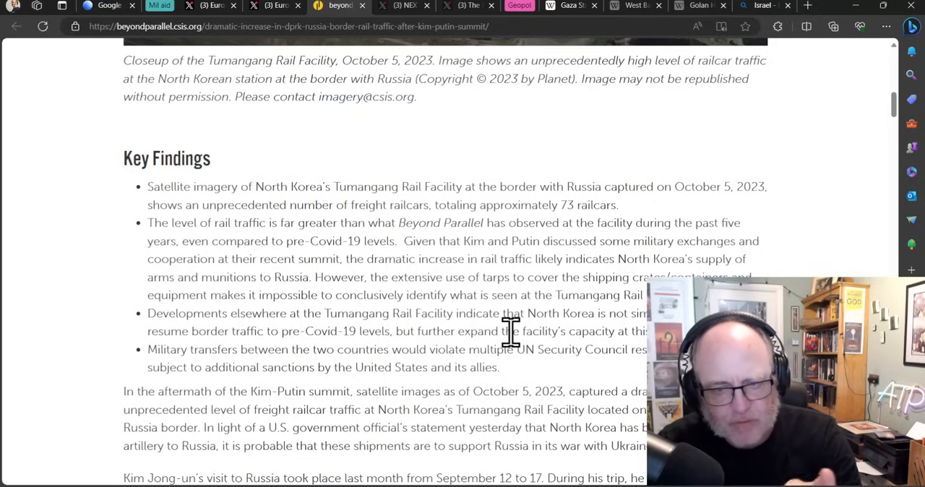
pyautogui.moveTo(465, 188)
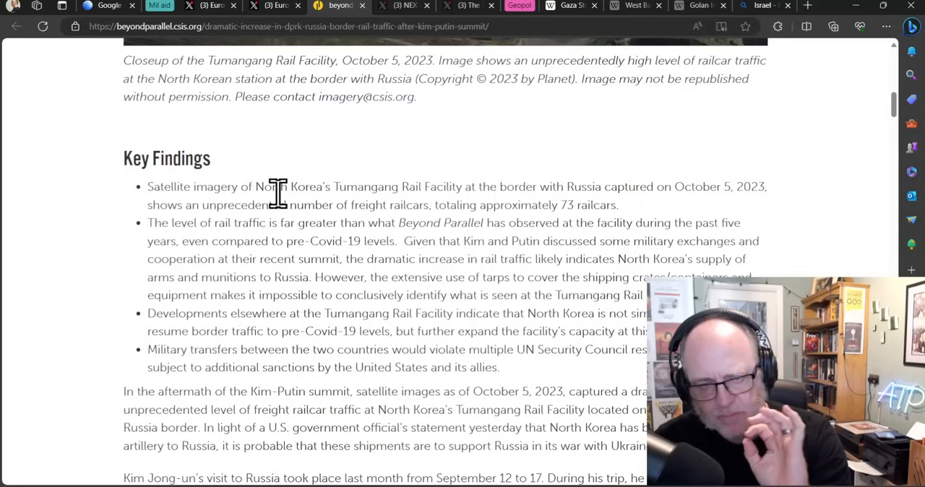
pyautogui.moveTo(272, 187)
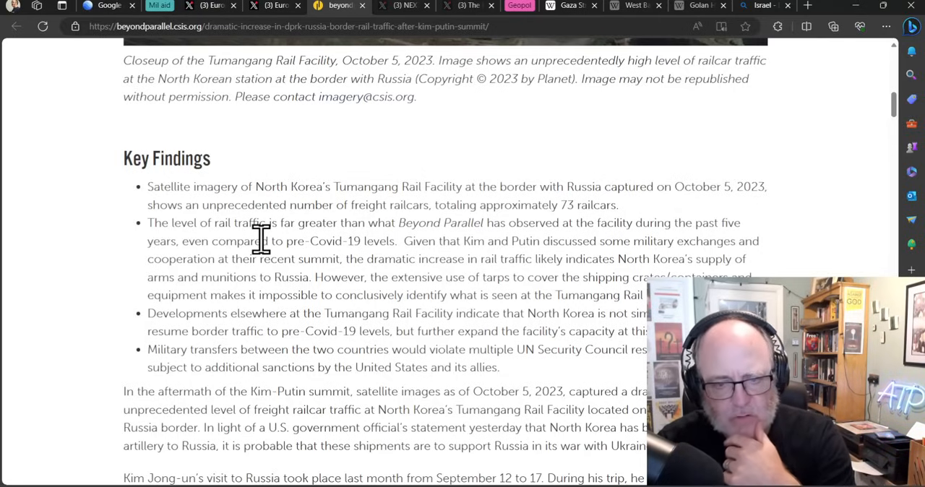
pyautogui.scroll(-3)
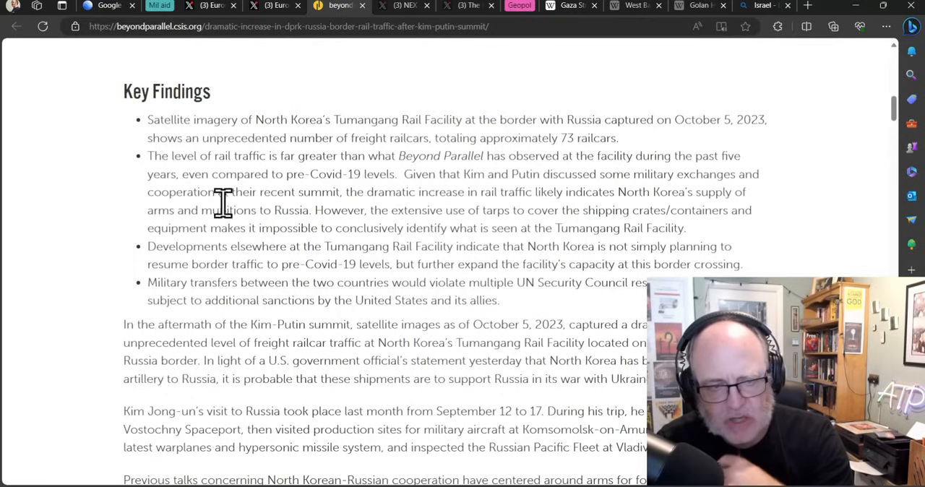
pyautogui.moveTo(79, 214)
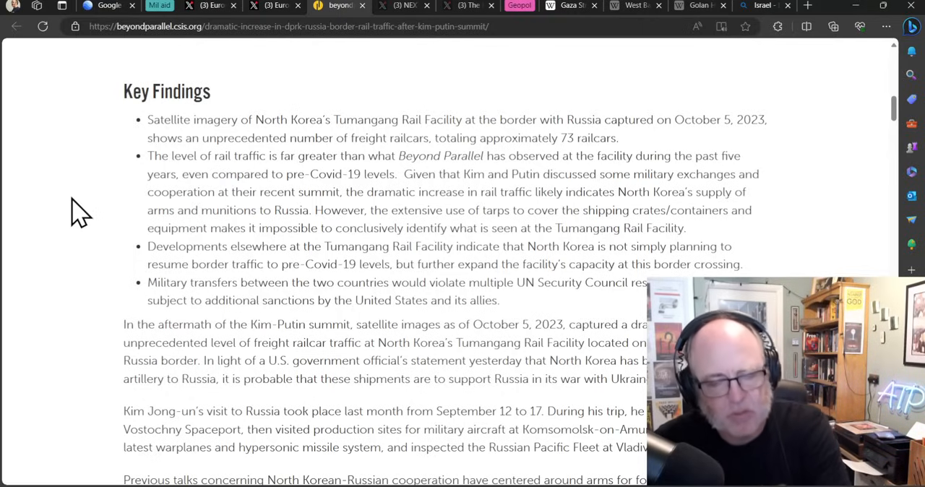
pyautogui.moveTo(113, 210)
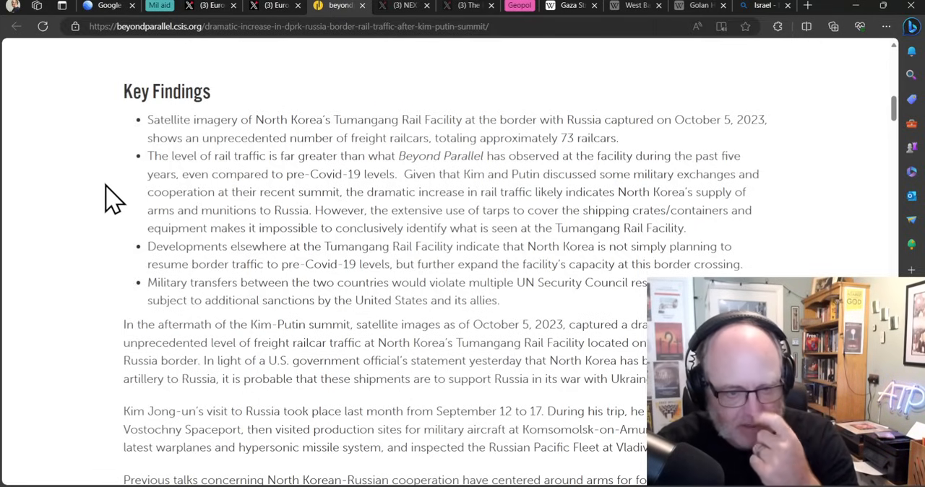
pyautogui.scroll(-3)
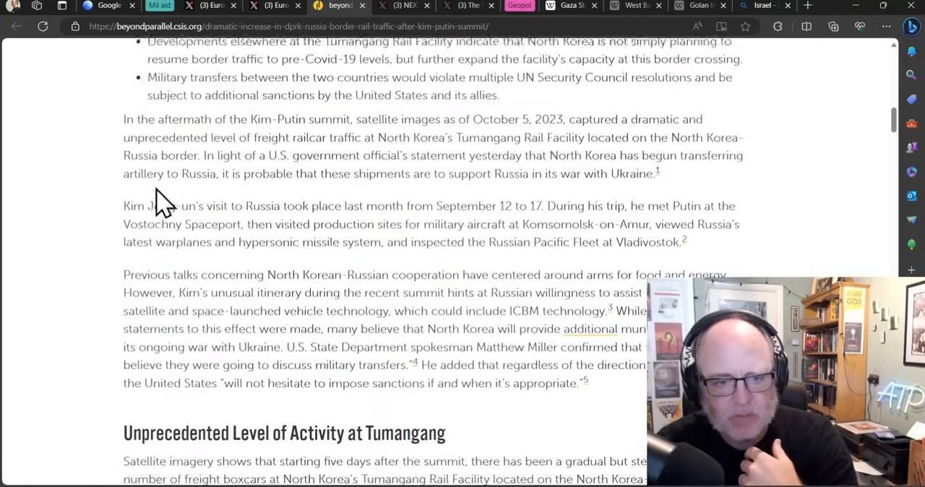
pyautogui.scroll(-3)
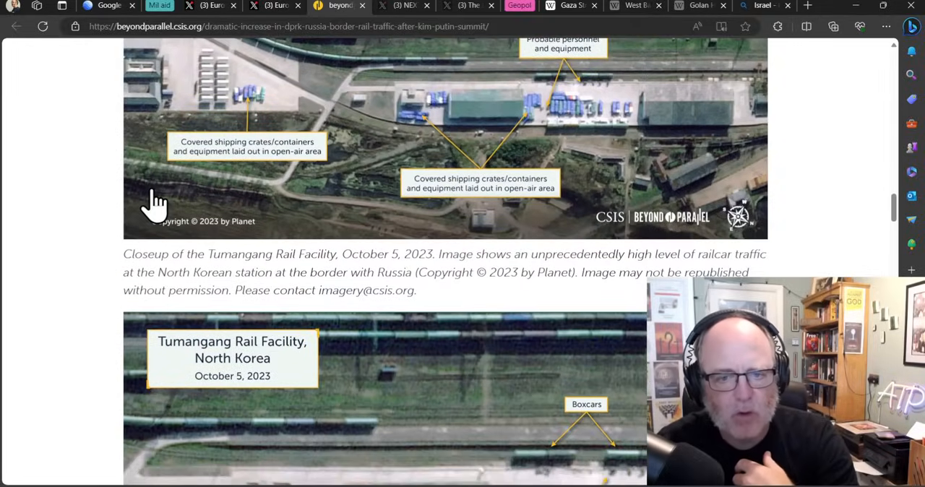
pyautogui.scroll(-3)
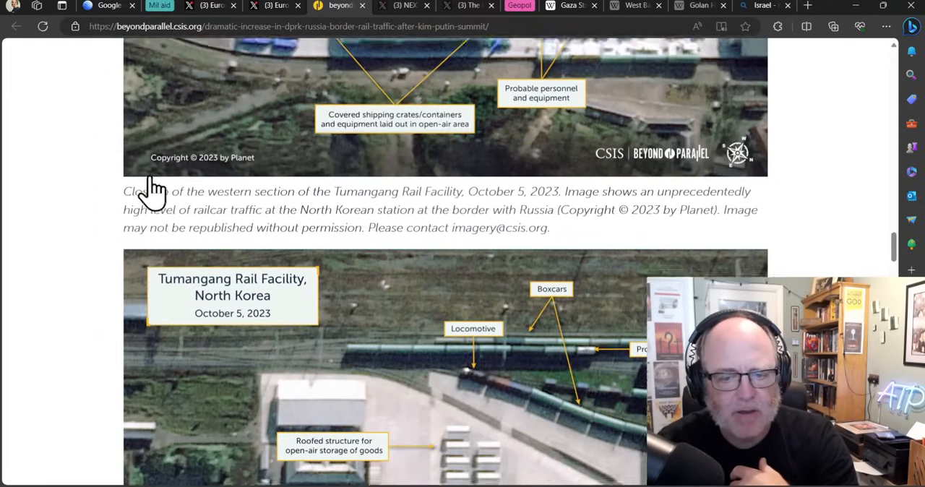
pyautogui.scroll(-3)
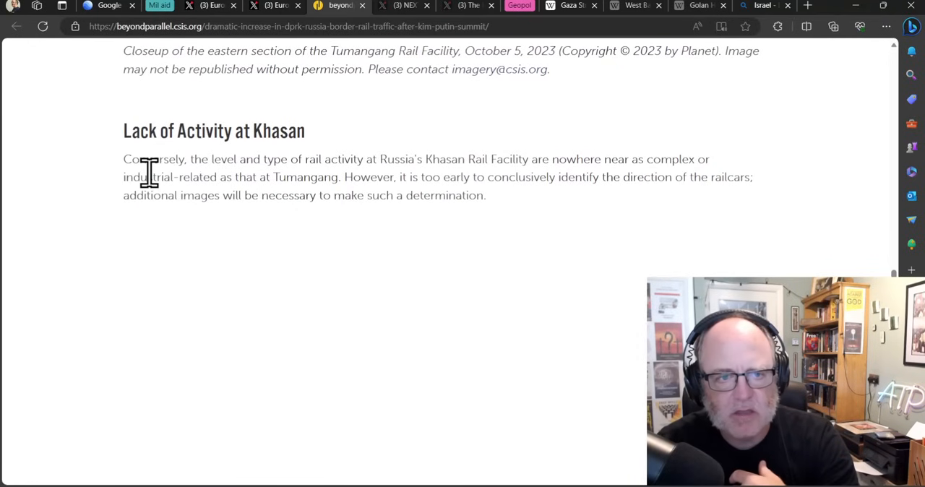
pyautogui.scroll(-3)
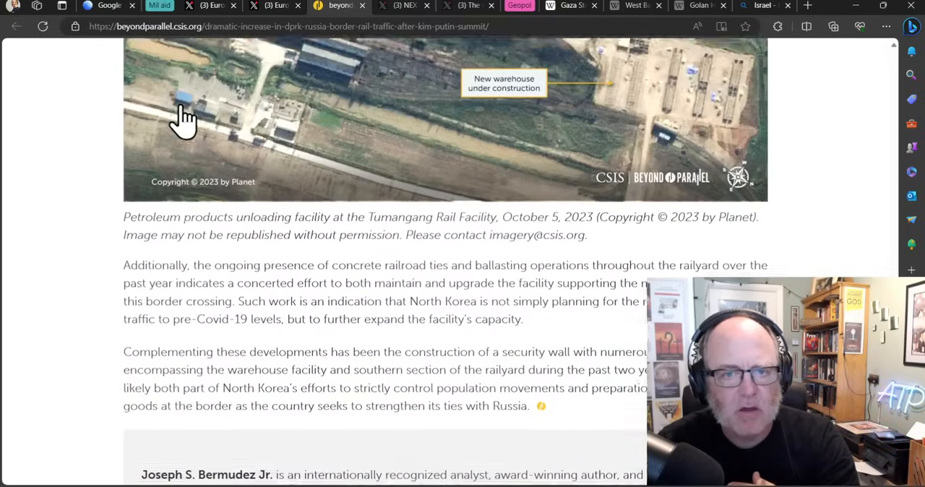
pyautogui.scroll(-3)
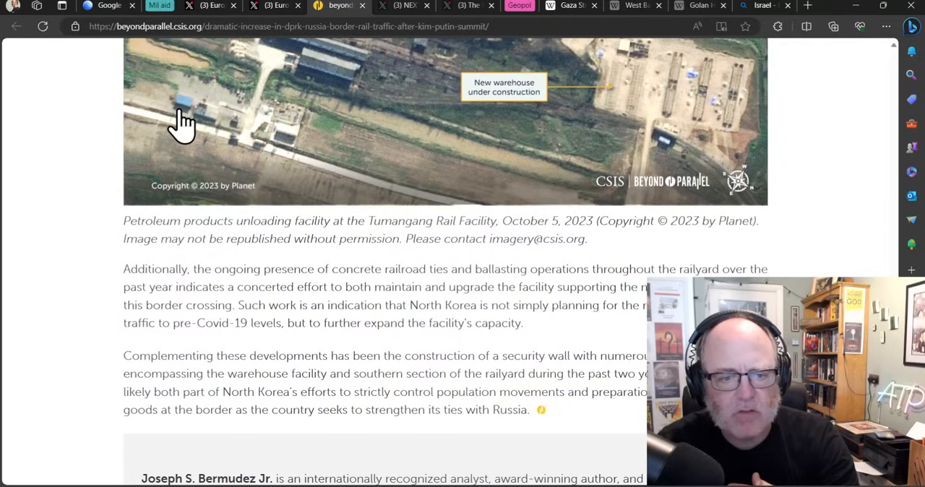
pyautogui.scroll(-3)
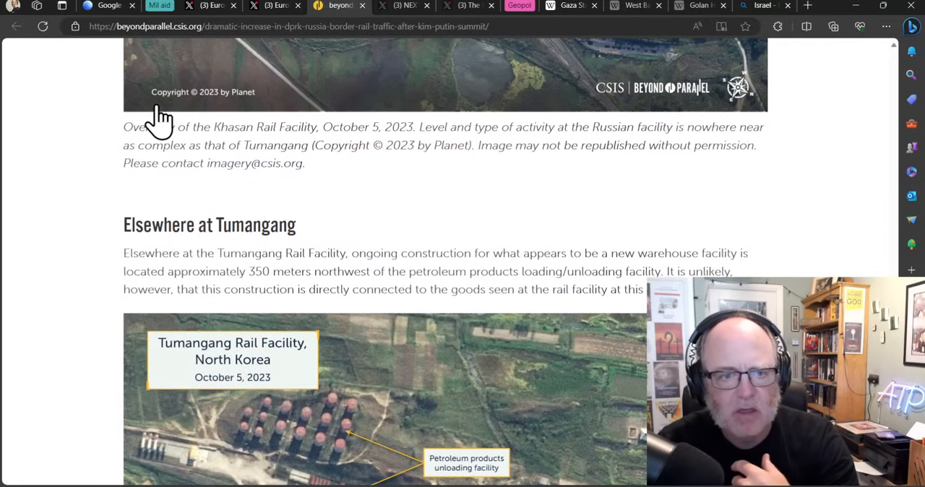
pyautogui.scroll(-3)
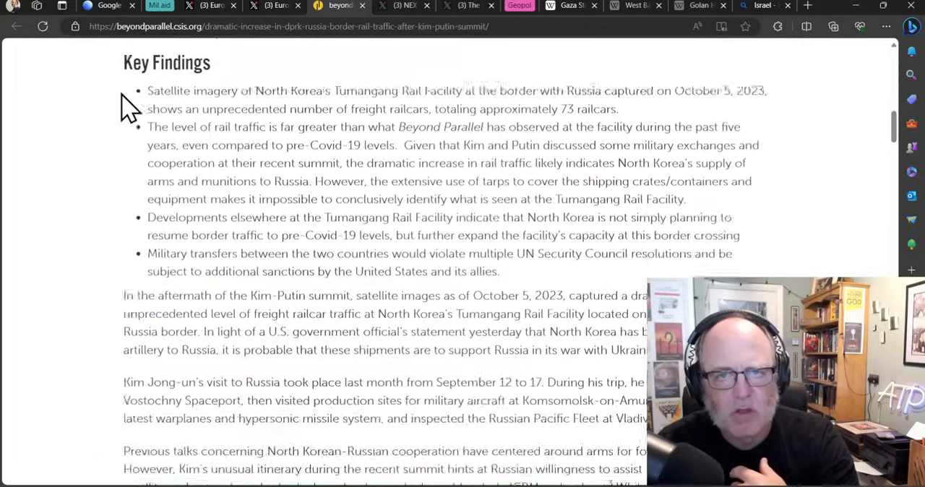
pyautogui.scroll(3)
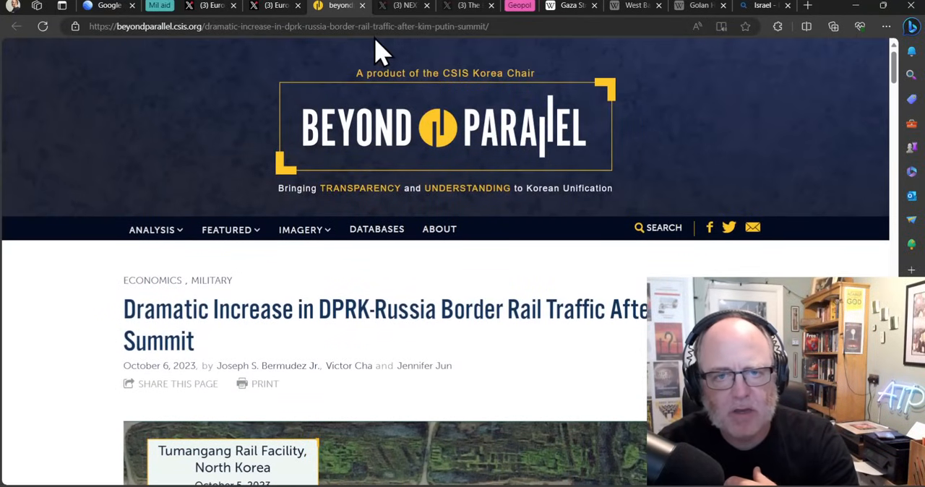
# Step: Show NEXTA's post on North Korean cargo shipments, then the Kyiv Independent Ukraine-aid post
pyautogui.click(404, 5)
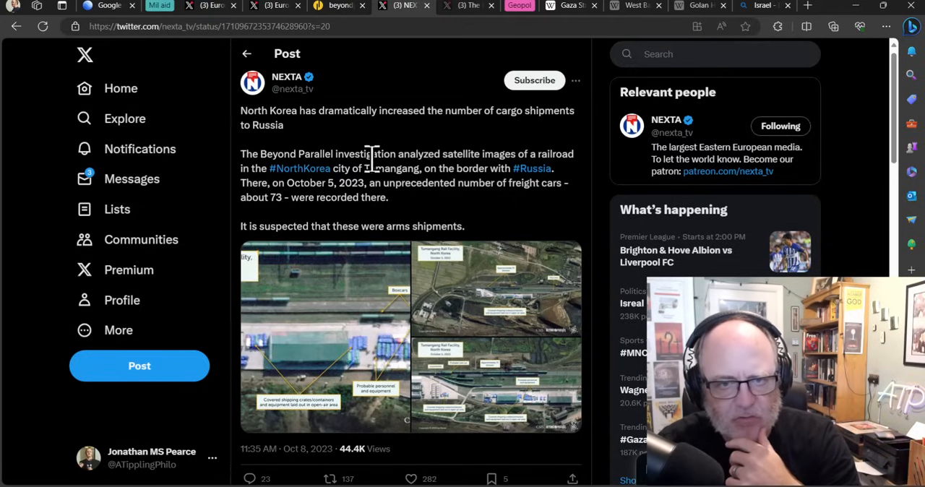
pyautogui.moveTo(376, 248)
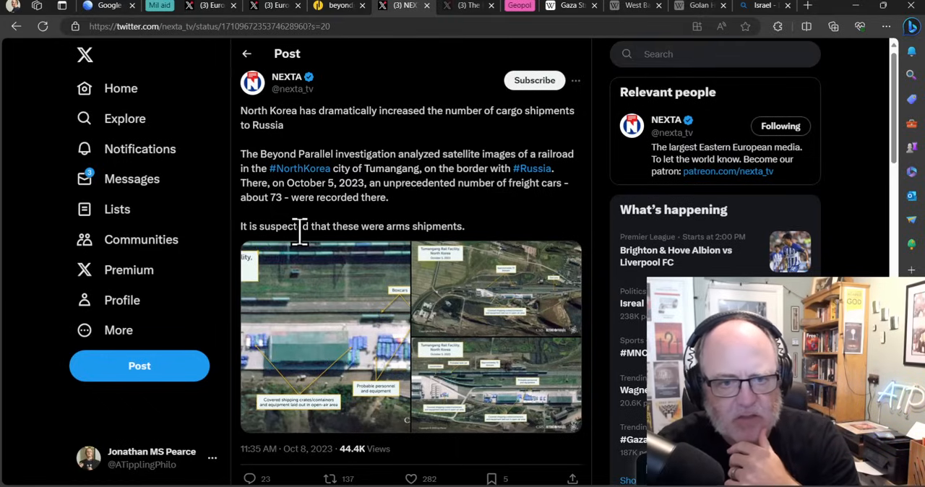
pyautogui.click(468, 6)
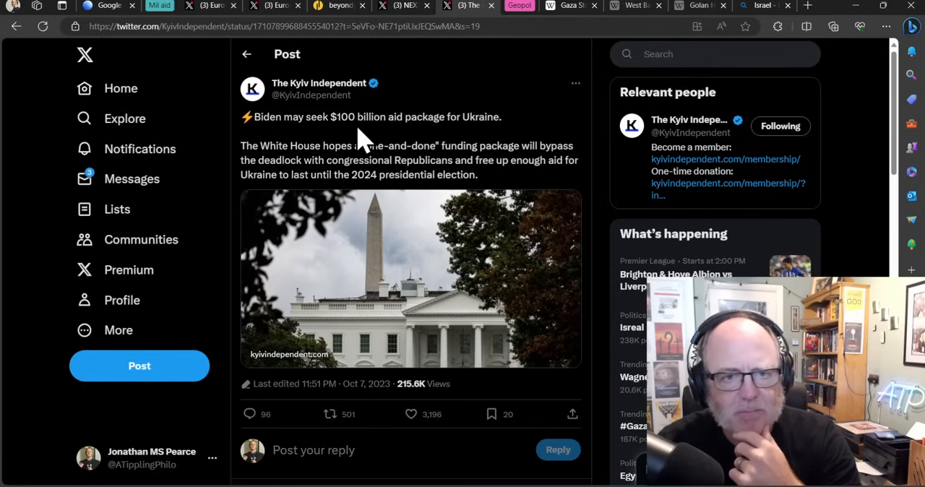
pyautogui.moveTo(419, 117)
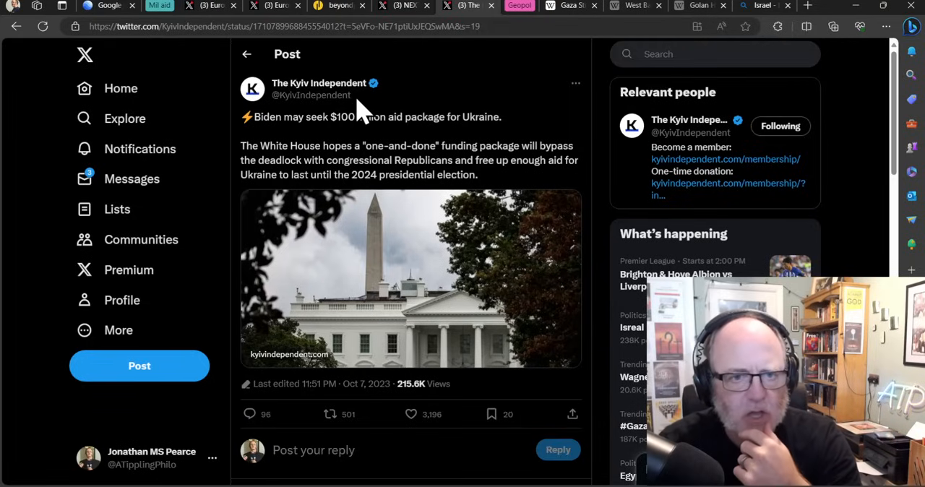
pyautogui.moveTo(445, 75)
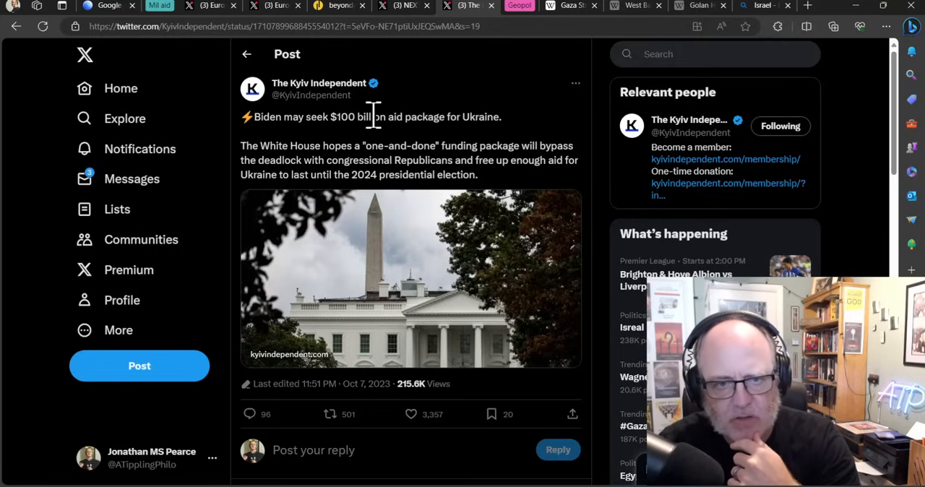
pyautogui.moveTo(387, 123)
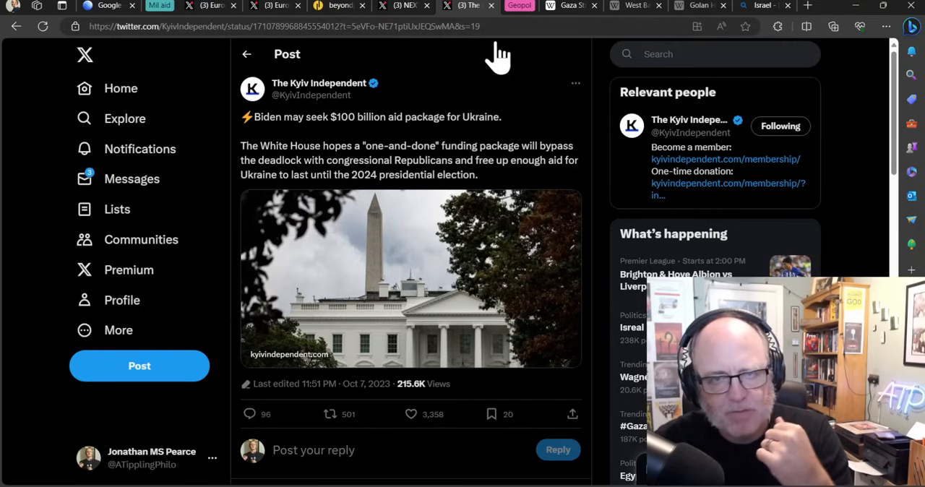
pyautogui.moveTo(340, 113)
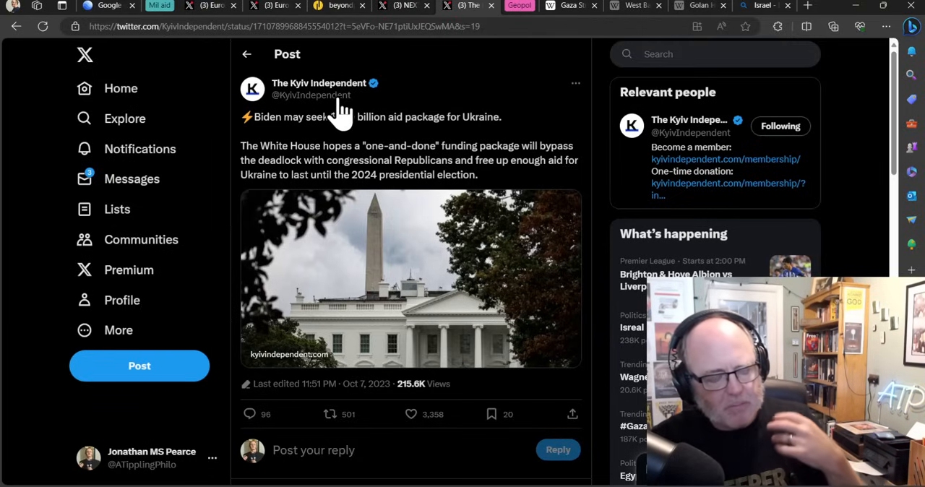
pyautogui.moveTo(318, 89)
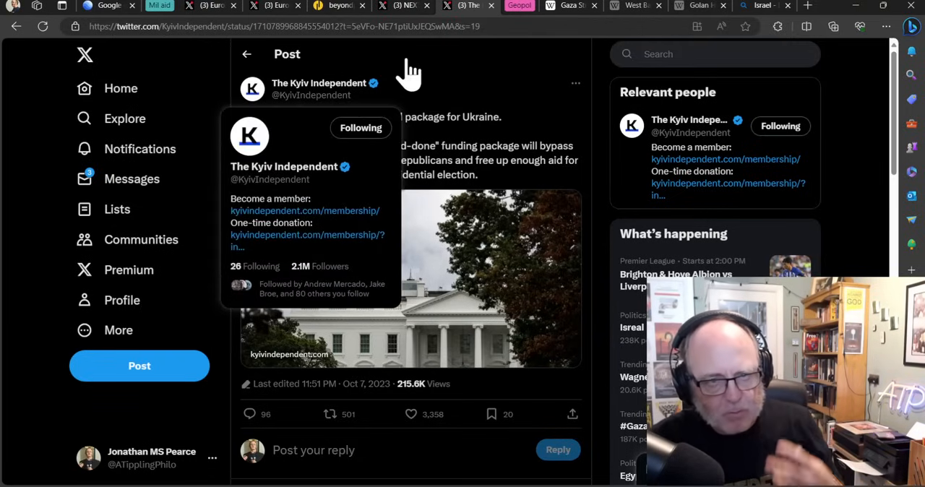
pyautogui.moveTo(557, 104)
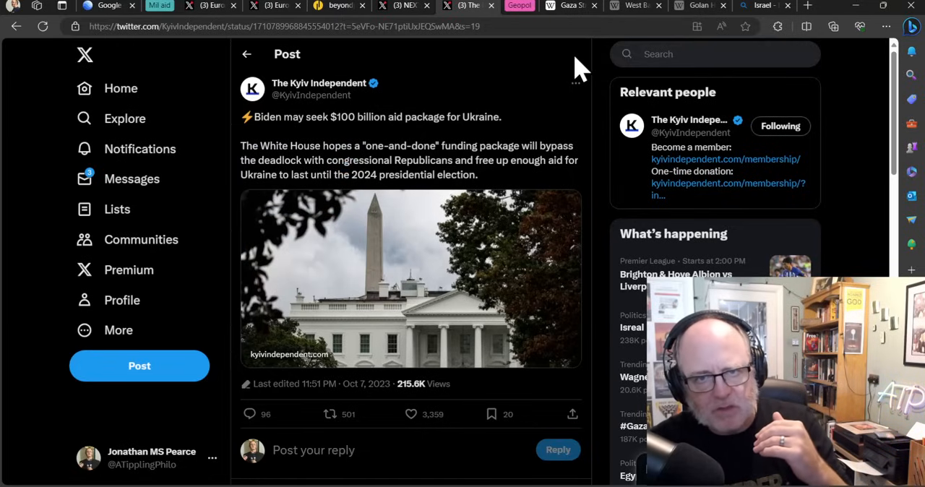
pyautogui.moveTo(575, 69)
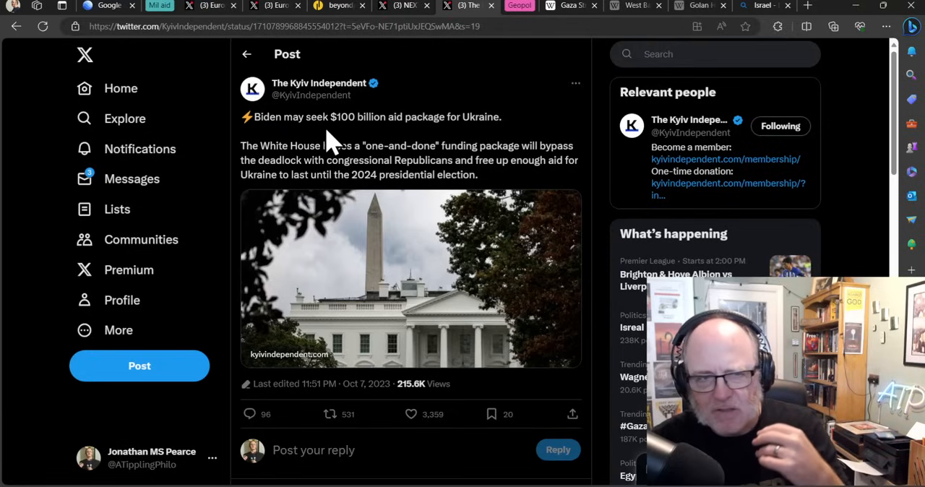
pyautogui.moveTo(321, 122)
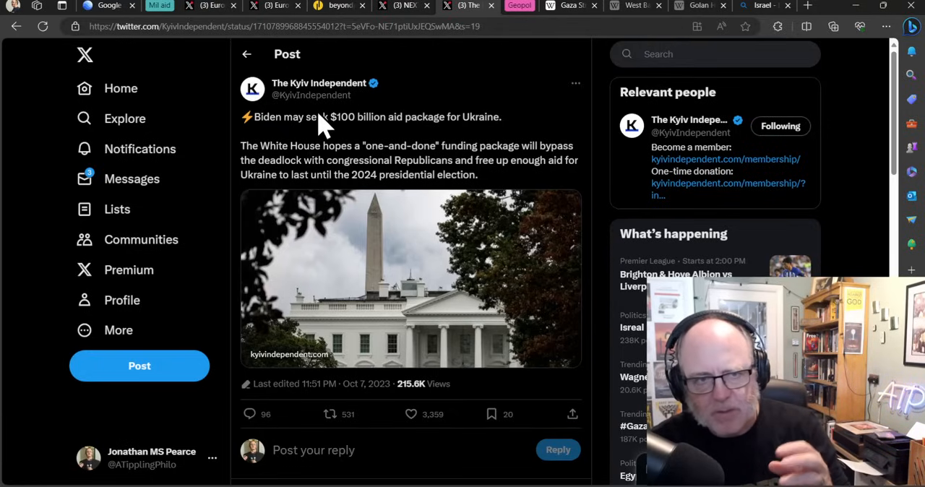
pyautogui.moveTo(311, 137)
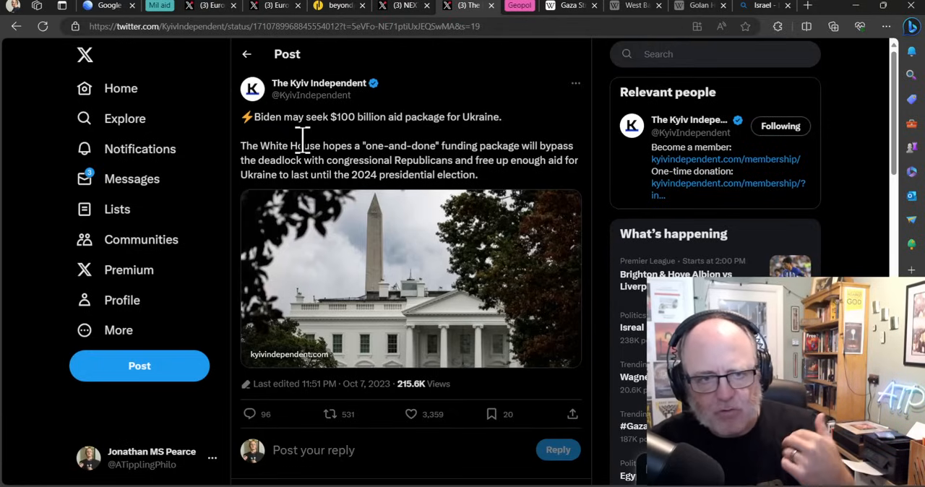
pyautogui.moveTo(359, 107)
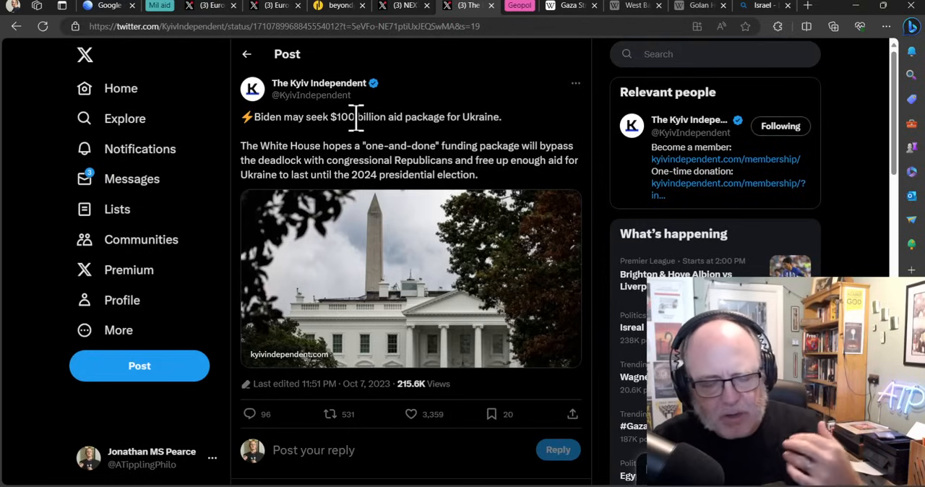
pyautogui.moveTo(373, 123)
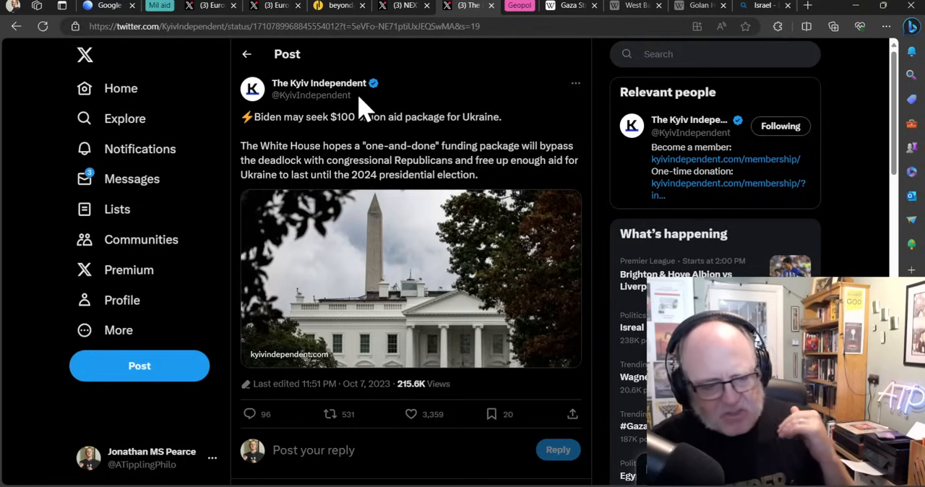
pyautogui.moveTo(320, 95)
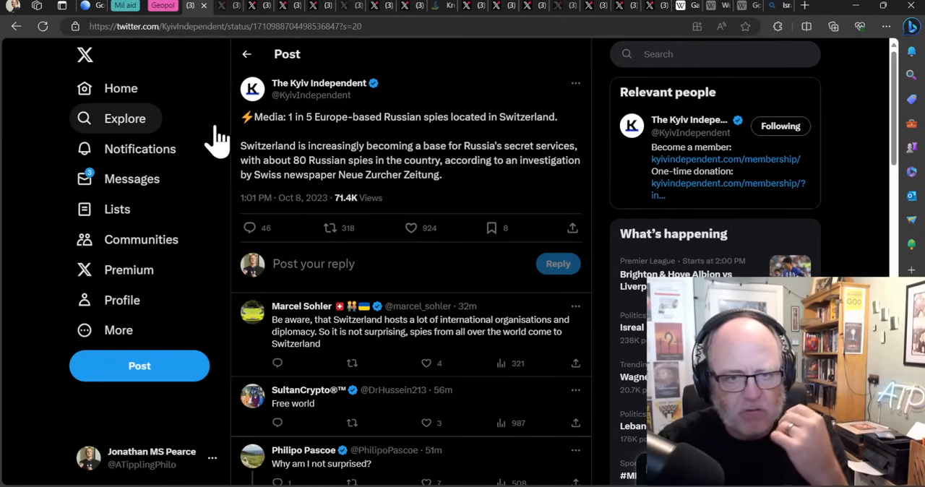
pyautogui.moveTo(191, 58)
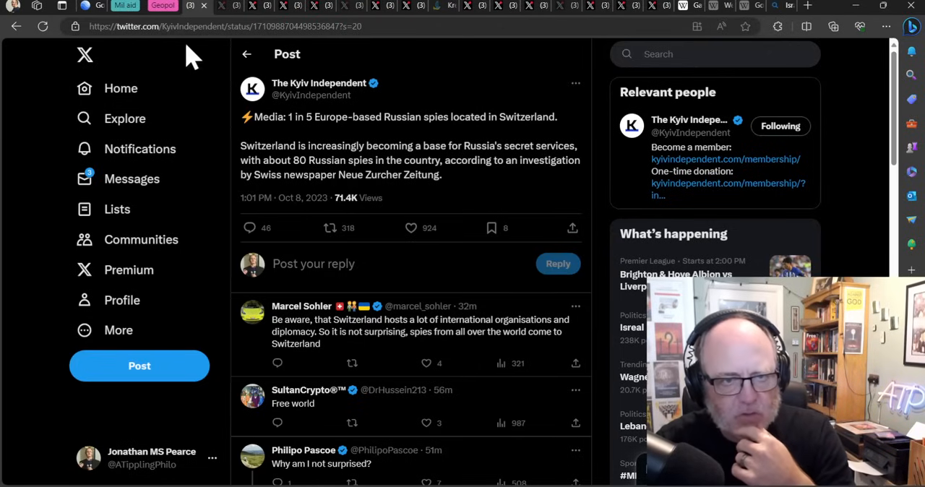
pyautogui.moveTo(230, 104)
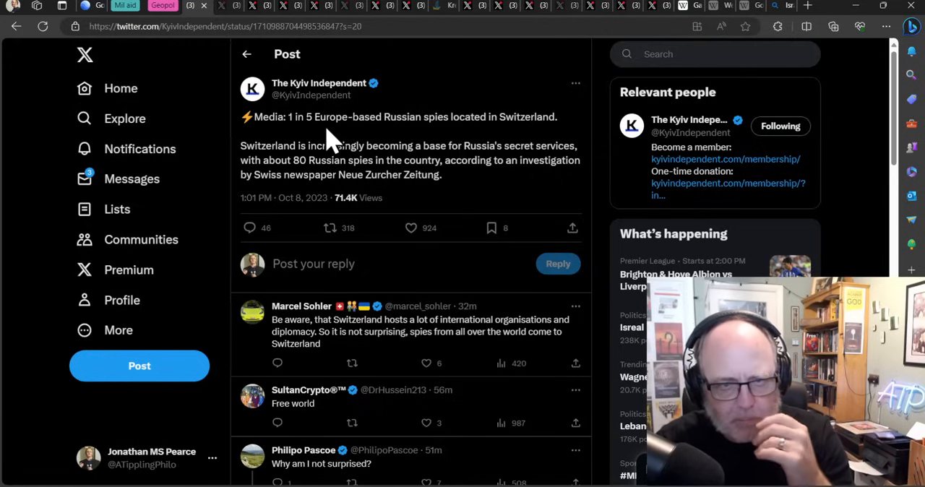
pyautogui.moveTo(331, 156)
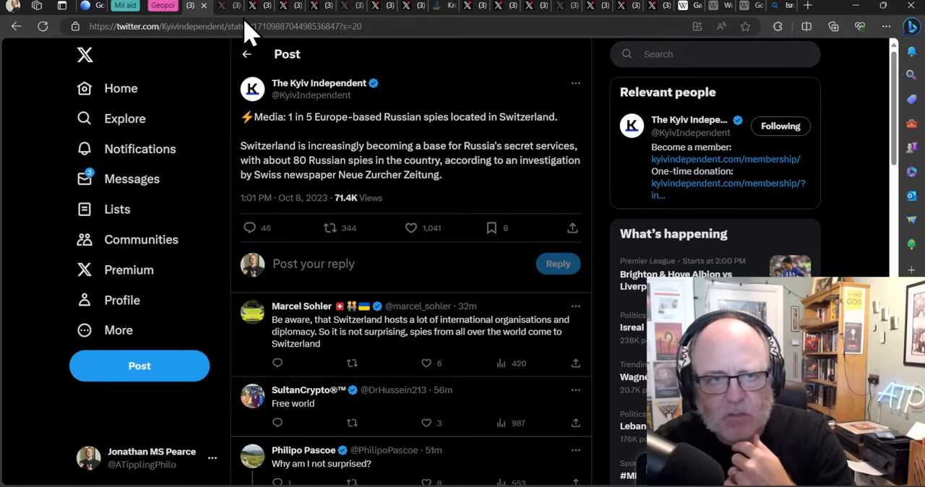
pyautogui.moveTo(121, 88)
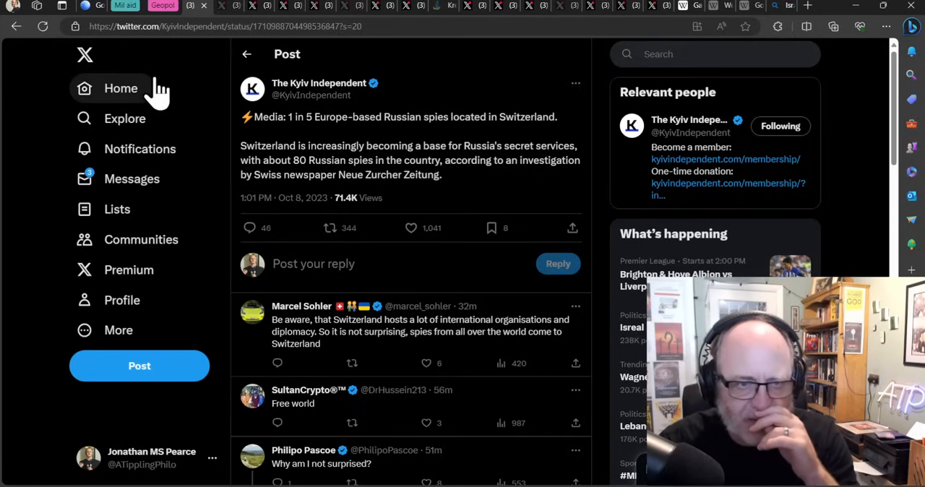
pyautogui.moveTo(195, 29)
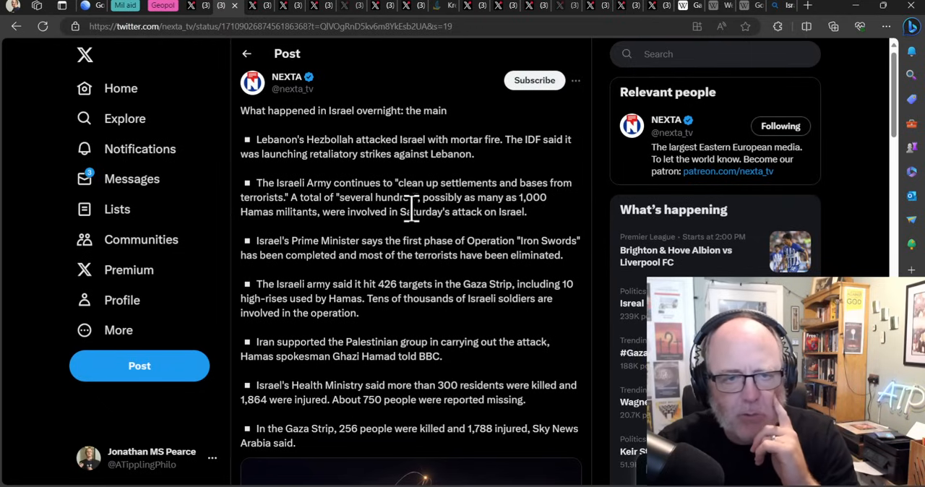
pyautogui.moveTo(404, 191)
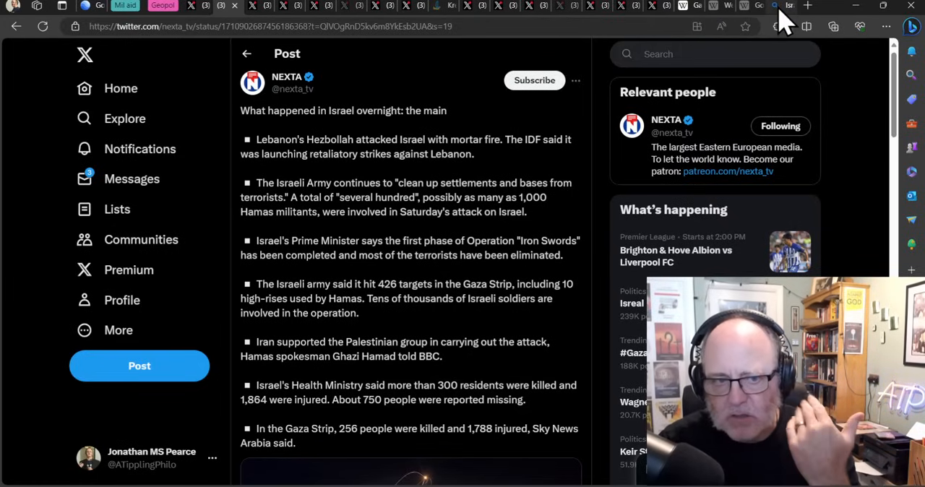
# Step: Bring up the Bing Maps view of Israel, Lebanon, Syria and Jordan
pyautogui.click(781, 6)
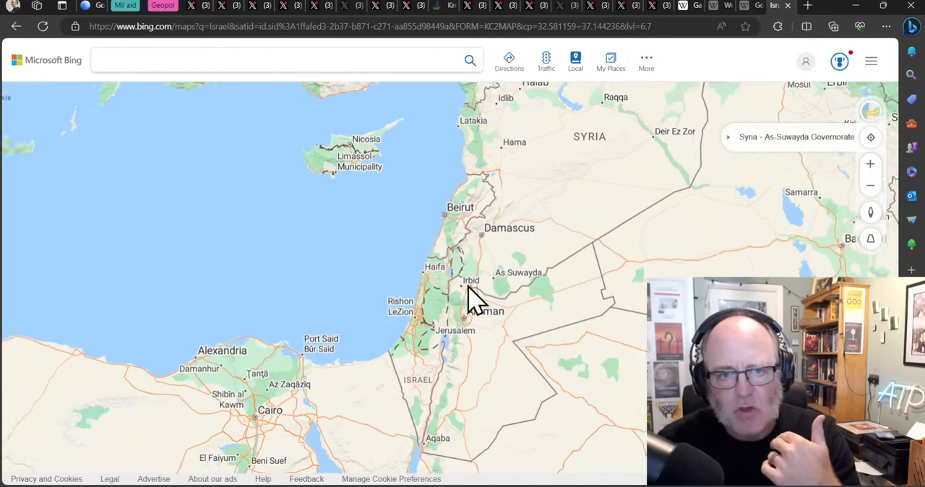
pyautogui.scroll(-3)
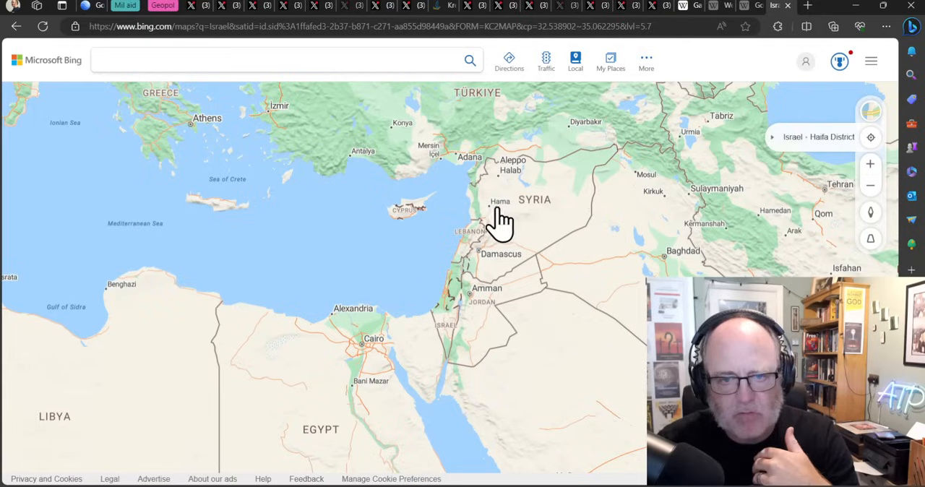
pyautogui.moveTo(508, 257)
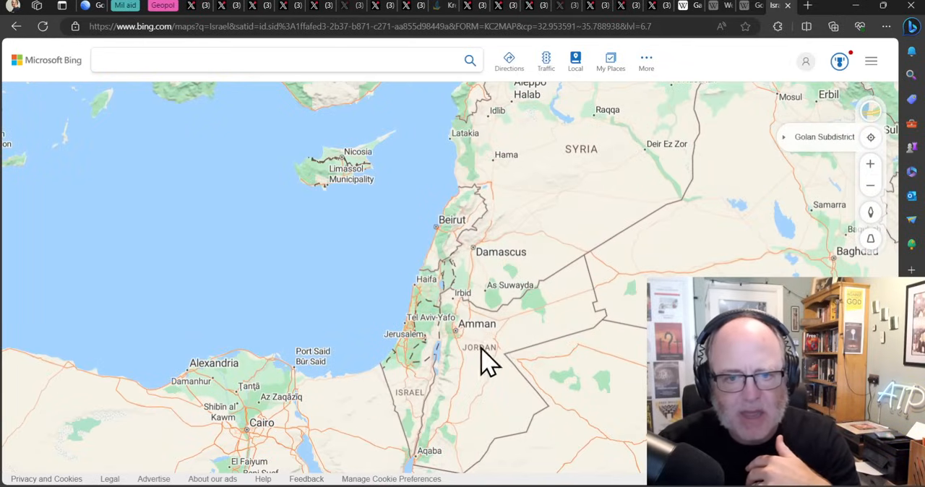
pyautogui.moveTo(376, 427)
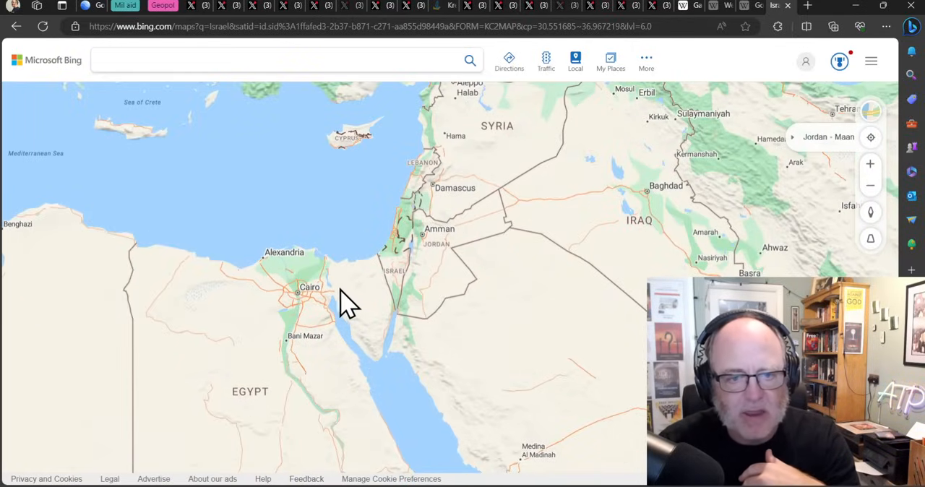
pyautogui.moveTo(378, 277)
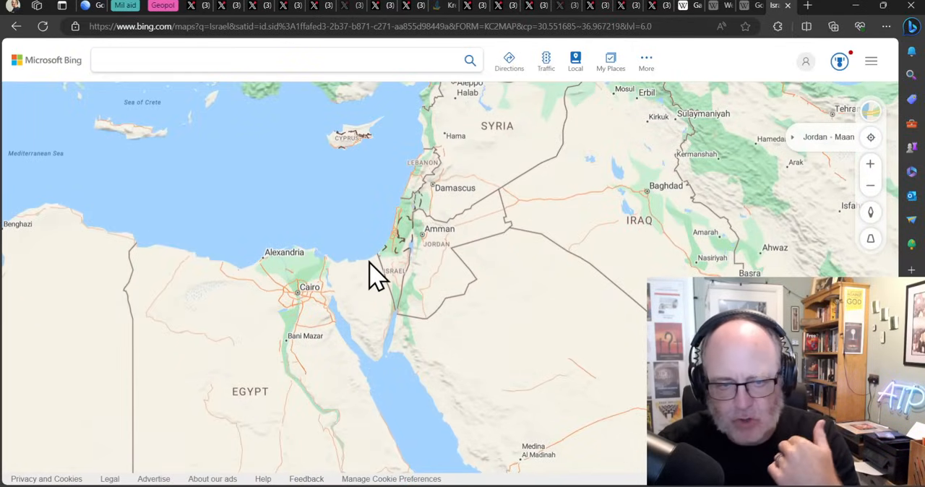
pyautogui.moveTo(390, 268)
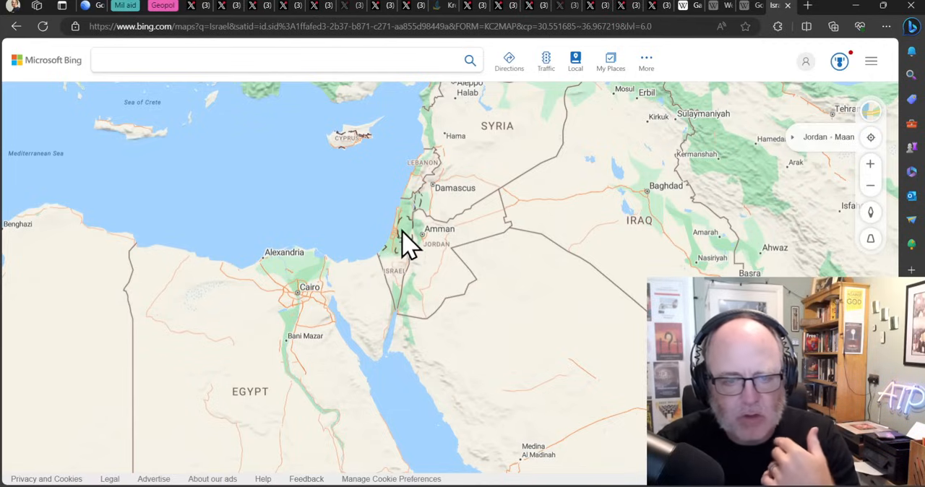
pyautogui.moveTo(361, 271)
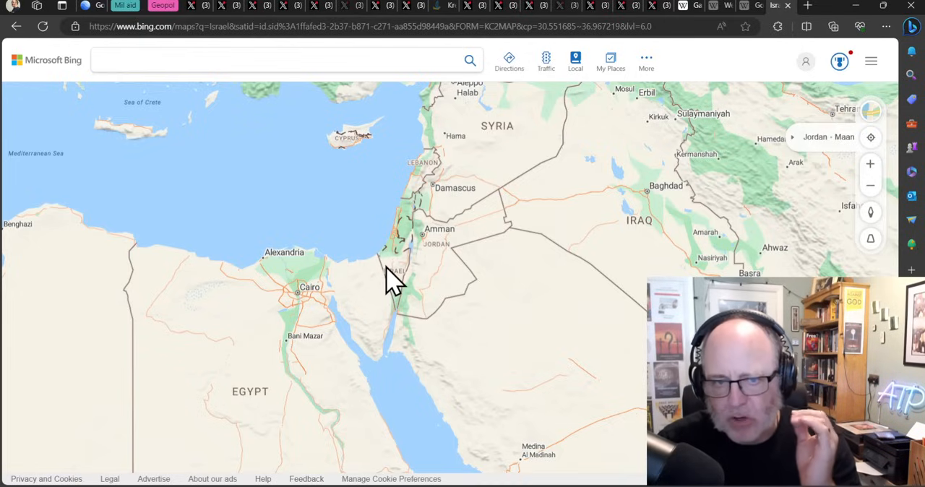
pyautogui.moveTo(402, 278)
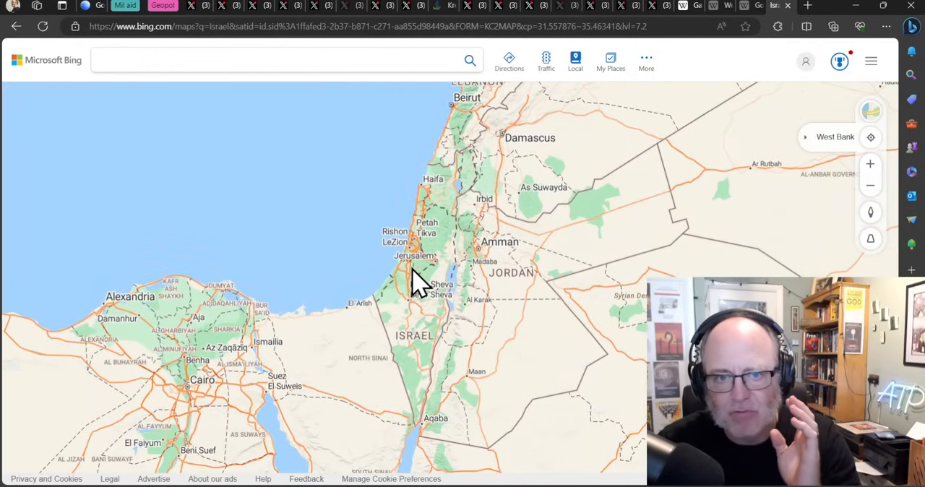
pyautogui.moveTo(368, 304)
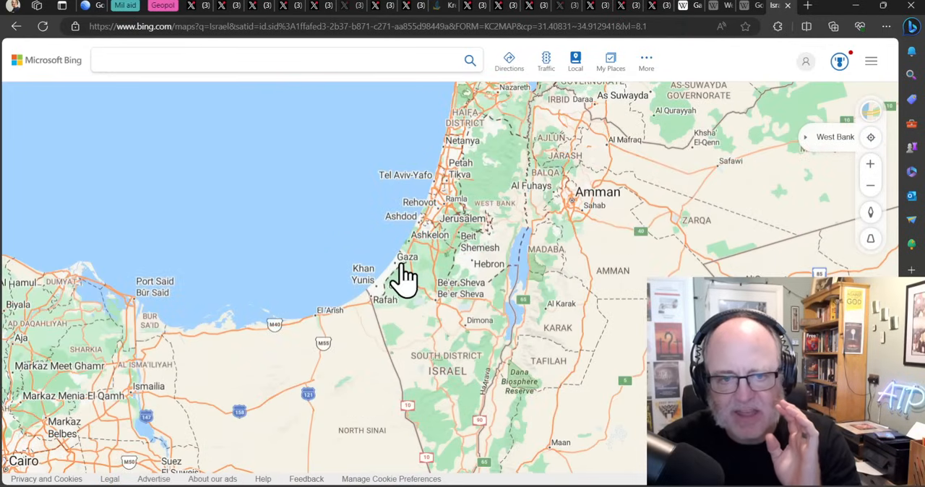
pyautogui.moveTo(383, 301)
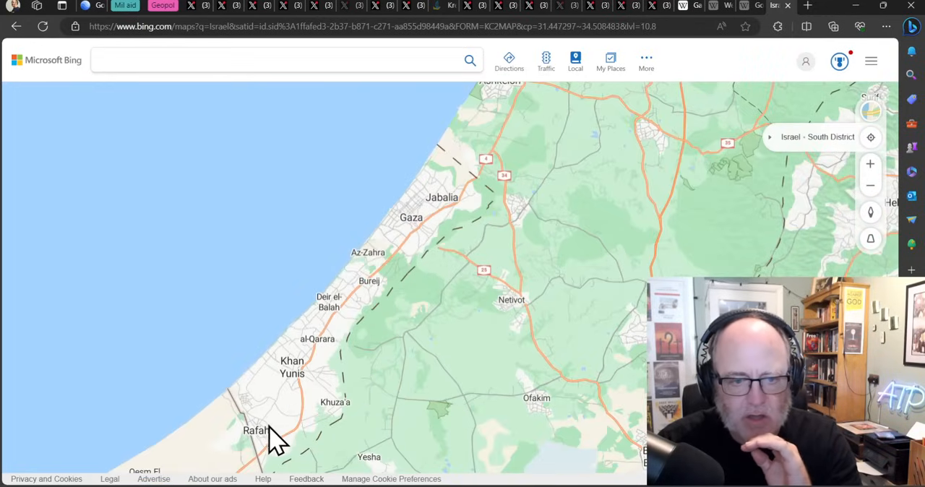
pyautogui.moveTo(431, 238)
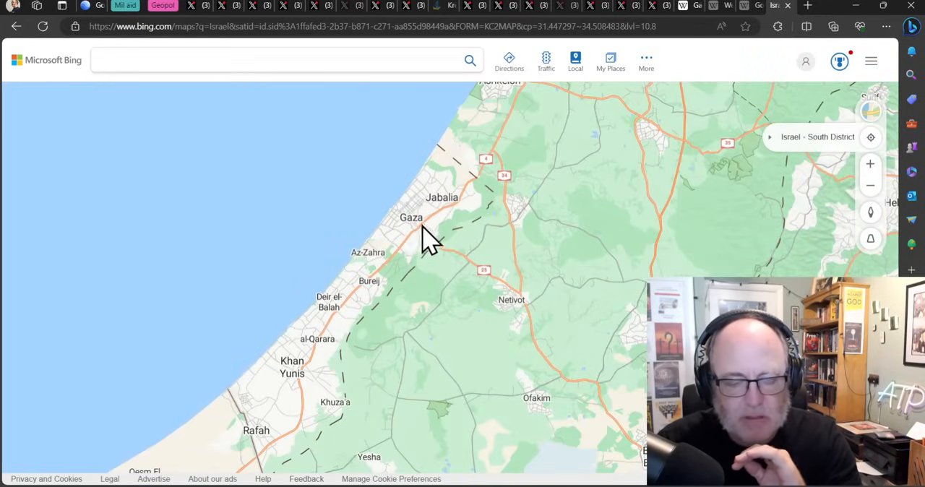
pyautogui.scroll(-3)
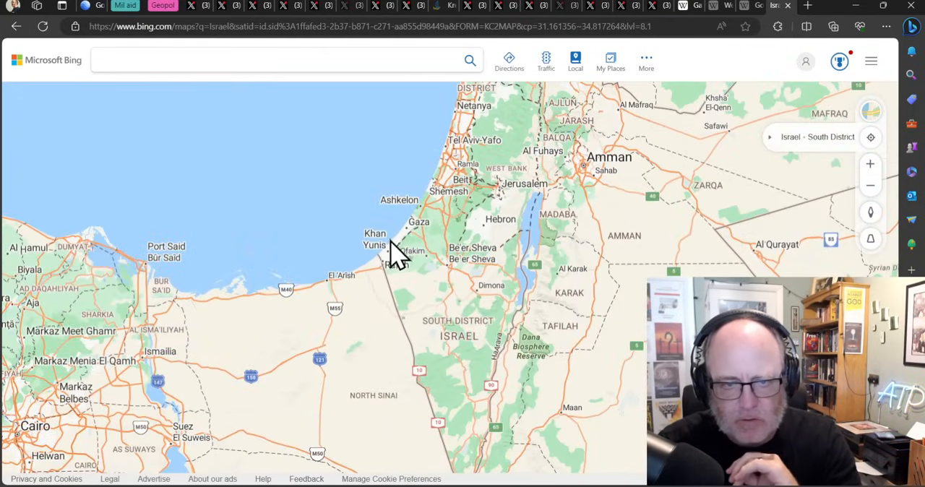
pyautogui.moveTo(422, 231)
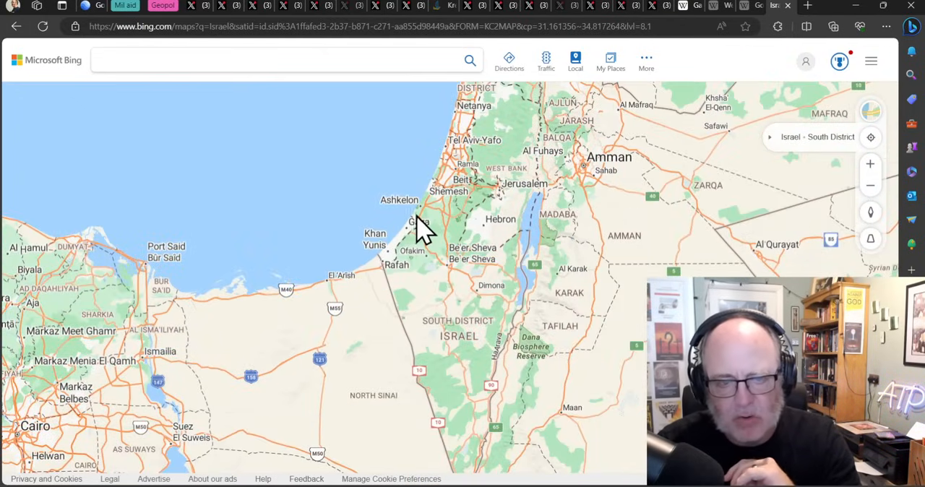
pyautogui.moveTo(422, 231); pyautogui.dragTo(372, 270)
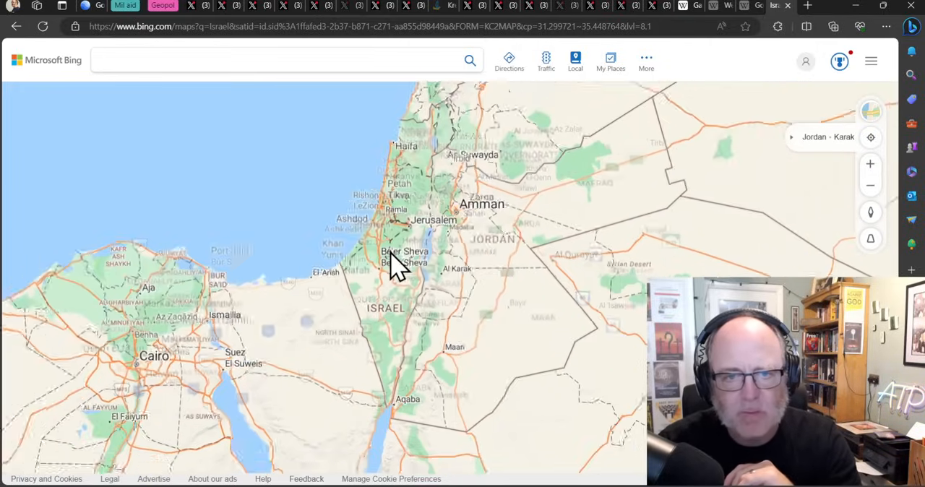
pyautogui.scroll(-3)
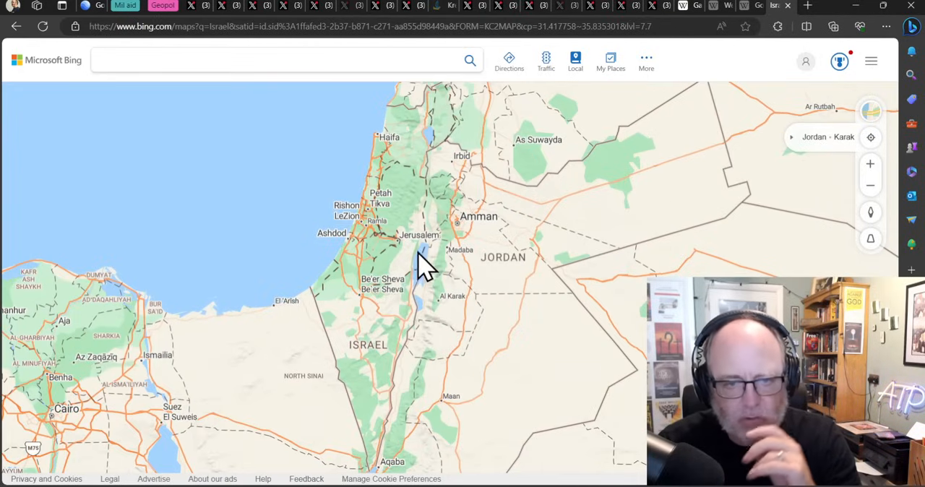
pyautogui.moveTo(398, 260)
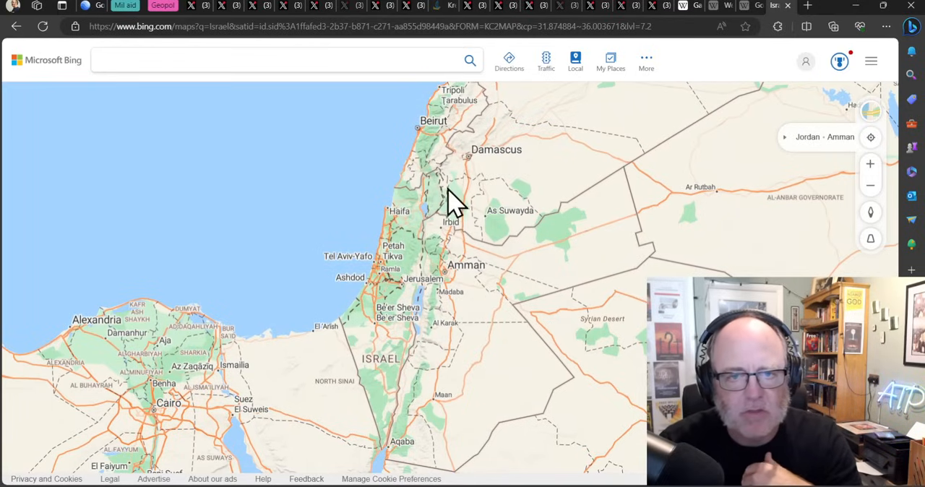
pyautogui.moveTo(359, 109)
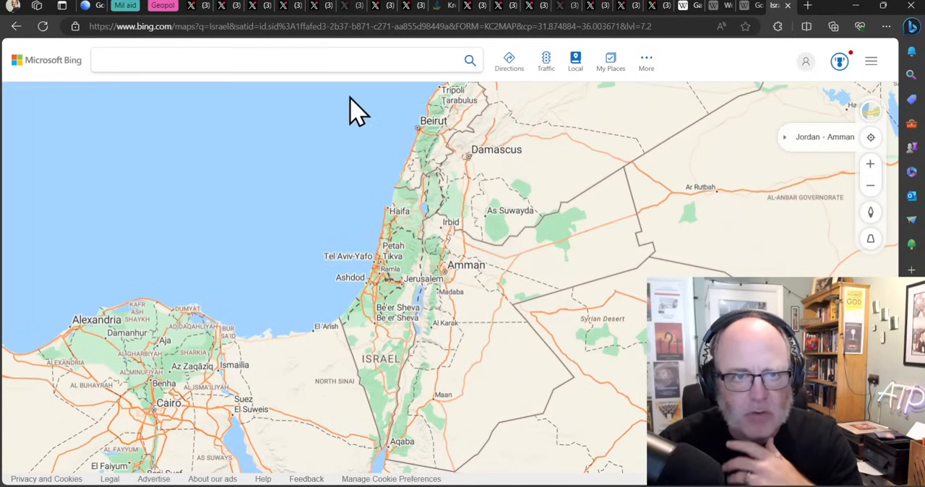
pyautogui.moveTo(690, 18)
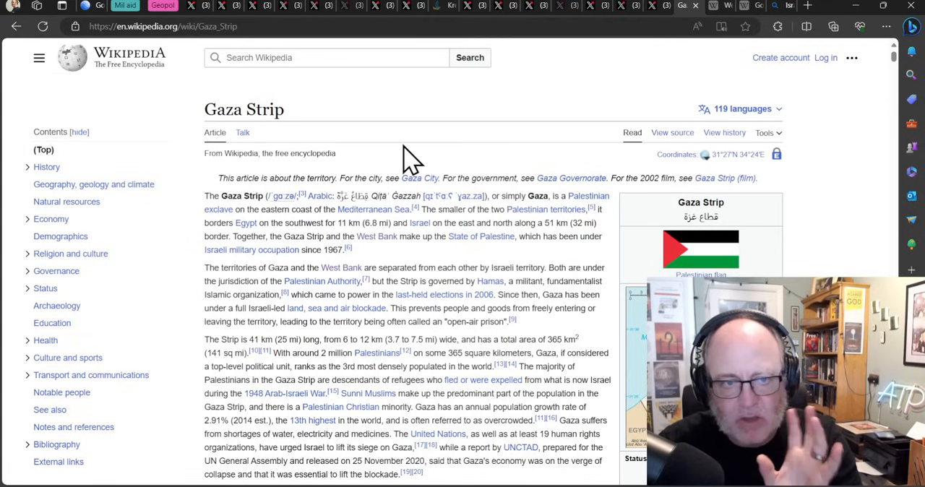
pyautogui.moveTo(378, 174)
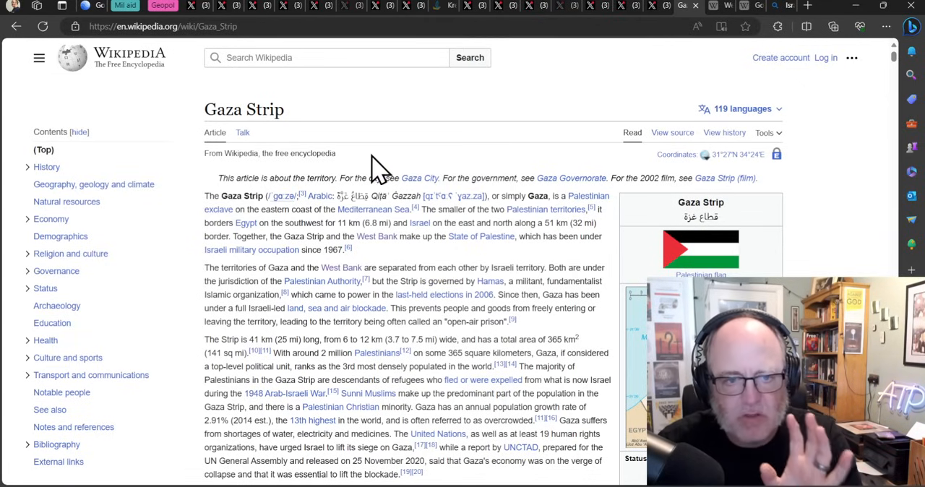
pyautogui.moveTo(350, 271)
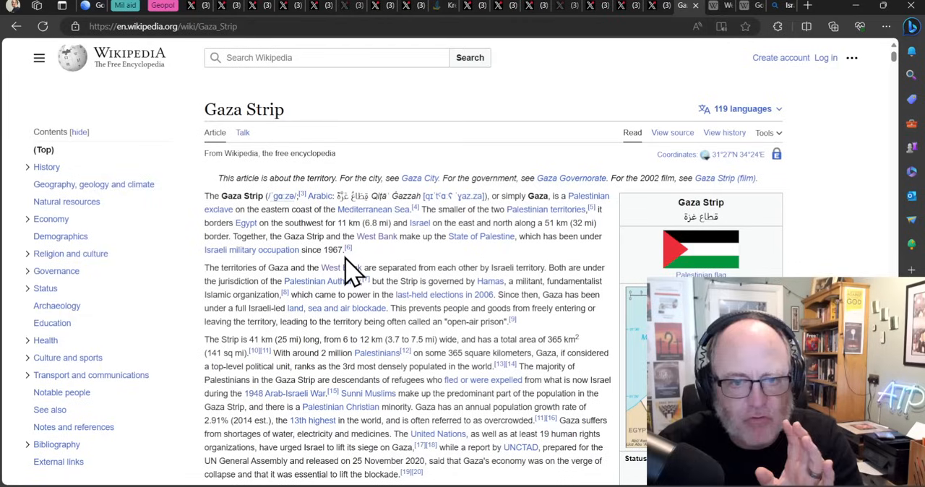
pyautogui.moveTo(387, 258)
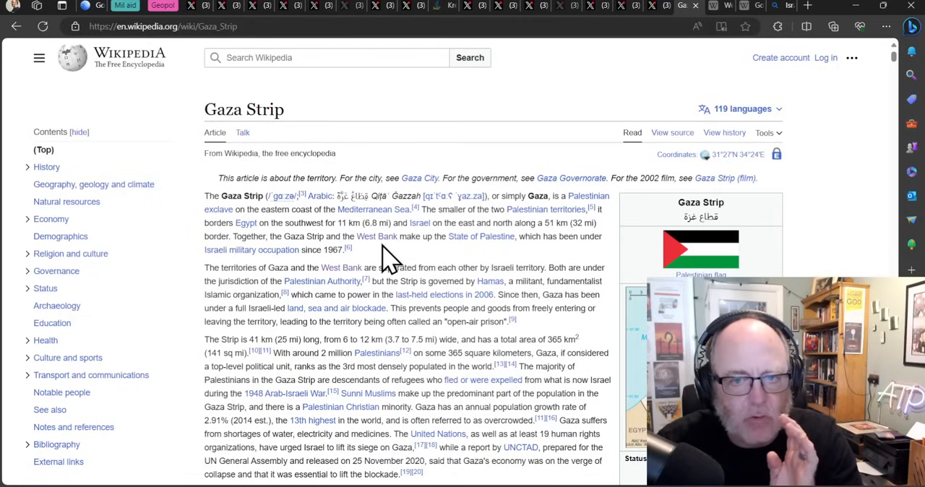
pyautogui.moveTo(361, 260)
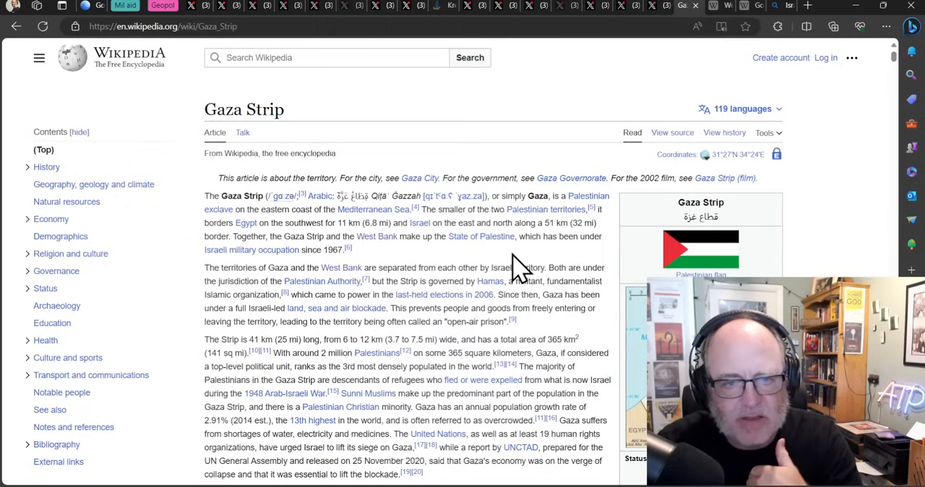
pyautogui.moveTo(405, 144)
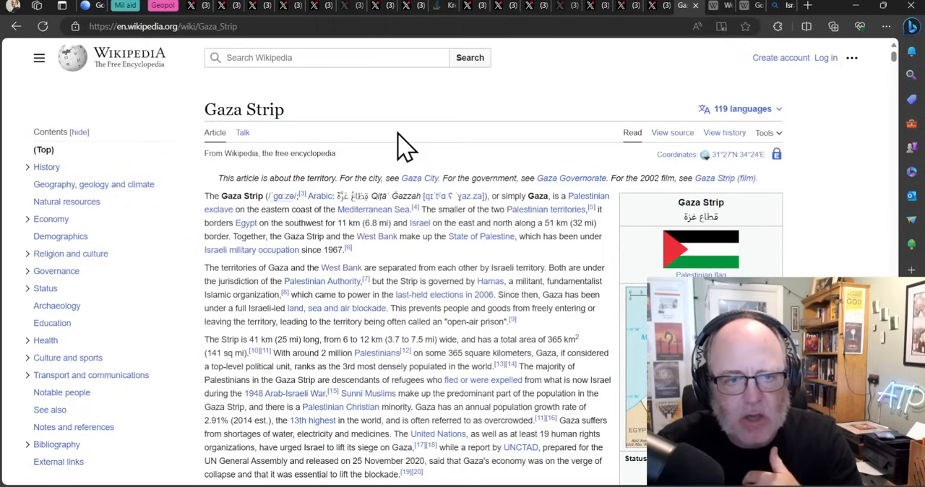
pyautogui.moveTo(867, 243)
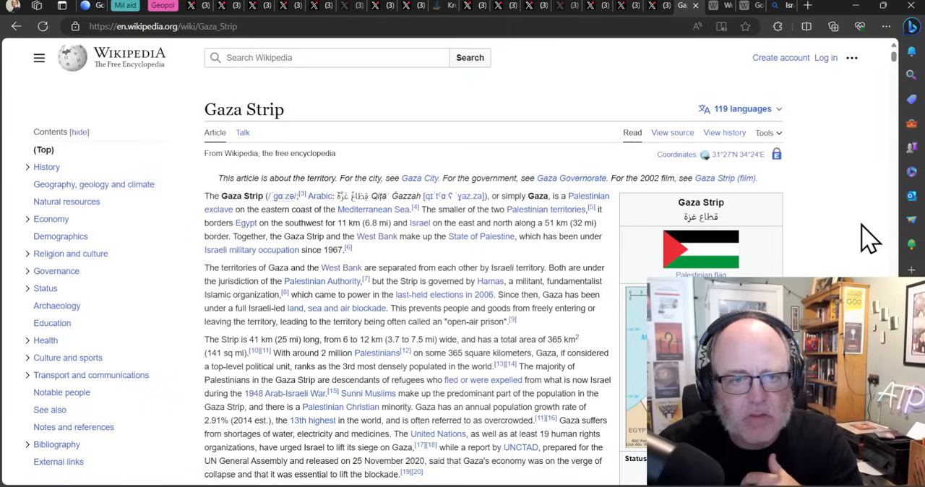
pyautogui.moveTo(827, 231)
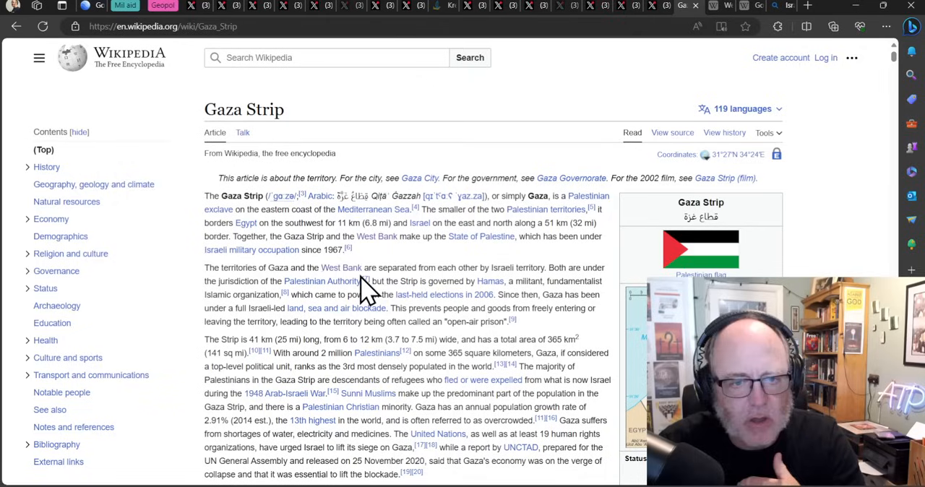
pyautogui.moveTo(383, 260)
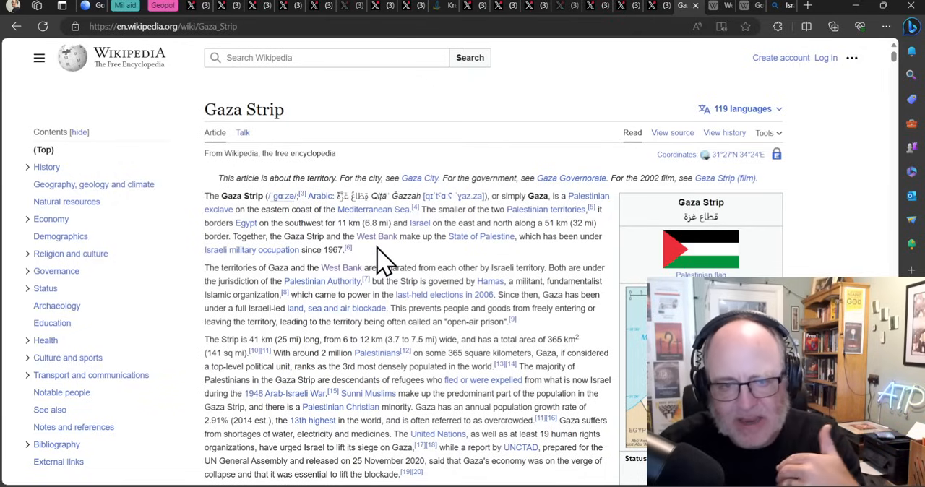
pyautogui.moveTo(668, 17)
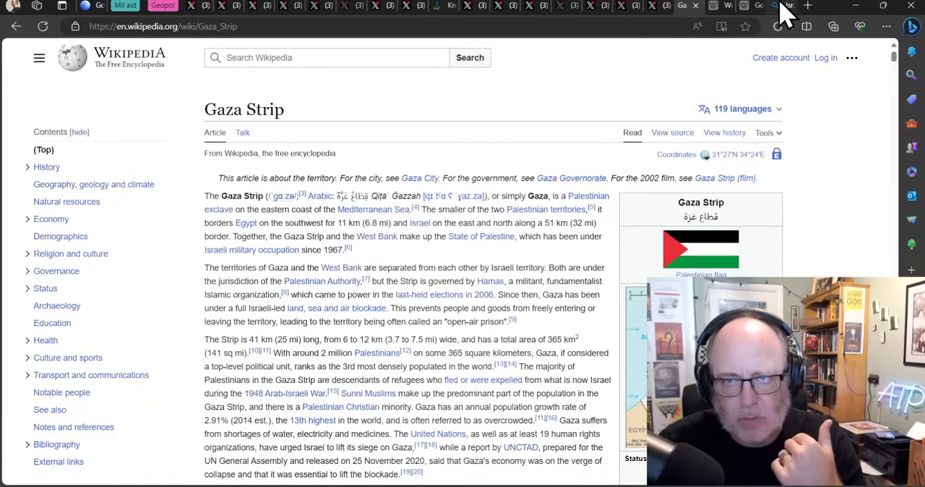
# Step: Show the Bing map of Israel, Jordan and the Dead Sea, then return to the Gaza Strip article
pyautogui.click(777, 5)
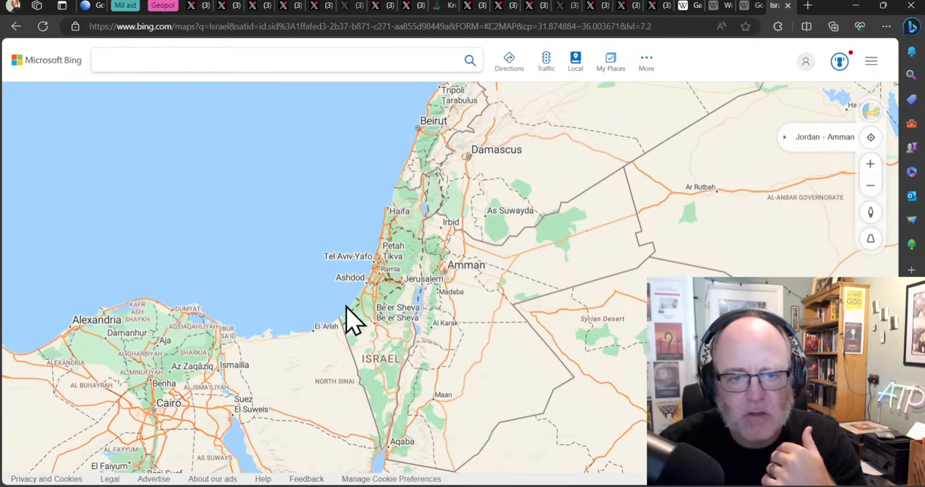
pyautogui.moveTo(422, 260)
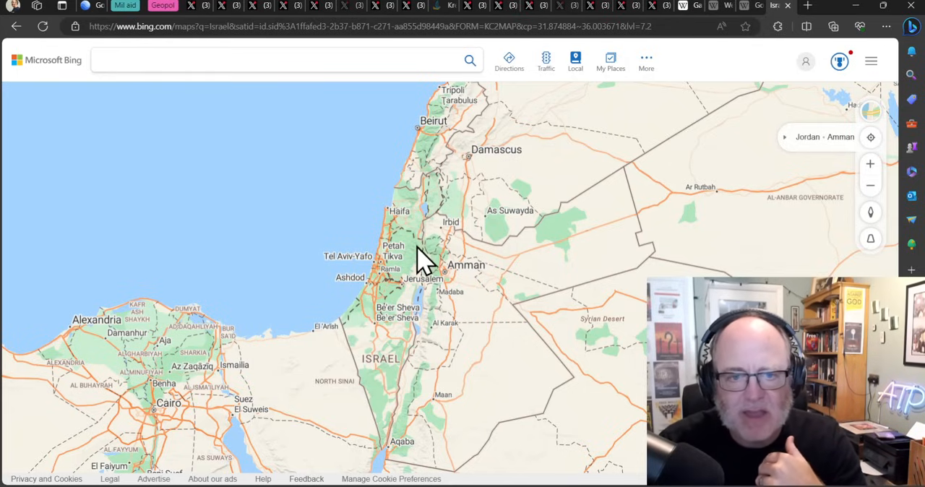
pyautogui.moveTo(412, 326)
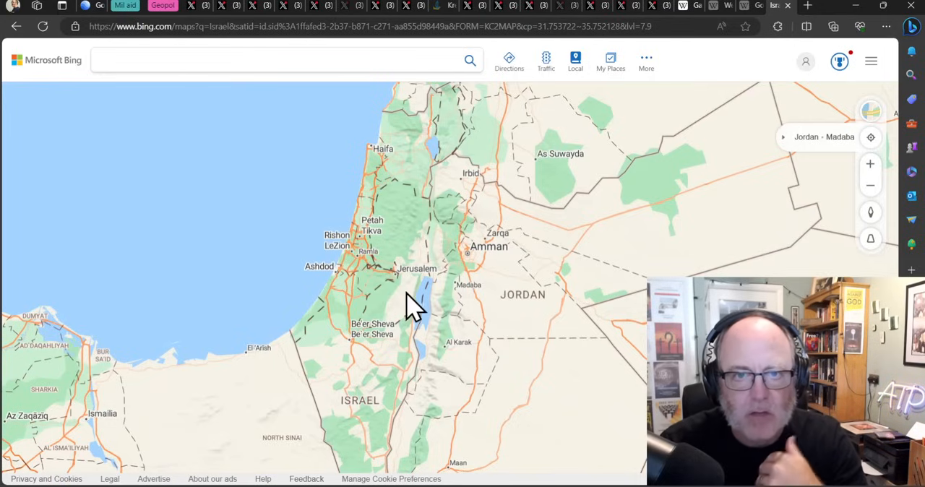
pyautogui.moveTo(693, 20)
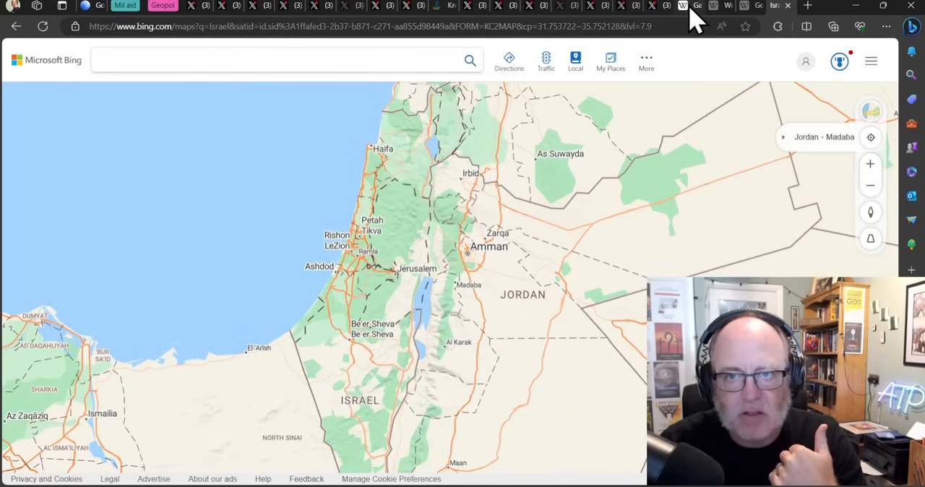
pyautogui.click(685, 6)
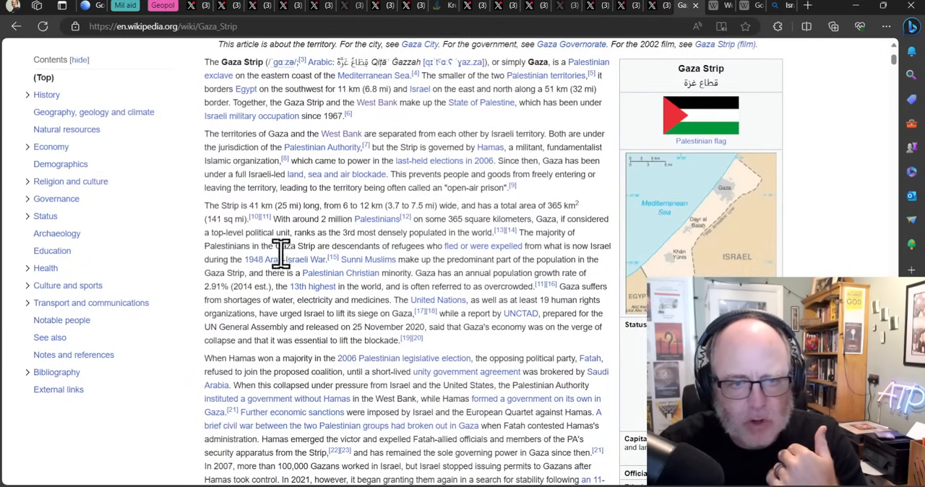
pyautogui.moveTo(405, 238)
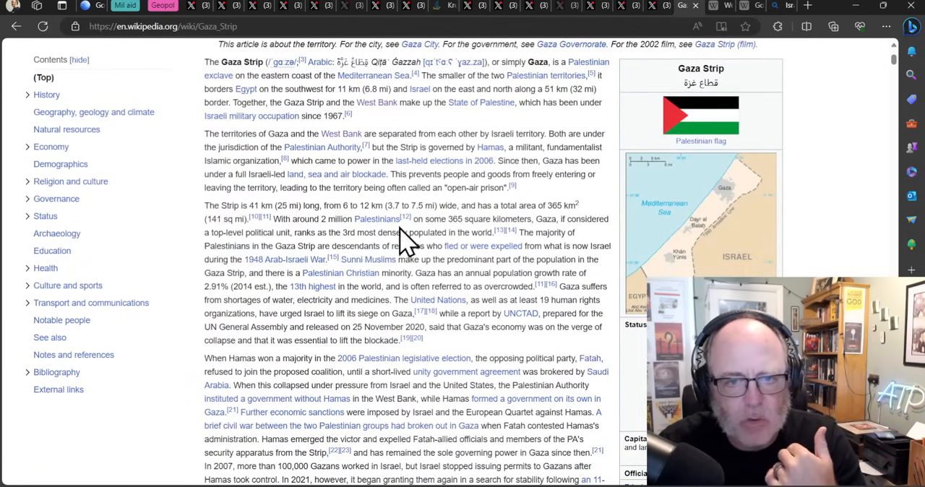
pyautogui.moveTo(387, 287)
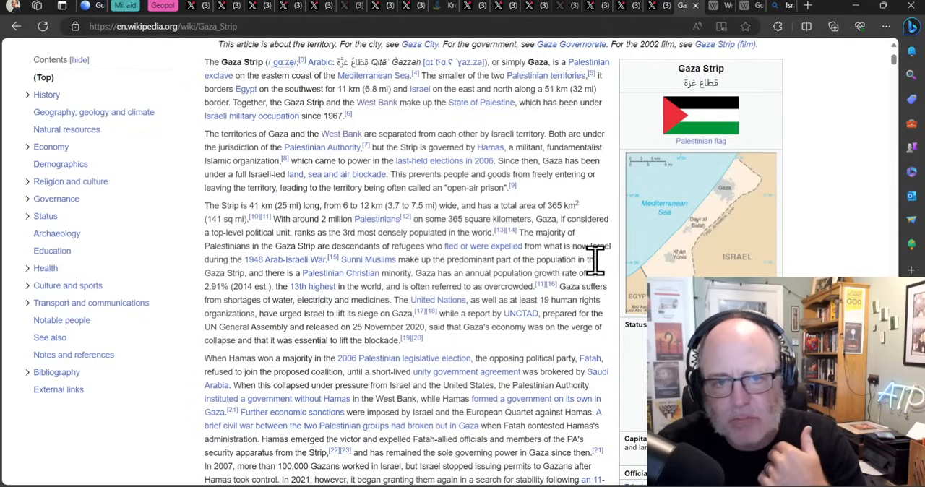
pyautogui.moveTo(594, 282)
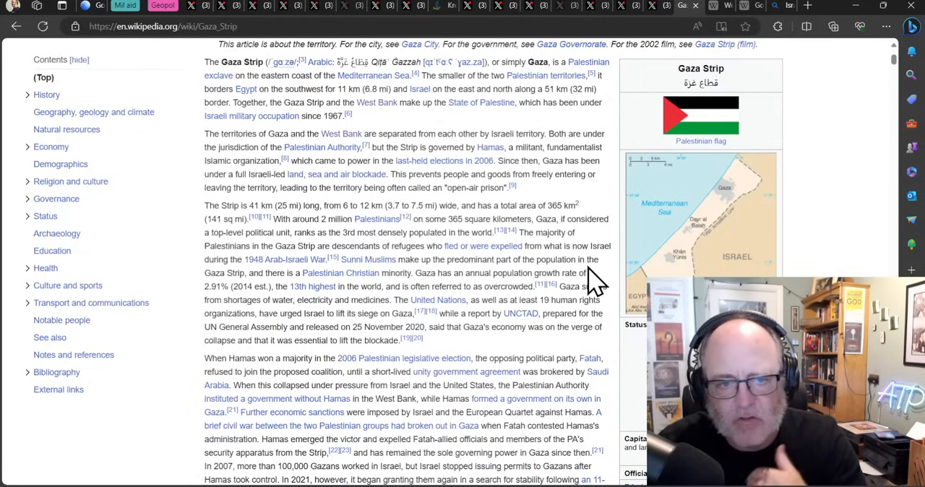
pyautogui.moveTo(596, 286)
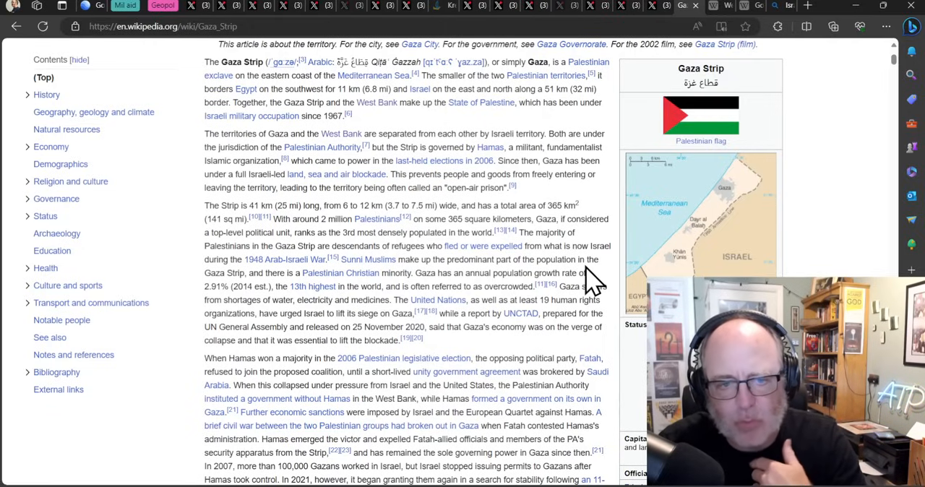
# Step: Read down the Gaza Strip introduction on population and governance, then move to the West Bank article
pyautogui.scroll(-3)
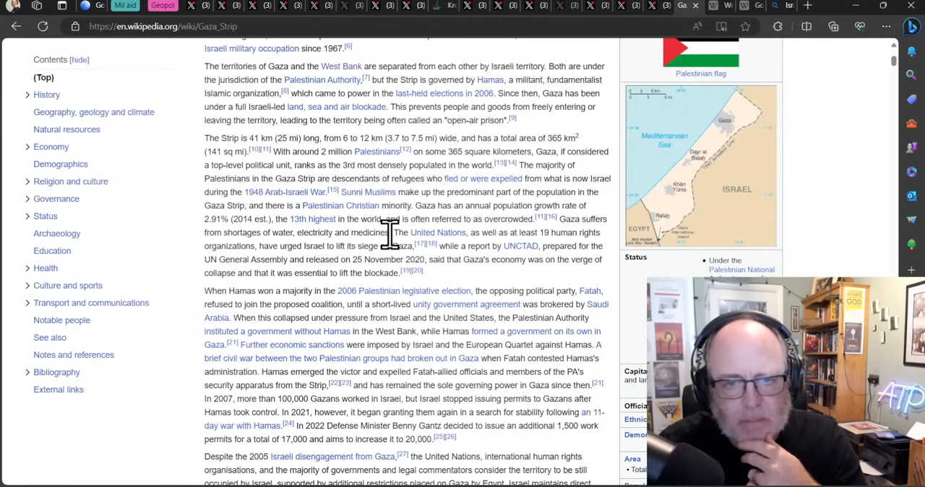
pyautogui.moveTo(469, 270)
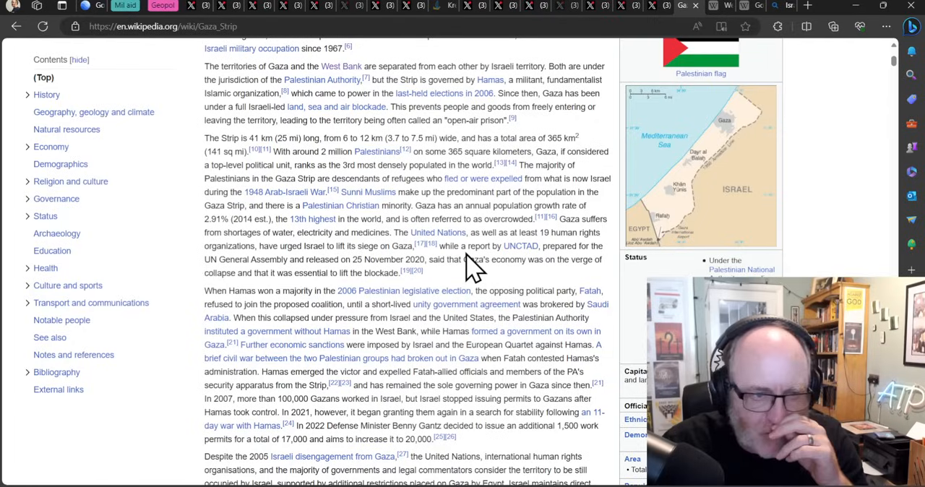
pyautogui.moveTo(462, 282)
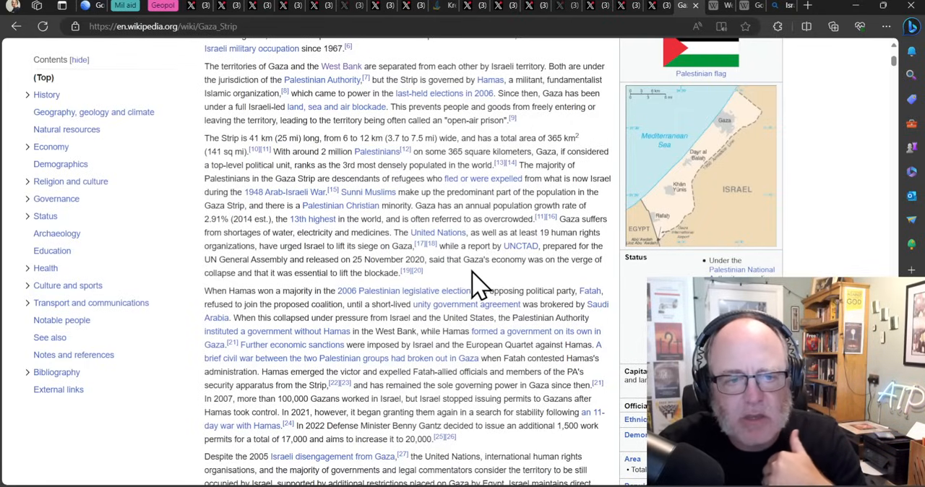
pyautogui.moveTo(416, 297)
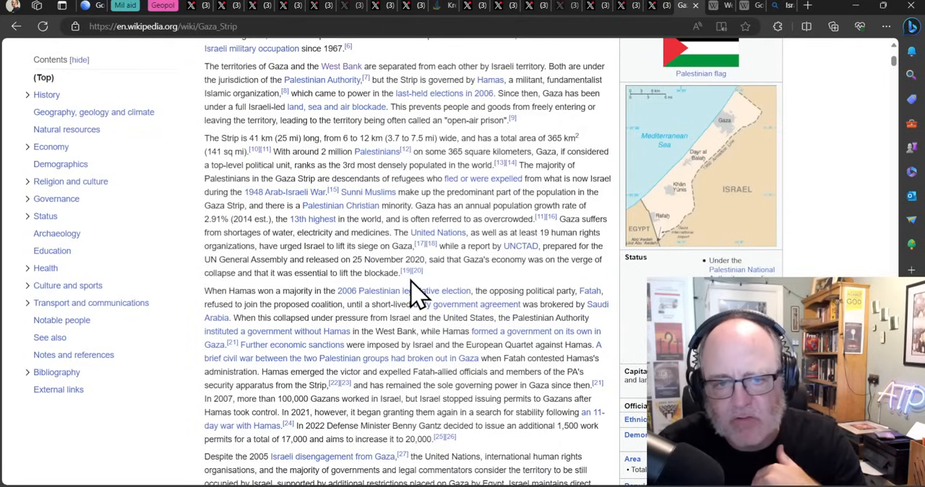
pyautogui.moveTo(434, 292)
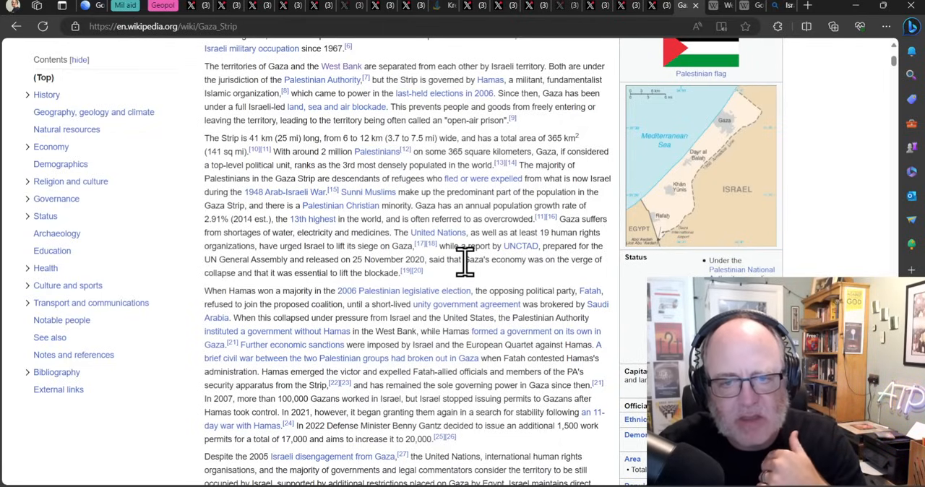
pyautogui.moveTo(465, 281)
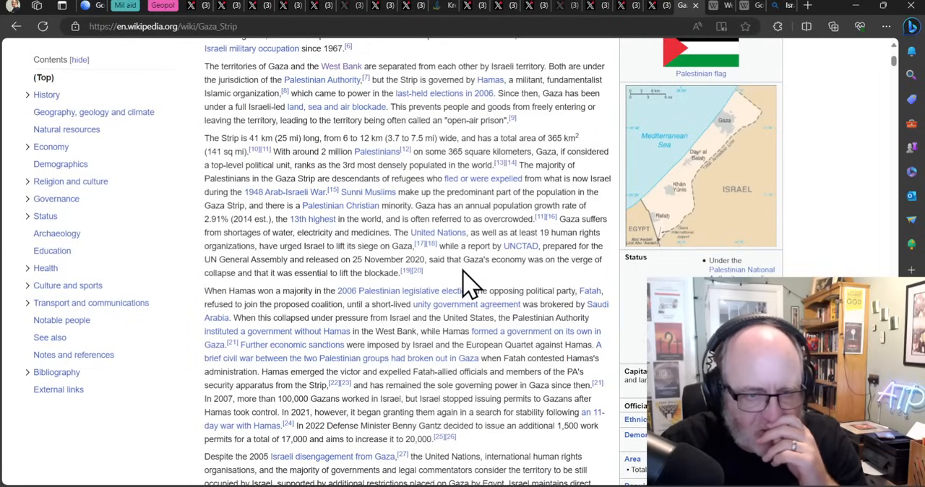
pyautogui.moveTo(461, 283)
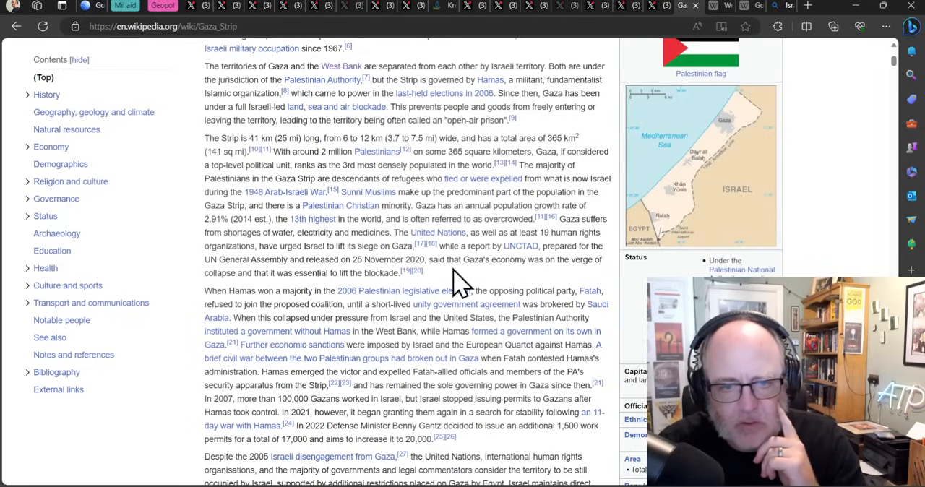
pyautogui.moveTo(407, 296)
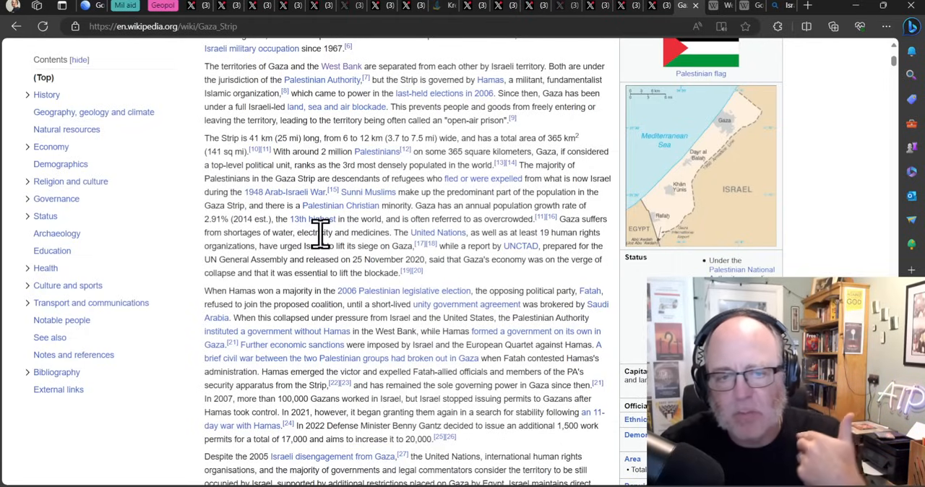
pyautogui.moveTo(368, 205)
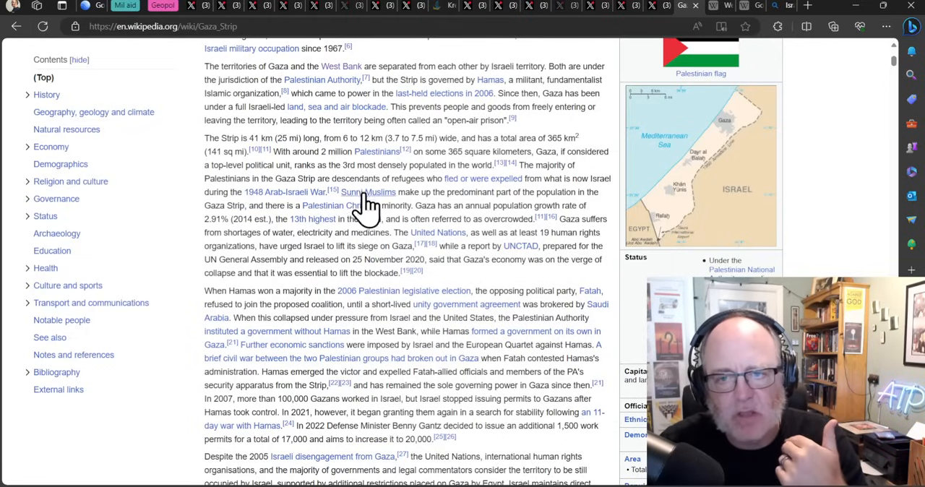
pyautogui.moveTo(413, 199)
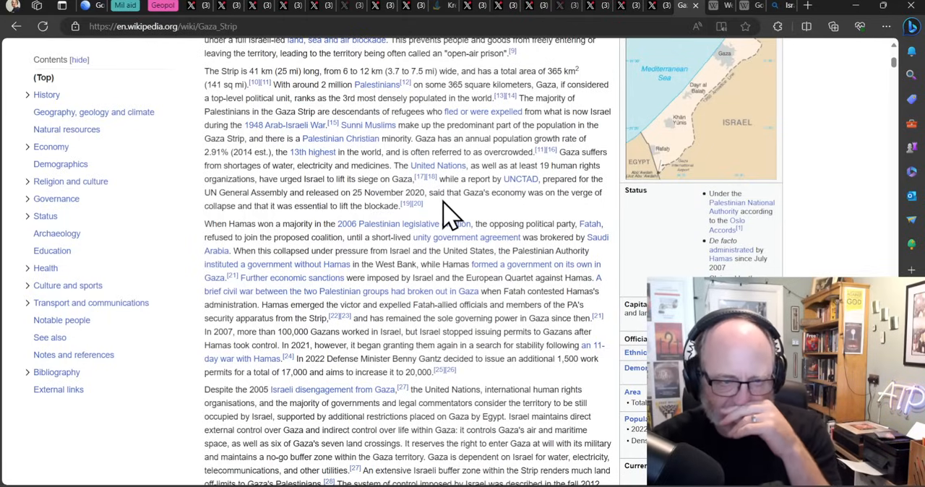
pyautogui.scroll(-3)
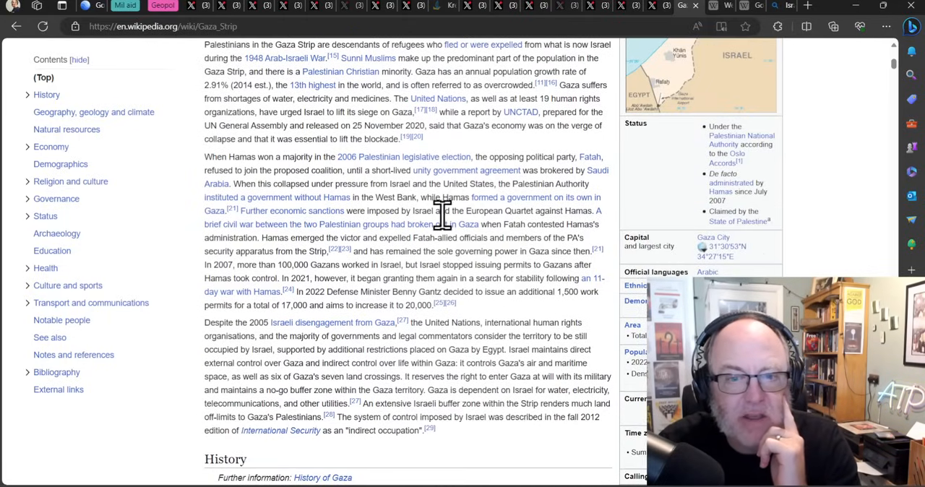
pyautogui.moveTo(289, 217)
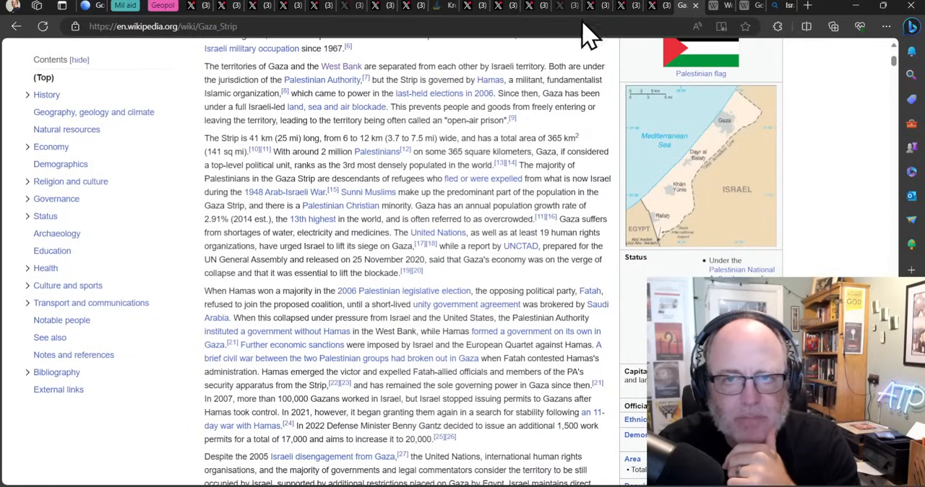
pyautogui.click(342, 67)
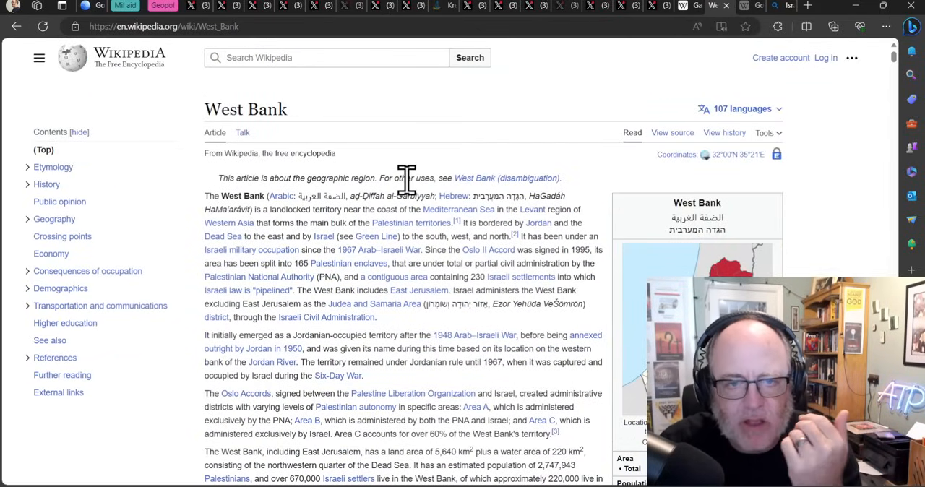
# Step: Scroll the West Bank article through its introduction down to the Etymology section
pyautogui.scroll(-3)
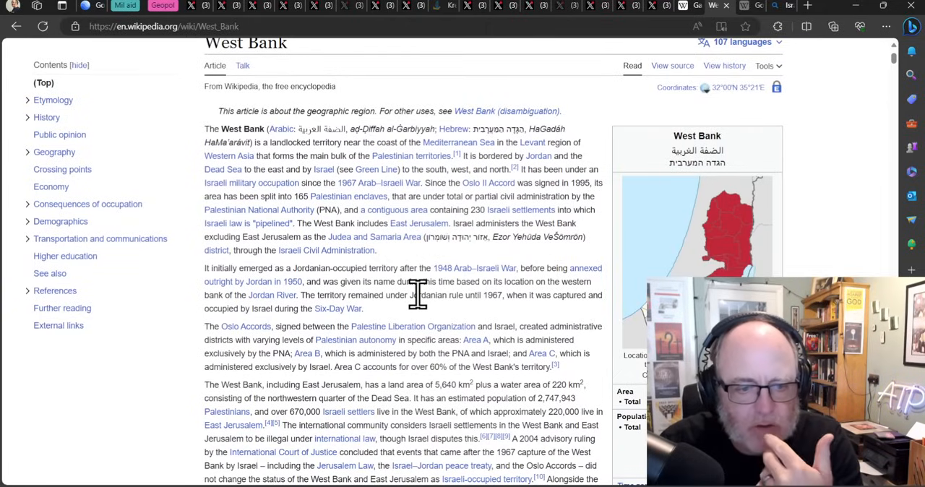
pyautogui.scroll(-3)
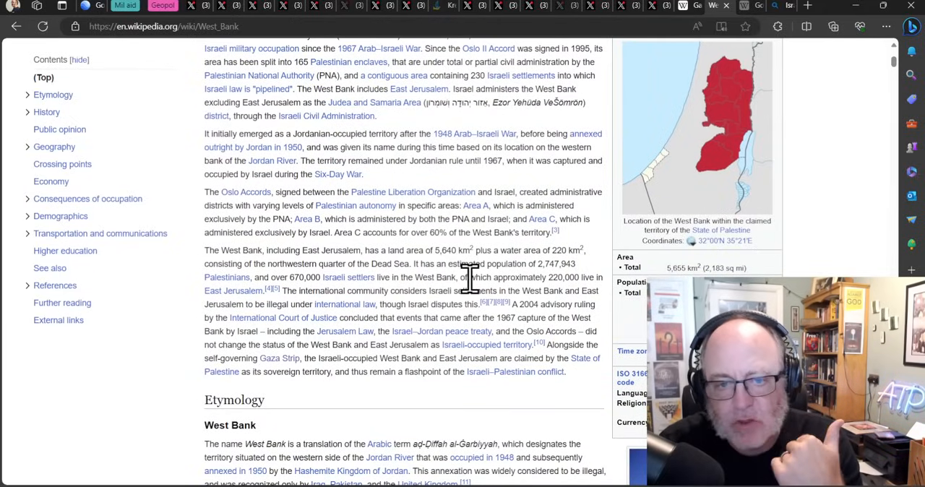
pyautogui.moveTo(610, 292)
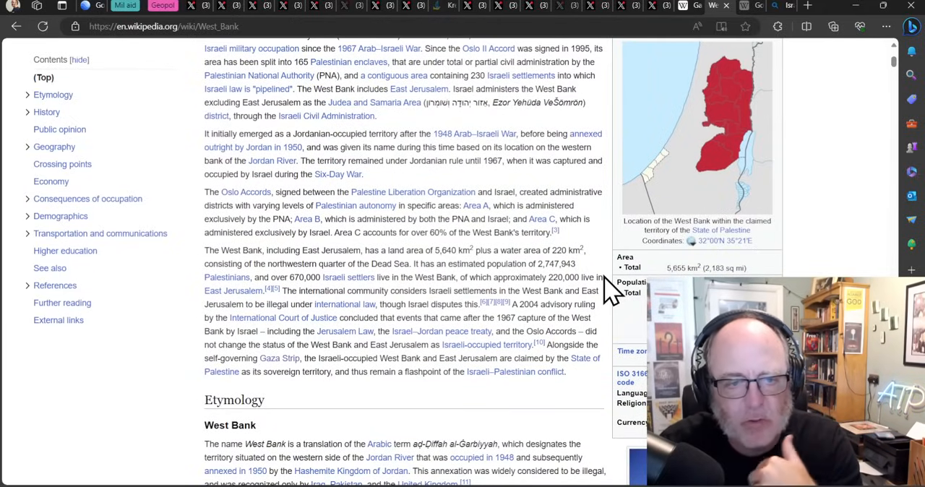
pyautogui.moveTo(592, 271)
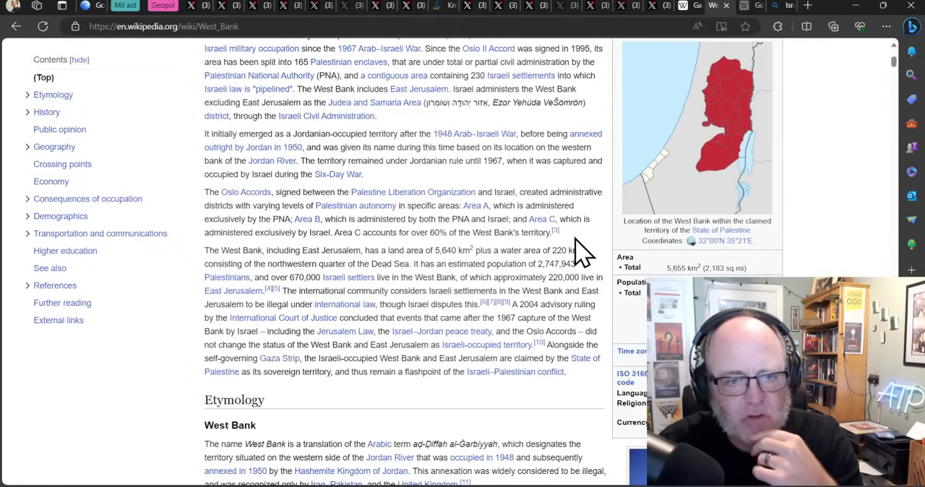
pyautogui.moveTo(552, 289)
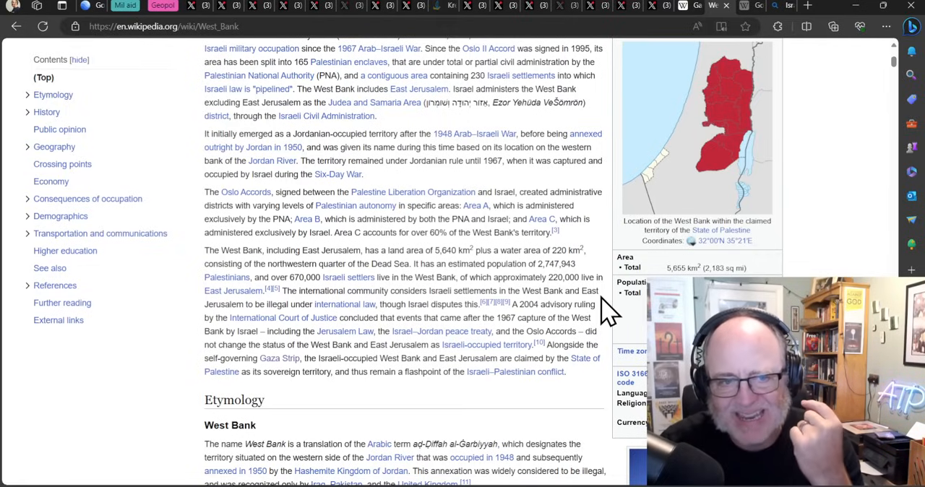
pyautogui.moveTo(592, 296)
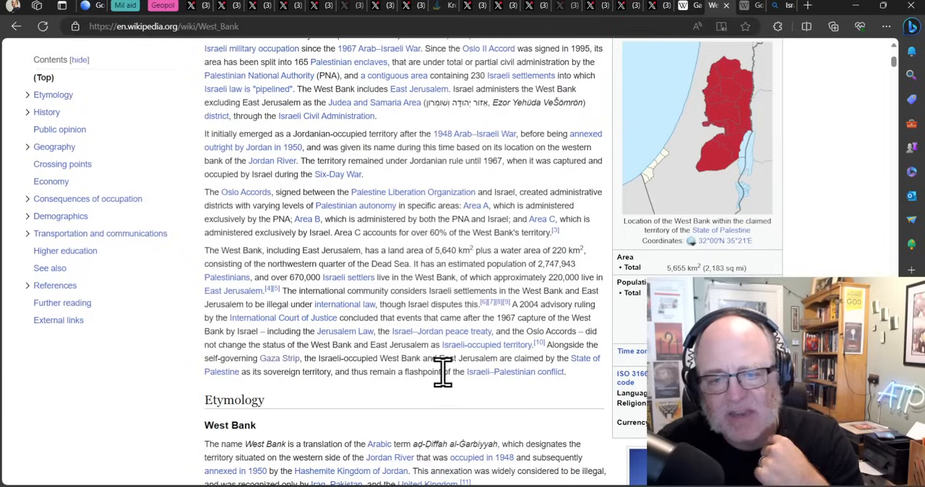
pyautogui.moveTo(425, 401)
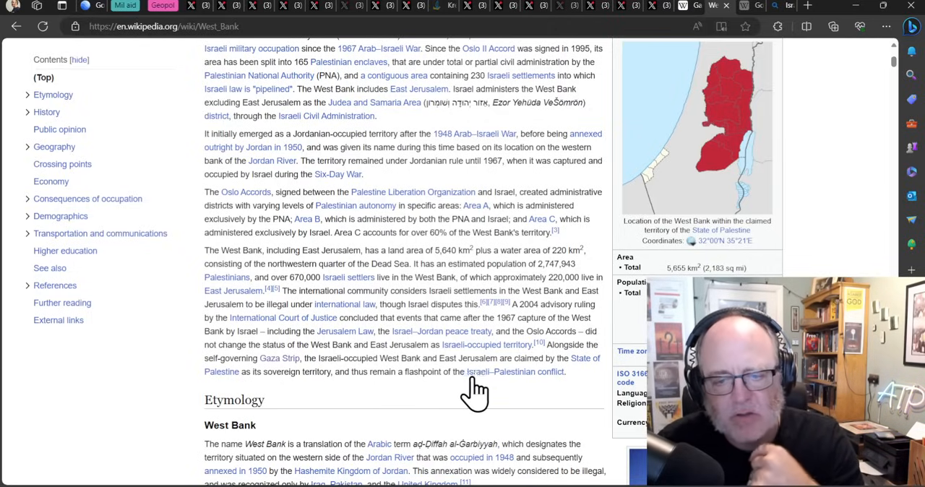
pyautogui.moveTo(520, 383)
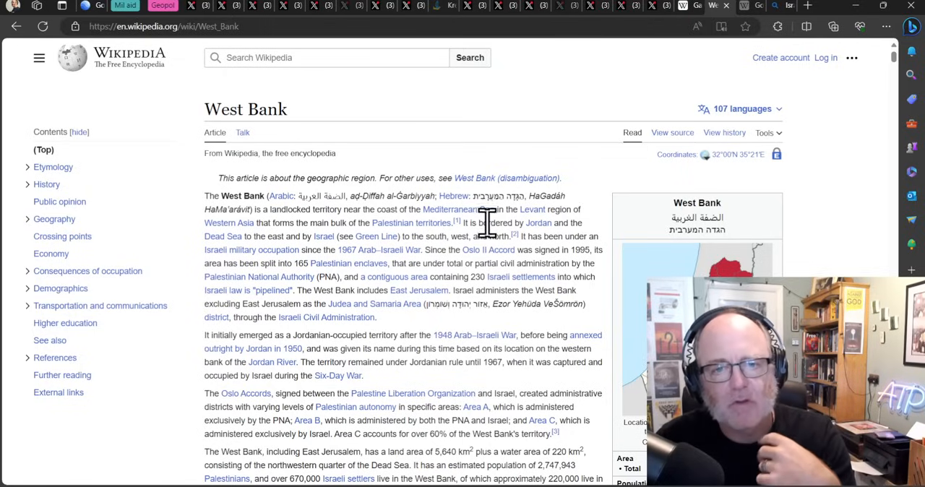
pyautogui.moveTo(484, 137)
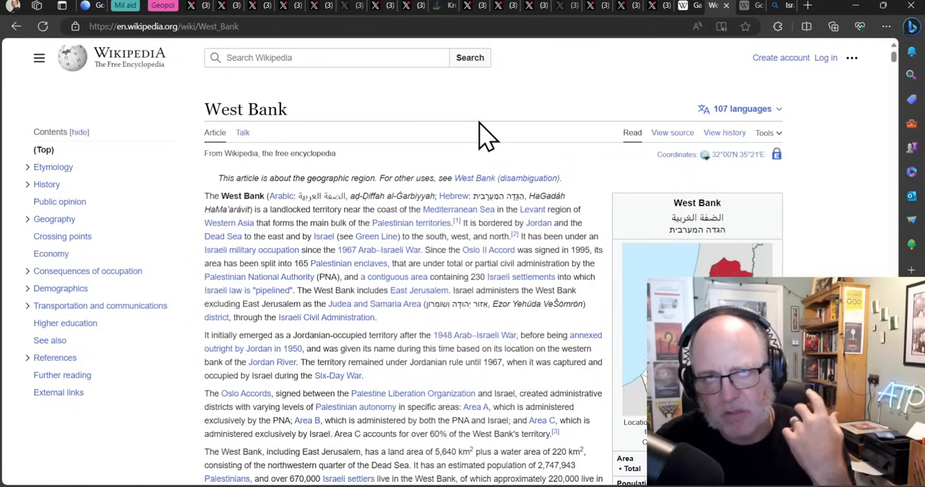
pyautogui.moveTo(451, 156)
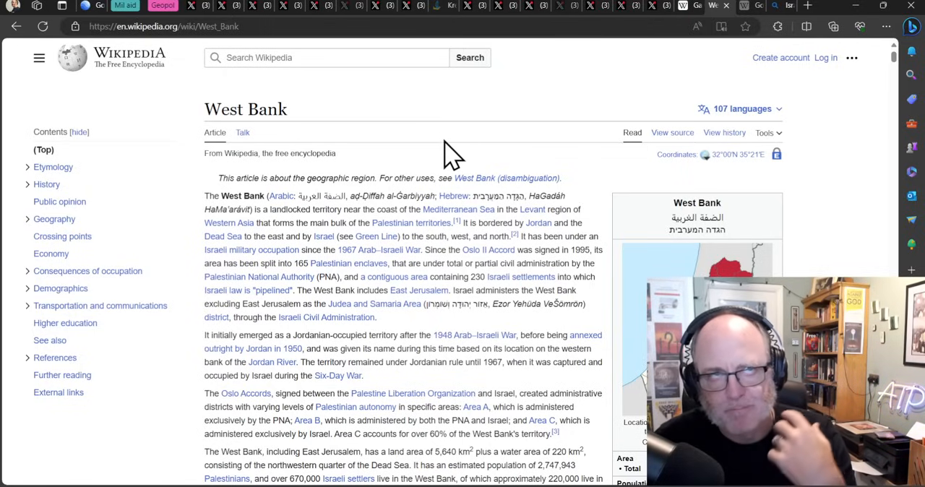
pyautogui.moveTo(513, 137)
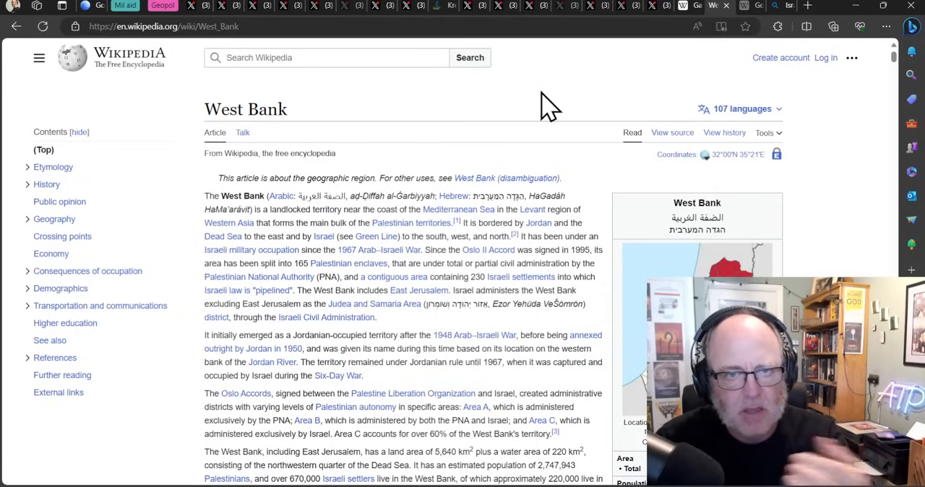
pyautogui.moveTo(607, 101)
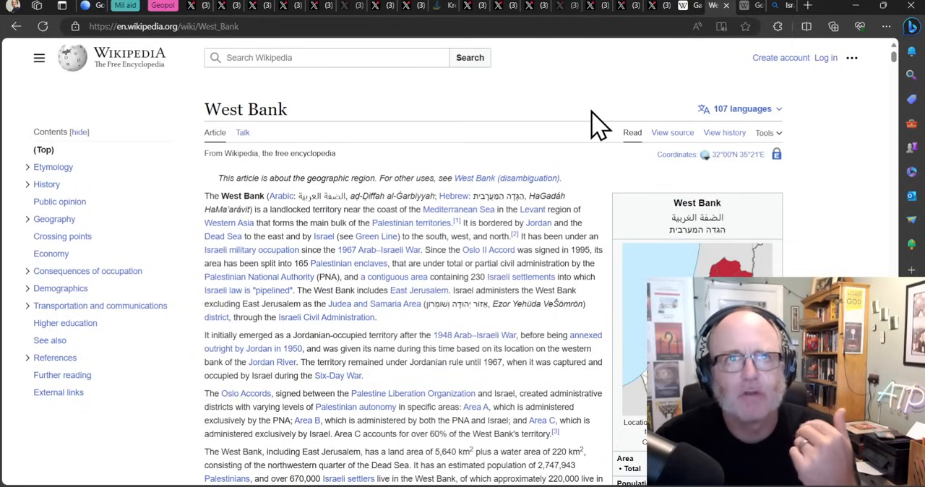
pyautogui.moveTo(560, 137)
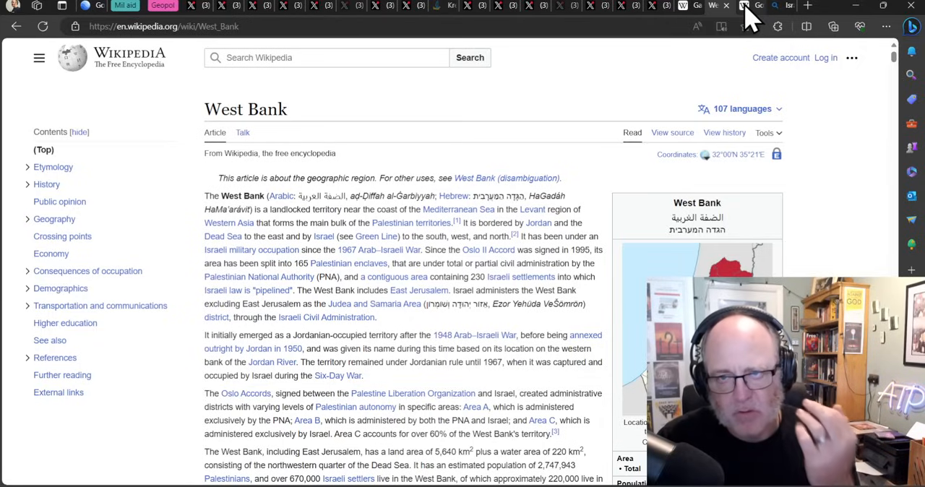
pyautogui.moveTo(749, 21)
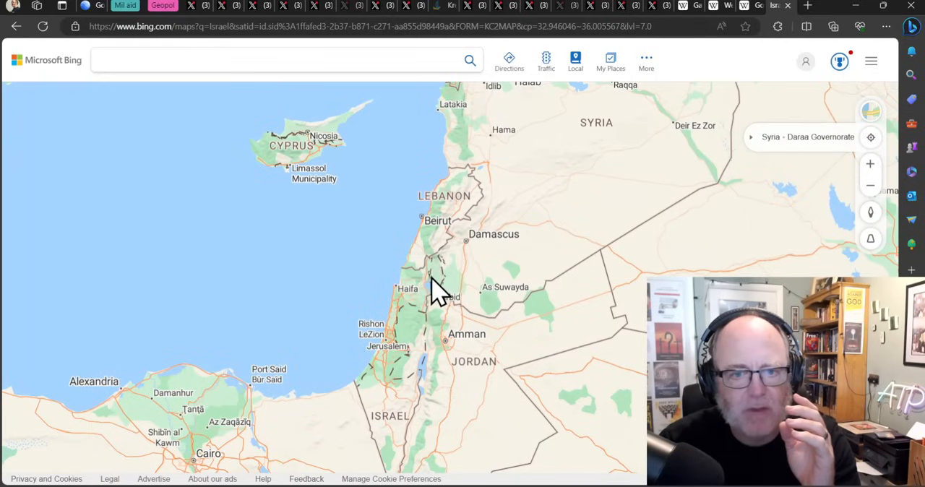
pyautogui.moveTo(759, 14)
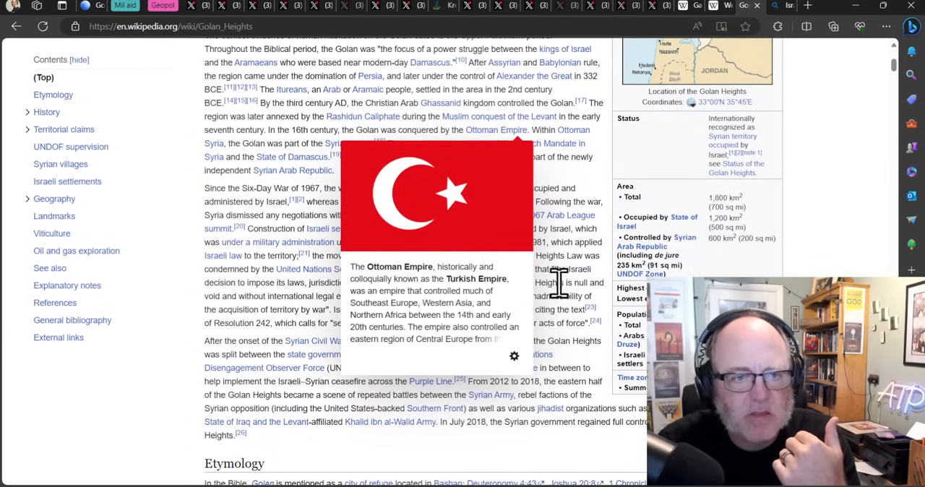
pyautogui.moveTo(470, 220)
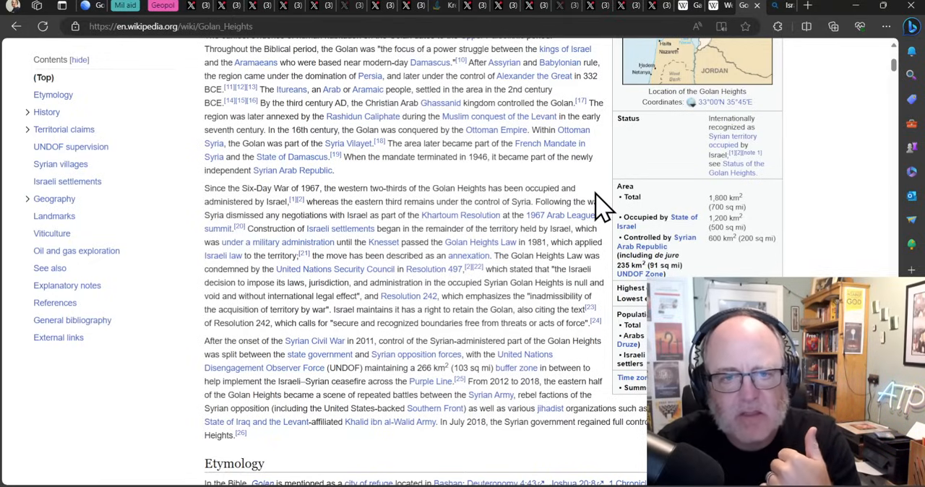
pyautogui.moveTo(607, 228)
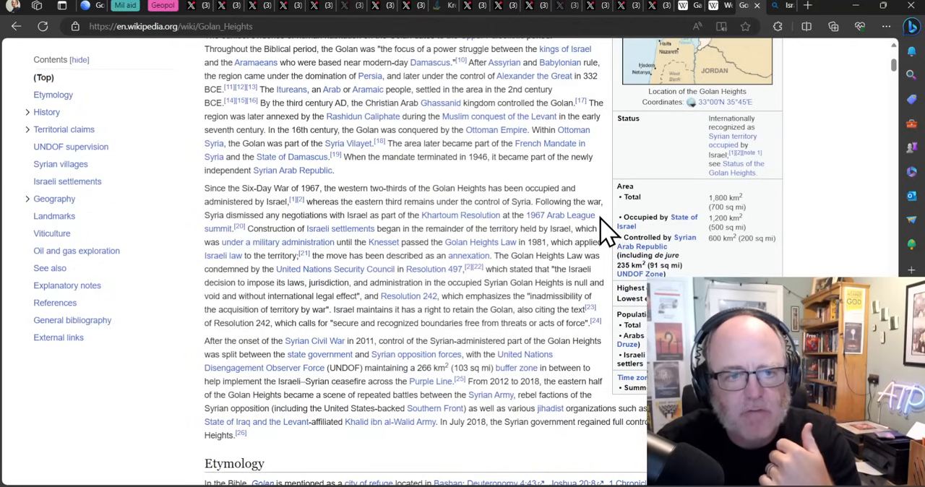
pyautogui.moveTo(591, 203)
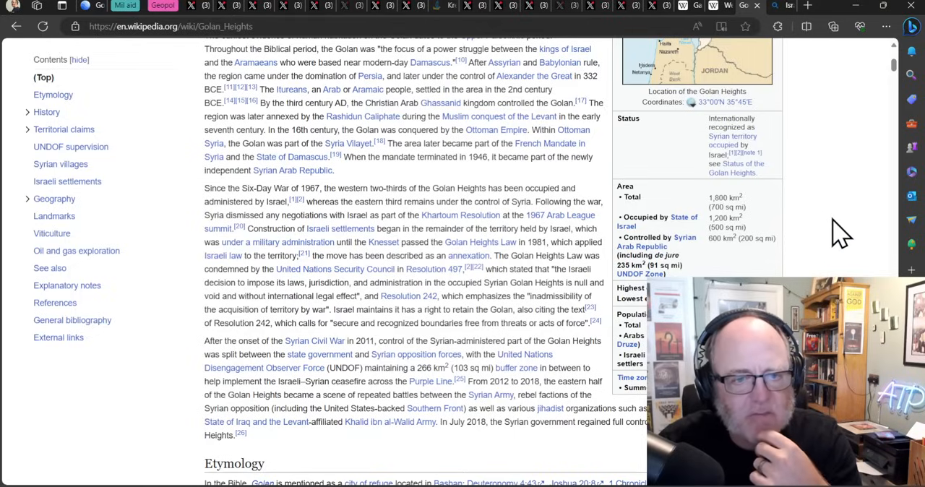
pyautogui.moveTo(835, 246)
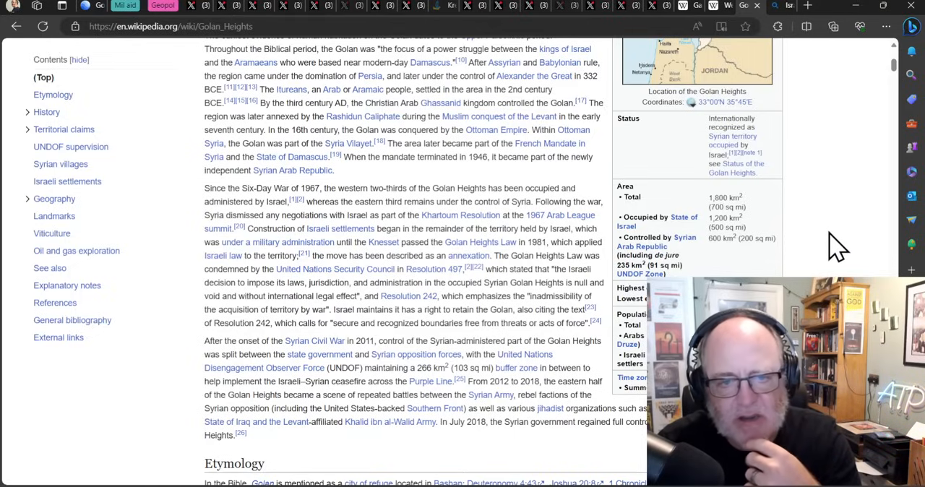
pyautogui.moveTo(830, 246)
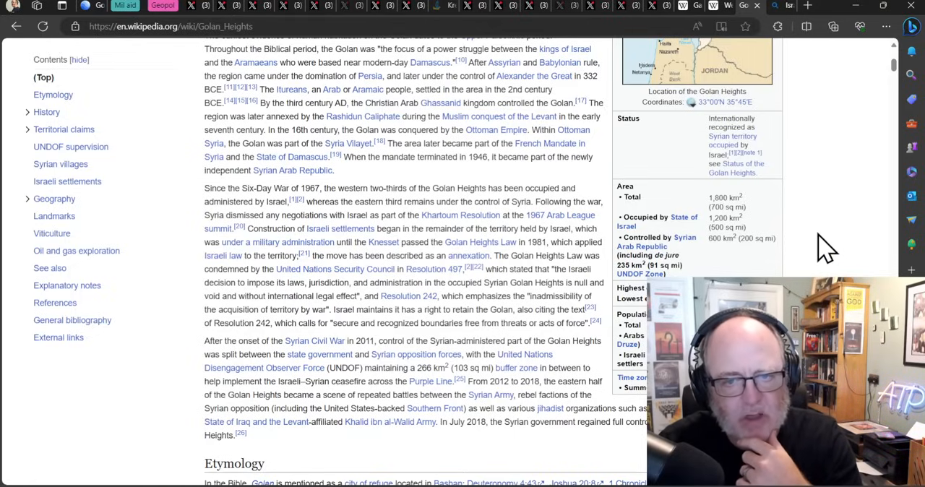
pyautogui.moveTo(813, 257)
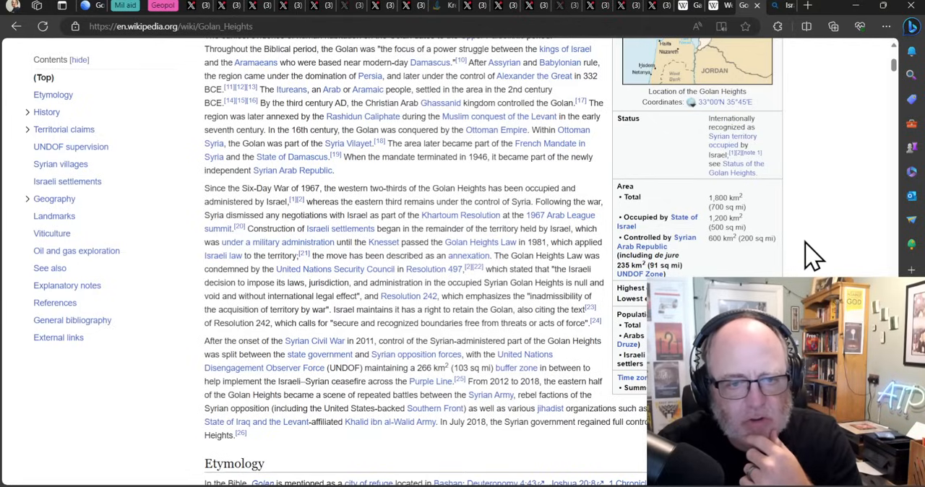
pyautogui.moveTo(552, 257)
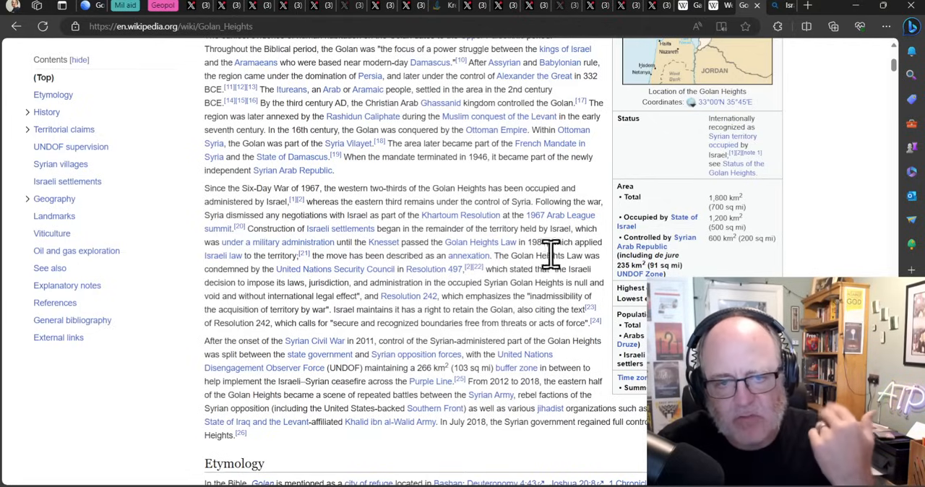
pyautogui.moveTo(860, 261)
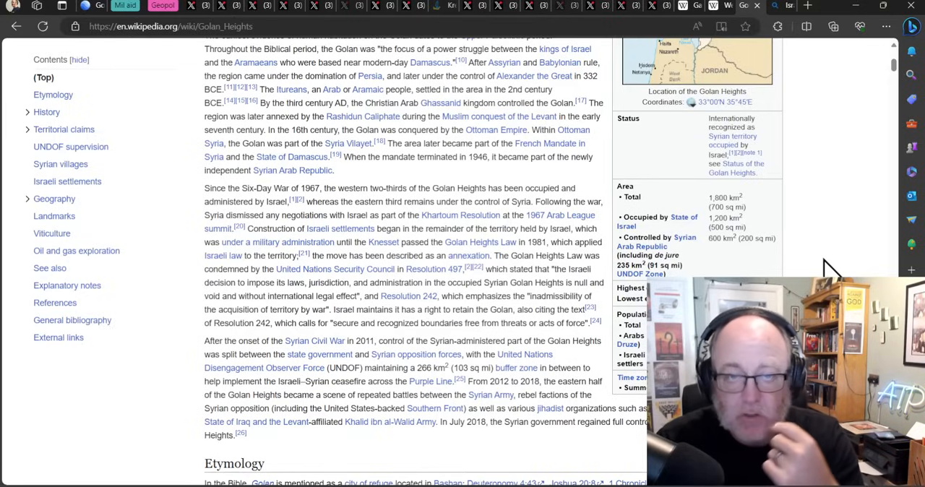
pyautogui.moveTo(831, 253)
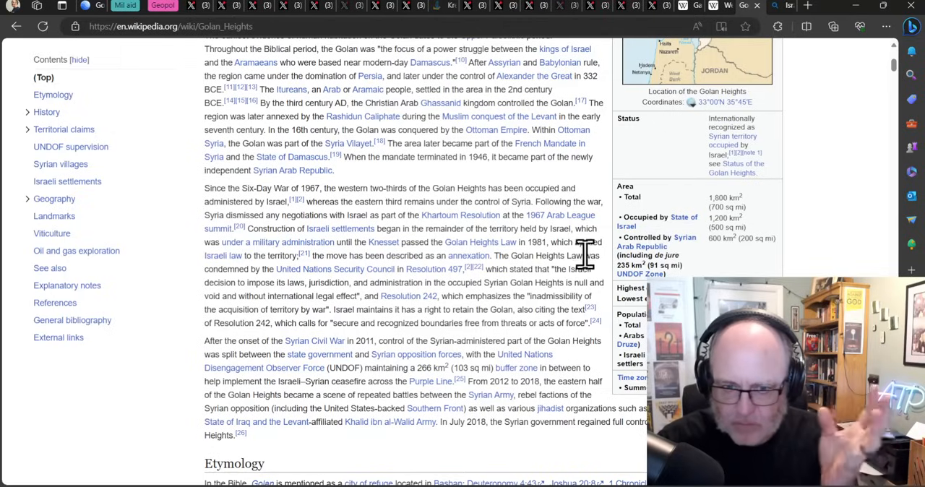
pyautogui.moveTo(607, 286)
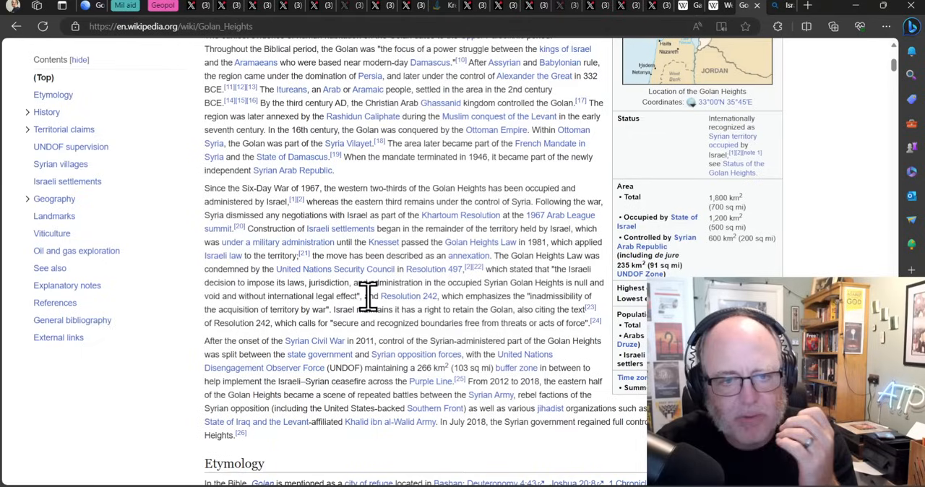
pyautogui.moveTo(289, 282)
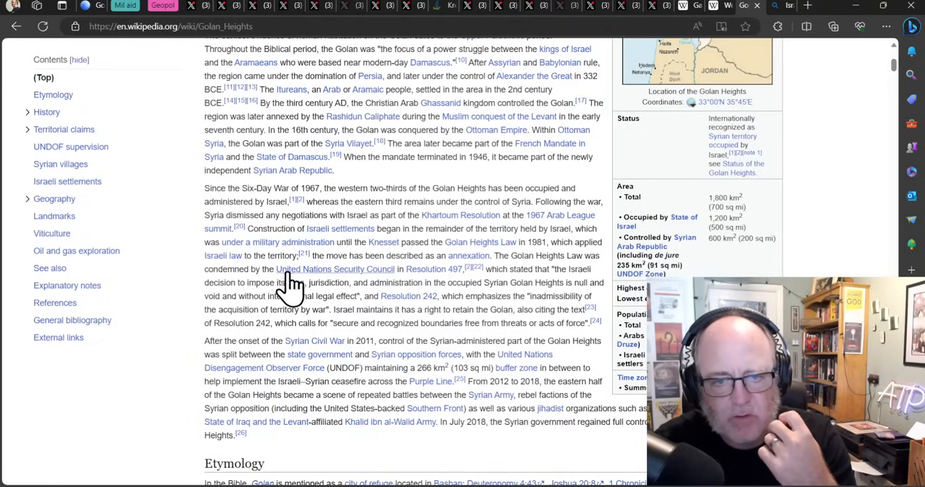
pyautogui.moveTo(200, 304)
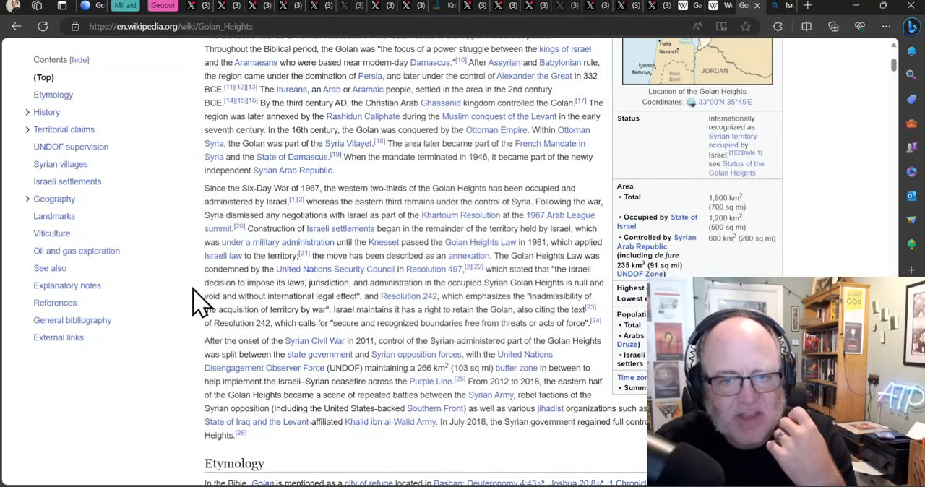
pyautogui.moveTo(197, 315)
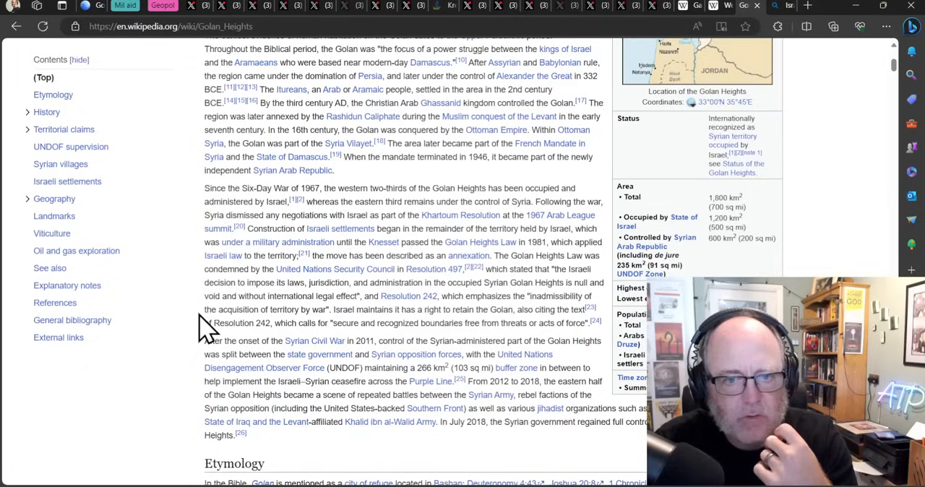
pyautogui.moveTo(173, 329)
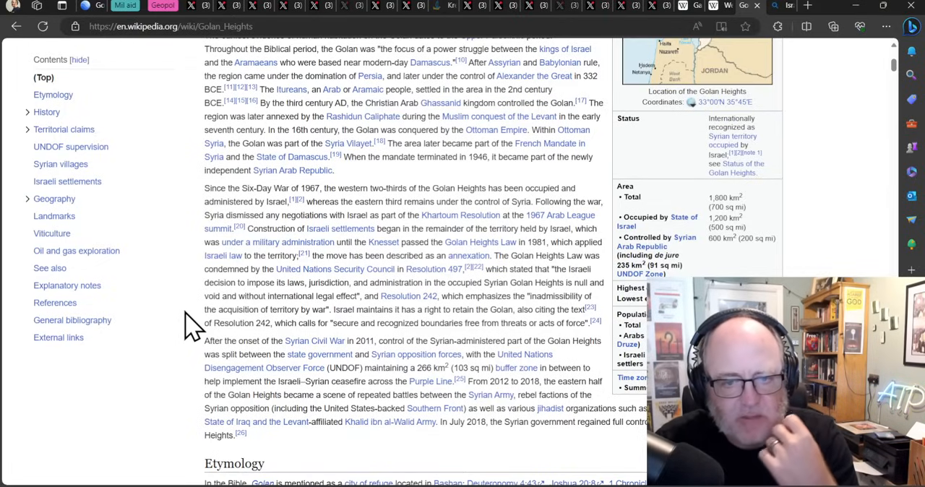
pyautogui.moveTo(190, 335)
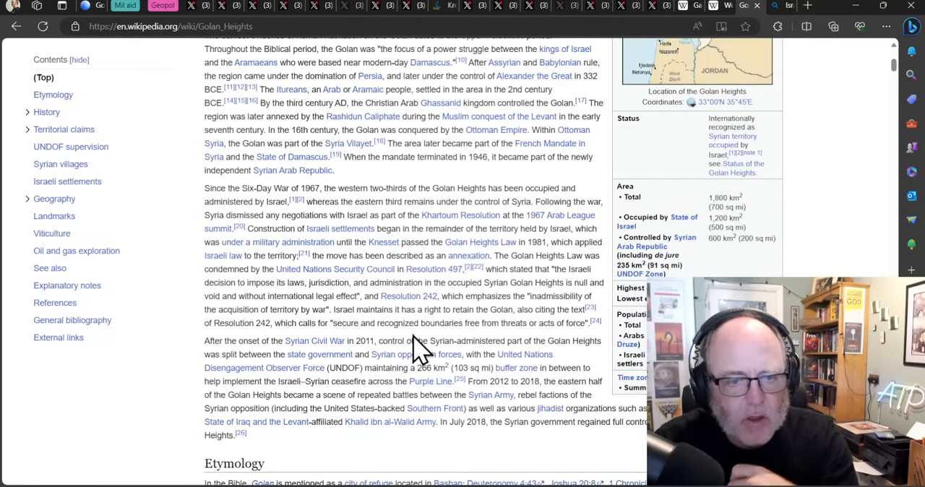
pyautogui.moveTo(594, 325)
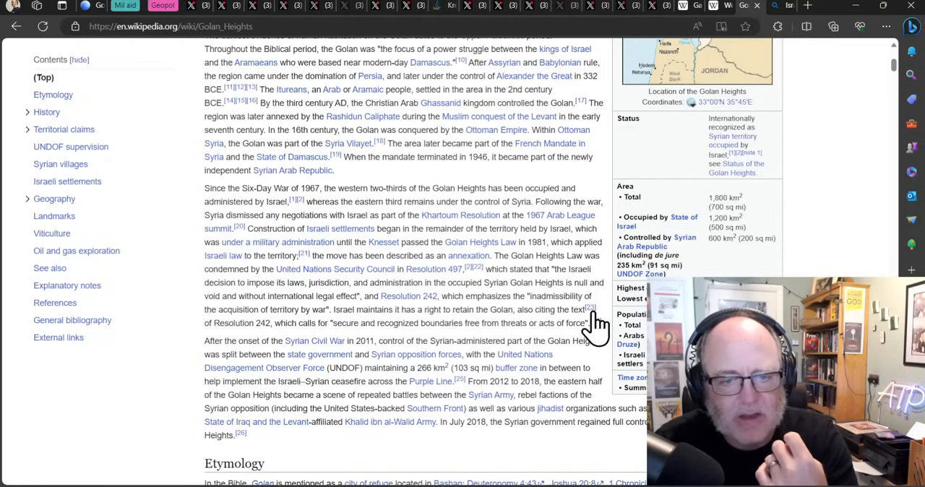
# Step: Scroll the Golan Heights article past its post-1967 occupation history to the Etymology section
pyautogui.scroll(-3)
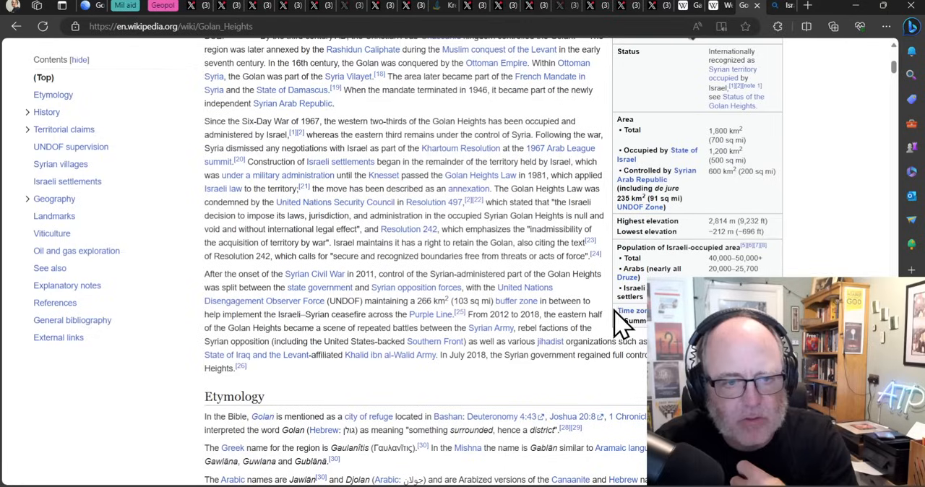
pyautogui.moveTo(593, 390)
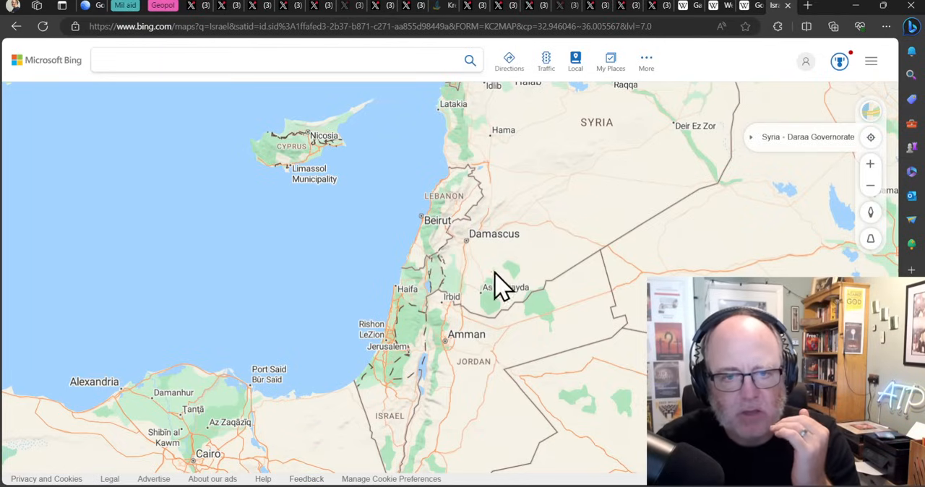
# Step: Pan the Bing map south then slightly north to centre Israel, Jordan and northern Egypt
pyautogui.moveTo(503, 282); pyautogui.dragTo(462, 340)
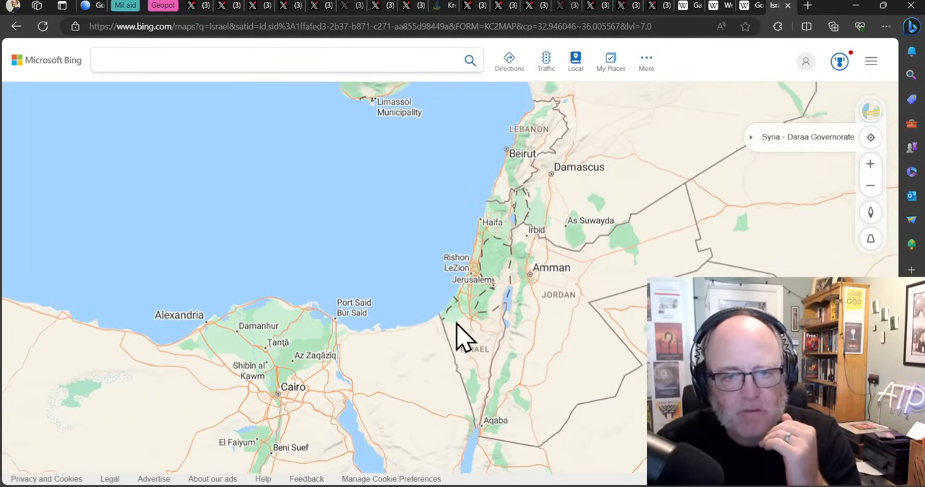
pyautogui.moveTo(462, 340); pyautogui.dragTo(513, 231)
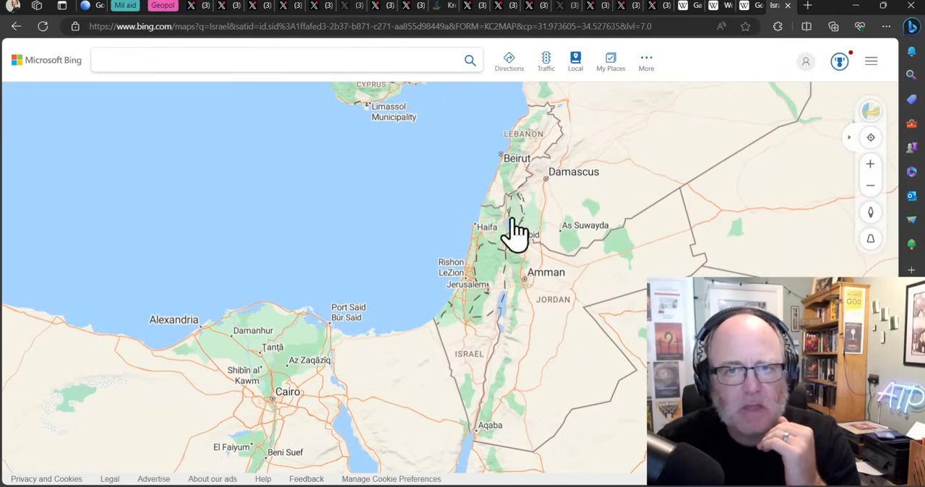
pyautogui.moveTo(711, 15)
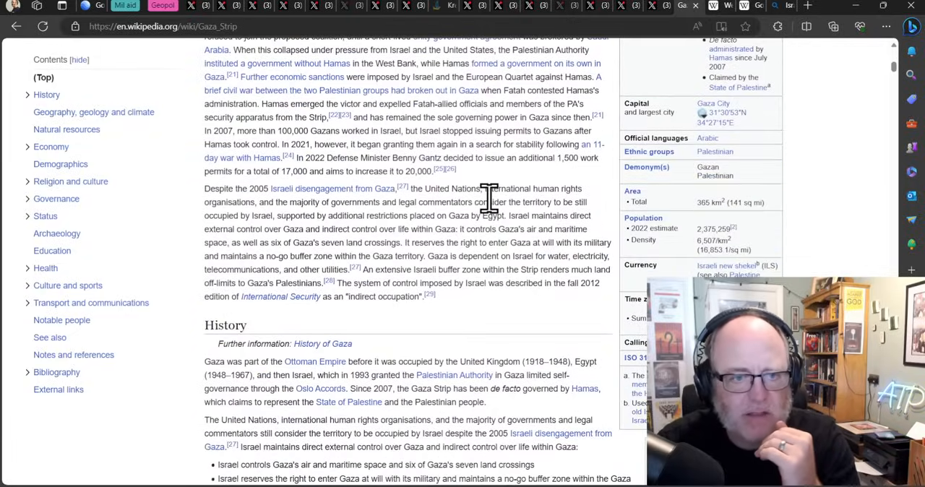
# Step: Skim down the Gaza Strip article's History section and scroll back to the top
pyautogui.scroll(-3)
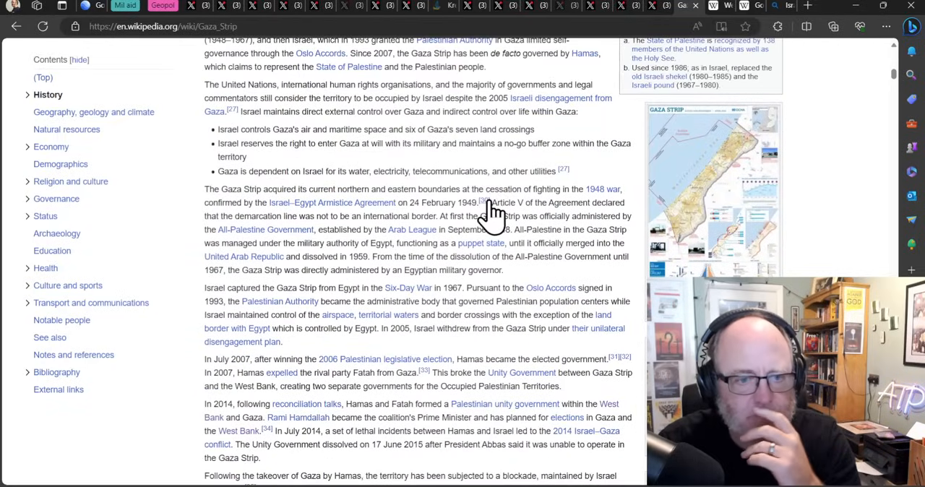
pyautogui.scroll(-3)
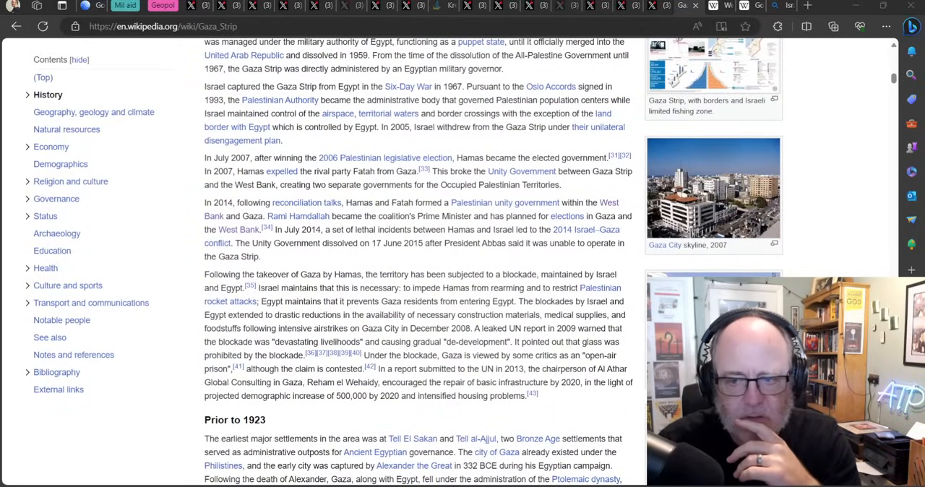
pyautogui.scroll(3)
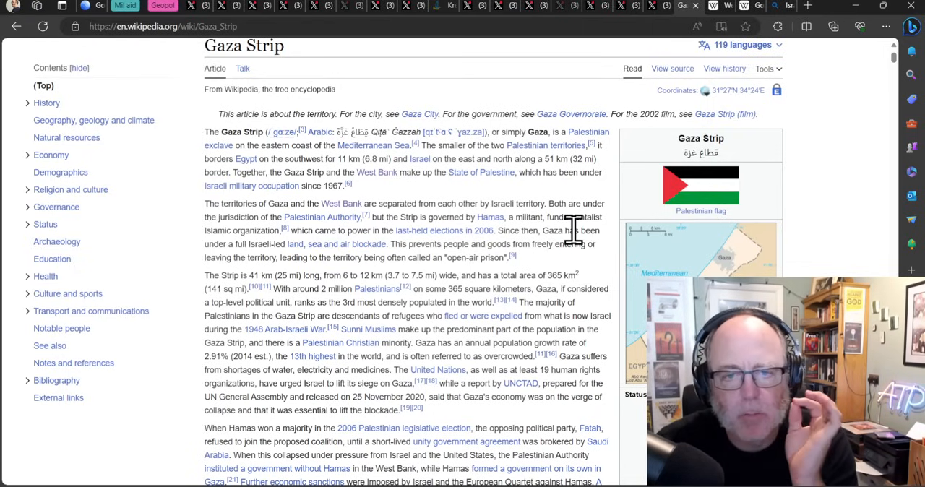
pyautogui.moveTo(614, 243)
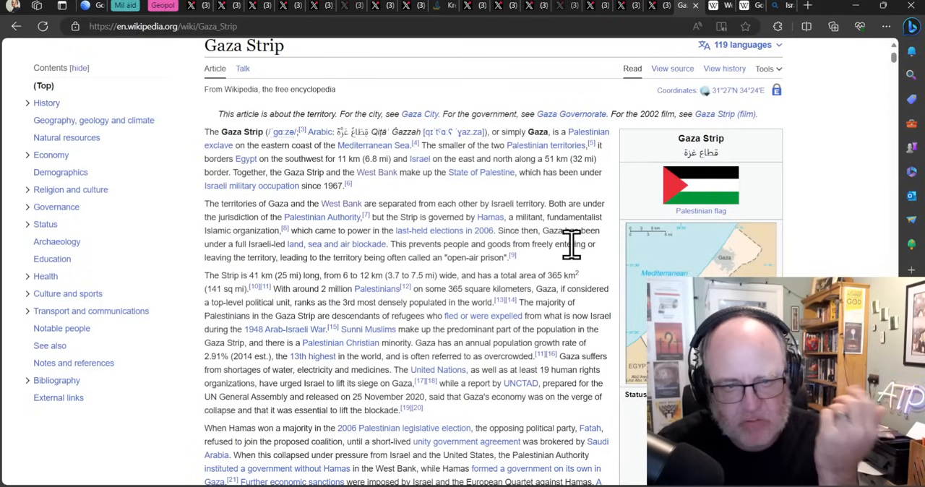
pyautogui.moveTo(556, 271)
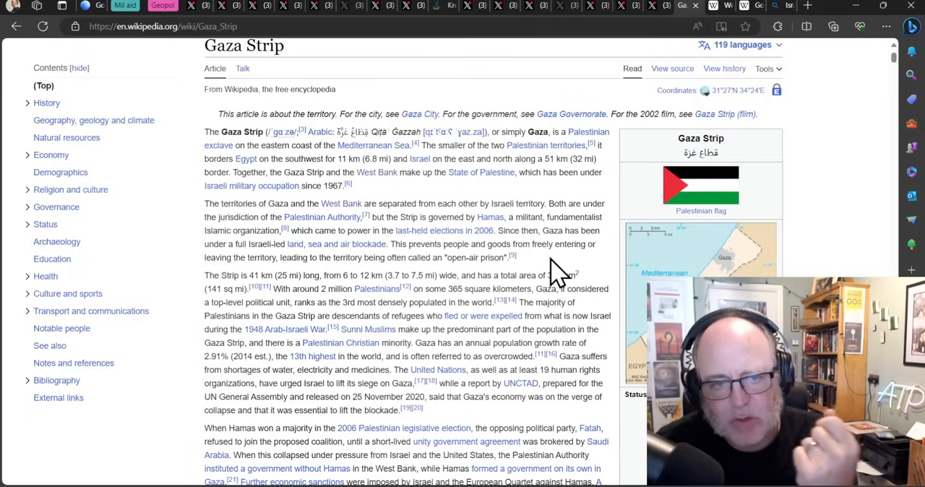
pyautogui.moveTo(557, 277)
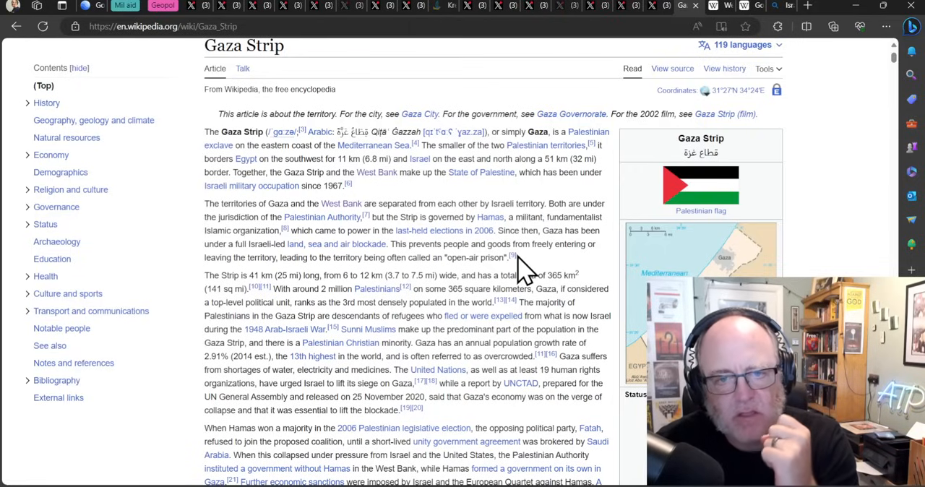
pyautogui.moveTo(511, 257)
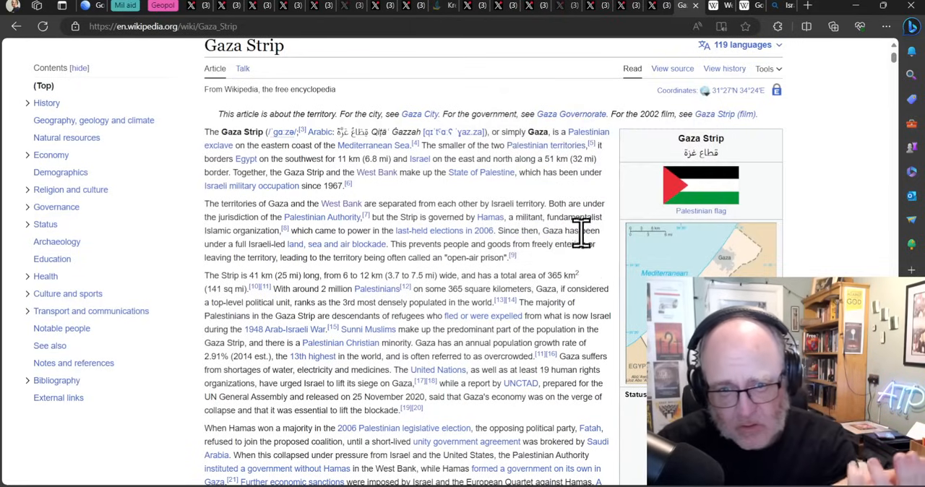
pyautogui.moveTo(607, 263)
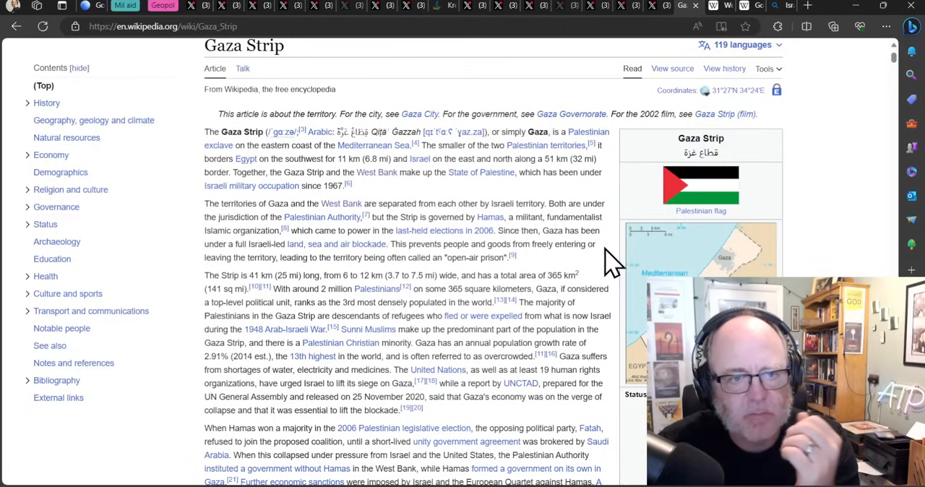
pyautogui.moveTo(607, 274)
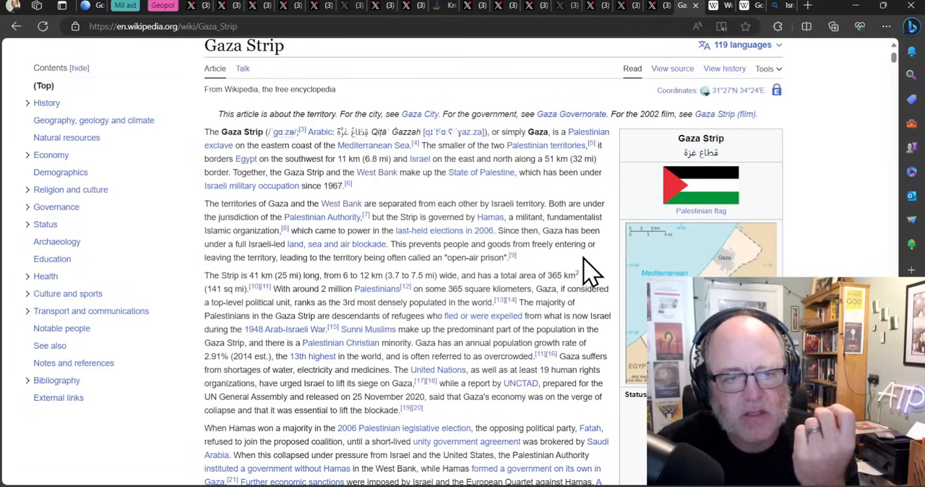
pyautogui.moveTo(555, 278)
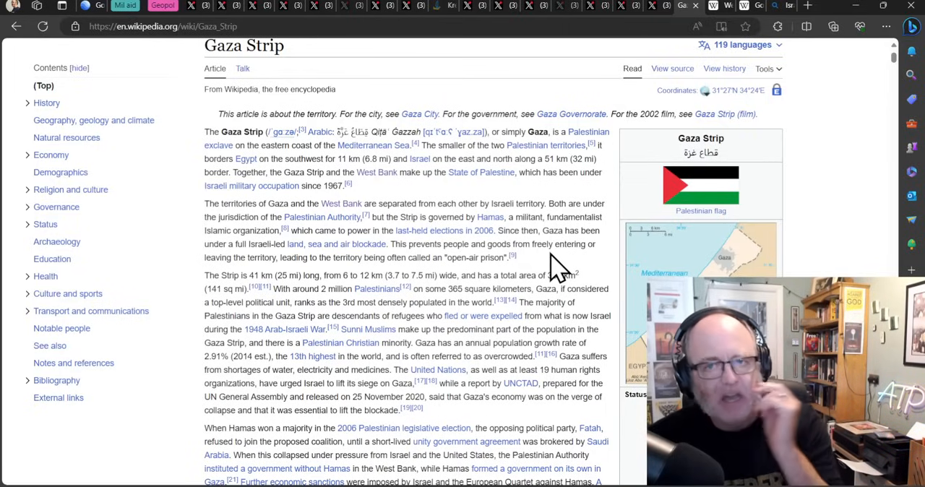
pyautogui.moveTo(551, 277)
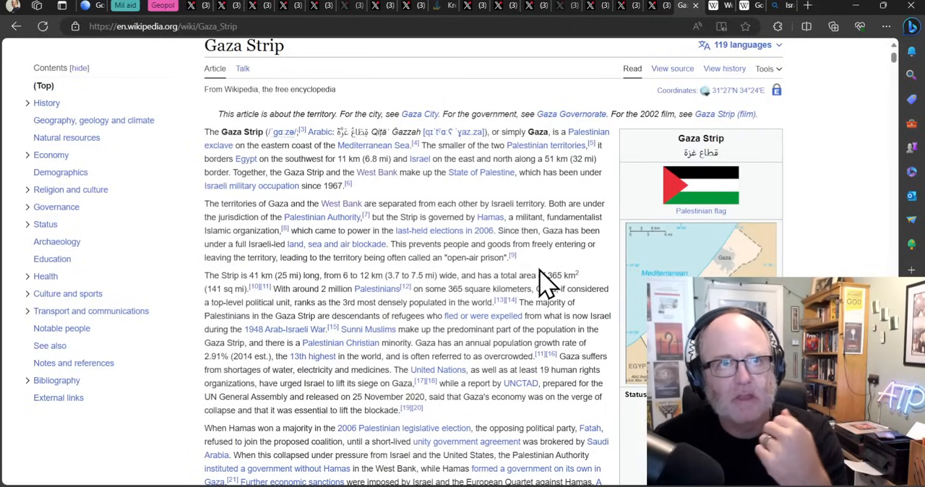
pyautogui.moveTo(505, 277)
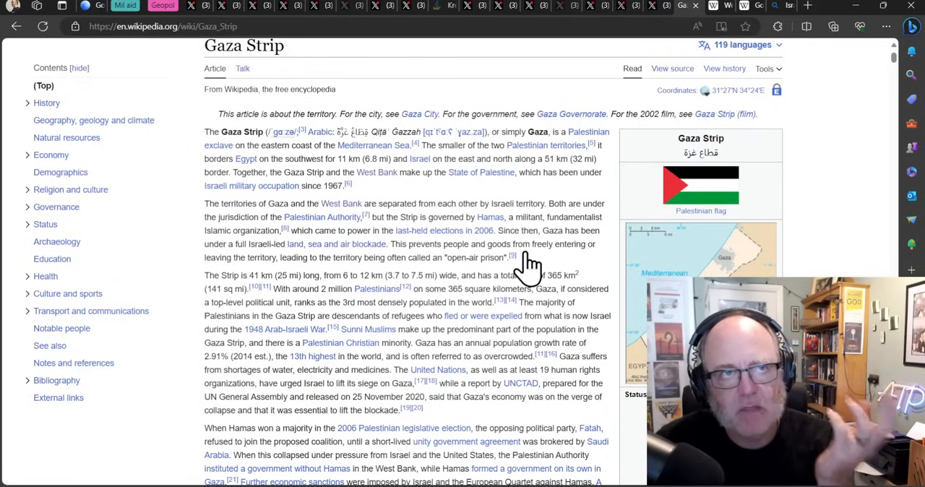
pyautogui.moveTo(527, 270)
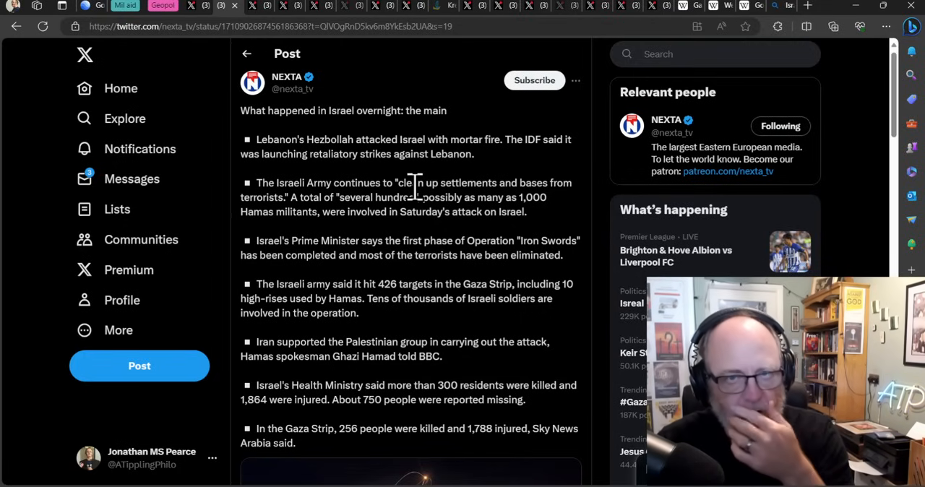
pyautogui.moveTo(344, 180)
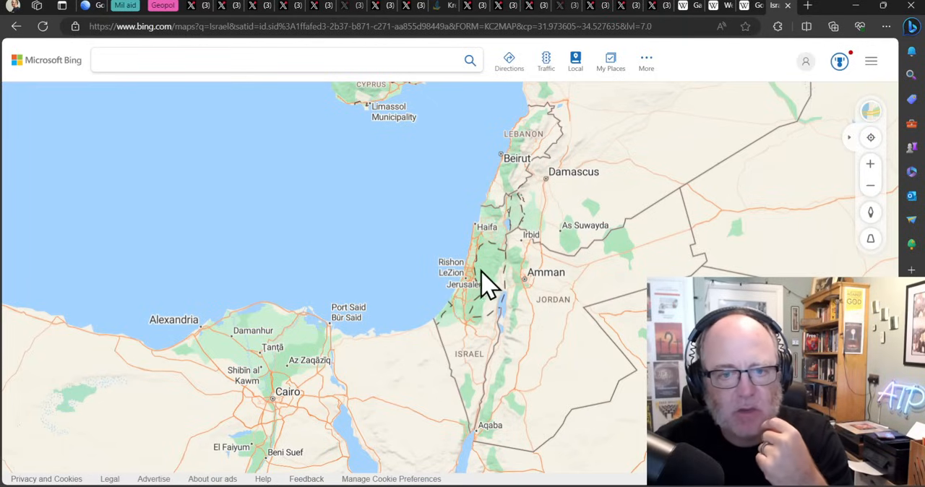
pyautogui.moveTo(520, 190)
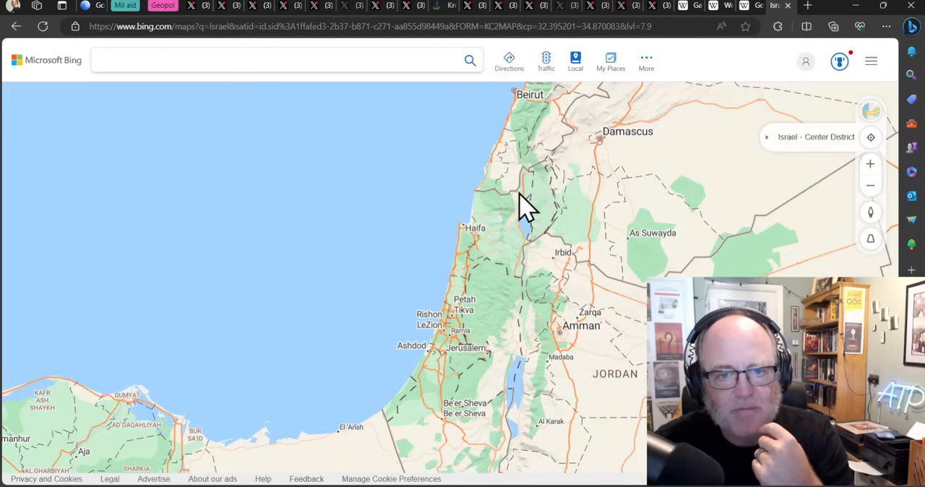
pyautogui.moveTo(558, 86)
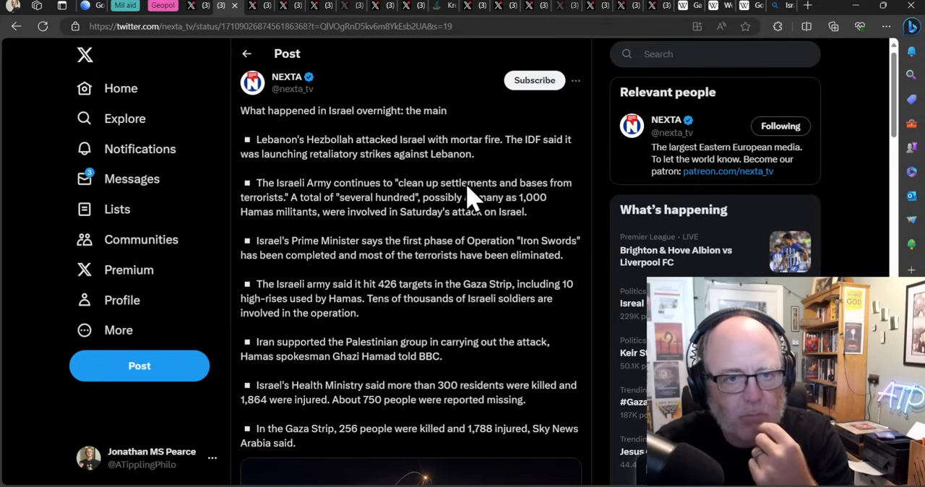
pyautogui.moveTo(581, 181)
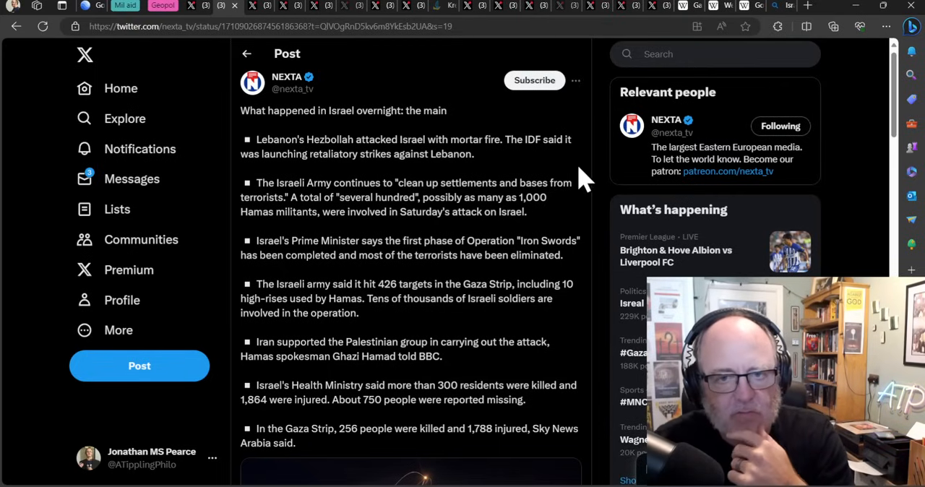
pyautogui.moveTo(538, 170)
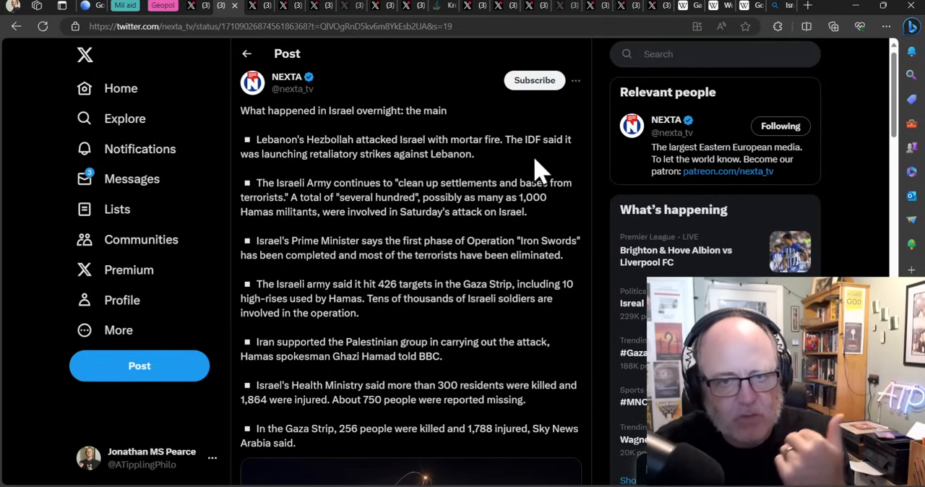
pyautogui.moveTo(401, 180)
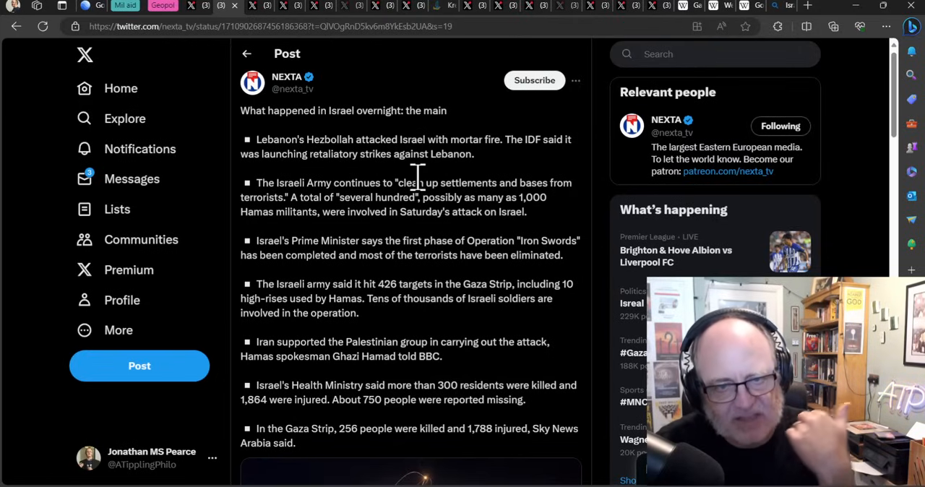
pyautogui.moveTo(442, 246)
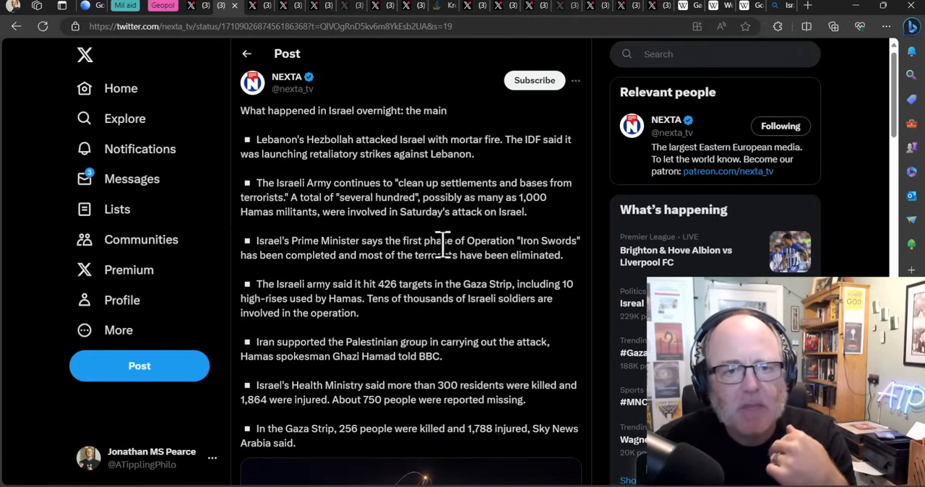
pyautogui.moveTo(440, 249)
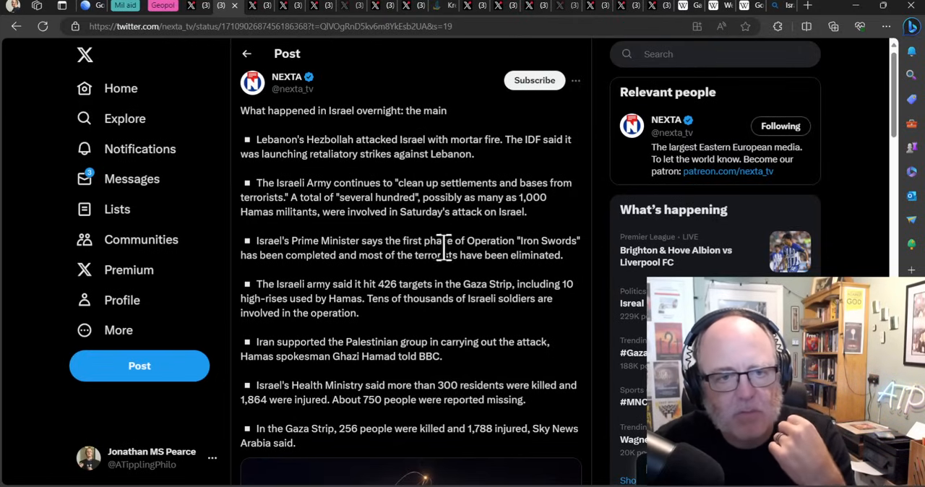
pyautogui.moveTo(383, 209)
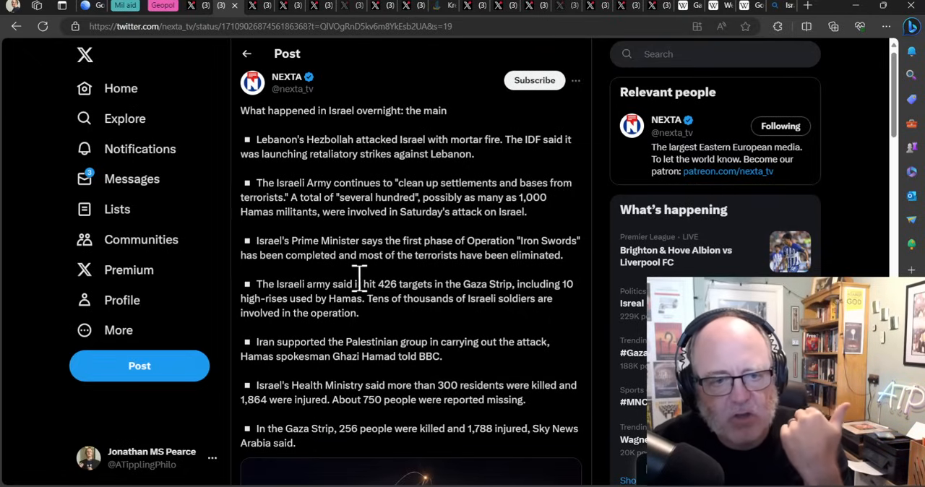
pyautogui.moveTo(368, 255)
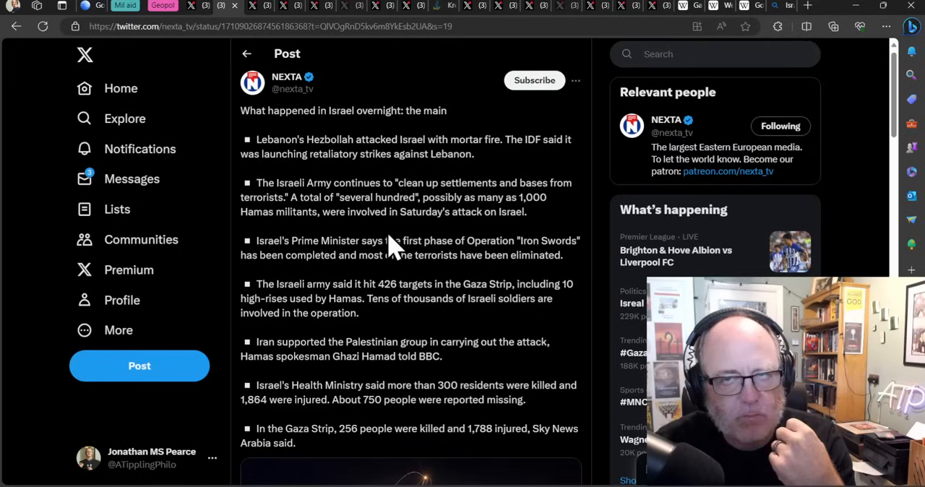
pyautogui.moveTo(358, 266)
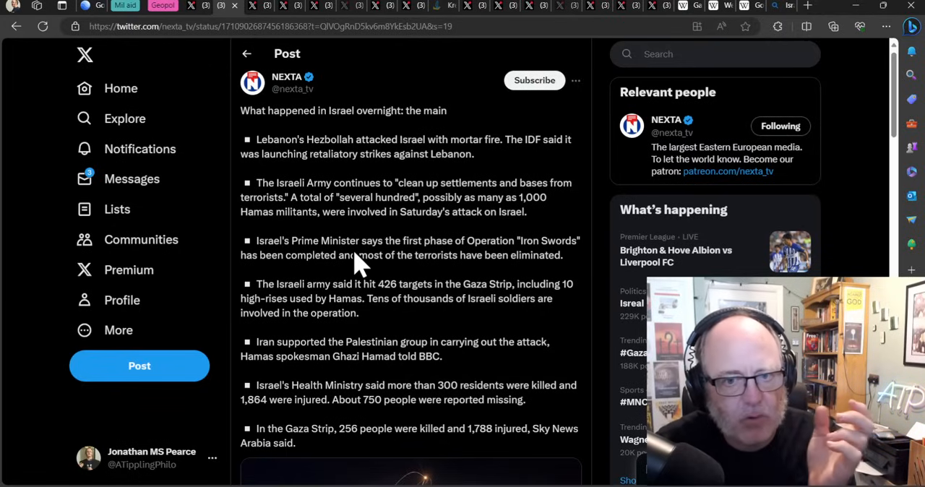
pyautogui.moveTo(312, 282)
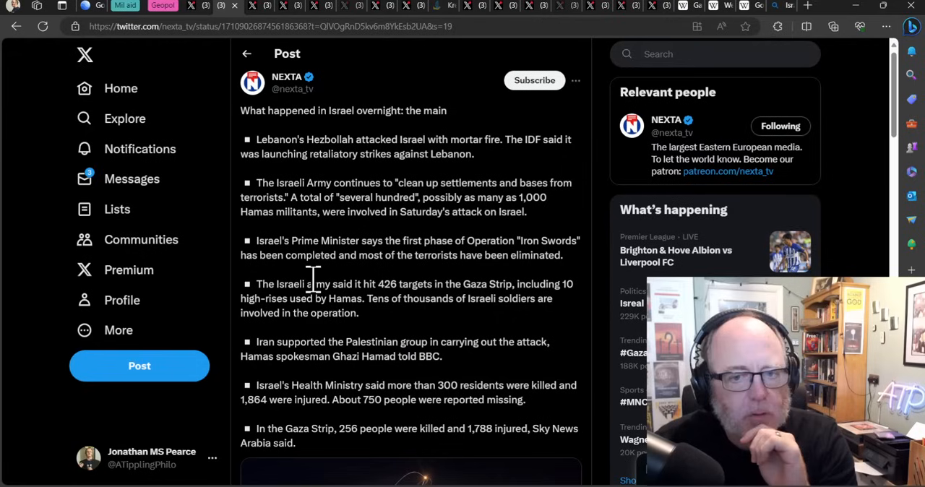
pyautogui.moveTo(329, 312)
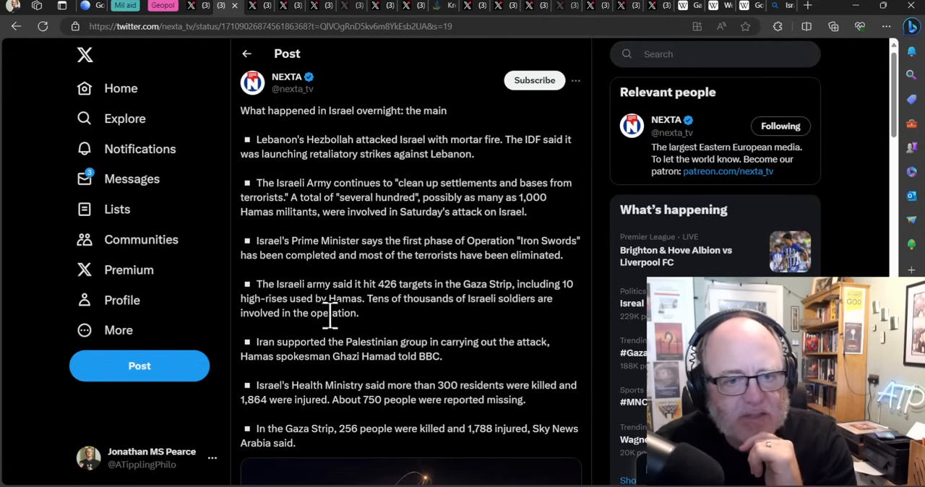
# Step: Read down NEXTA's war-update thread, then move to the tab with the Gaza conflict map post
pyautogui.scroll(-3)
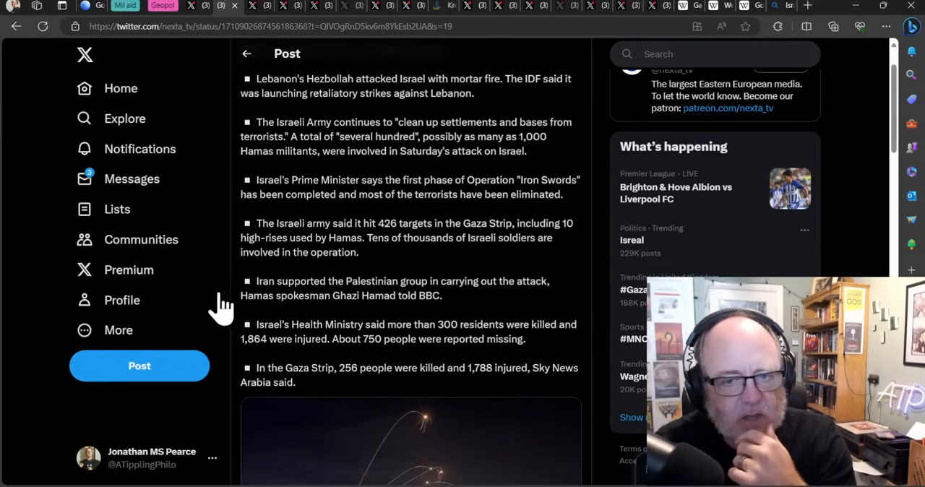
pyautogui.moveTo(402, 275)
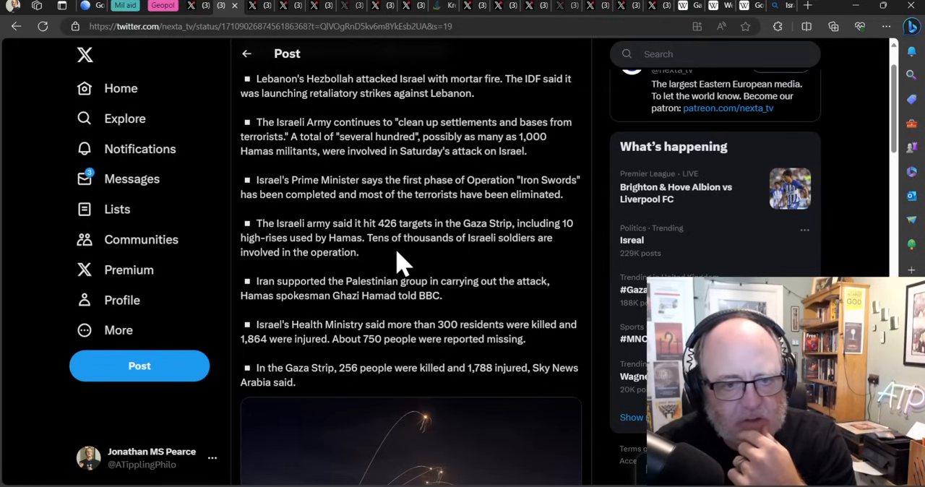
pyautogui.moveTo(441, 275)
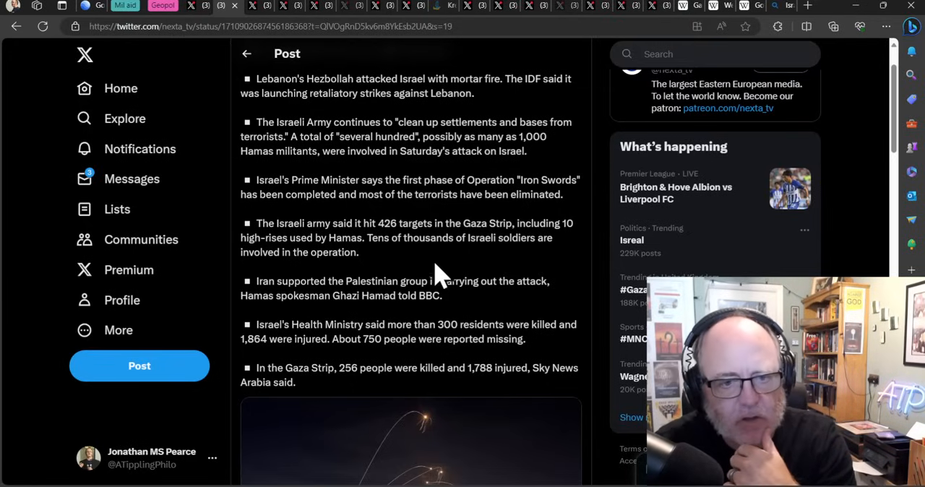
pyautogui.moveTo(466, 320)
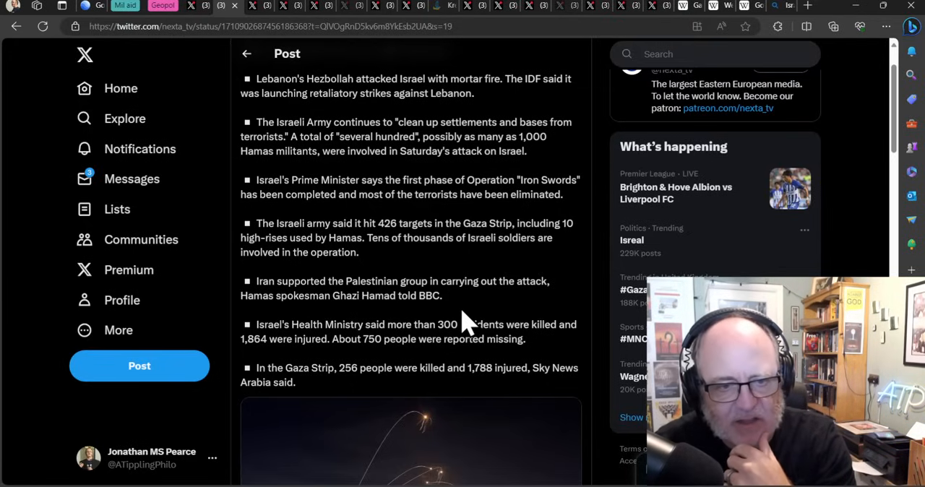
pyautogui.moveTo(462, 311)
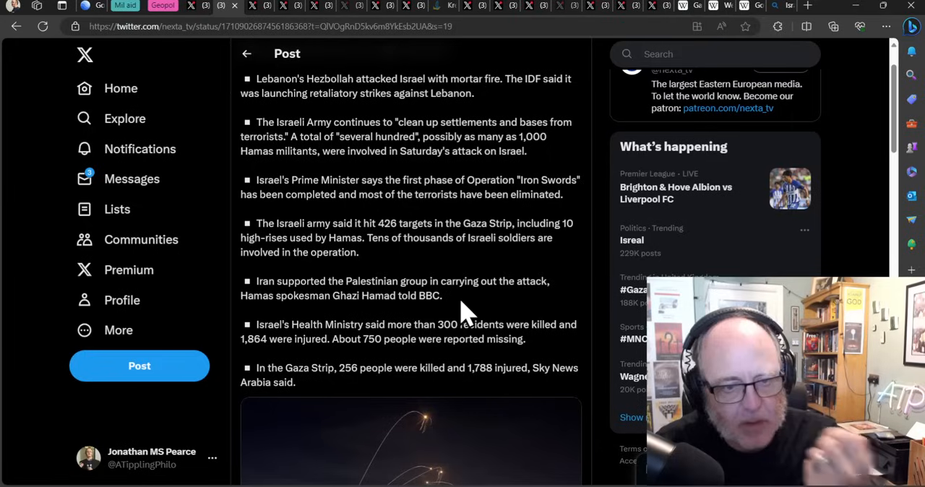
pyautogui.moveTo(571, 292)
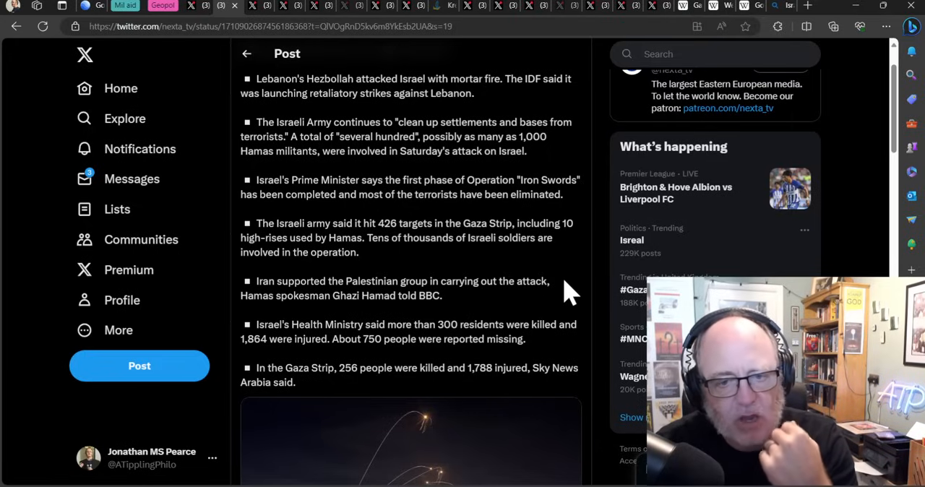
pyautogui.moveTo(552, 307)
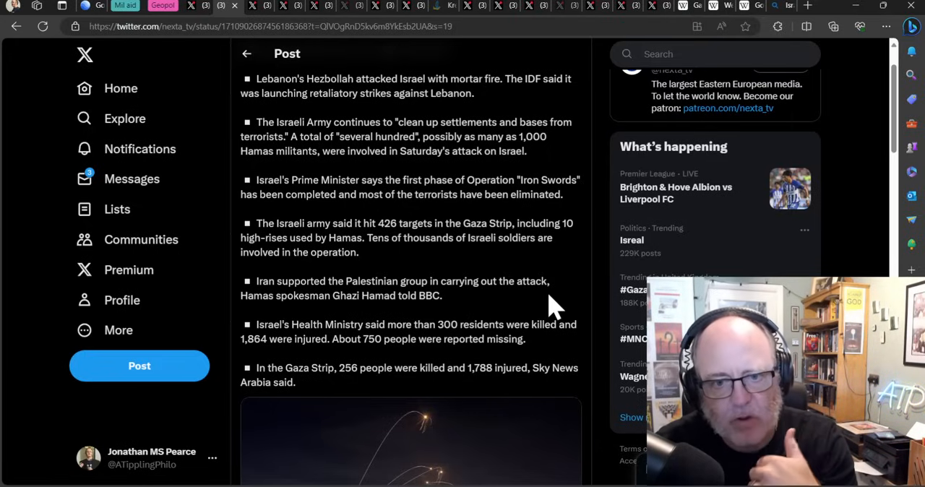
pyautogui.moveTo(566, 289)
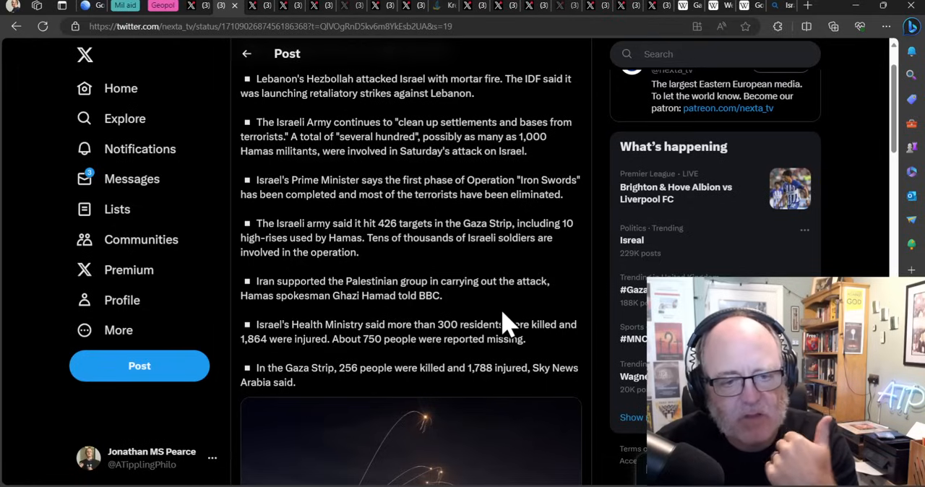
pyautogui.moveTo(542, 315)
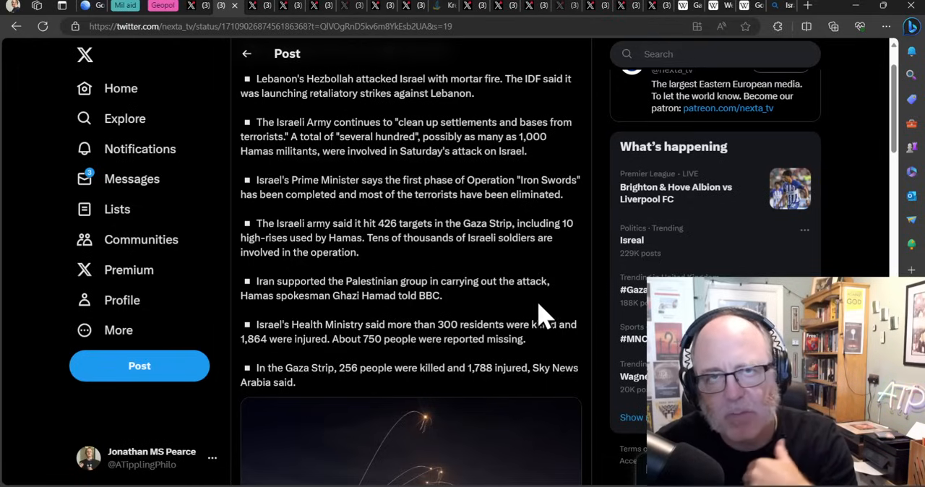
pyautogui.moveTo(422, 332)
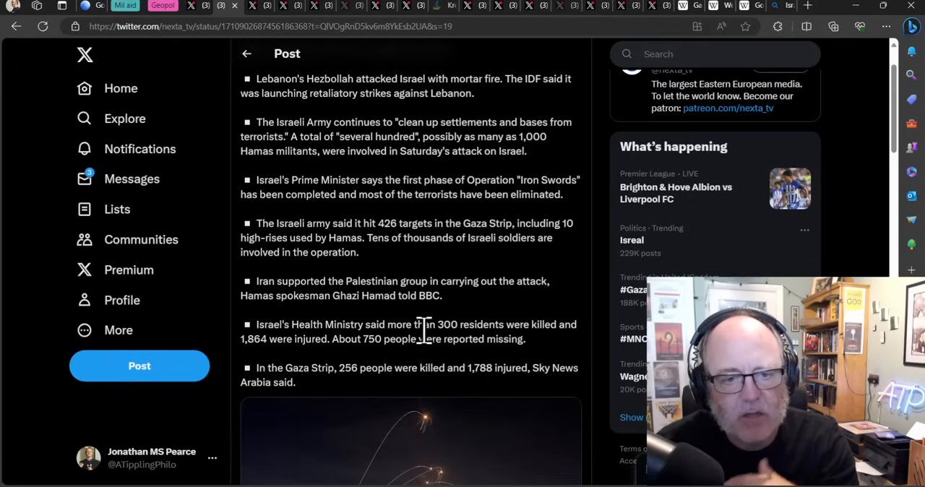
pyautogui.scroll(-3)
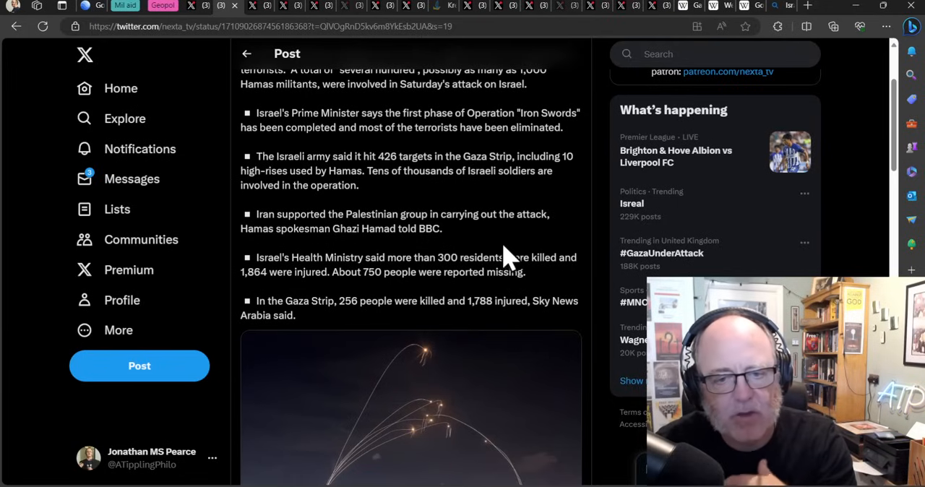
pyautogui.scroll(-3)
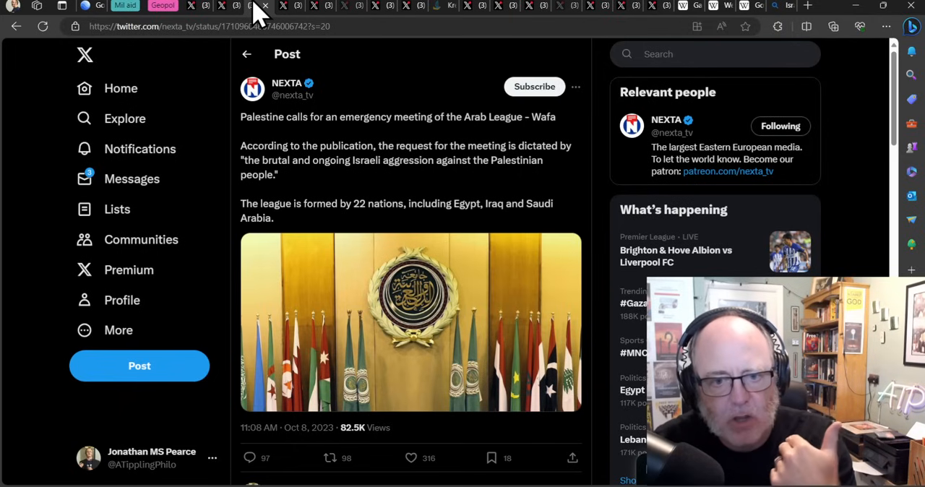
pyautogui.click(251, 6)
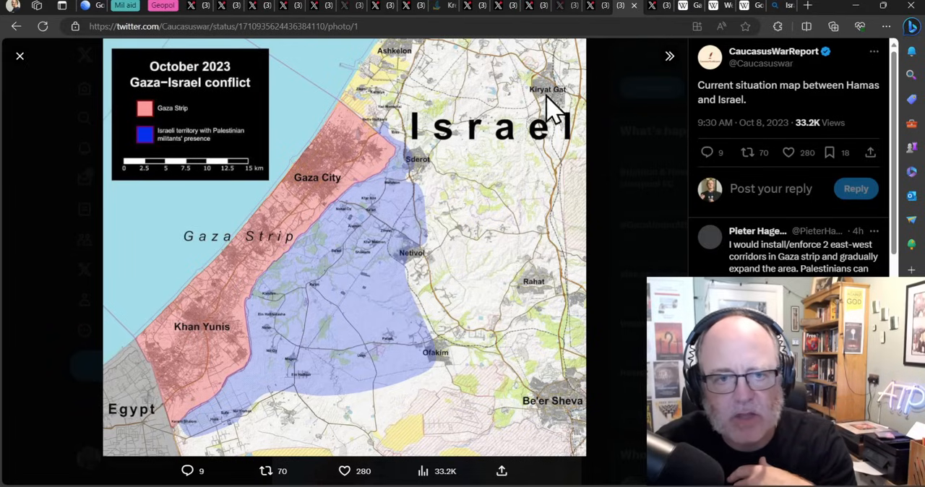
pyautogui.moveTo(229, 361)
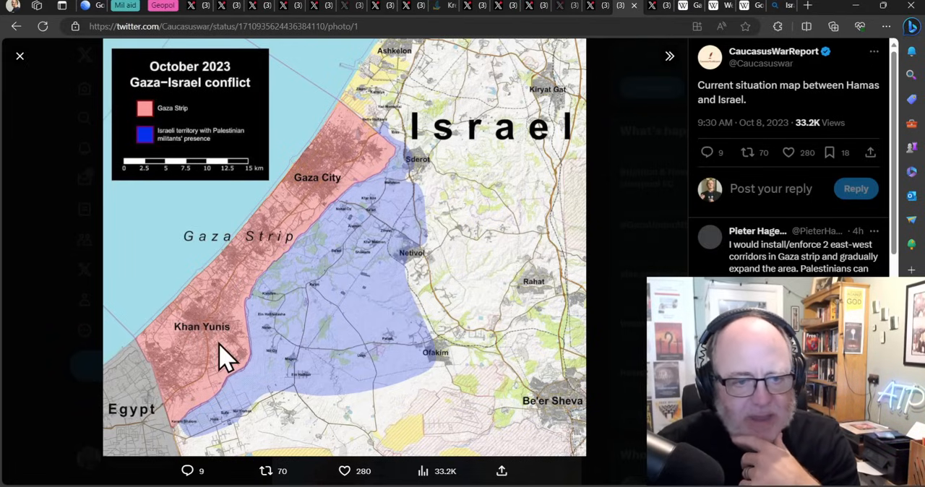
pyautogui.moveTo(248, 373)
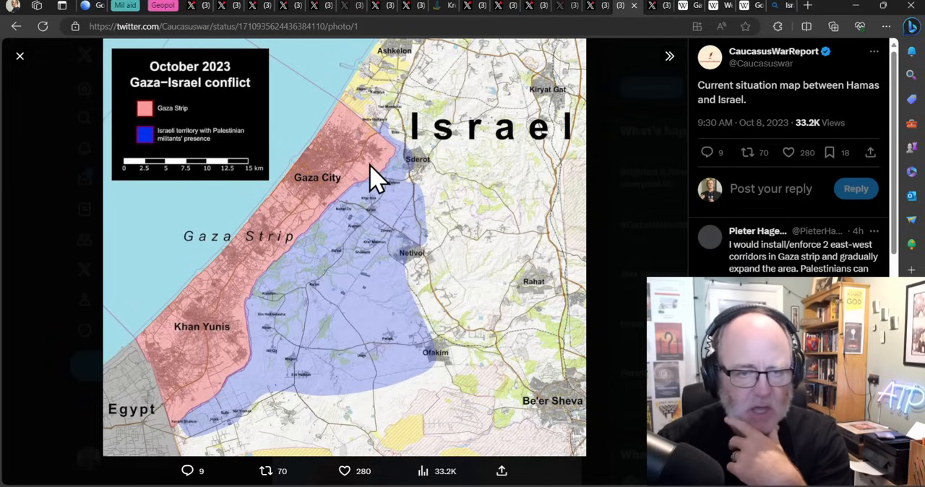
pyautogui.moveTo(364, 194)
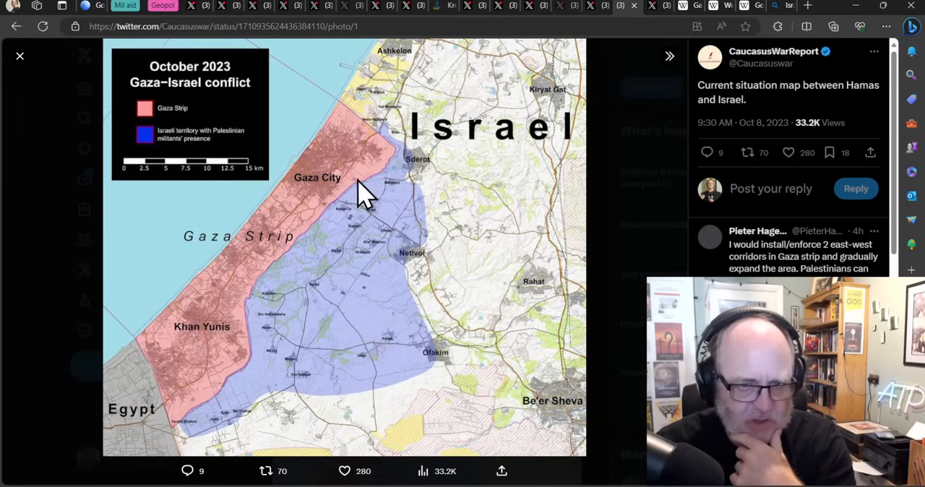
pyautogui.moveTo(248, 318)
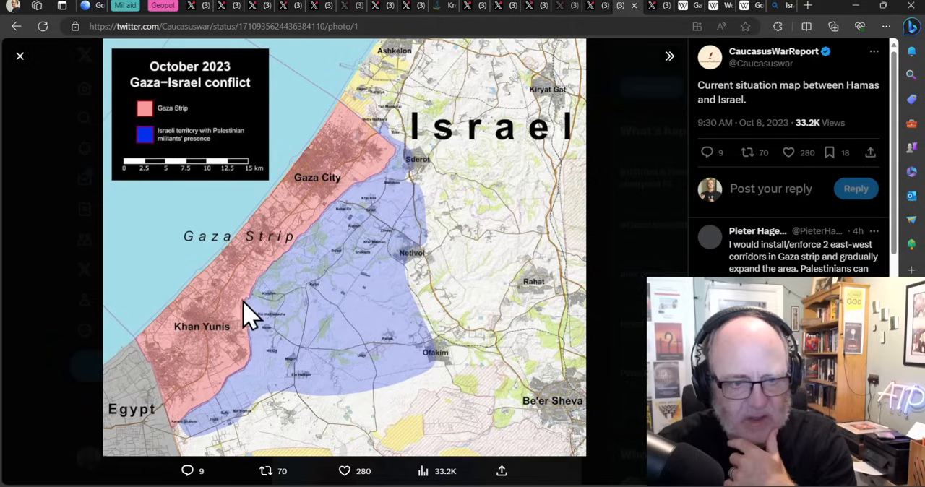
pyautogui.moveTo(412, 159)
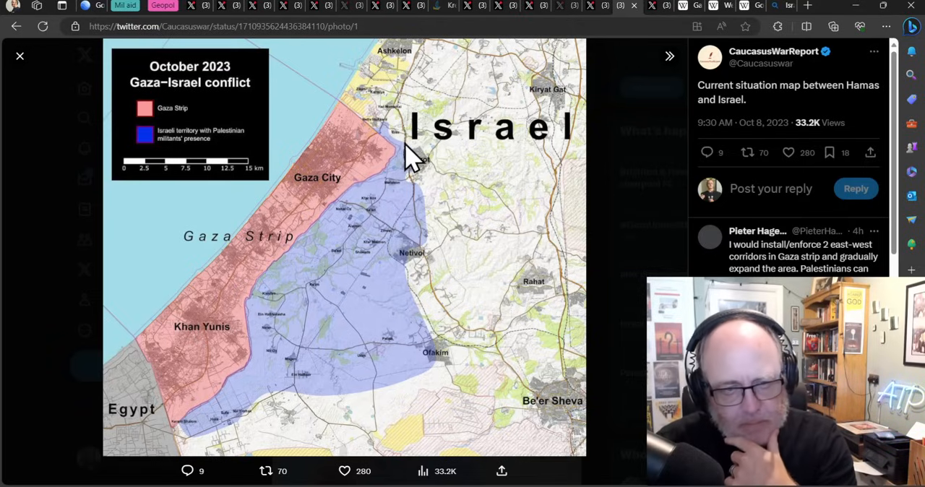
pyautogui.moveTo(369, 296)
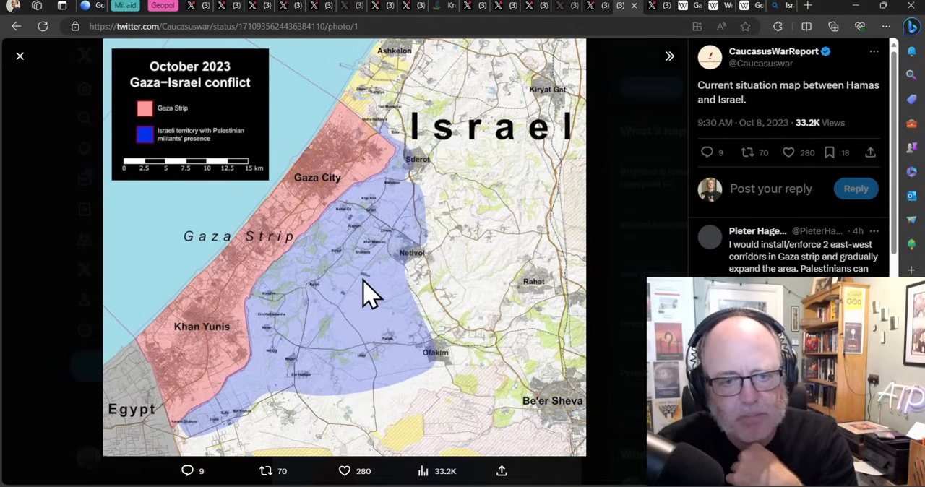
pyautogui.moveTo(383, 231)
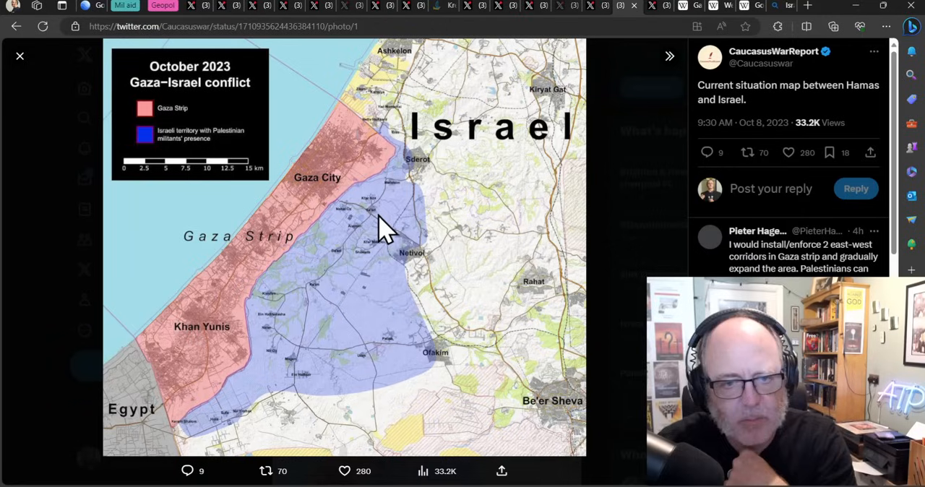
pyautogui.moveTo(422, 185)
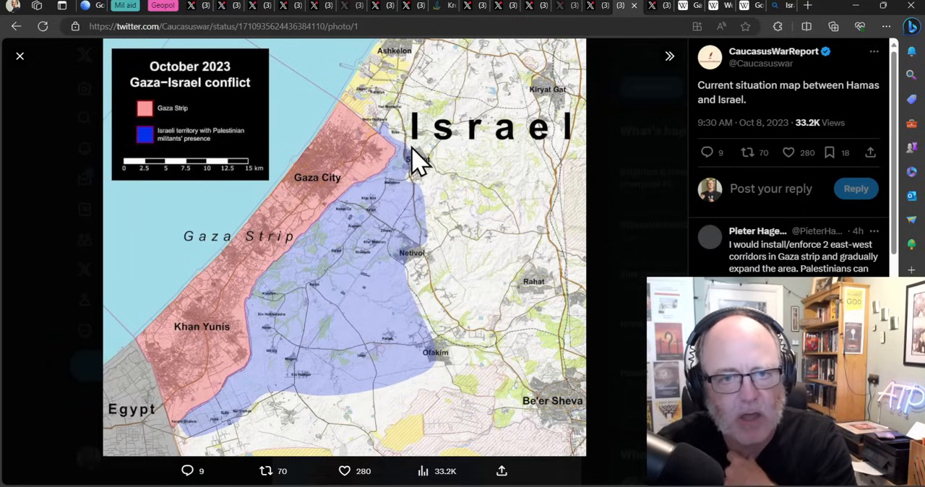
pyautogui.moveTo(389, 171)
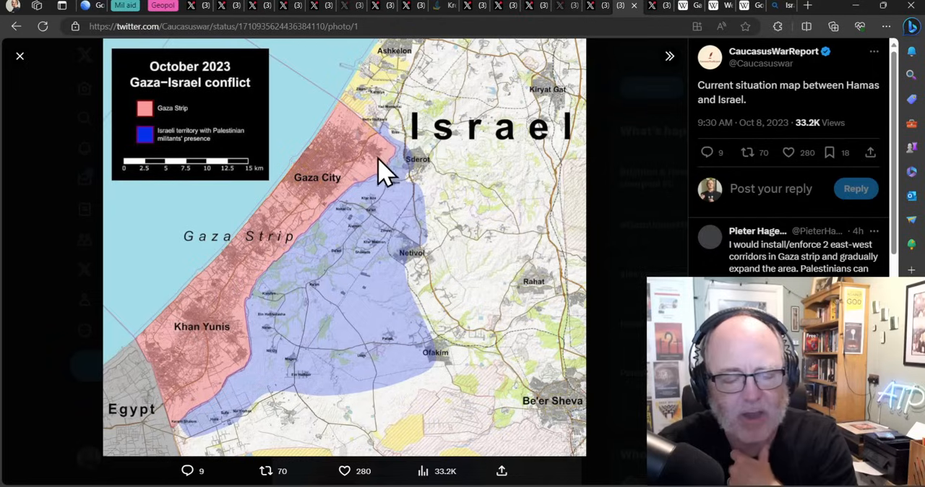
pyautogui.moveTo(412, 171)
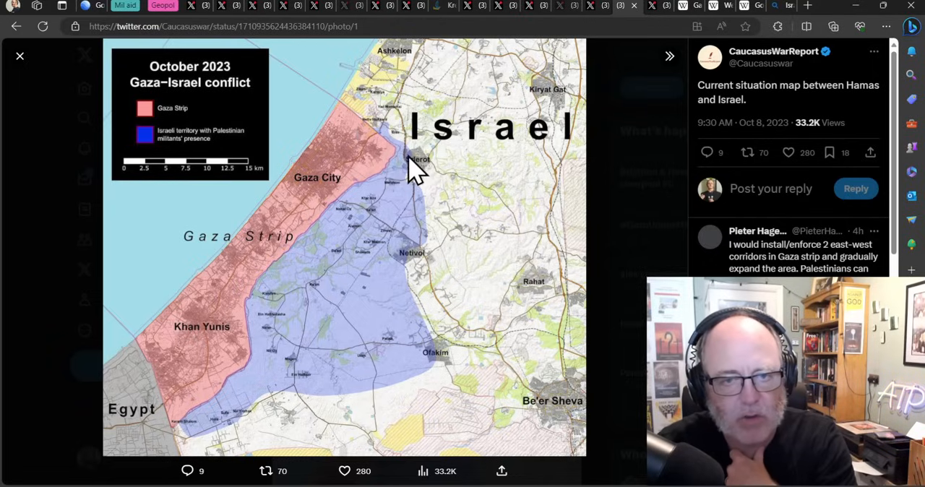
pyautogui.moveTo(412, 177)
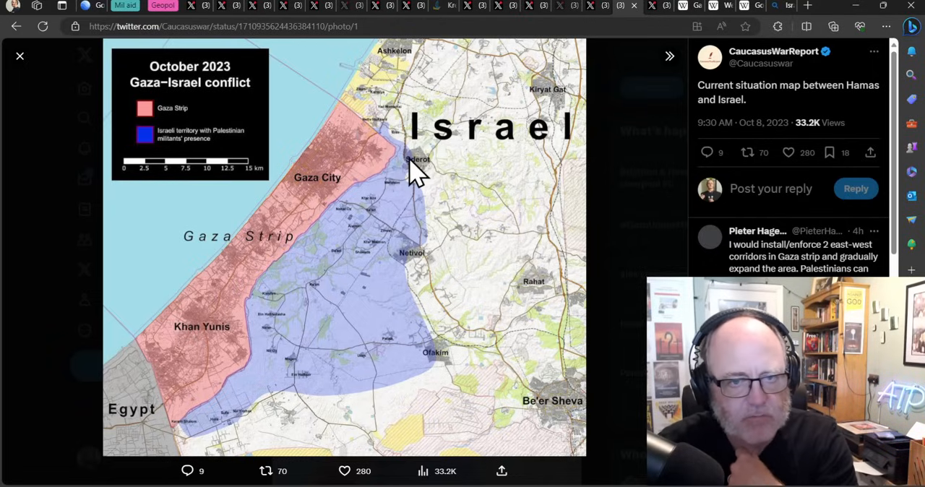
pyautogui.moveTo(420, 185)
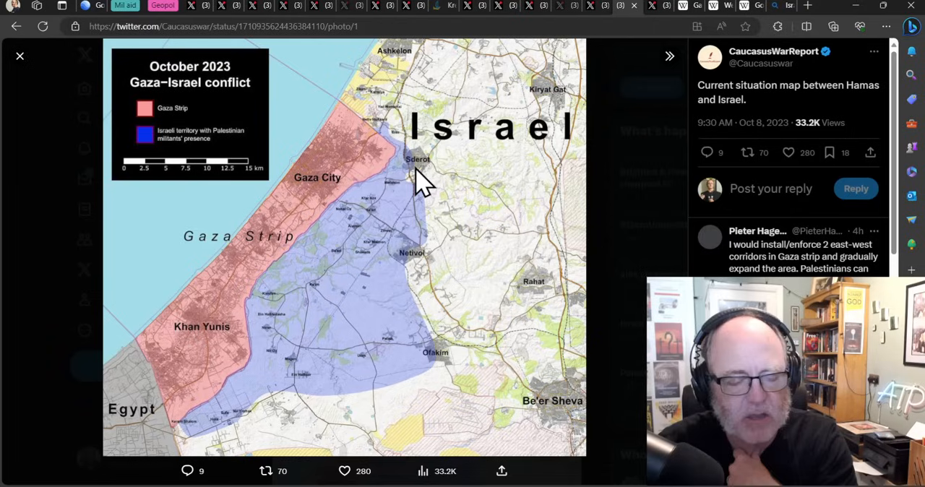
pyautogui.moveTo(412, 176)
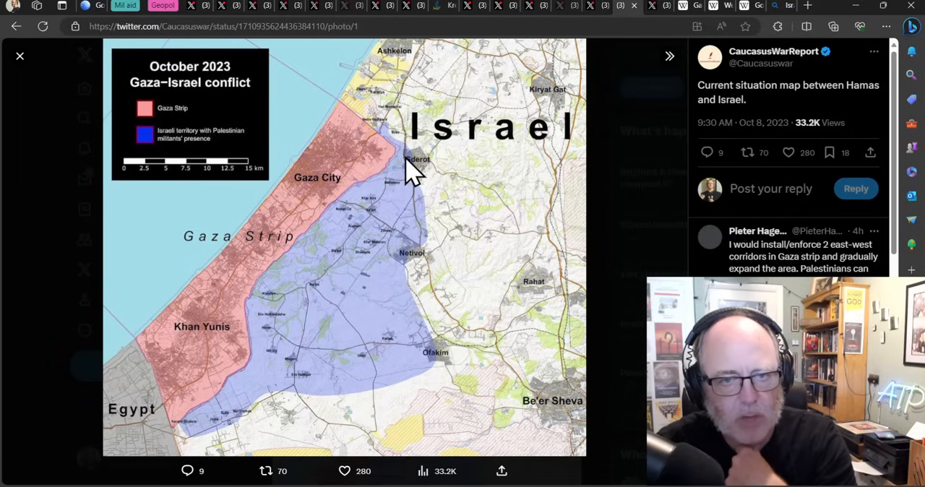
pyautogui.moveTo(397, 199)
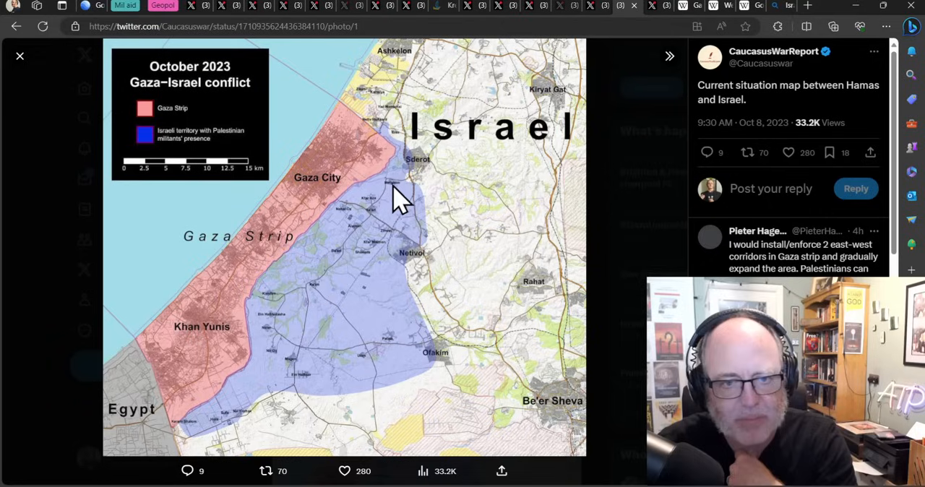
pyautogui.moveTo(390, 210)
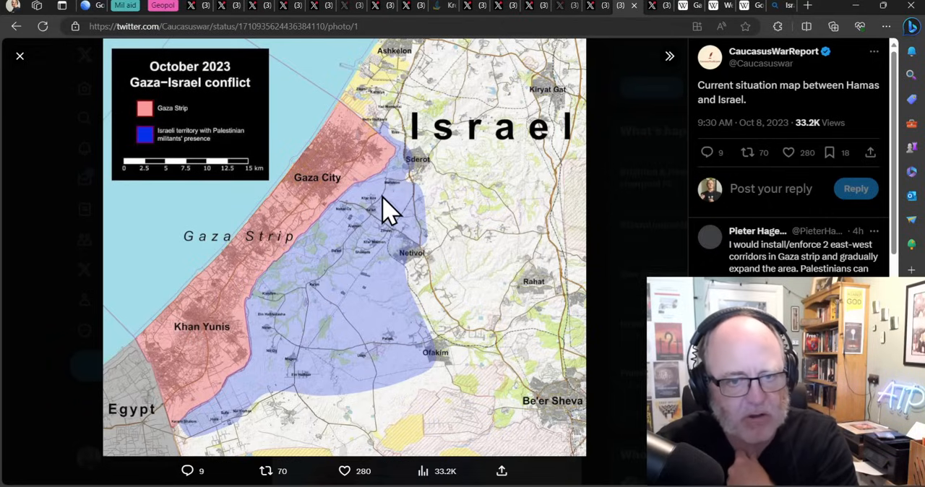
pyautogui.moveTo(396, 200)
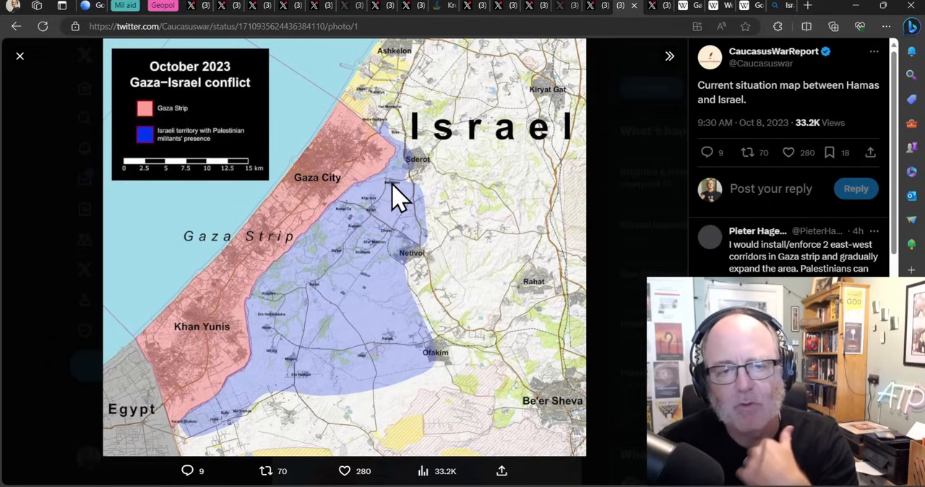
pyautogui.moveTo(422, 162)
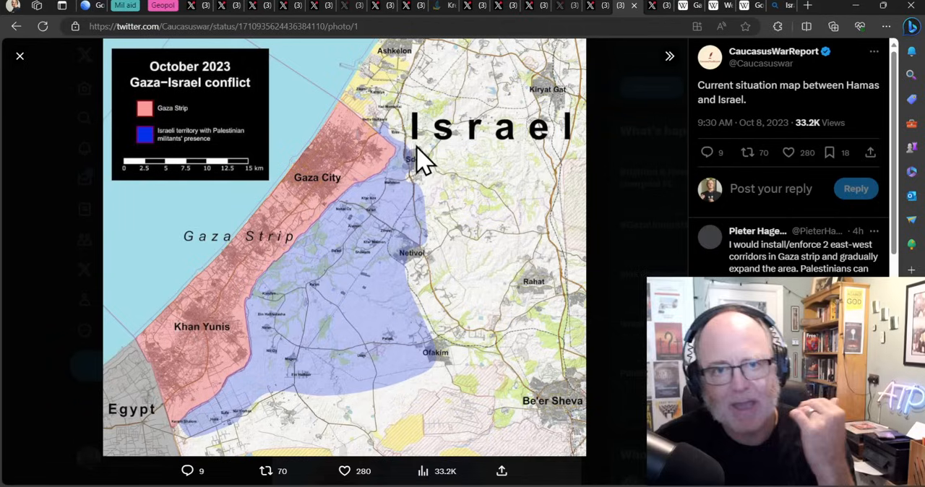
pyautogui.moveTo(390, 217)
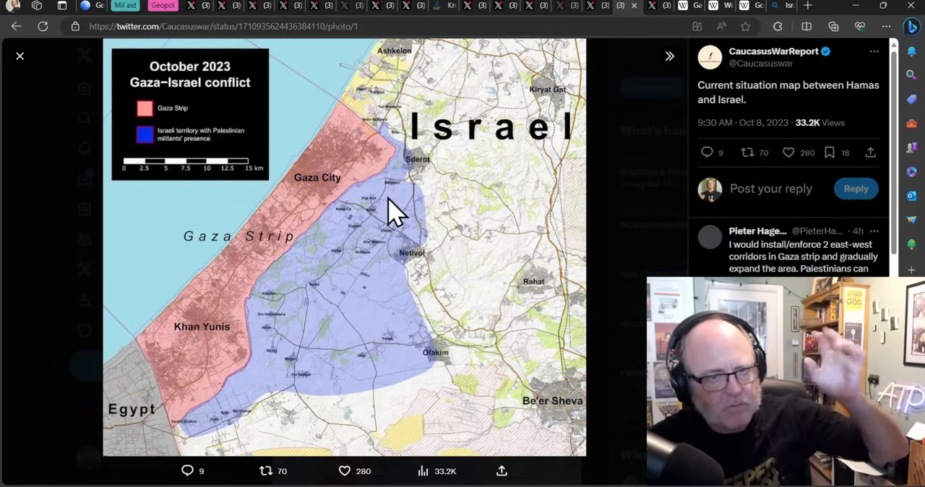
pyautogui.moveTo(375, 243)
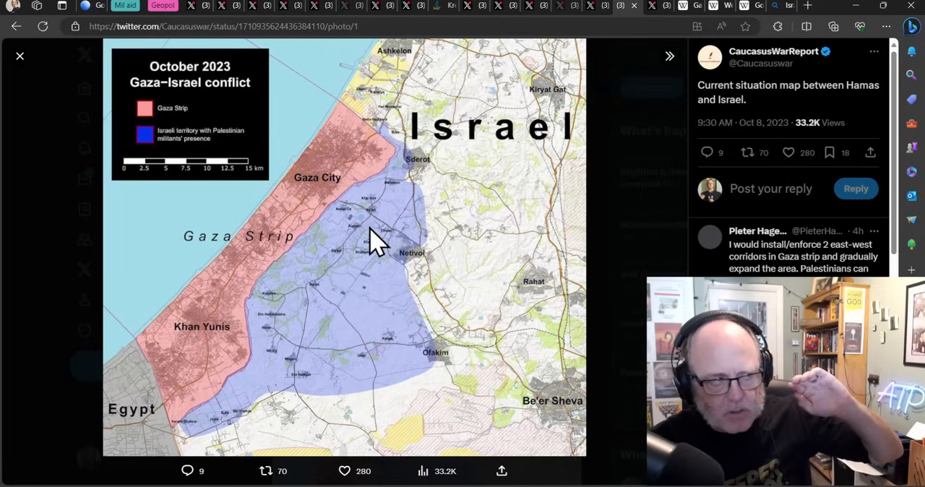
pyautogui.moveTo(369, 253)
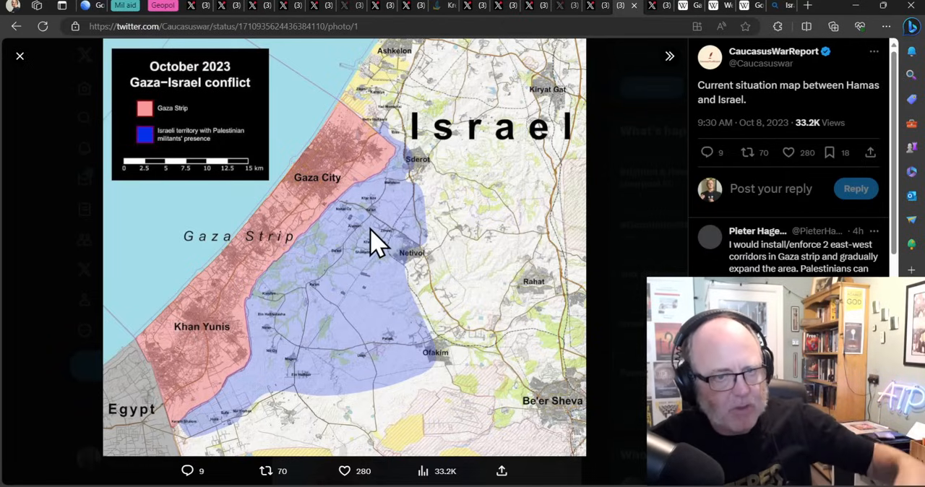
pyautogui.moveTo(362, 263)
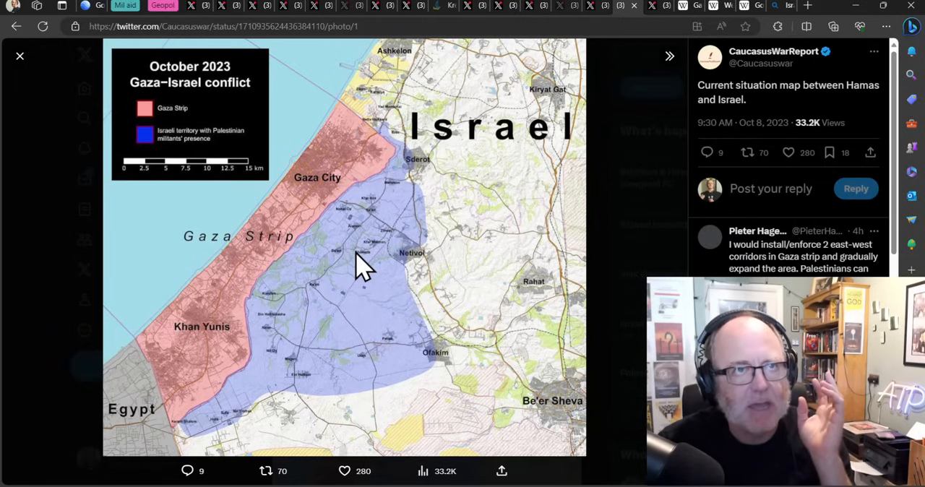
pyautogui.moveTo(339, 275)
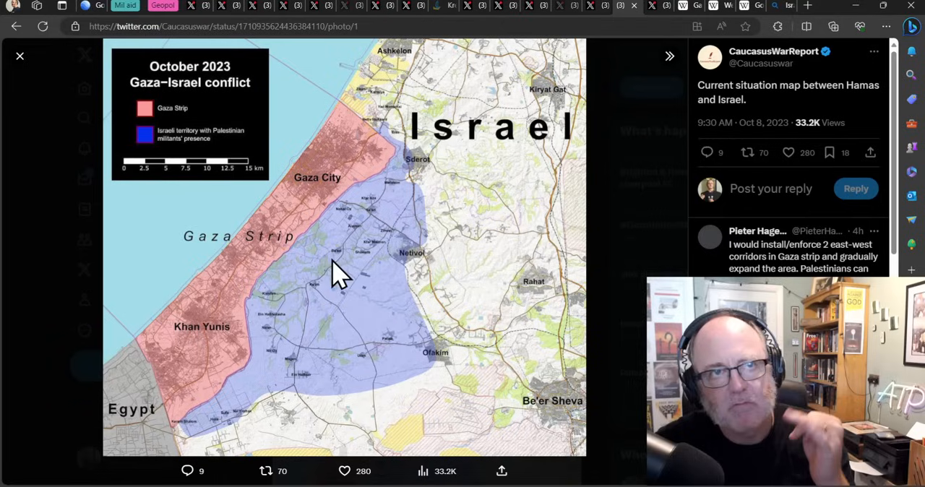
pyautogui.moveTo(338, 320)
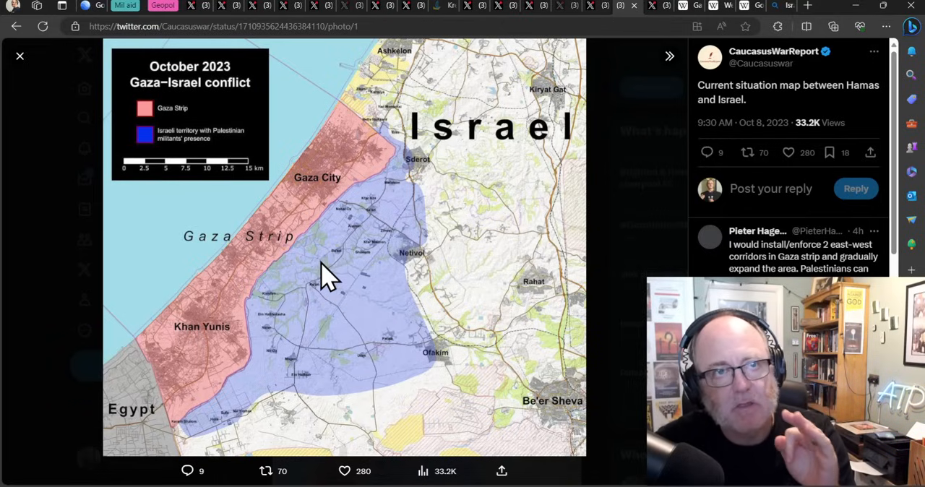
pyautogui.moveTo(296, 292)
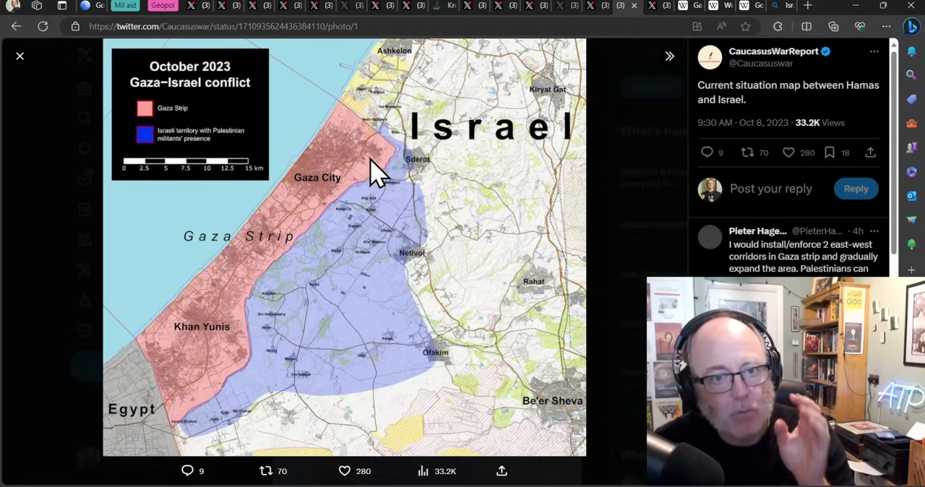
pyautogui.moveTo(393, 174)
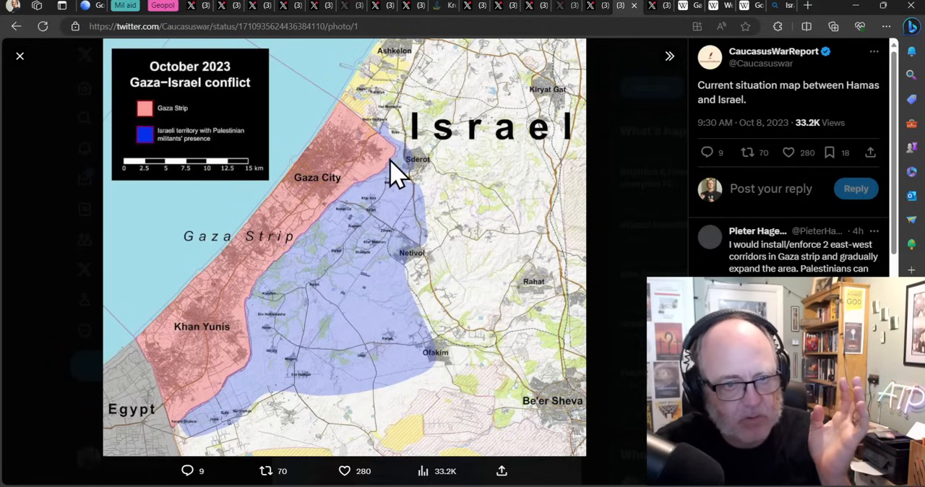
pyautogui.moveTo(231, 372)
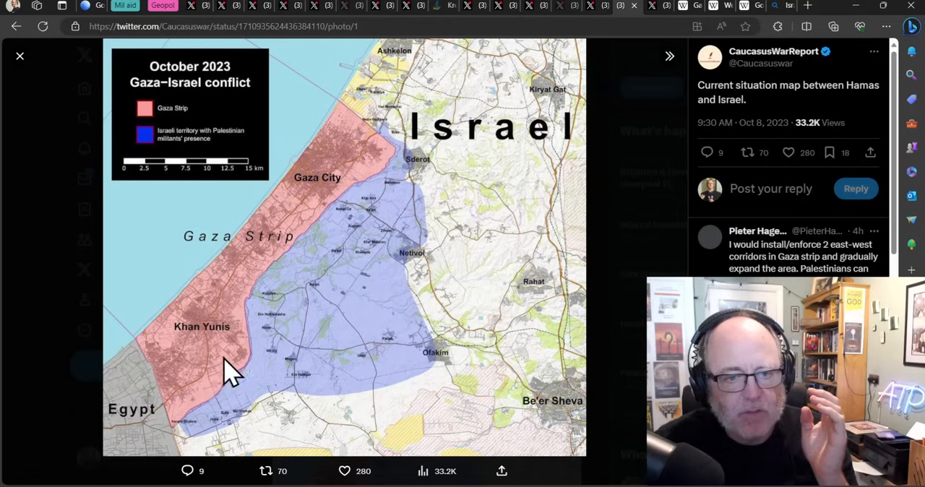
pyautogui.moveTo(538, 80)
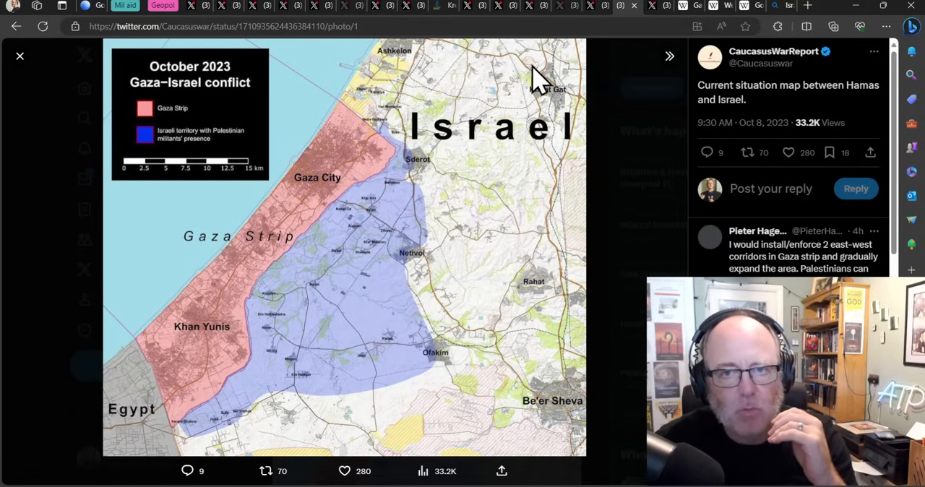
pyautogui.moveTo(185, 433)
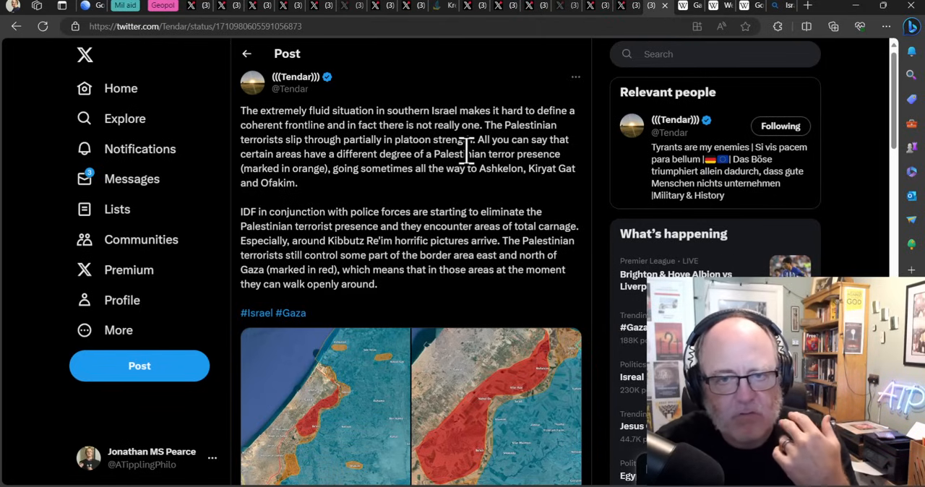
# Step: Enlarge the Tendar post's map, show the post text beside it, and advance to photo 2
pyautogui.click(324, 405)
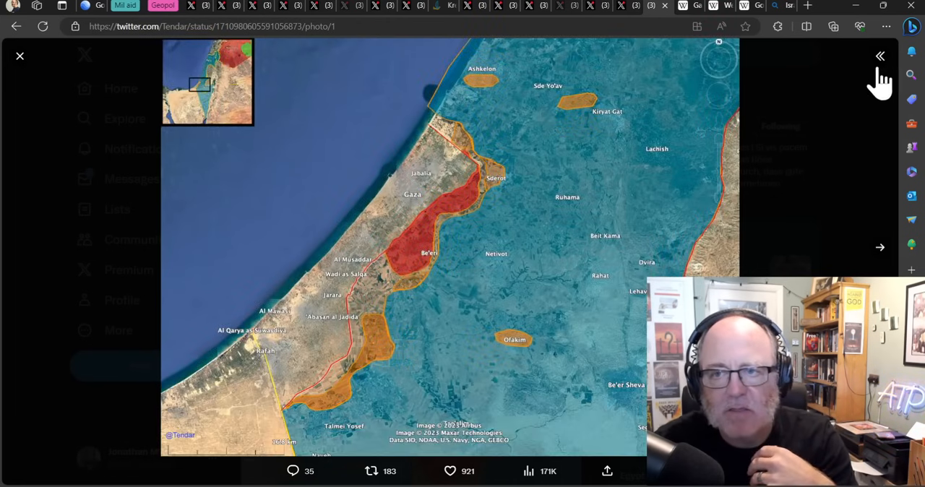
pyautogui.click(880, 56)
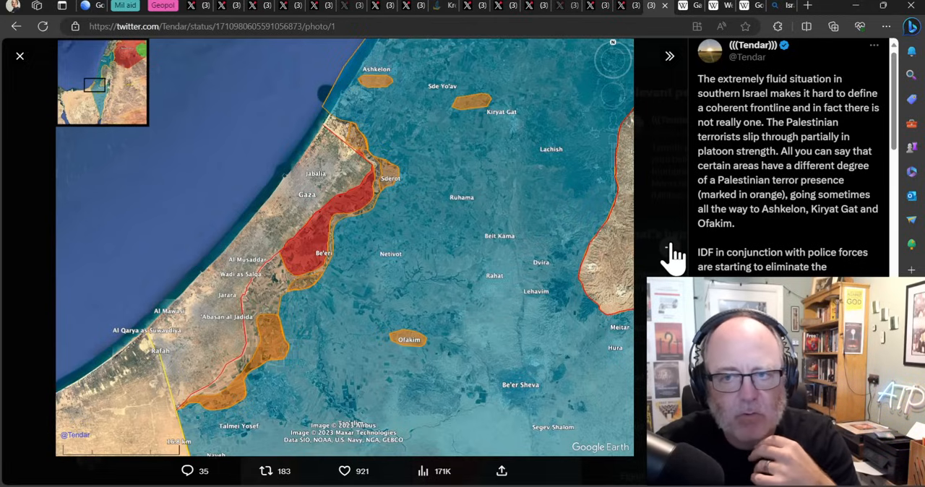
pyautogui.click(668, 55)
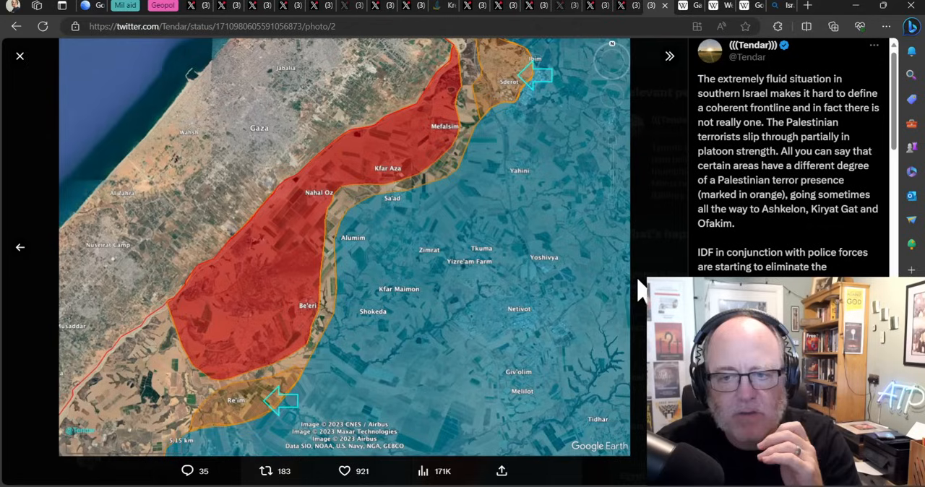
pyautogui.moveTo(604, 231)
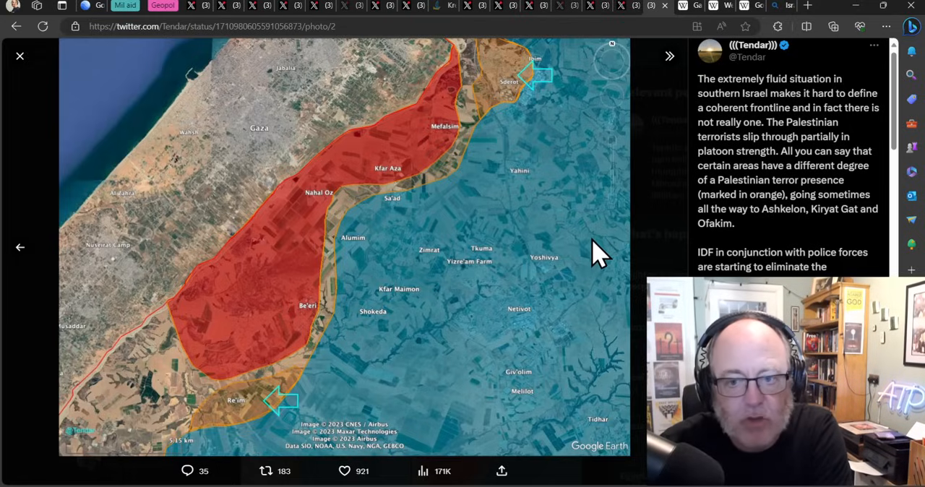
pyautogui.moveTo(668, 273)
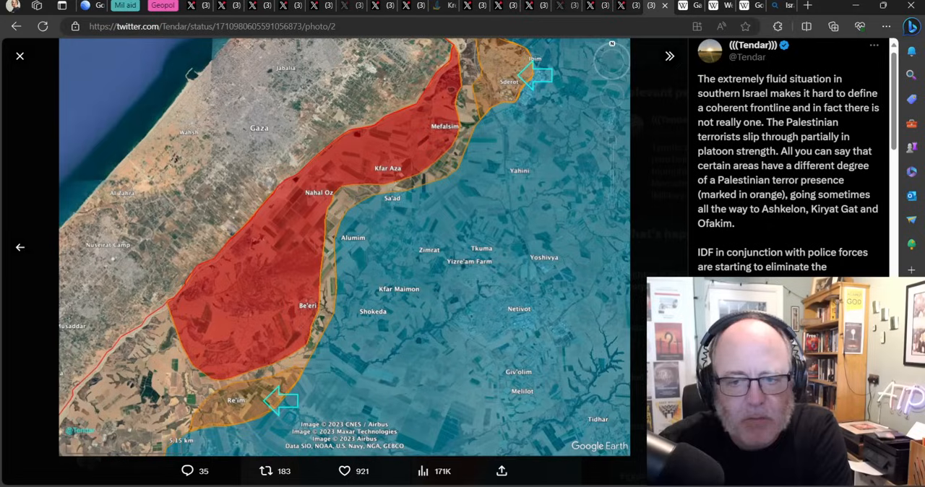
pyautogui.moveTo(610, 289)
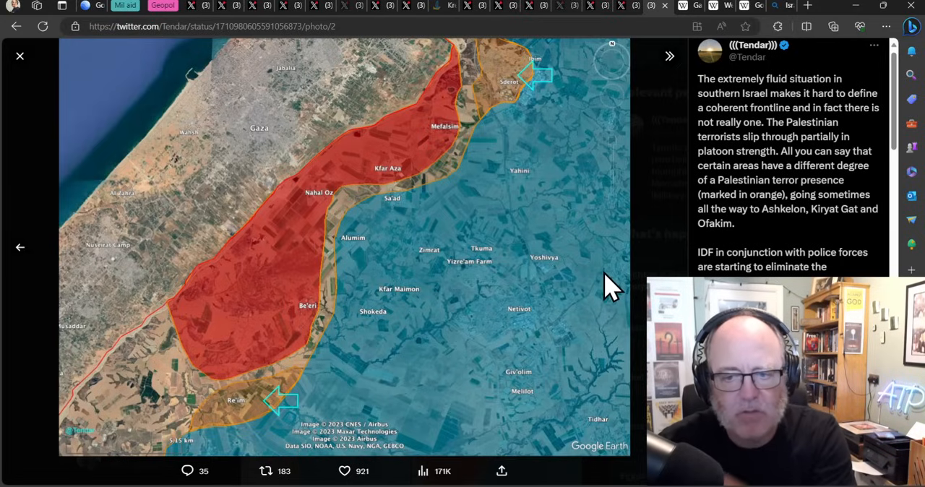
pyautogui.moveTo(581, 270)
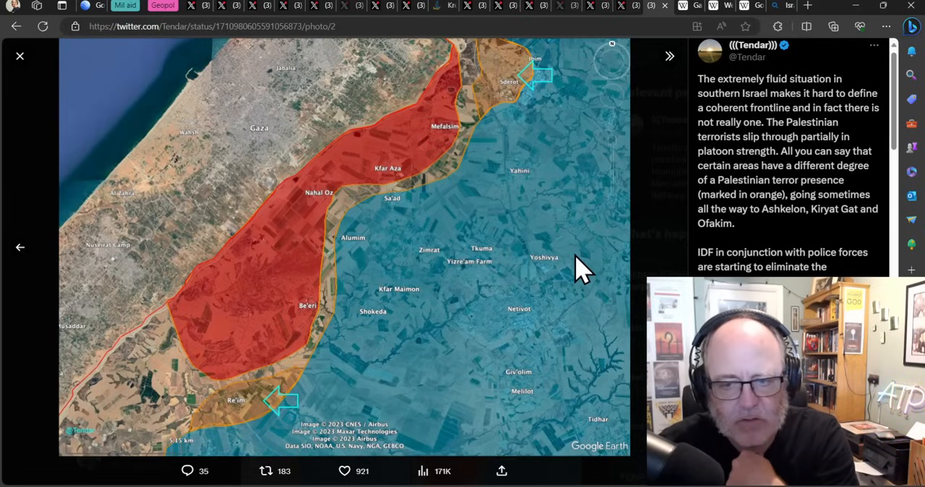
pyautogui.moveTo(589, 260)
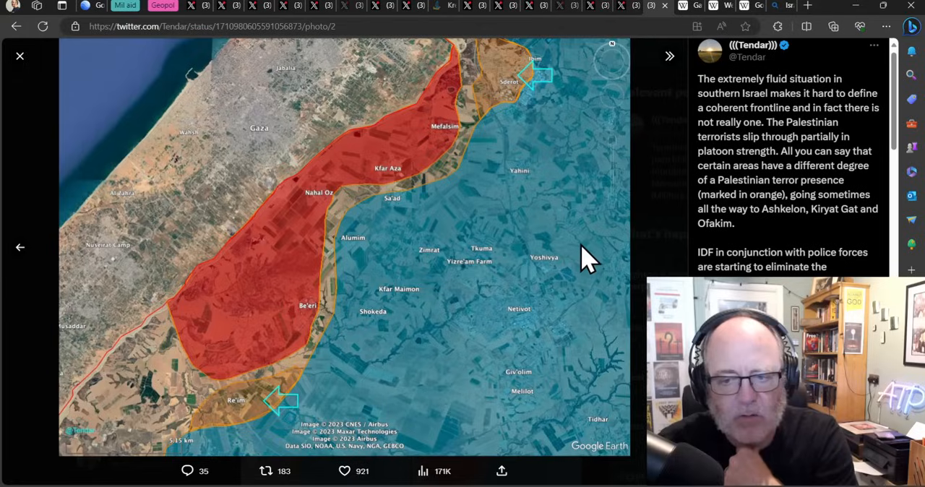
pyautogui.moveTo(390, 108)
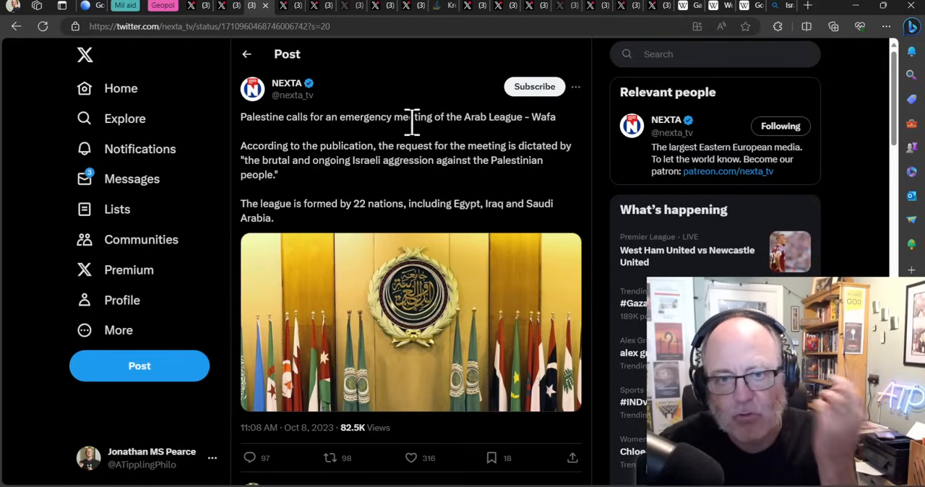
pyautogui.moveTo(412, 137)
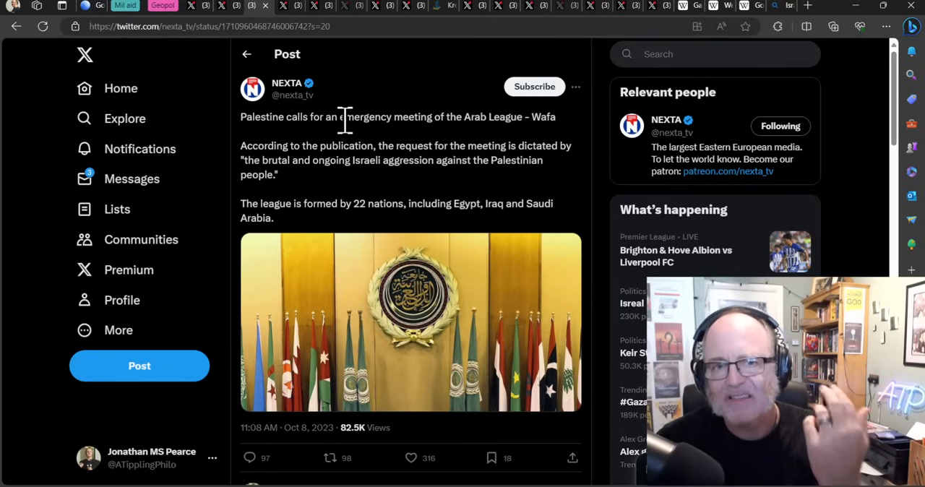
pyautogui.moveTo(334, 167)
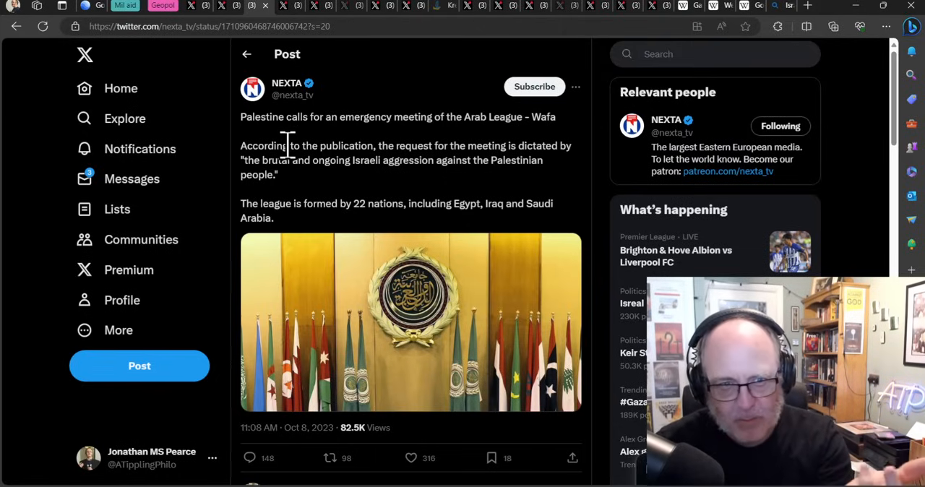
pyautogui.moveTo(301, 171)
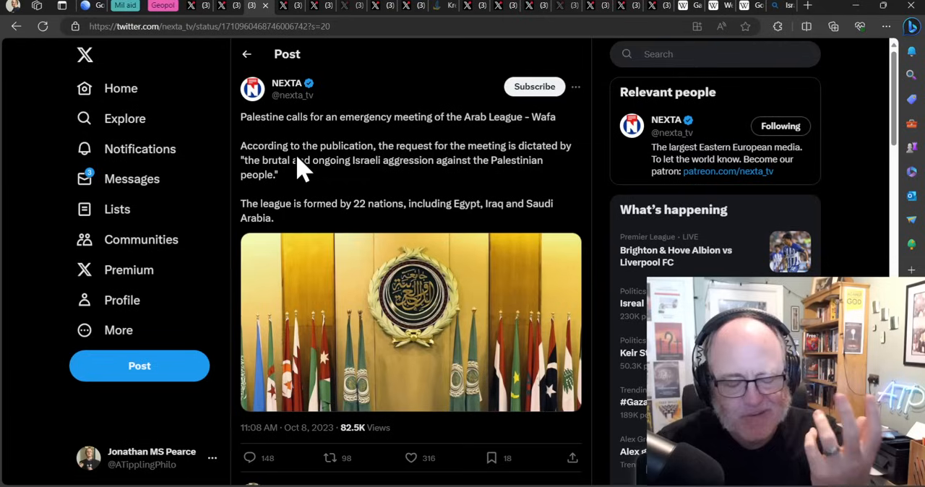
pyautogui.moveTo(434, 200)
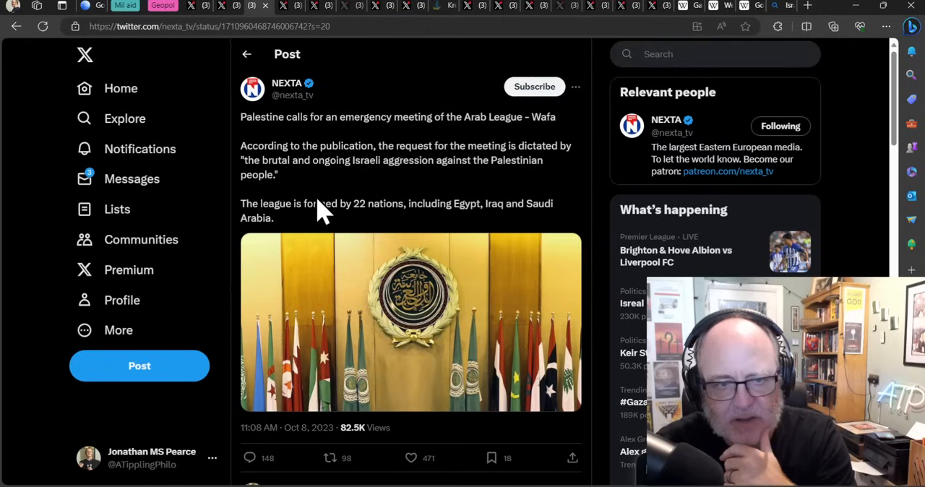
pyautogui.moveTo(253, 98)
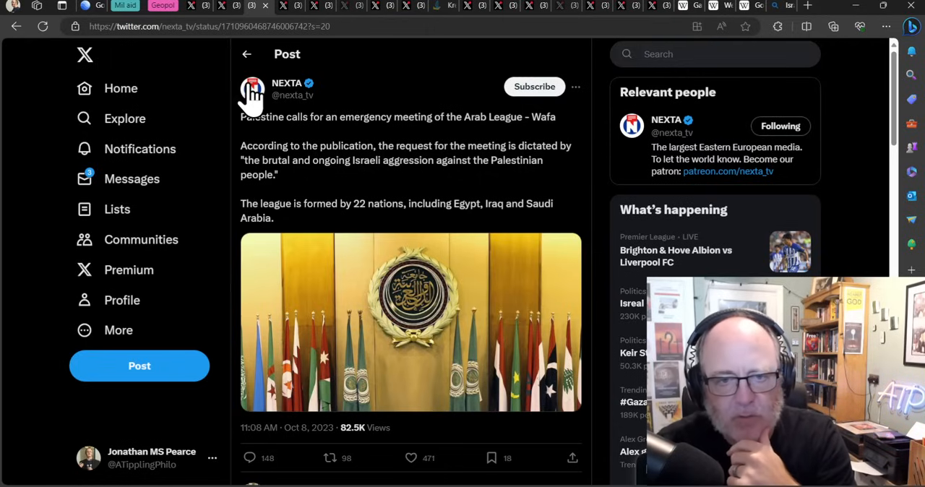
pyautogui.moveTo(289, 104)
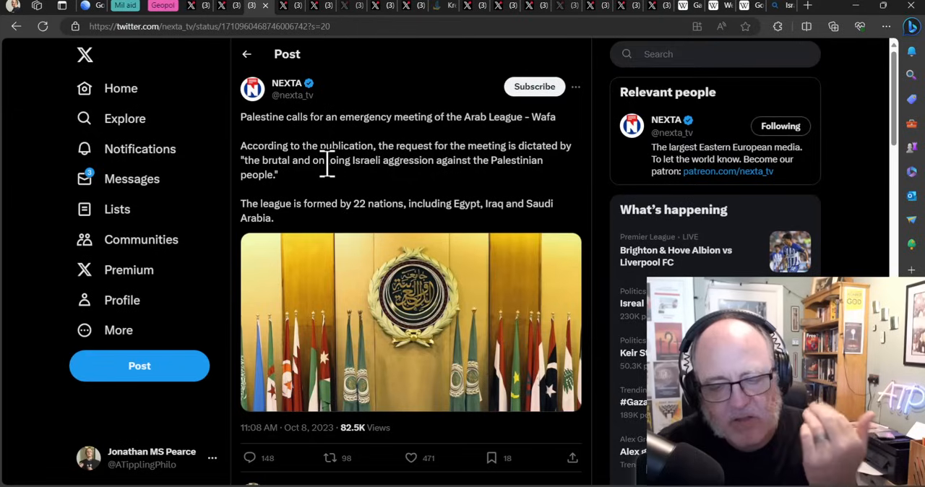
pyautogui.moveTo(289, 11)
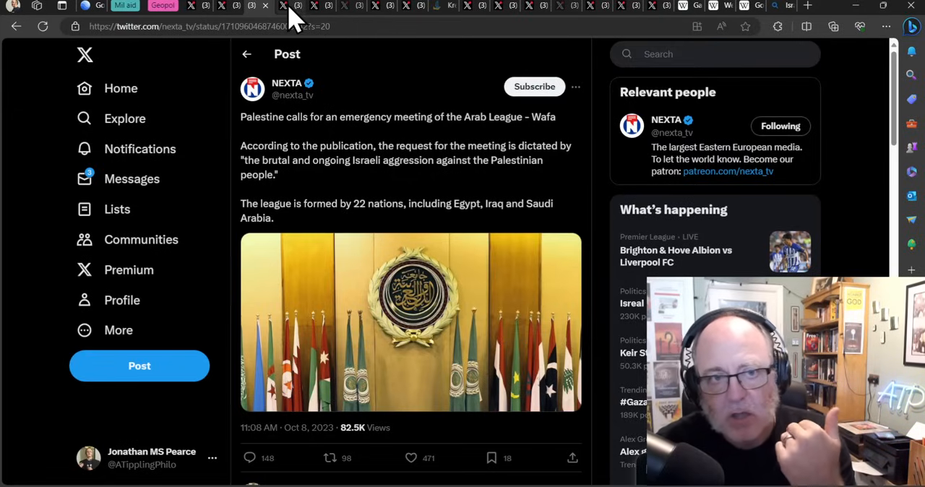
# Step: Switch to the MAKS 23 post claiming Hamas leader Ayman Yunis was killed
pyautogui.click(284, 6)
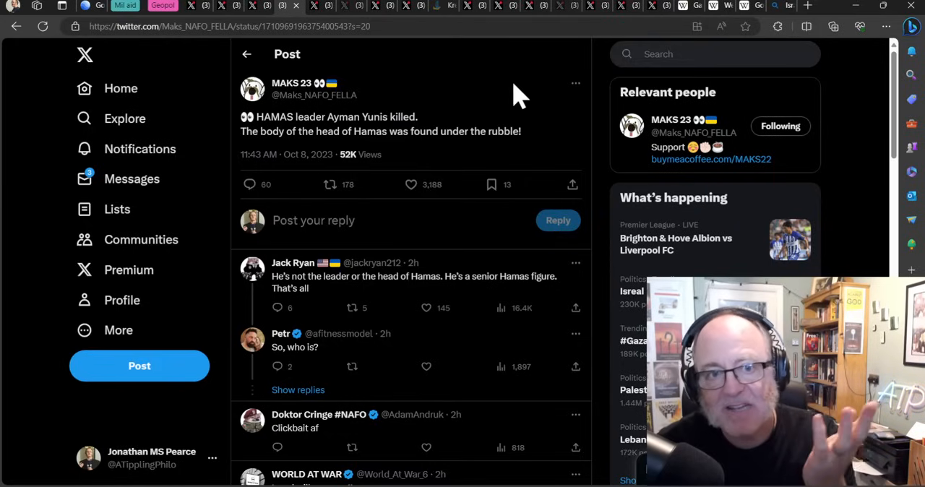
pyautogui.moveTo(497, 112)
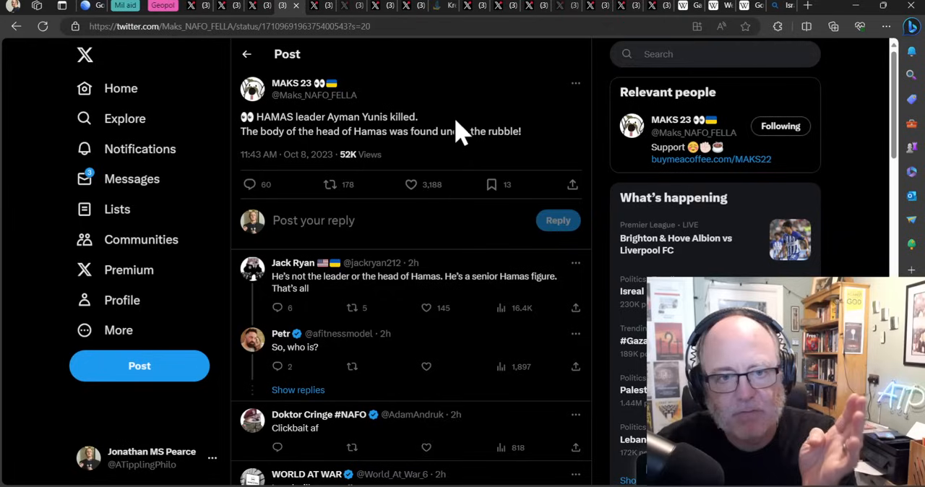
pyautogui.moveTo(315, 15)
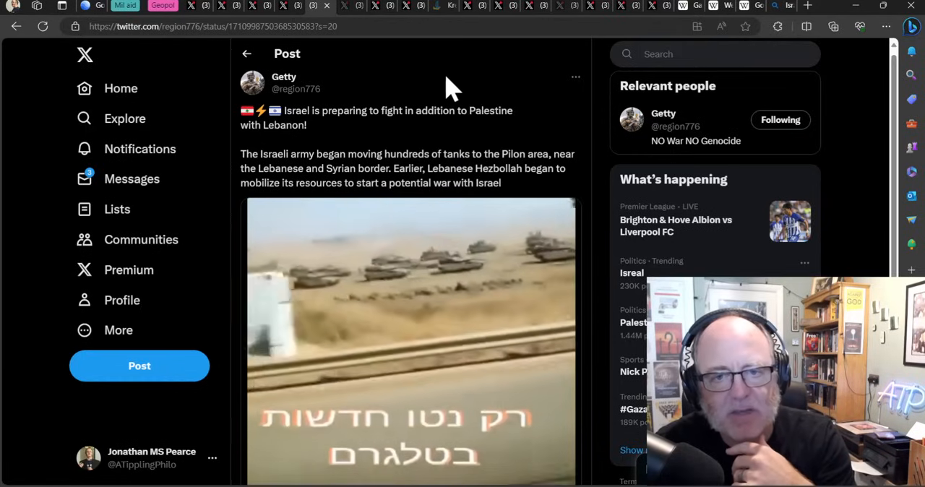
pyautogui.moveTo(364, 69)
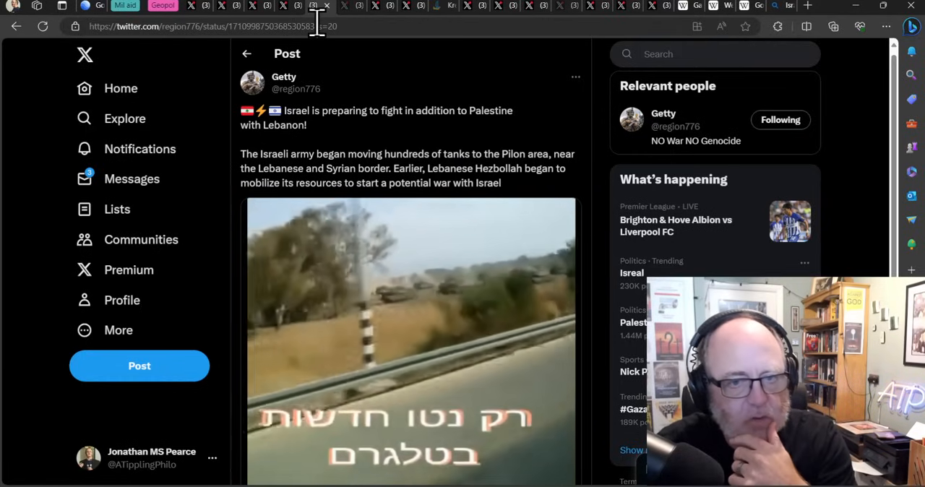
# Step: Move past the Getty tanks-near-Lebanon post to Dmitri's post on Russian sentiment toward Israel
pyautogui.click(344, 6)
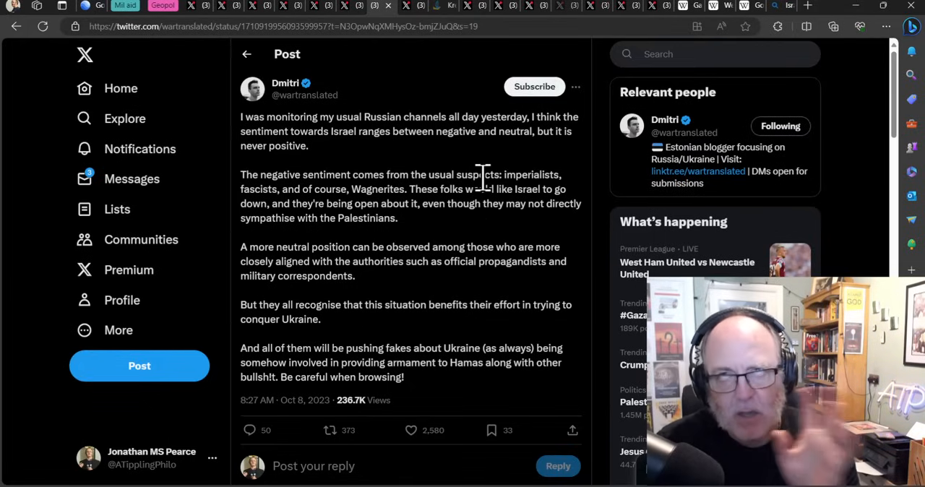
pyautogui.moveTo(390, 175)
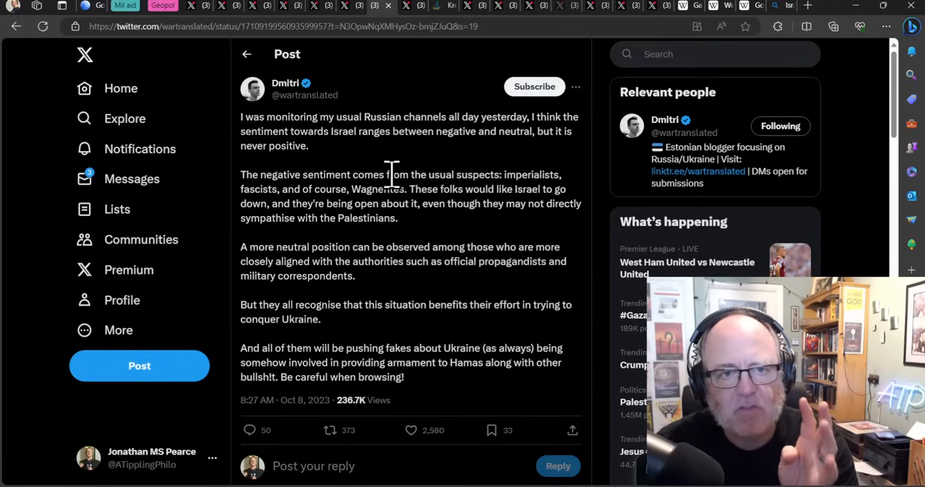
pyautogui.moveTo(427, 162)
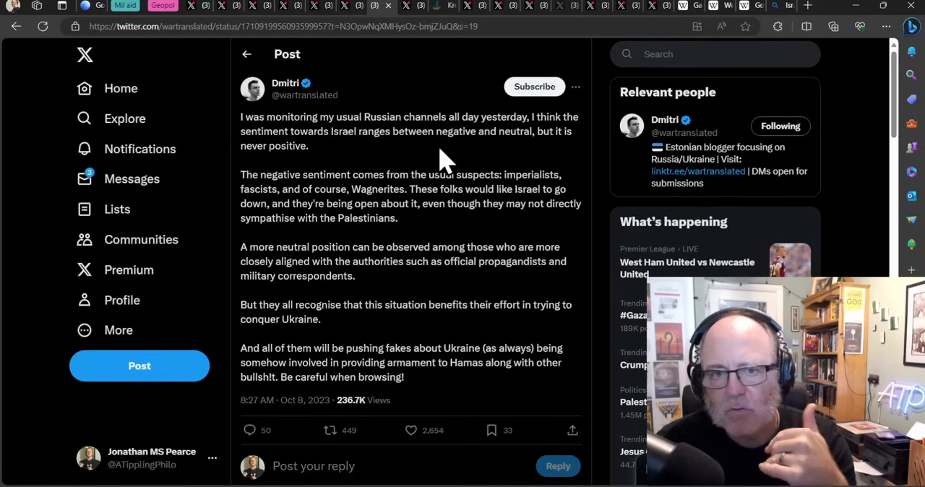
pyautogui.moveTo(393, 171)
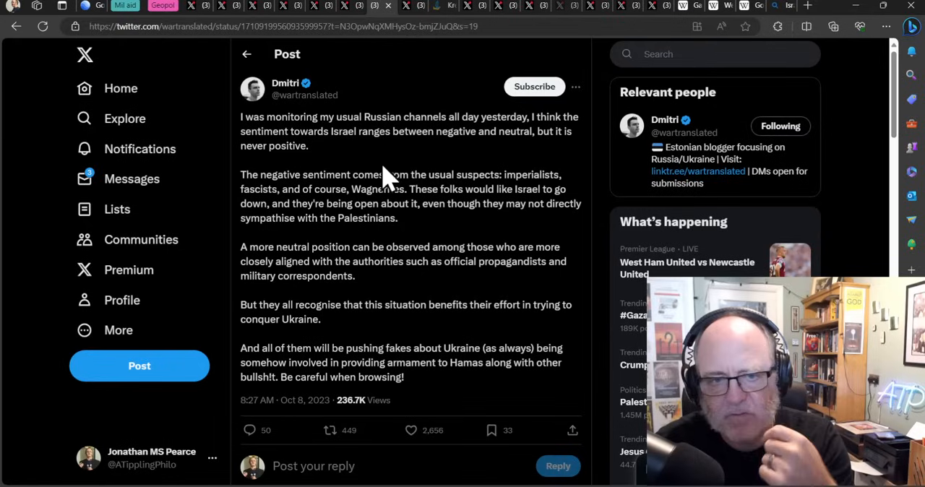
pyautogui.moveTo(408, 162)
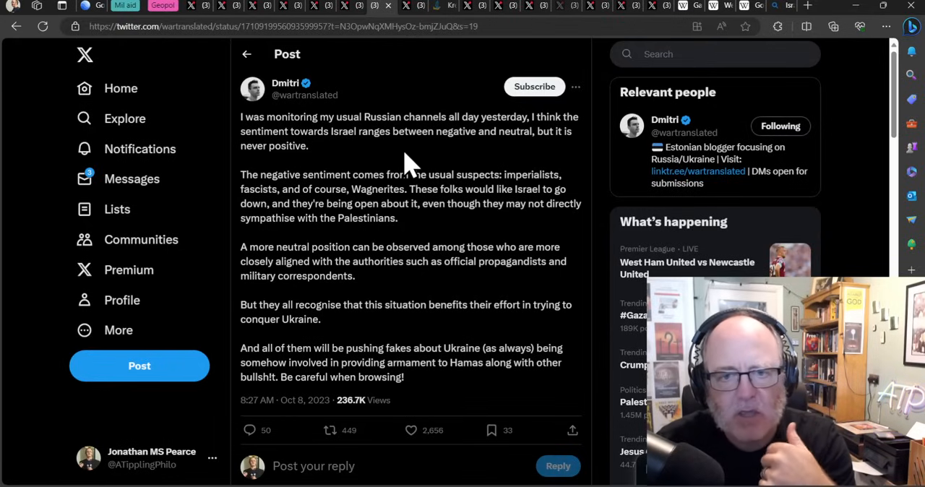
pyautogui.moveTo(437, 243)
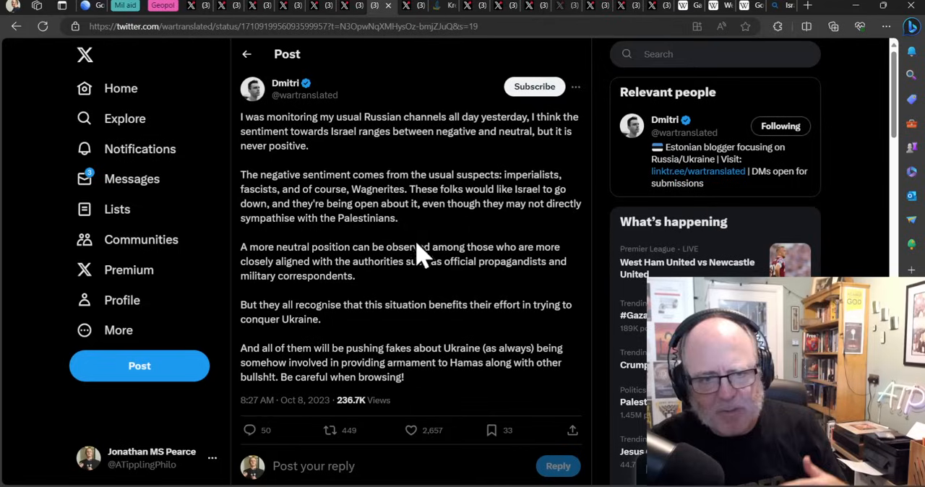
pyautogui.moveTo(430, 231)
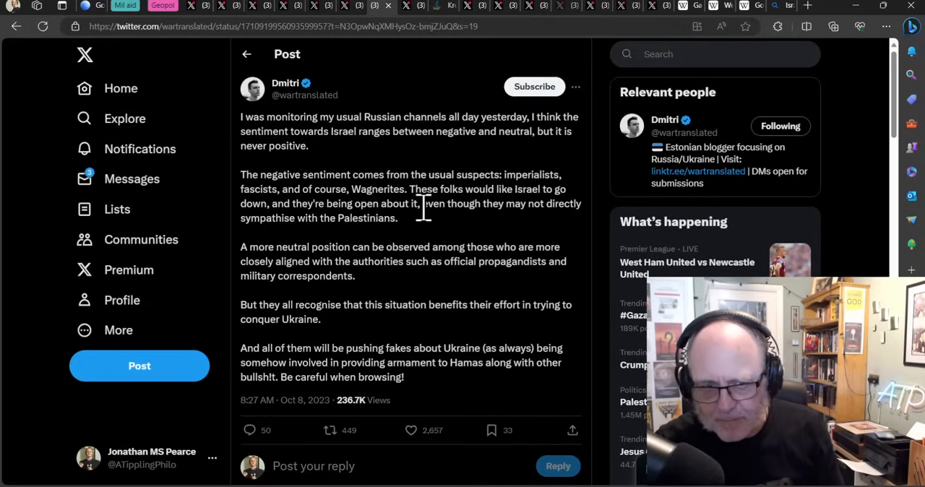
pyautogui.moveTo(416, 231)
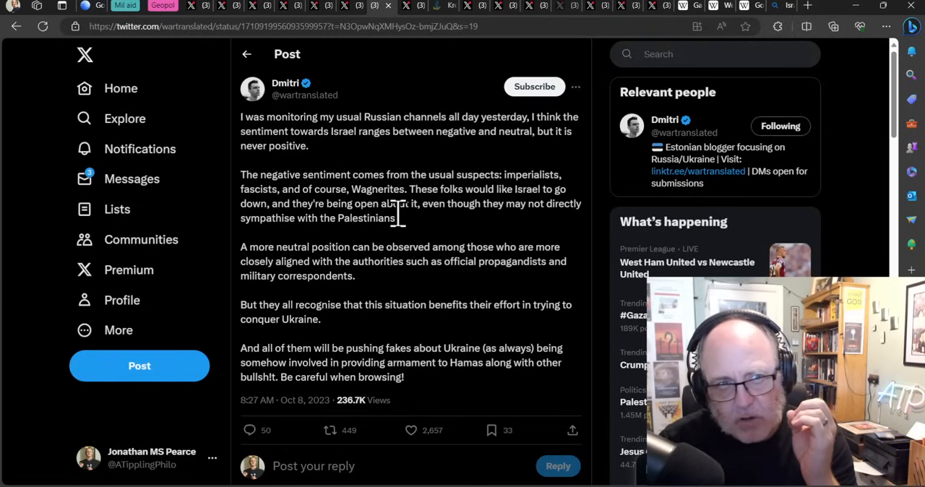
pyautogui.moveTo(404, 229)
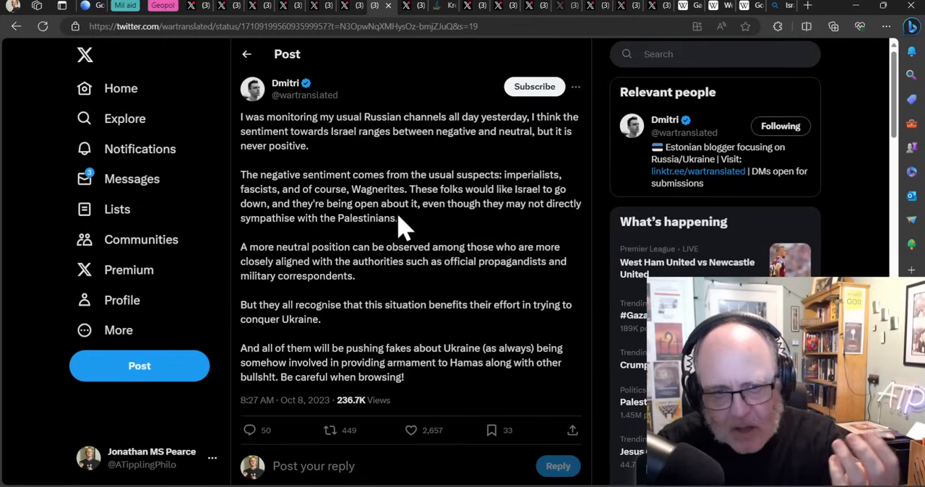
pyautogui.moveTo(408, 230)
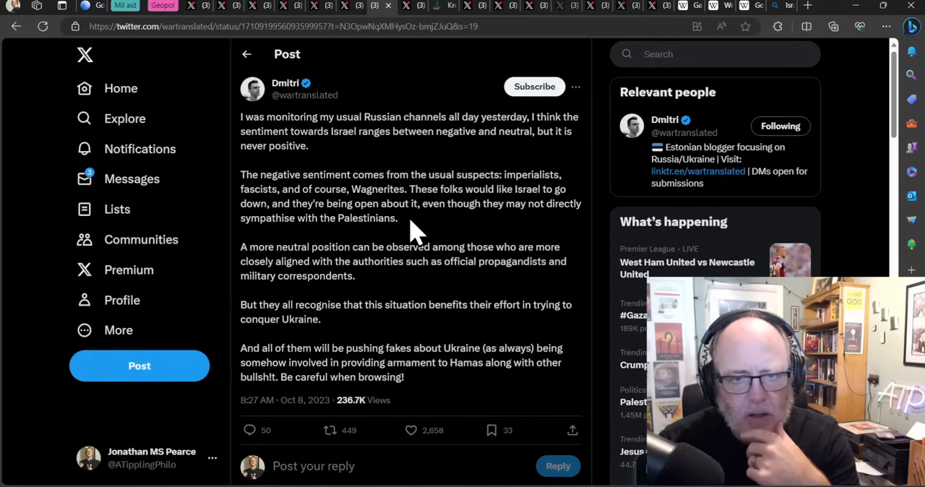
pyautogui.moveTo(310, 260)
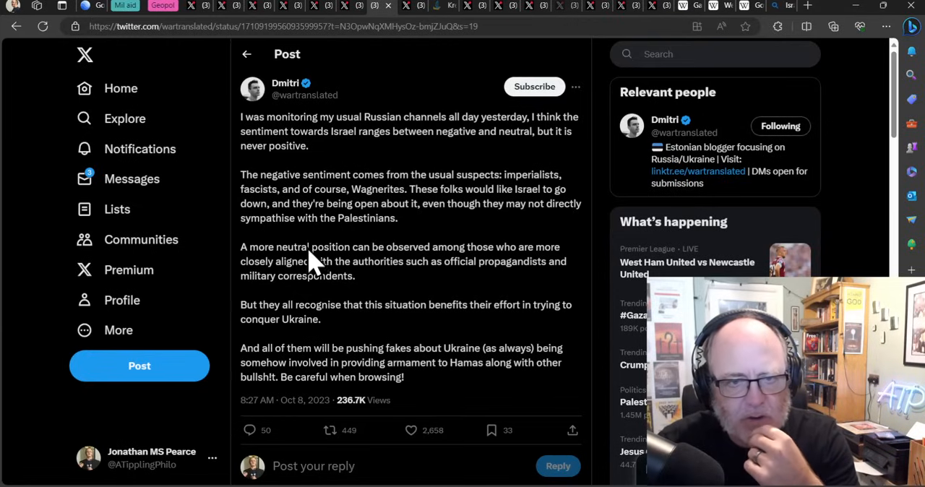
pyautogui.moveTo(249, 274)
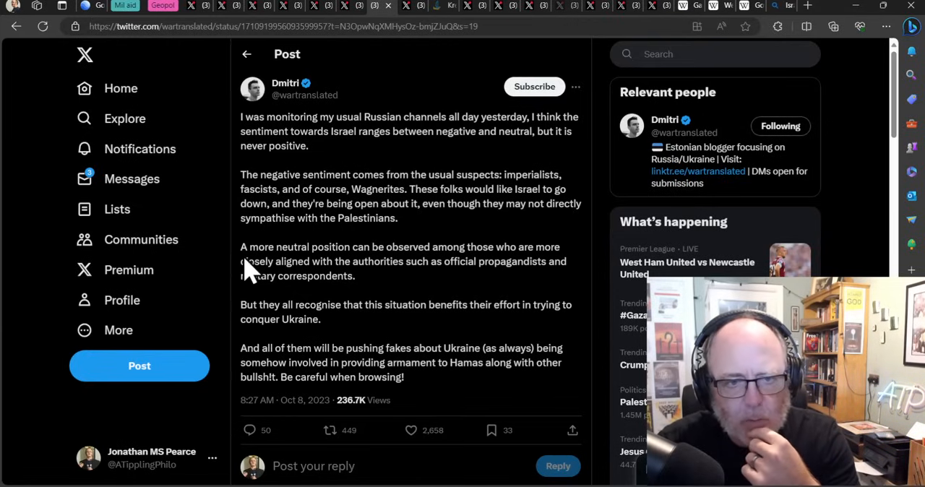
pyautogui.moveTo(358, 304)
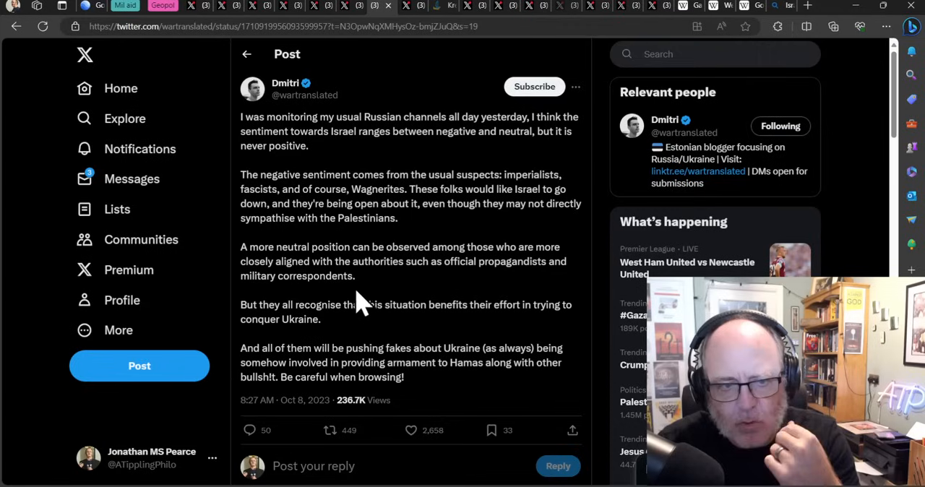
pyautogui.moveTo(374, 295)
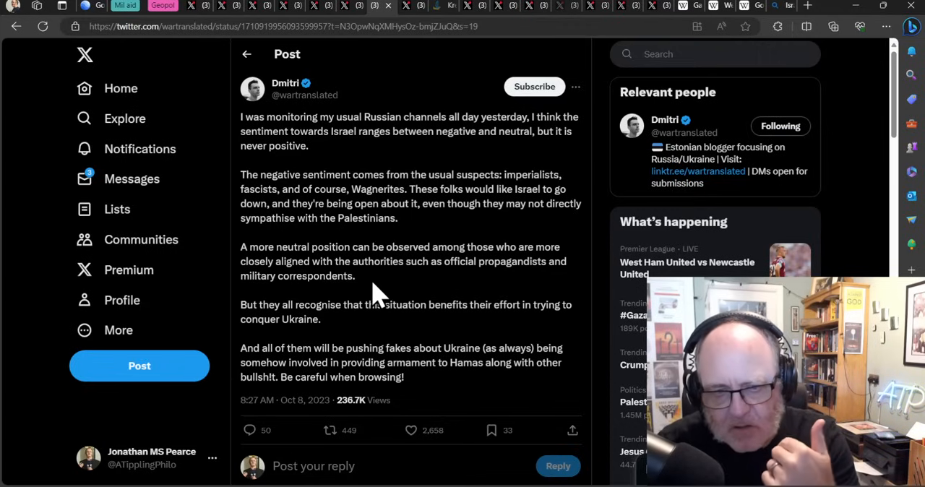
pyautogui.scroll(-3)
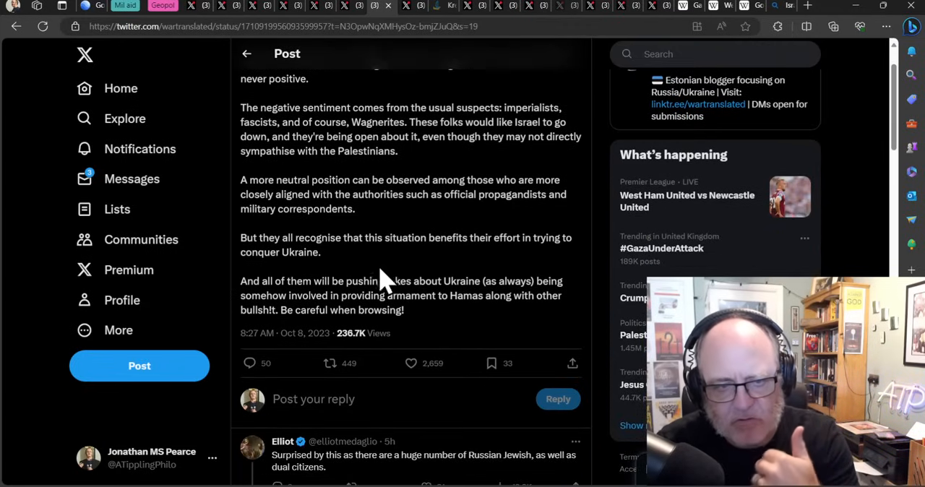
pyautogui.moveTo(401, 270)
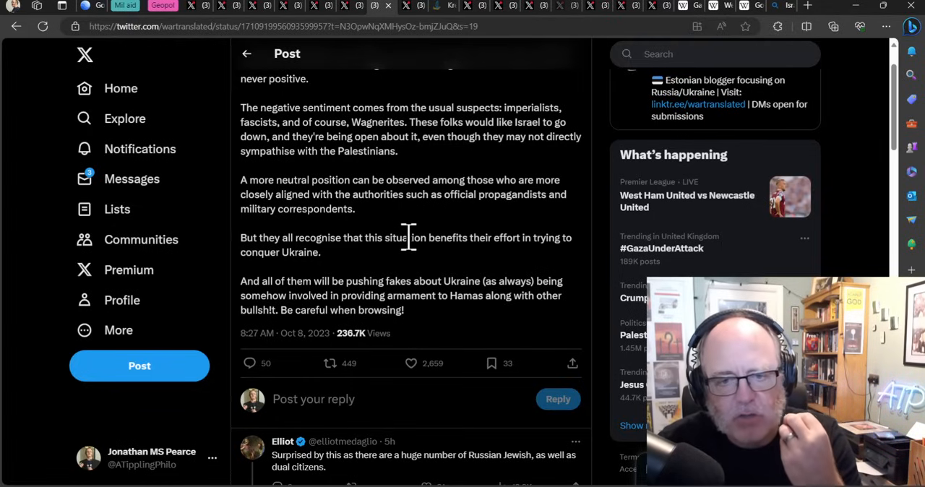
pyautogui.moveTo(422, 231)
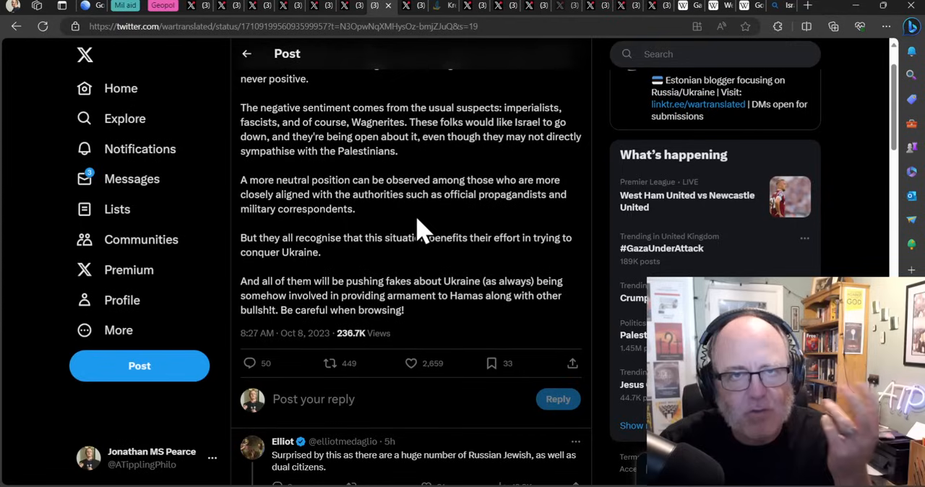
pyautogui.moveTo(413, 239)
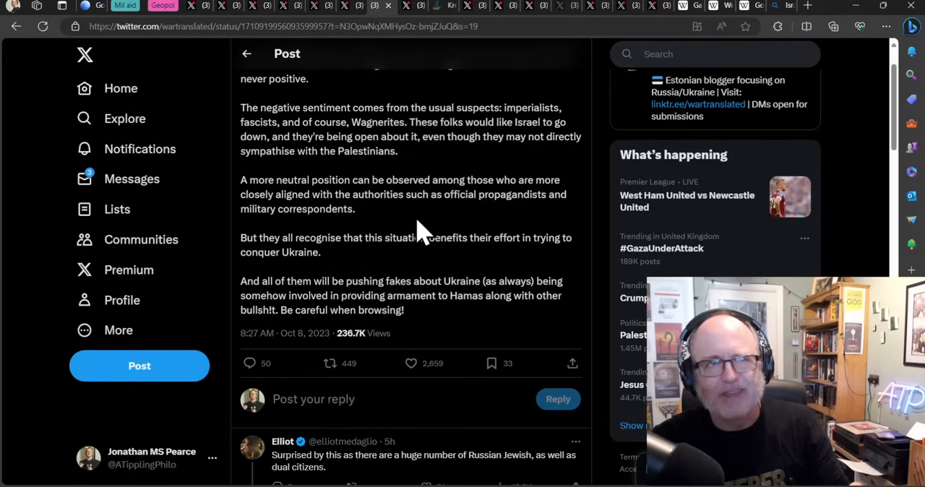
pyautogui.moveTo(412, 234)
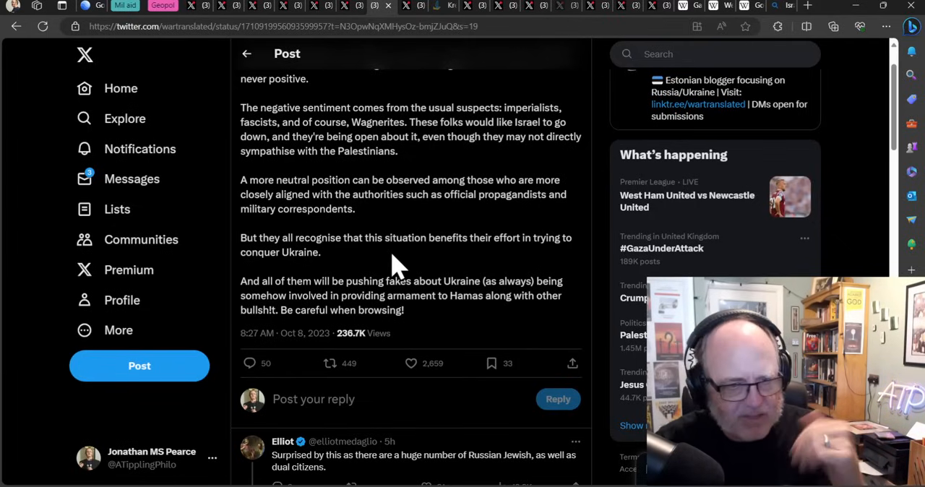
pyautogui.moveTo(393, 230)
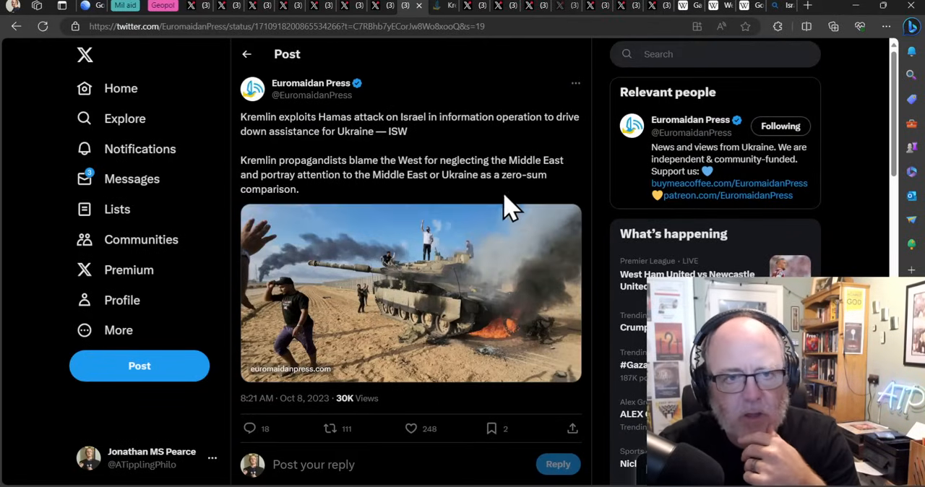
pyautogui.moveTo(431, 156)
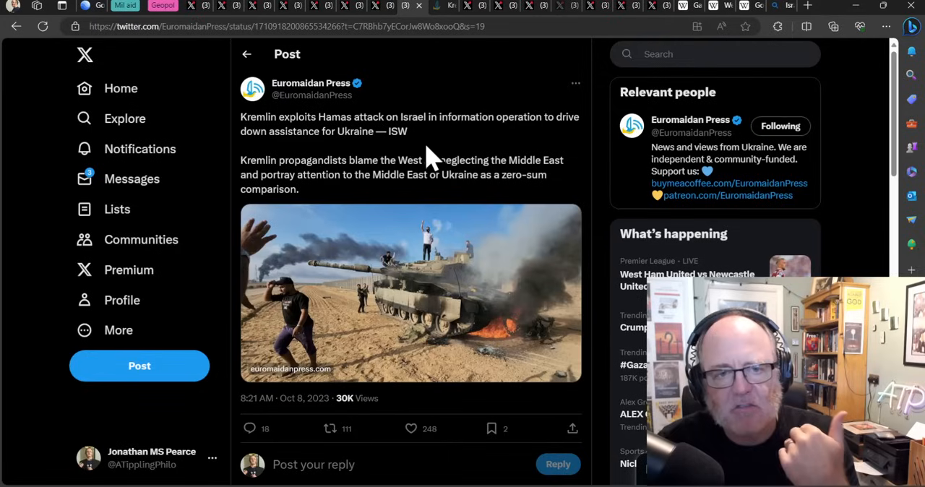
pyautogui.moveTo(465, 142)
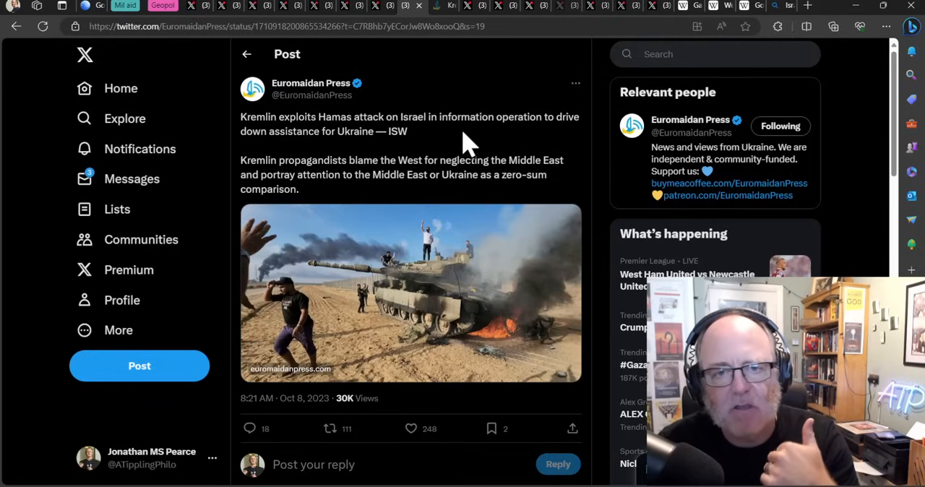
pyautogui.moveTo(469, 150)
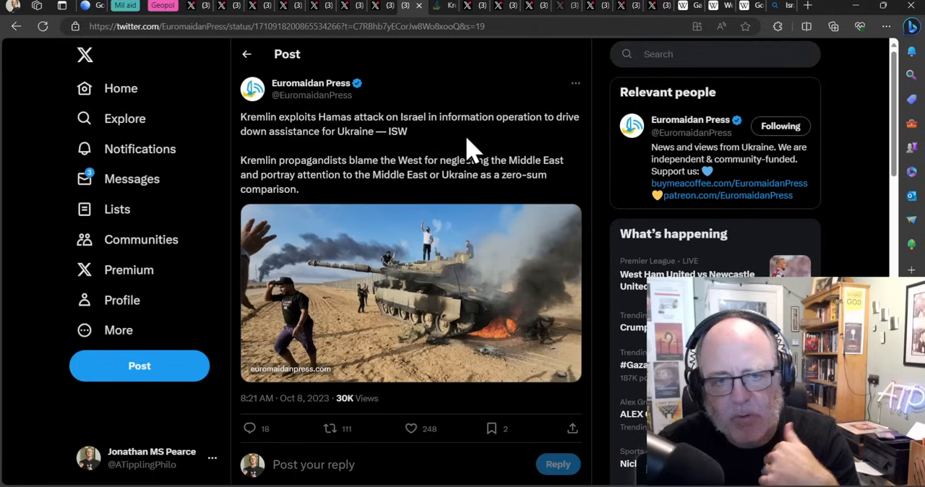
pyautogui.moveTo(604, 171)
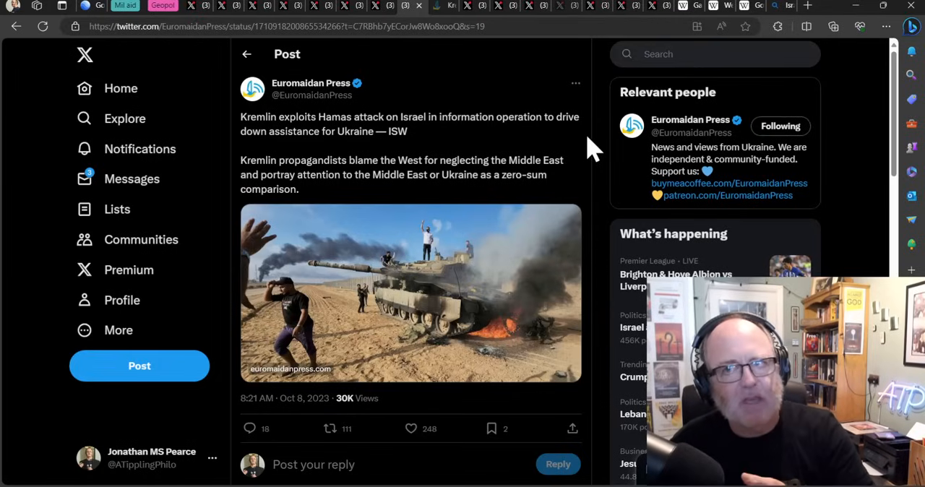
pyautogui.moveTo(595, 147)
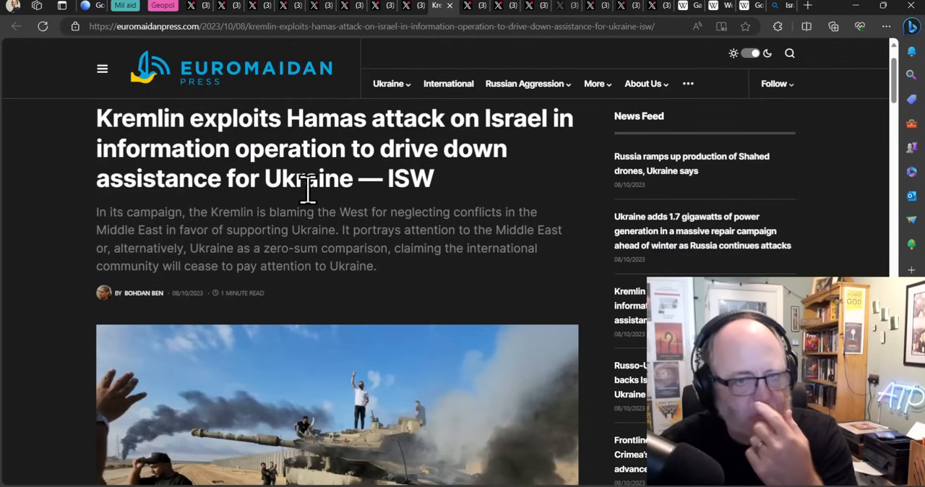
# Step: Read the Euromaidan Press article to Zelensky's remarks, then switch to ISW's Kremlin information-operations post
pyautogui.scroll(-3)
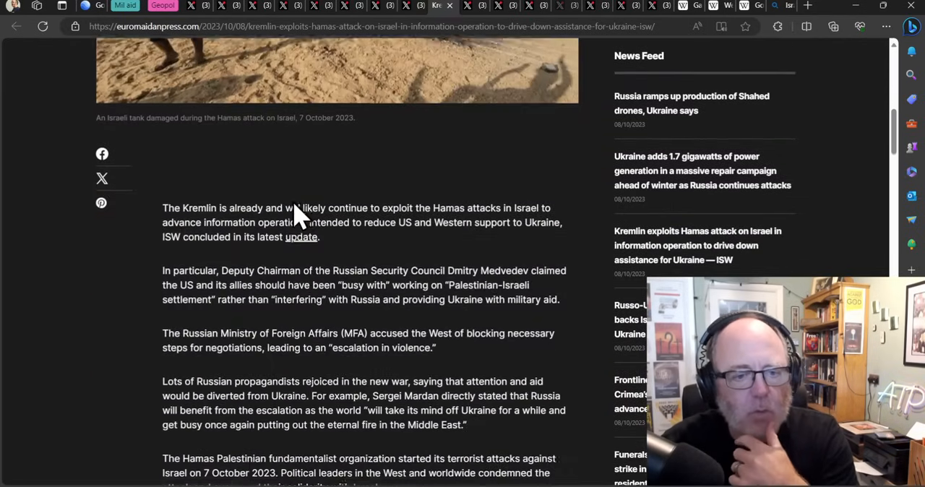
pyautogui.scroll(-3)
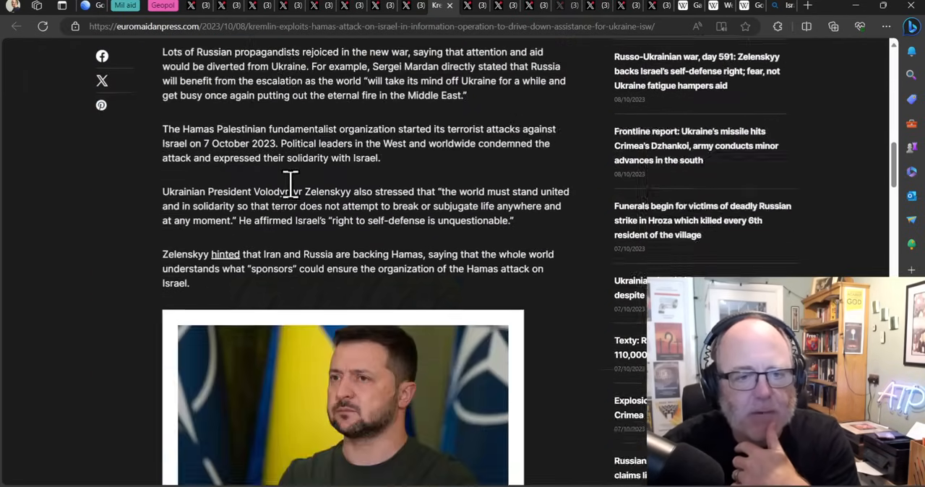
pyautogui.scroll(-3)
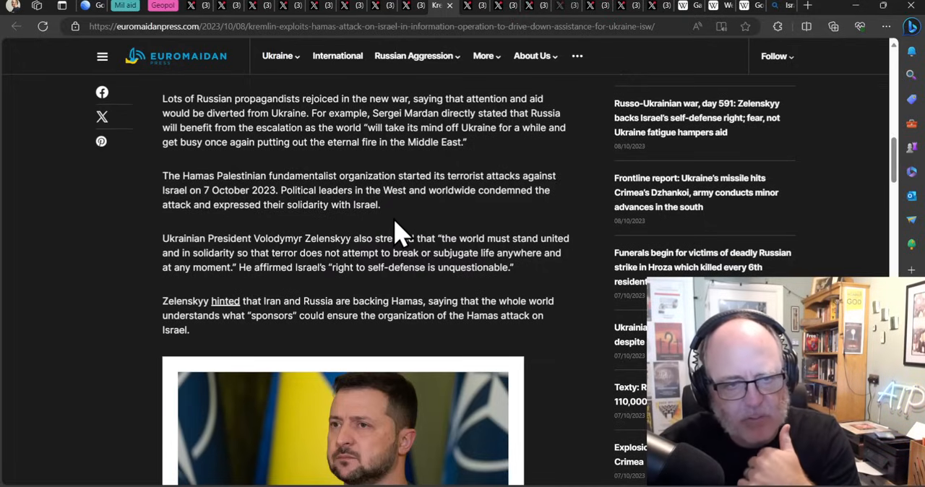
pyautogui.moveTo(387, 244)
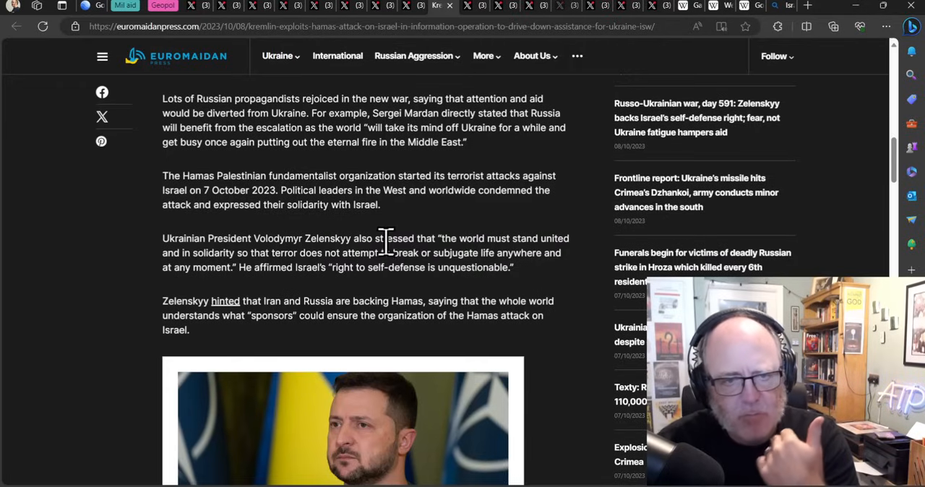
pyautogui.moveTo(499, 214)
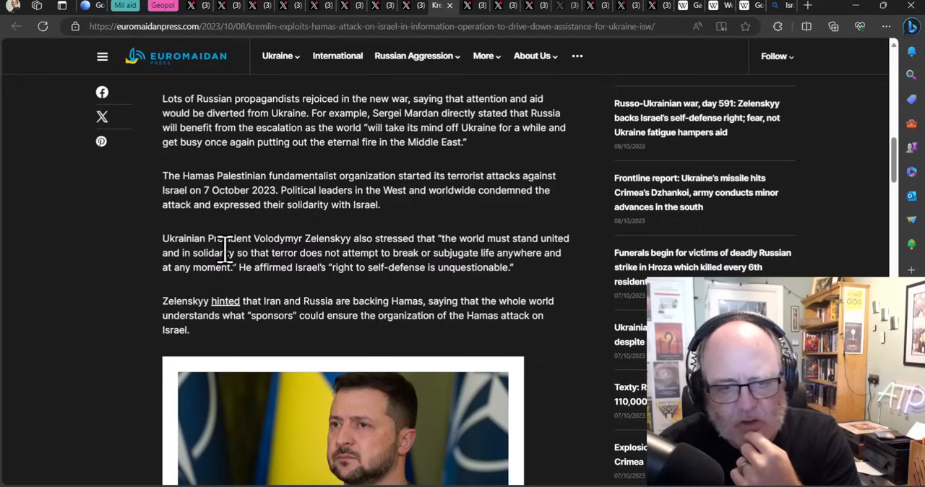
pyautogui.moveTo(206, 243)
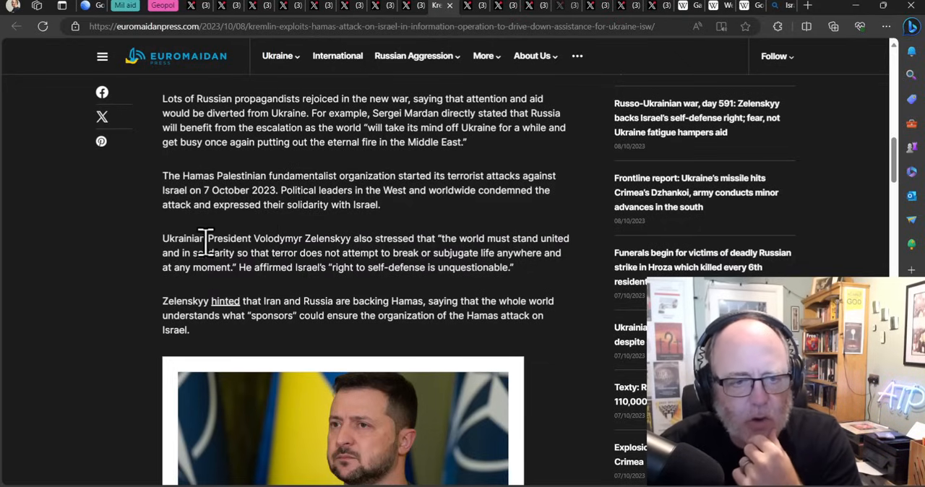
pyautogui.moveTo(201, 261)
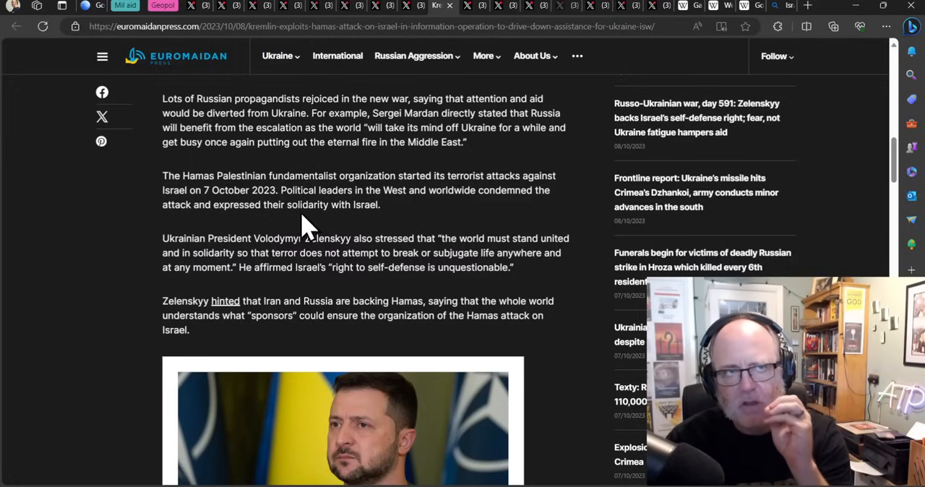
pyautogui.moveTo(300, 214)
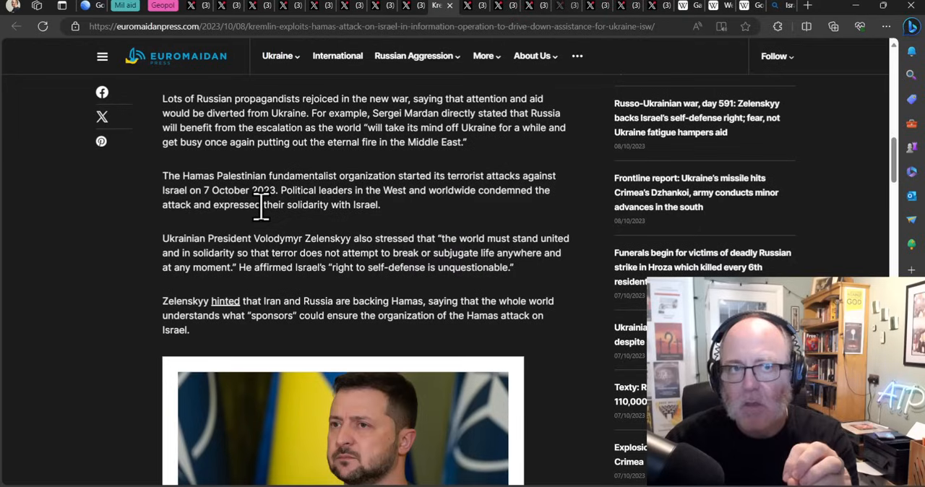
pyautogui.moveTo(258, 228)
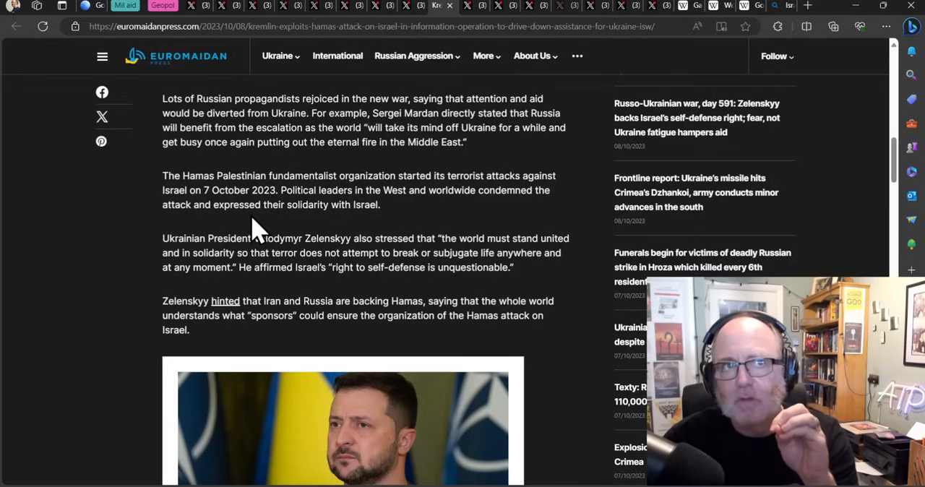
pyautogui.moveTo(229, 238)
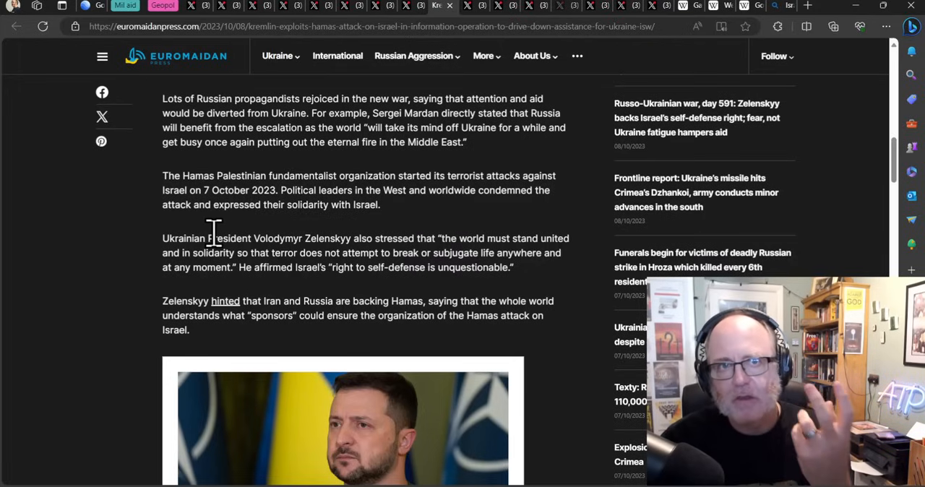
pyautogui.moveTo(271, 295)
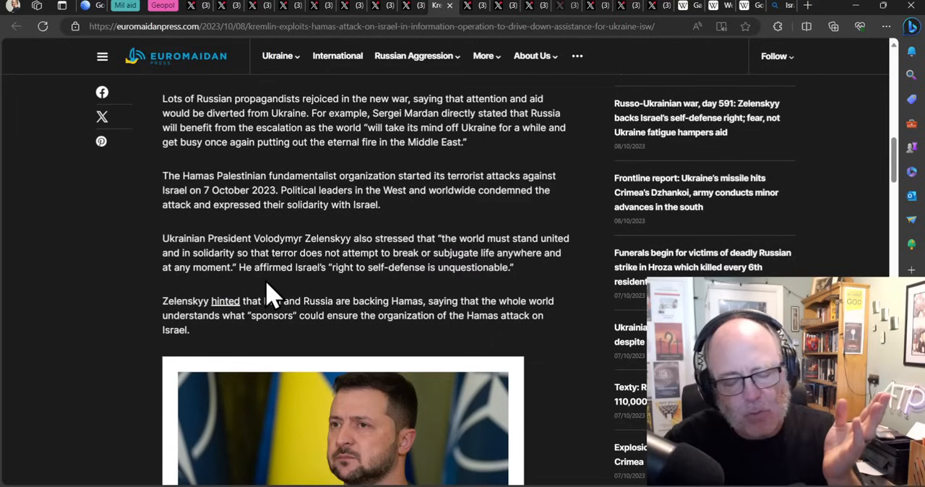
pyautogui.moveTo(456, 26)
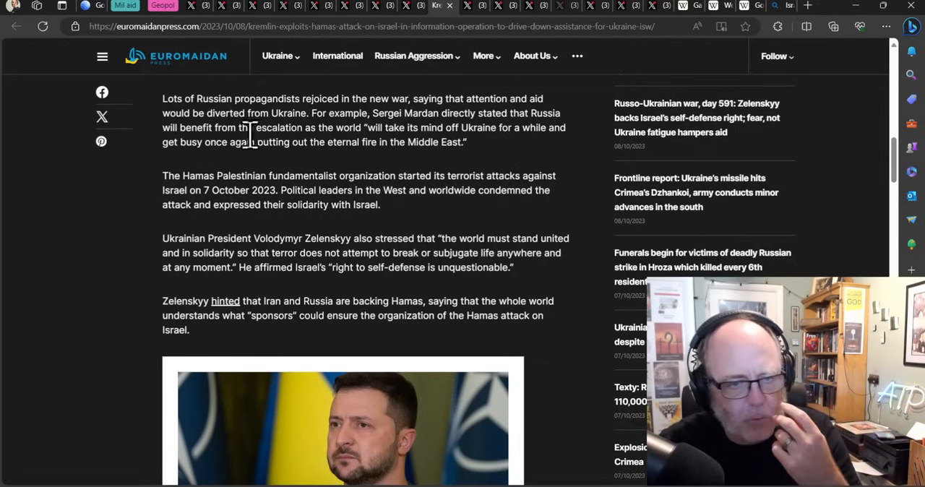
pyautogui.click(532, 55)
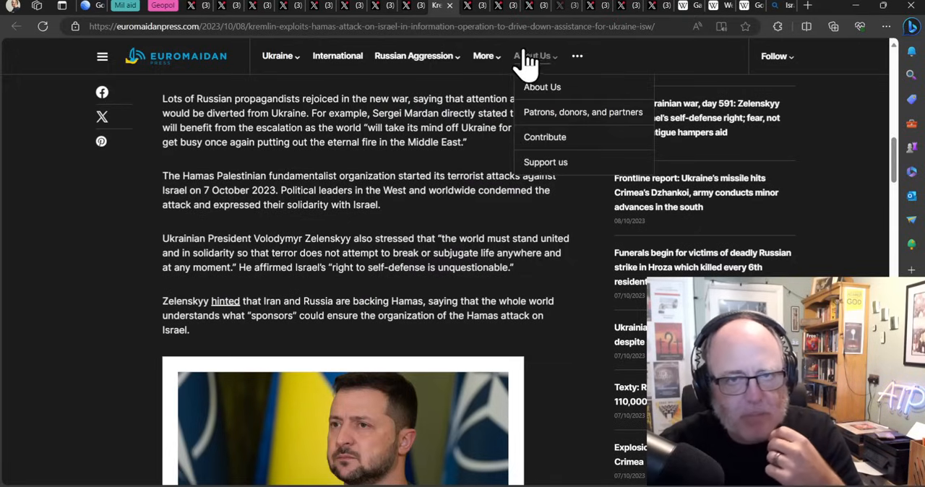
pyautogui.moveTo(474, 13)
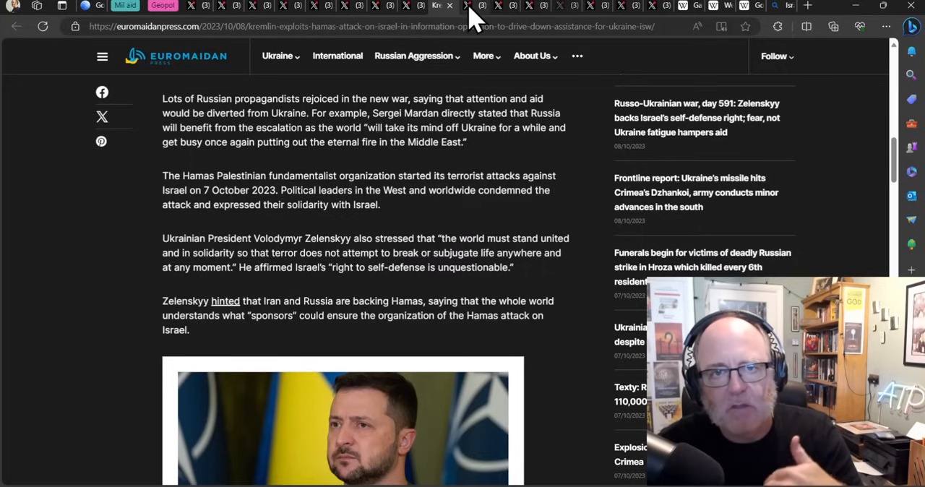
pyautogui.click(451, 5)
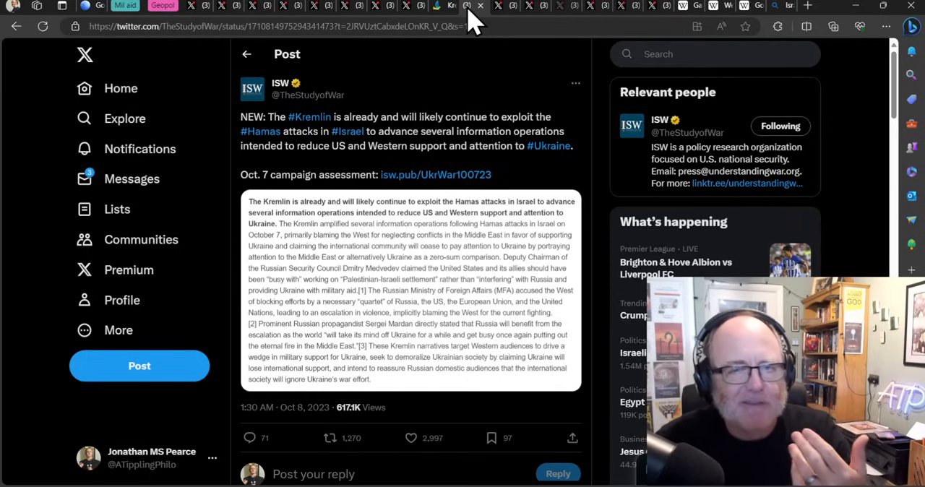
pyautogui.moveTo(472, 123)
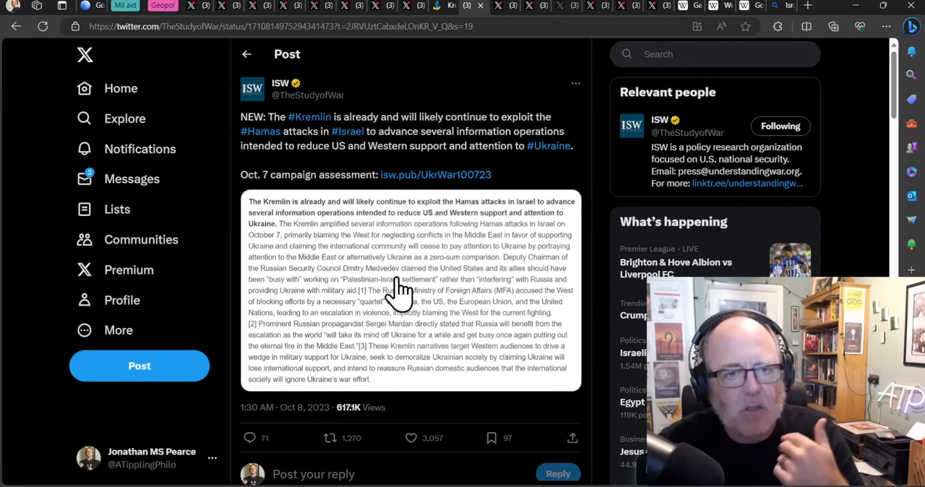
# Step: Enlarge and read ISW's assessment image, then move to NEXTA's post on Moscow behind the Hamas attack
pyautogui.click(410, 289)
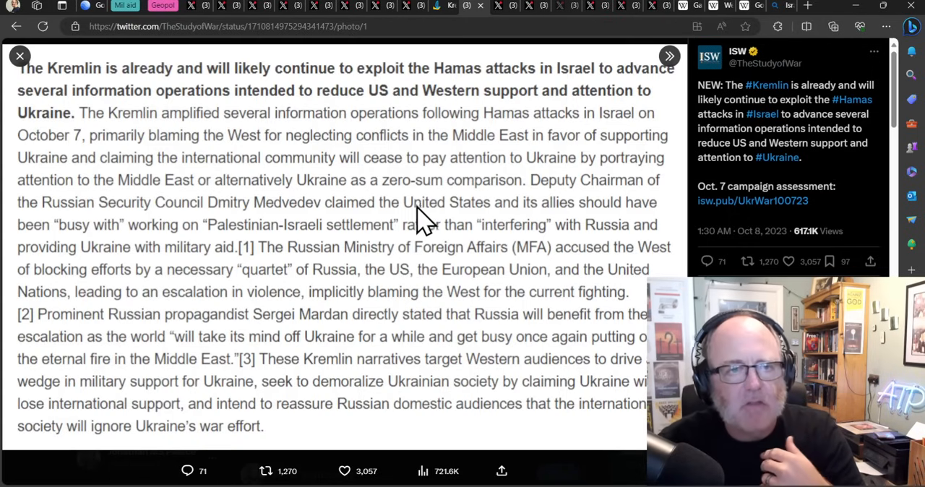
pyautogui.moveTo(375, 239)
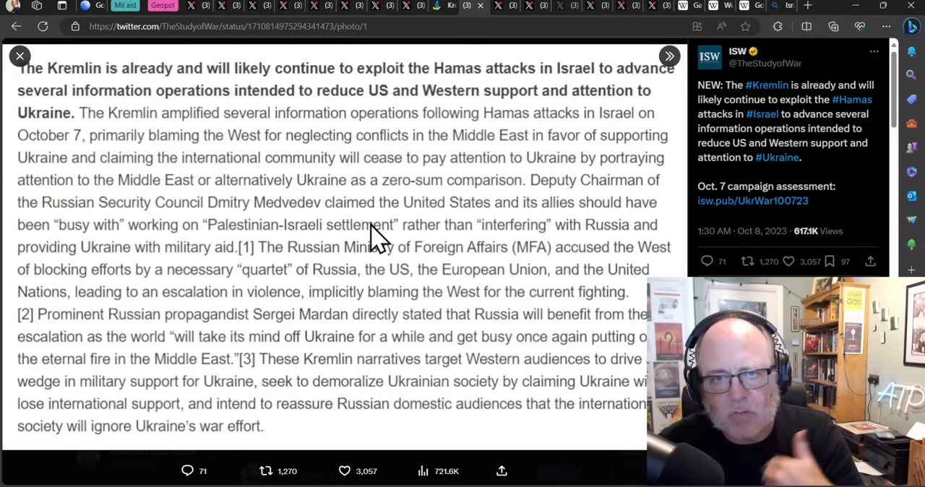
pyautogui.moveTo(422, 243)
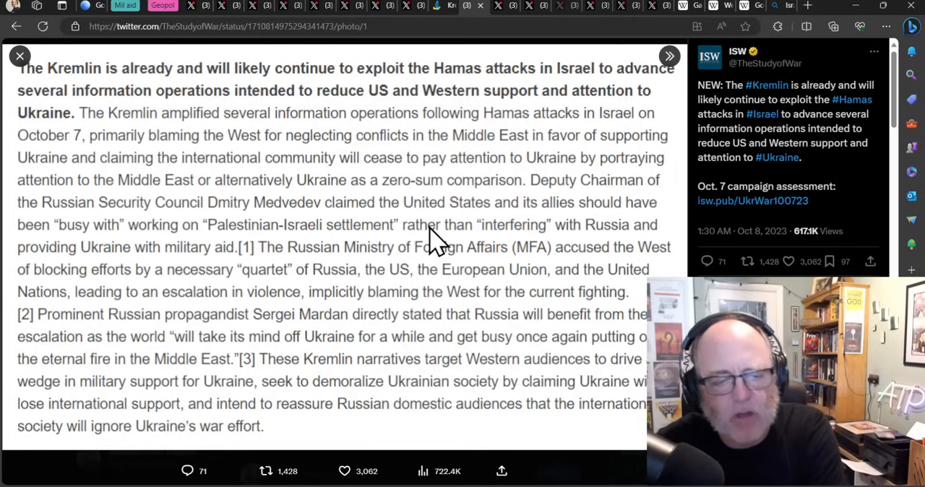
pyautogui.moveTo(286, 202)
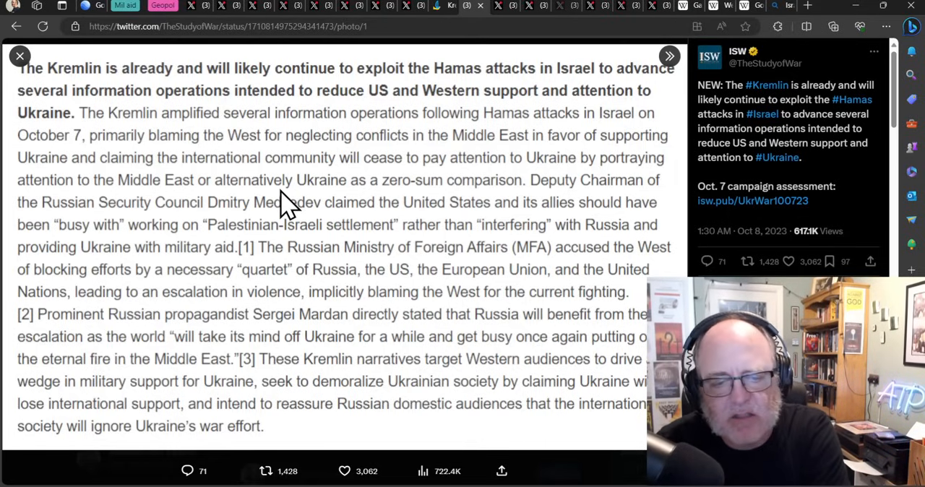
pyautogui.moveTo(379, 306)
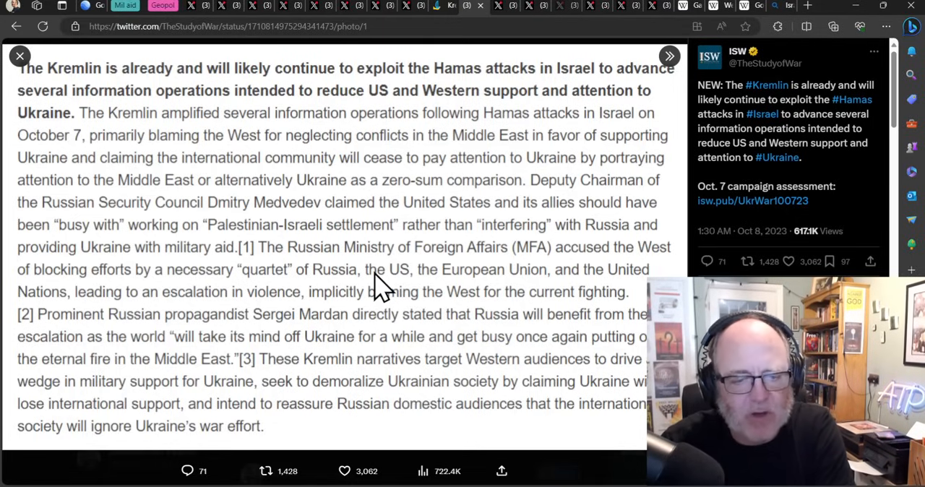
pyautogui.moveTo(361, 274)
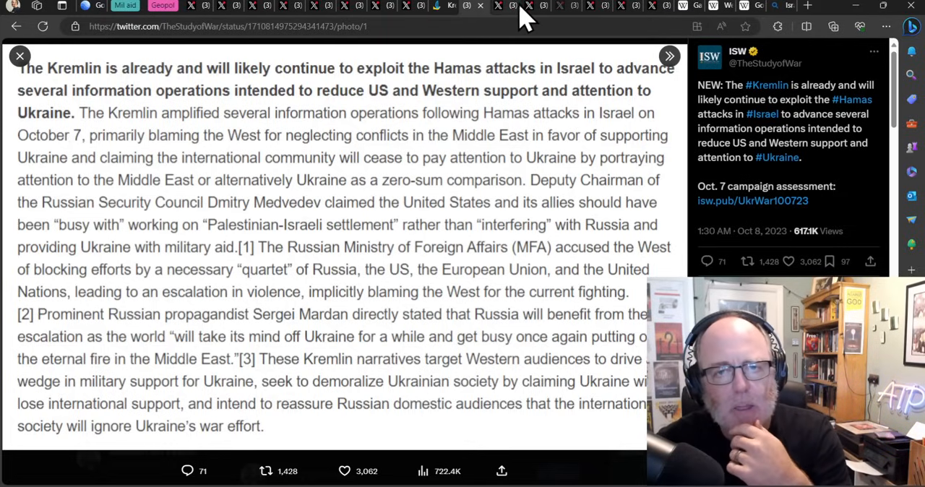
pyautogui.click(497, 5)
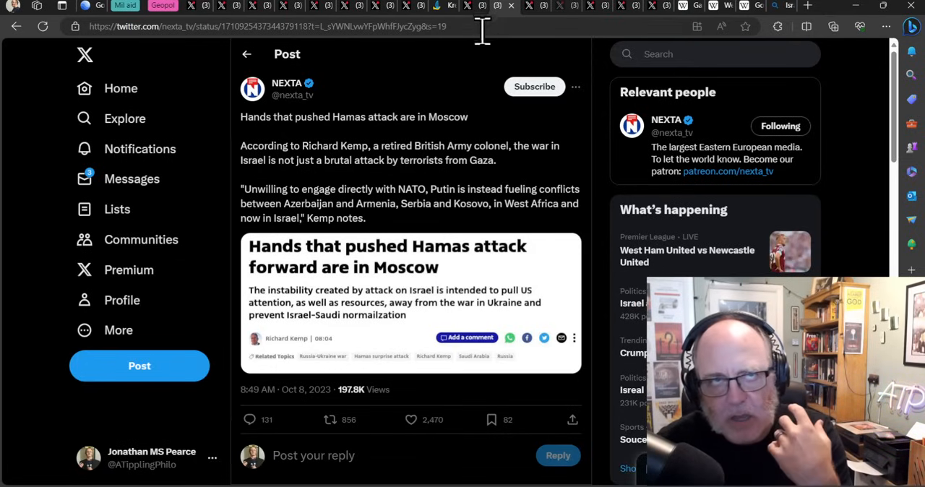
pyautogui.moveTo(599, 116)
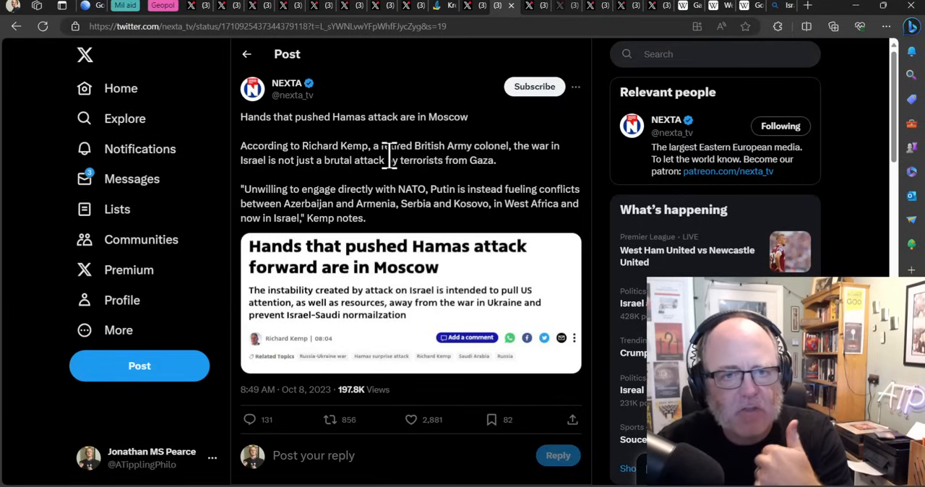
pyautogui.moveTo(393, 181)
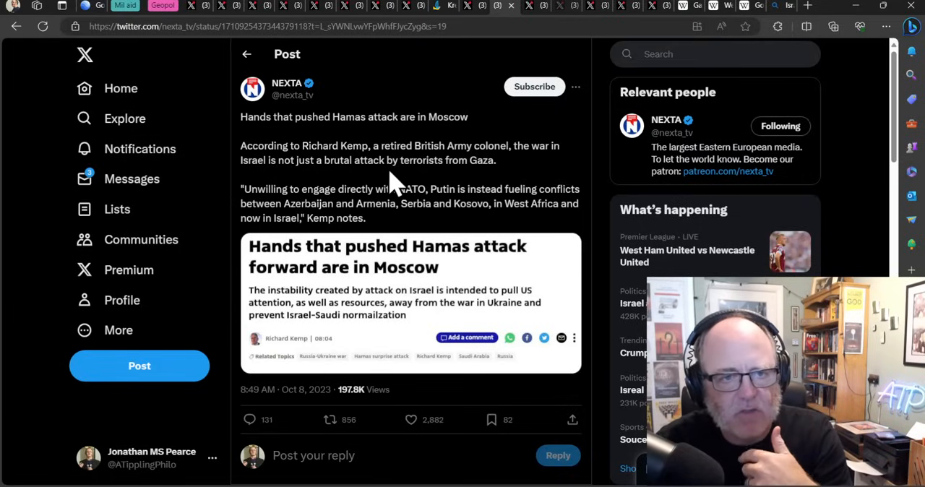
pyautogui.moveTo(390, 170)
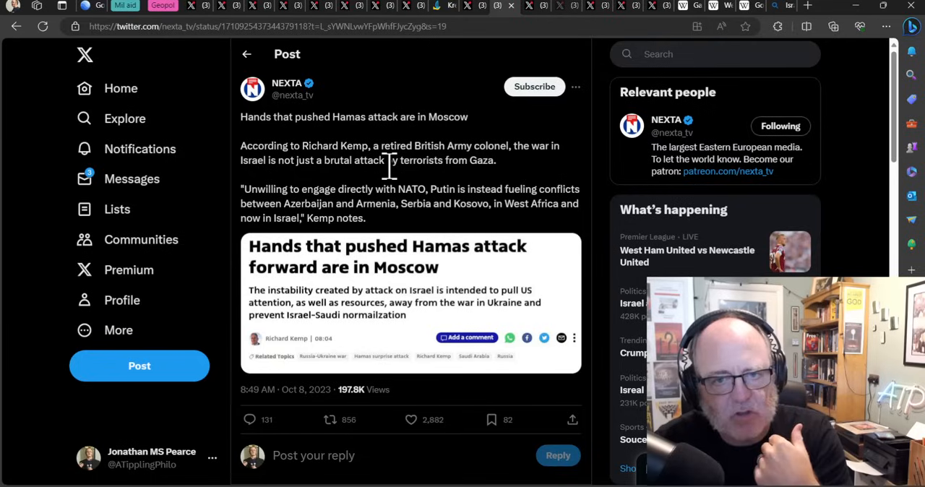
pyautogui.moveTo(436, 202)
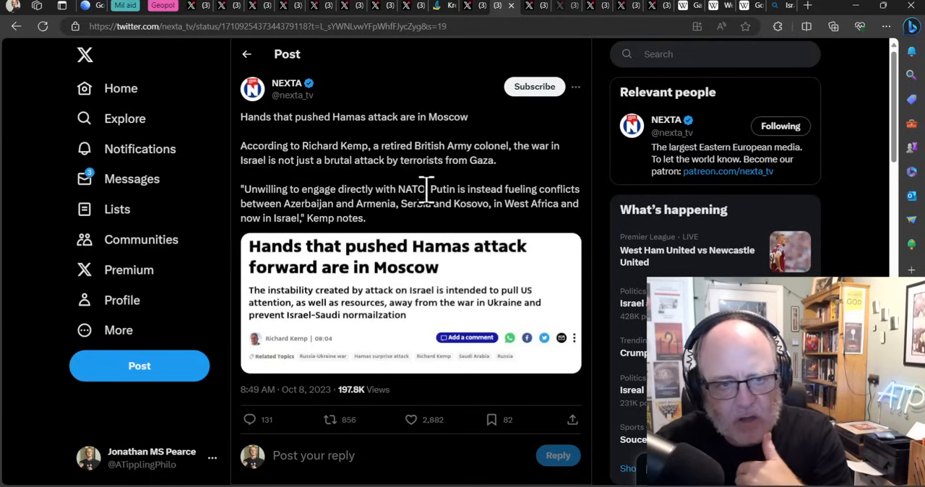
pyautogui.moveTo(538, 142)
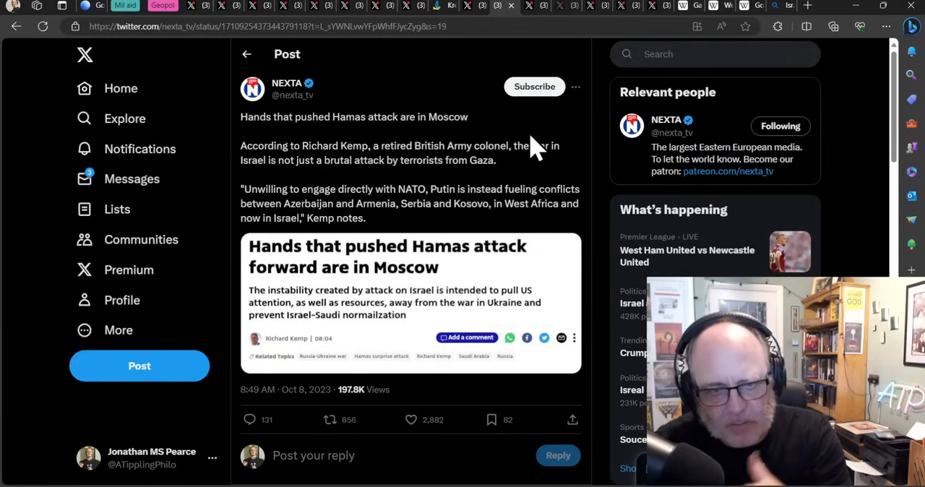
pyautogui.moveTo(527, 156)
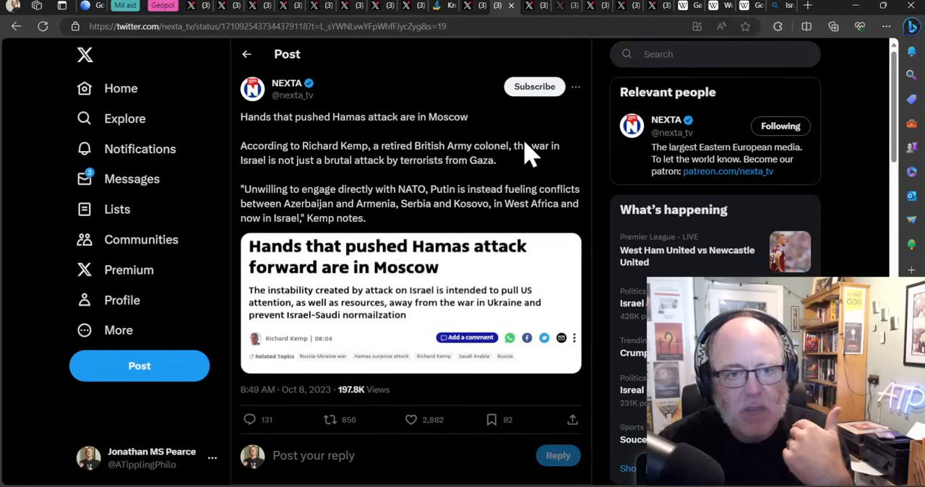
pyautogui.moveTo(513, 133)
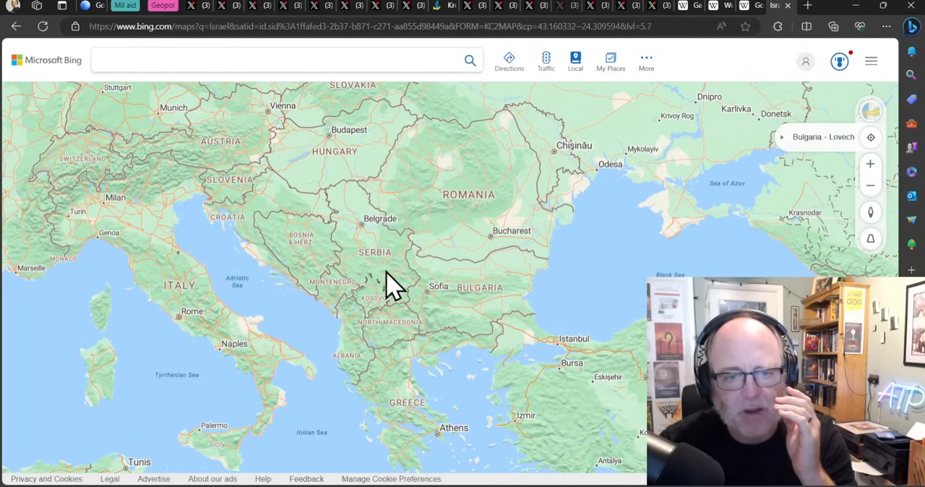
# Step: Zoom out and pan Bing Maps toward Europe and the Black Sea, then switch to the post on Israel and Ukraine's common enemy
pyautogui.scroll(-3)
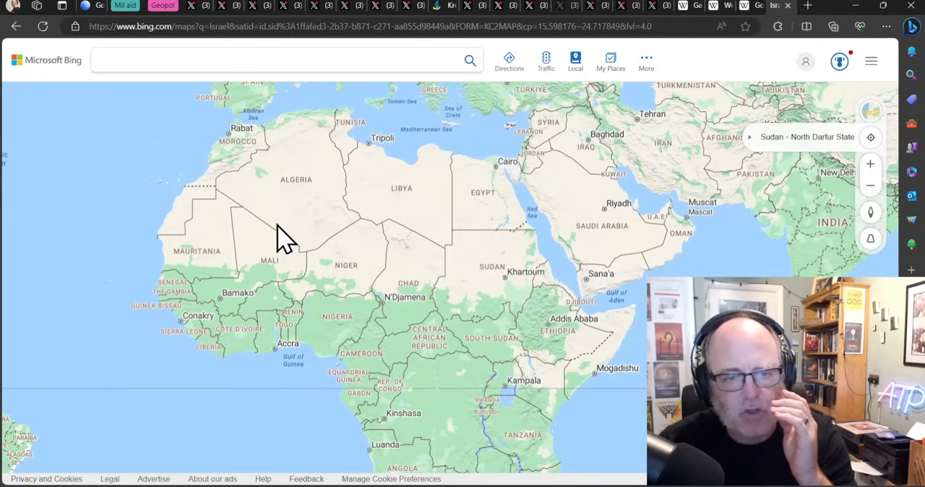
pyautogui.moveTo(205, 278)
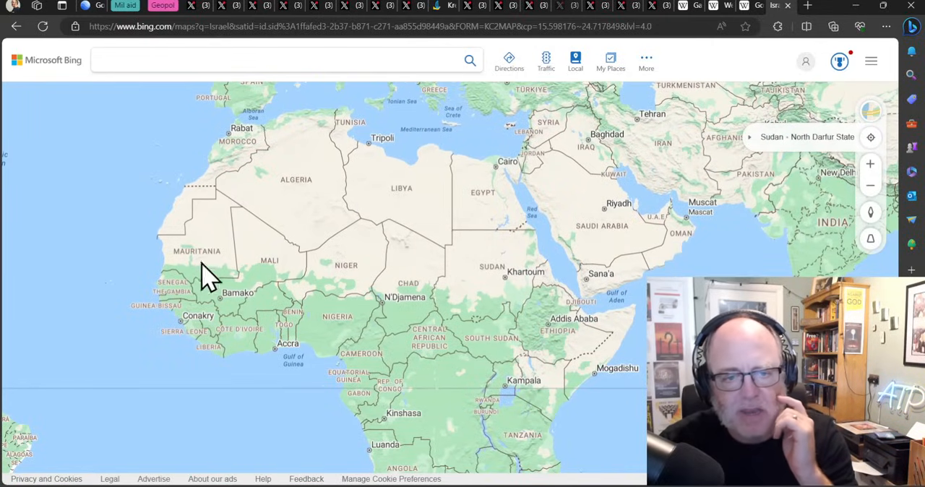
pyautogui.moveTo(312, 220)
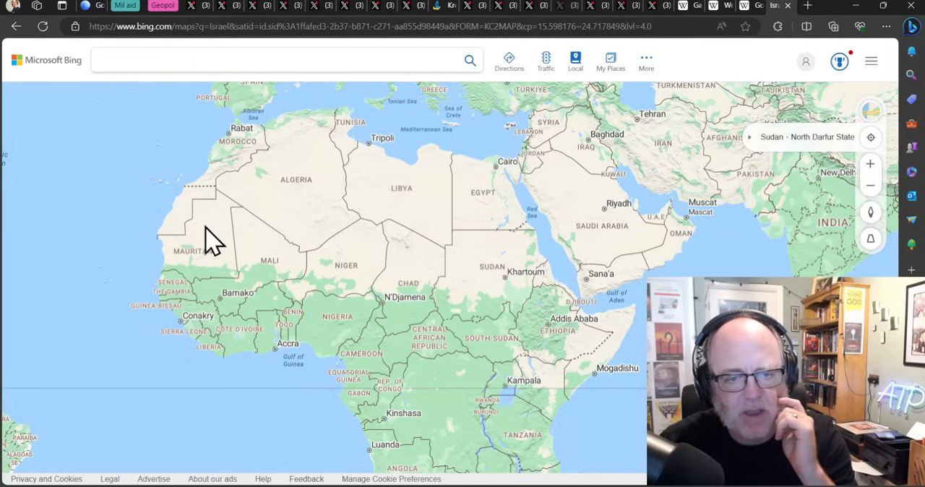
pyautogui.moveTo(408, 358)
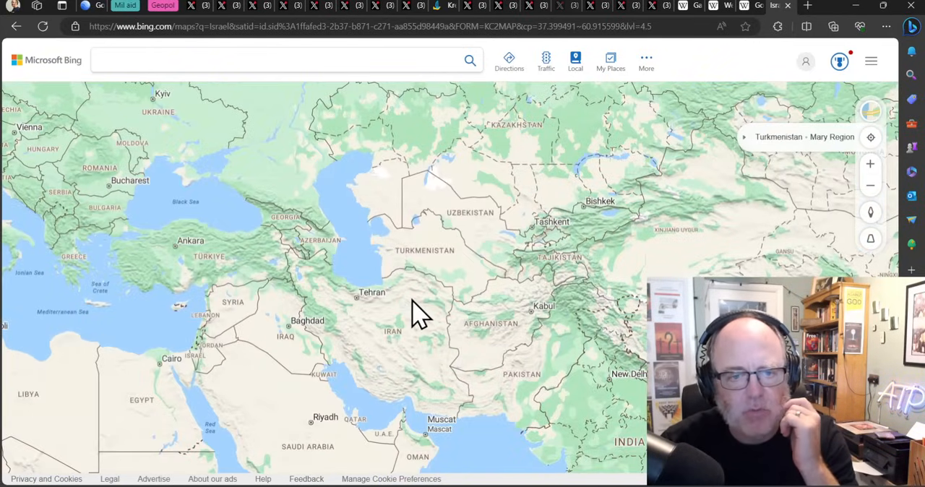
pyautogui.moveTo(419, 315); pyautogui.dragTo(561, 289)
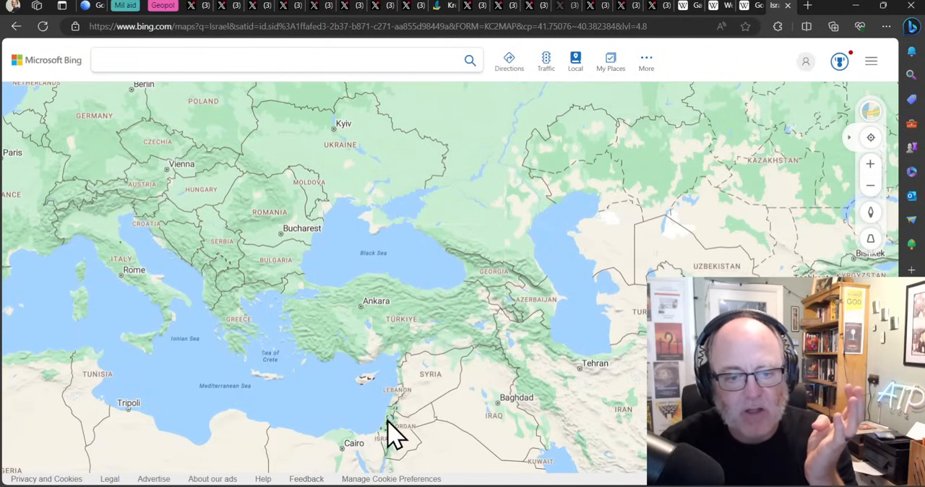
pyautogui.moveTo(383, 422)
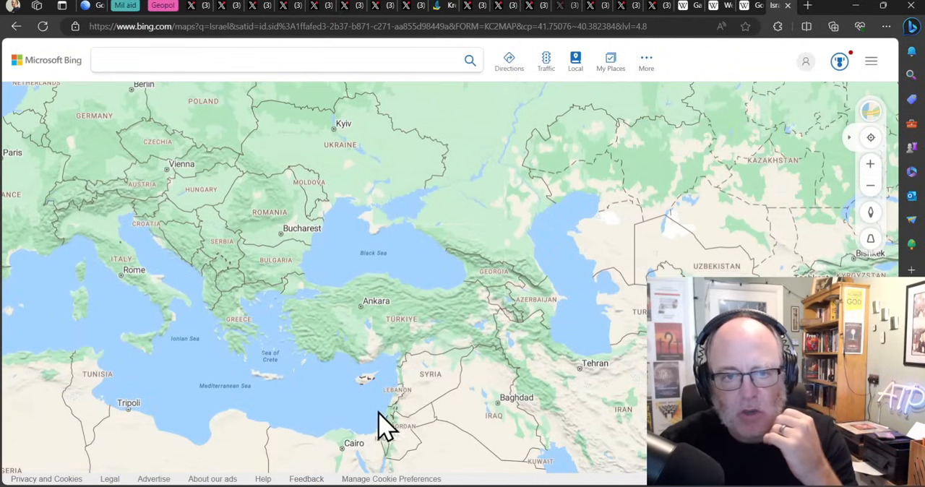
pyautogui.moveTo(393, 382)
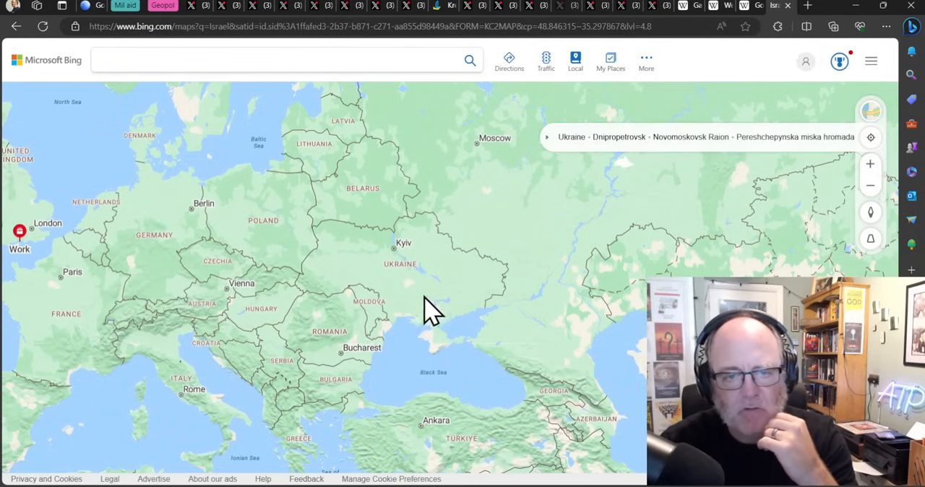
pyautogui.moveTo(466, 335)
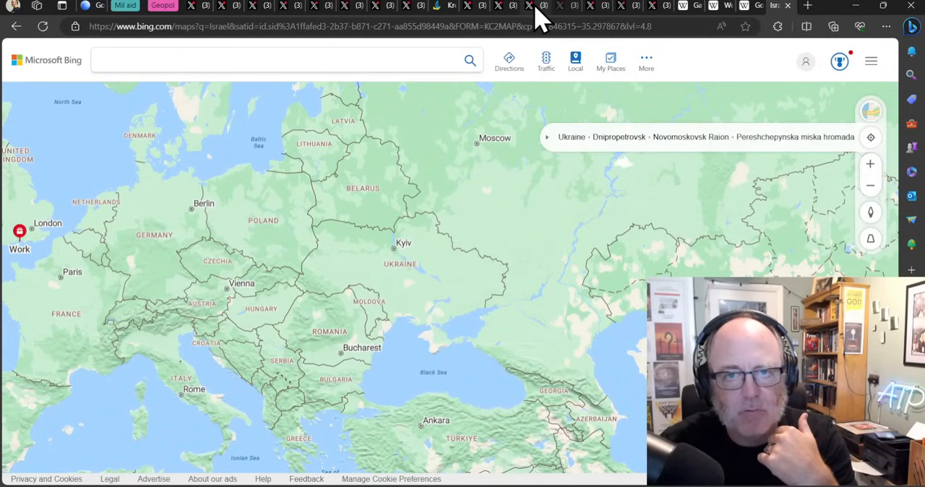
pyautogui.click(538, 6)
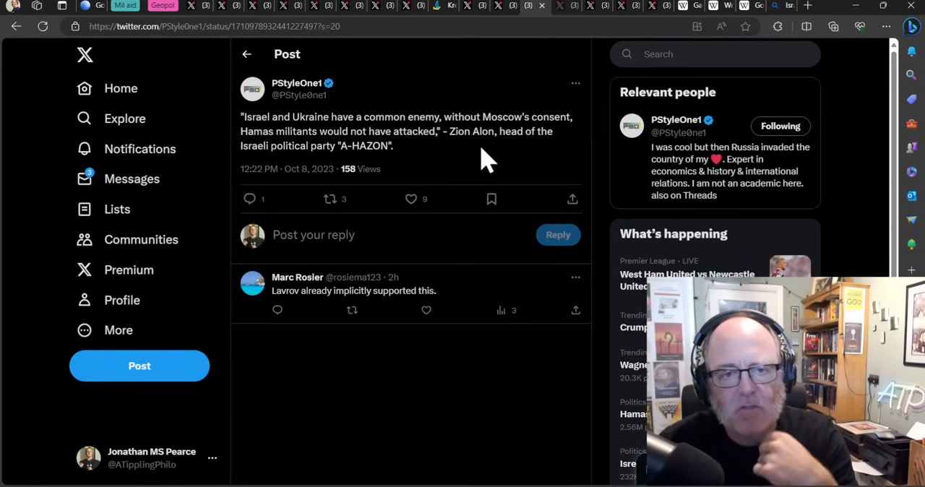
pyautogui.moveTo(470, 157)
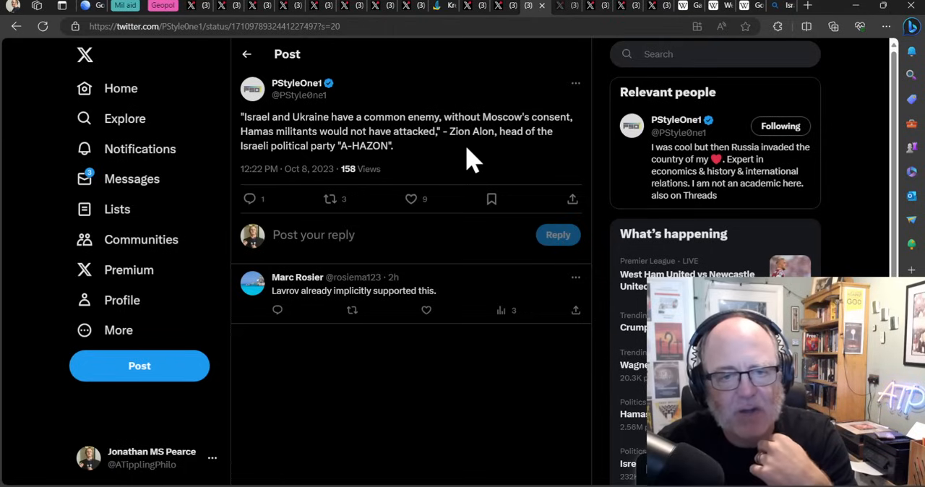
pyautogui.moveTo(466, 144)
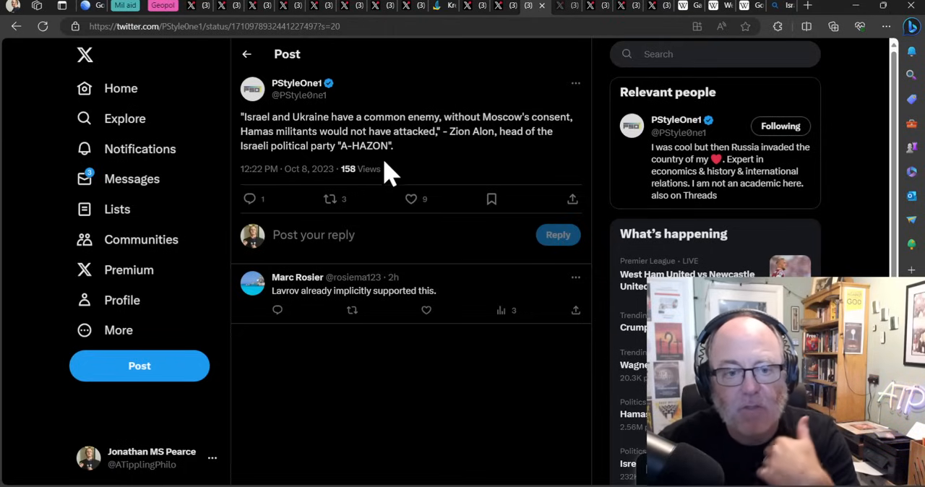
pyautogui.moveTo(339, 296)
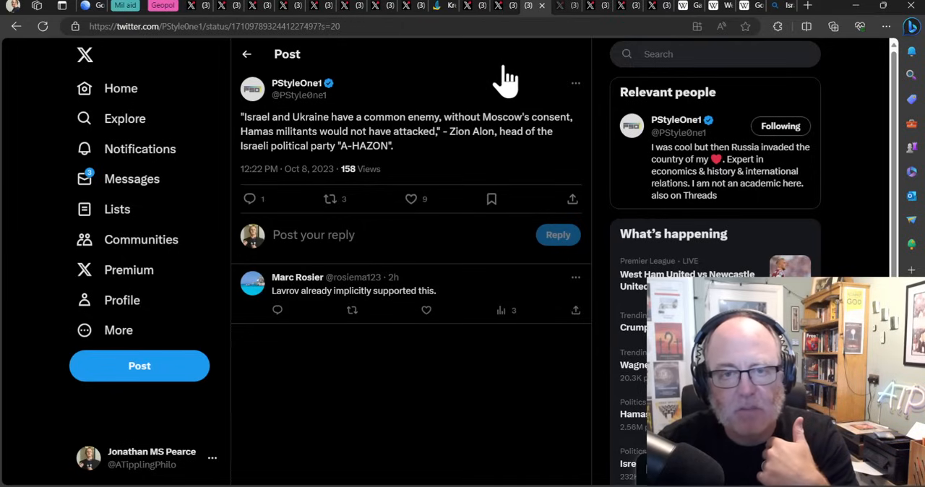
pyautogui.moveTo(564, 17)
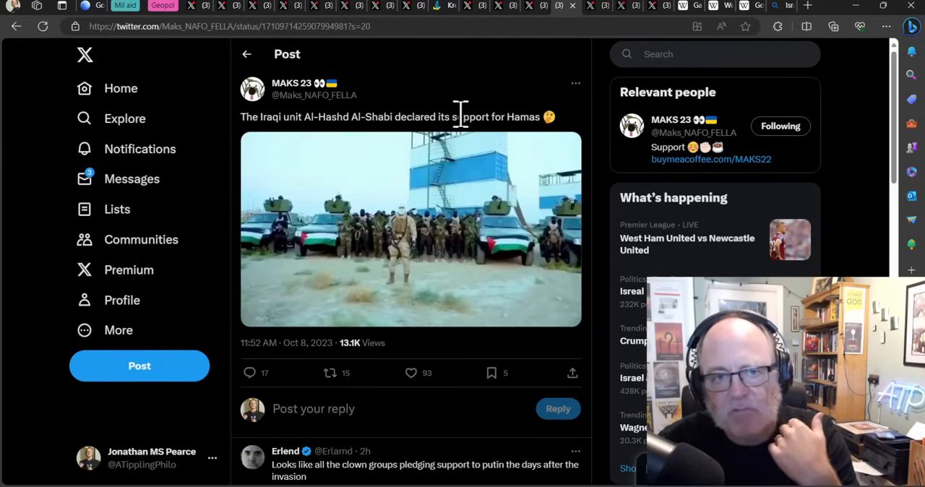
pyautogui.moveTo(505, 116)
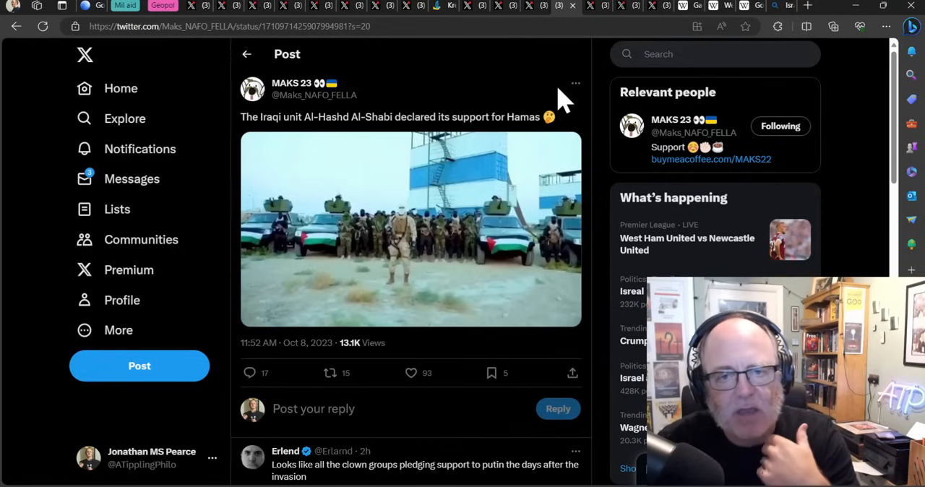
# Step: Enlarge the media in the MAKS 23 post on Al-Hashd Al-Shabi backing Hamas
pyautogui.click(410, 228)
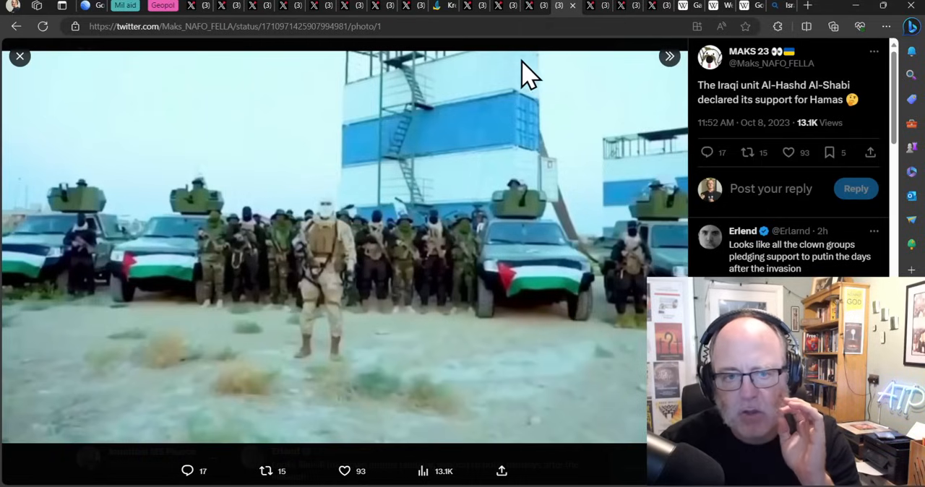
pyautogui.moveTo(592, 15)
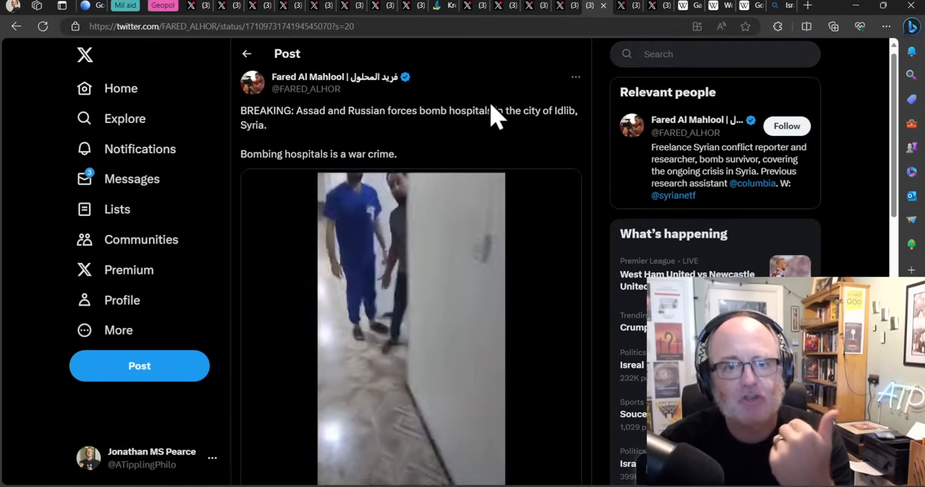
# Step: Leave the Idlib hospital-bombing post for the Bing Maps tab of northwestern Syria
pyautogui.click(780, 6)
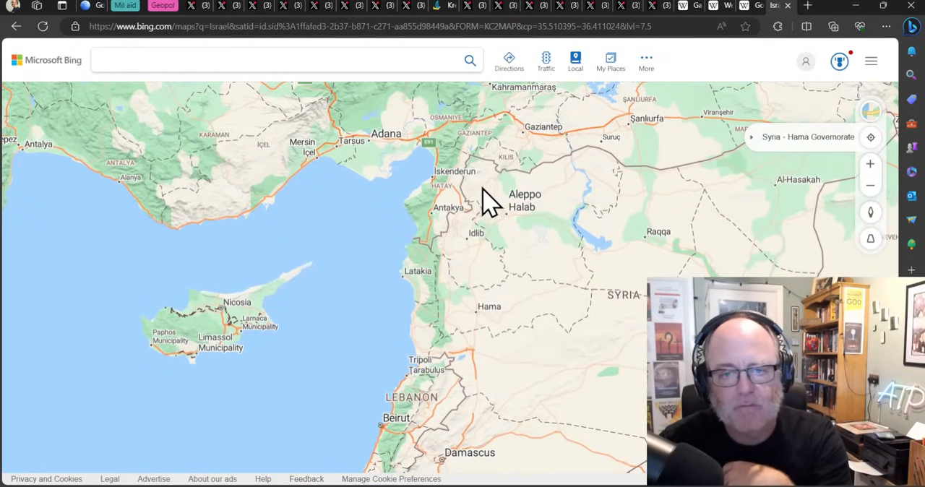
pyautogui.moveTo(451, 260)
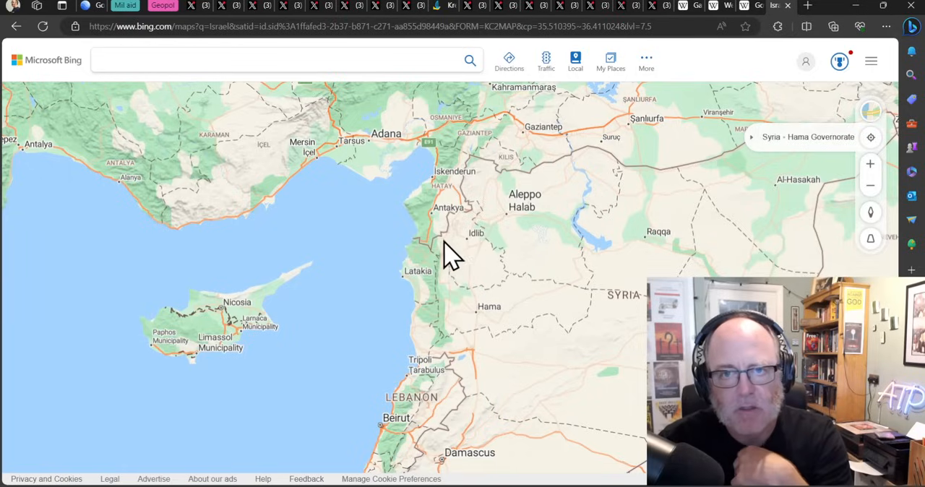
pyautogui.moveTo(390, 303)
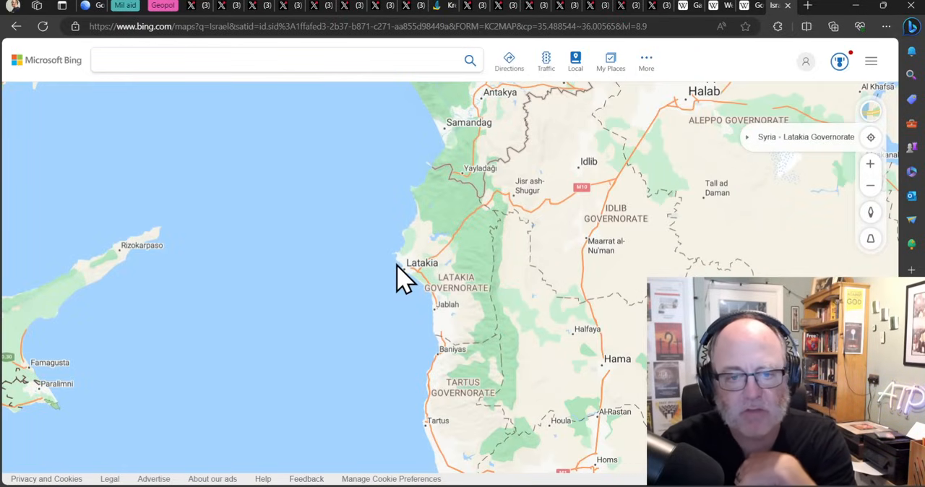
# Step: Zoom into Latakia and Idlib, pan toward Aleppo, then return to the CaucasusWarReport Gaza–Israel map post
pyautogui.scroll(-3)
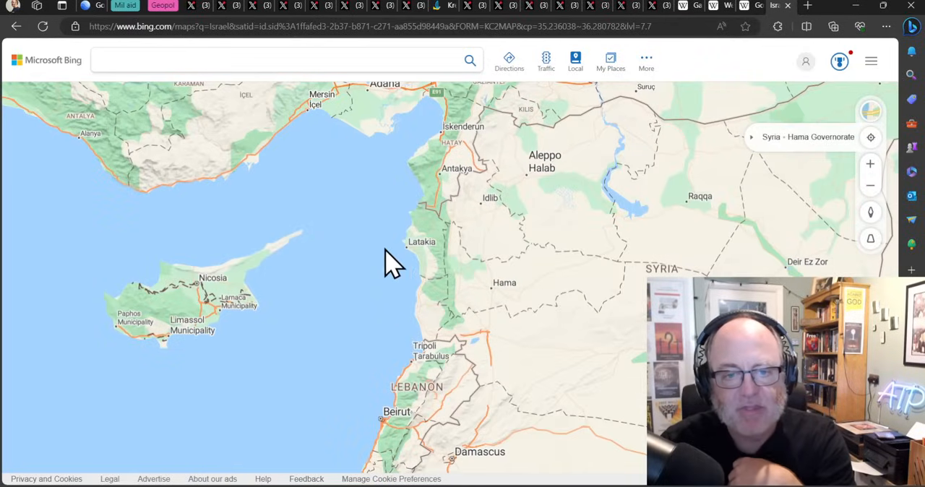
pyautogui.moveTo(426, 282)
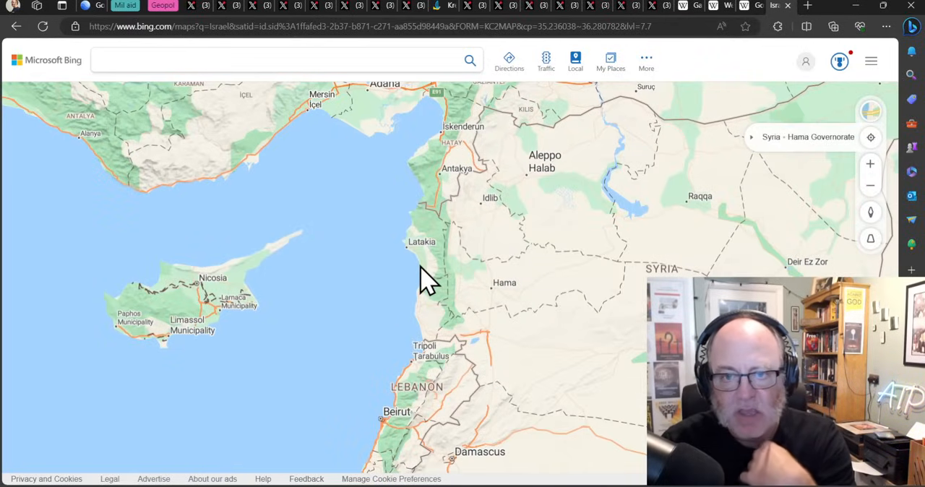
pyautogui.moveTo(439, 232)
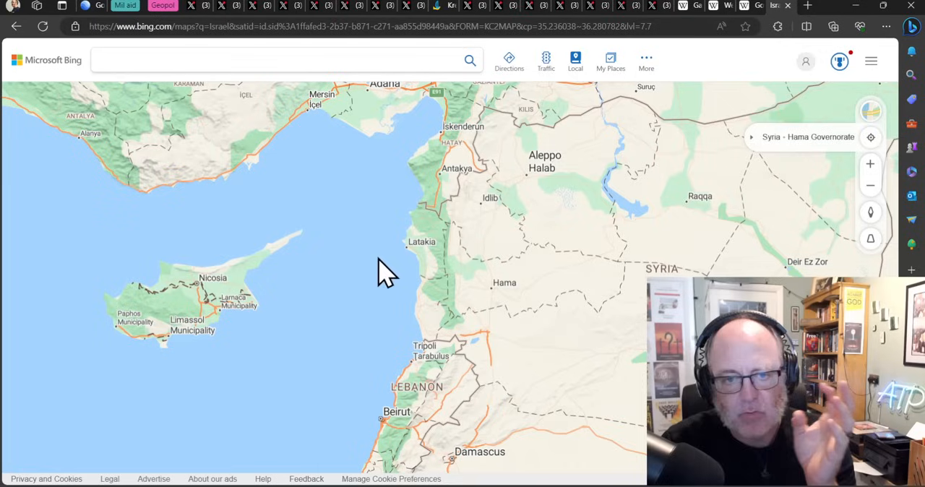
pyautogui.moveTo(412, 219)
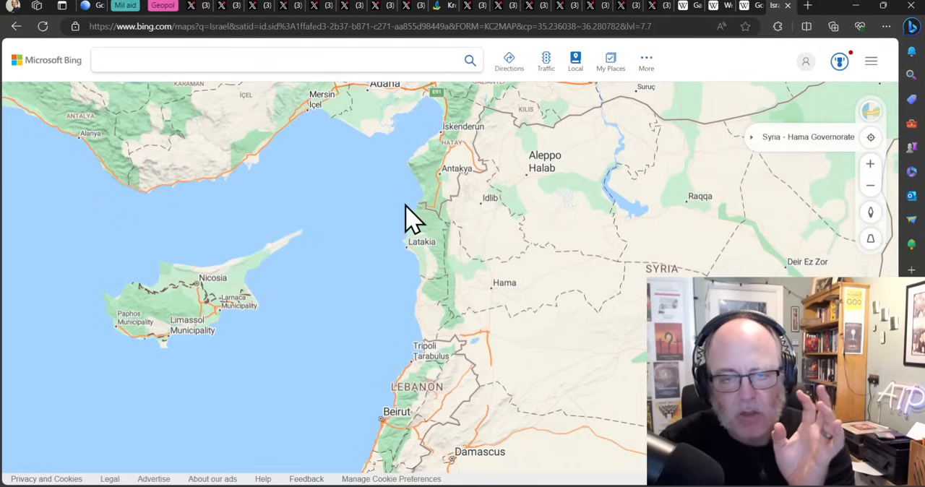
pyautogui.moveTo(491, 246)
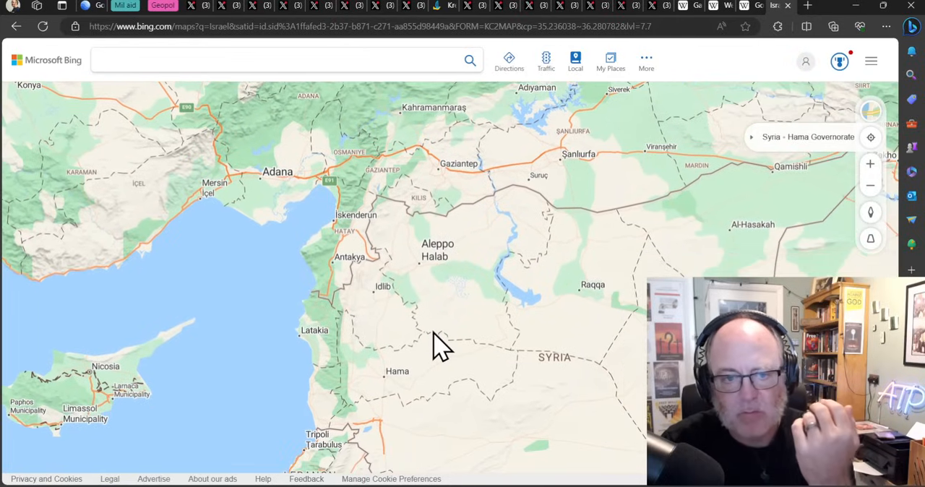
pyautogui.moveTo(441, 347); pyautogui.dragTo(390, 289)
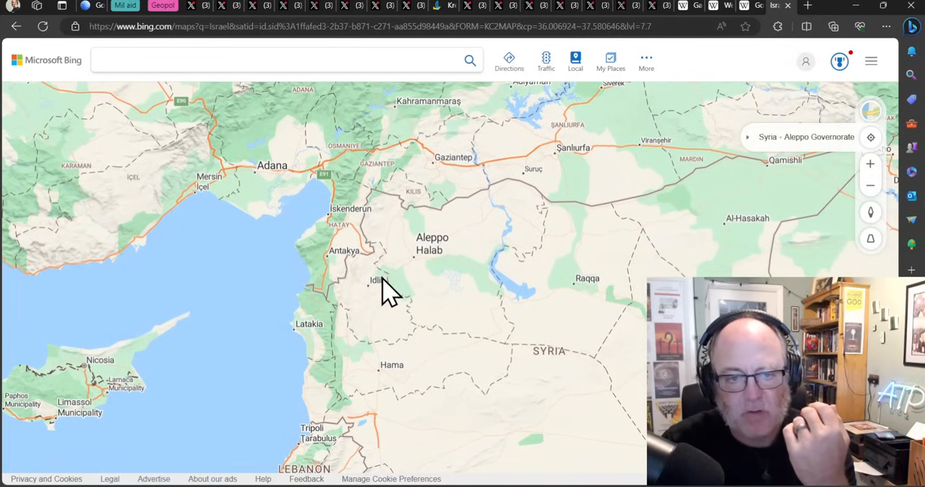
pyautogui.moveTo(376, 296)
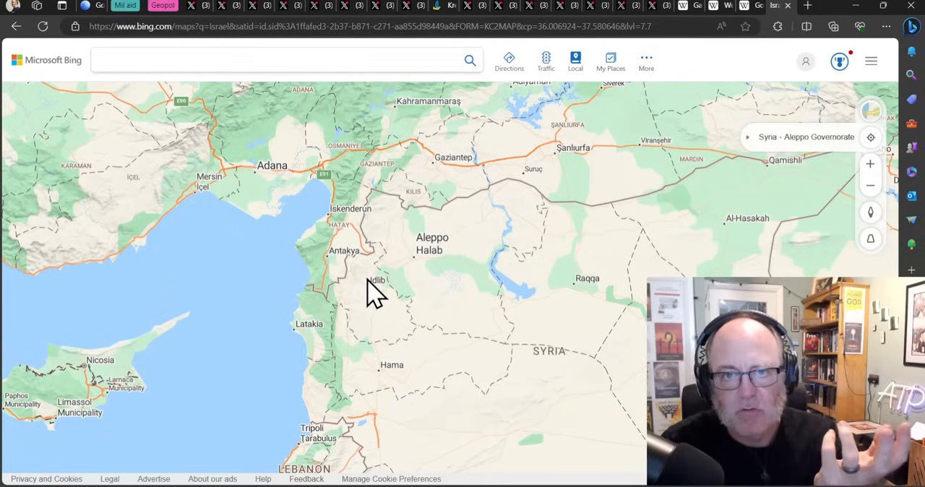
pyautogui.moveTo(462, 248)
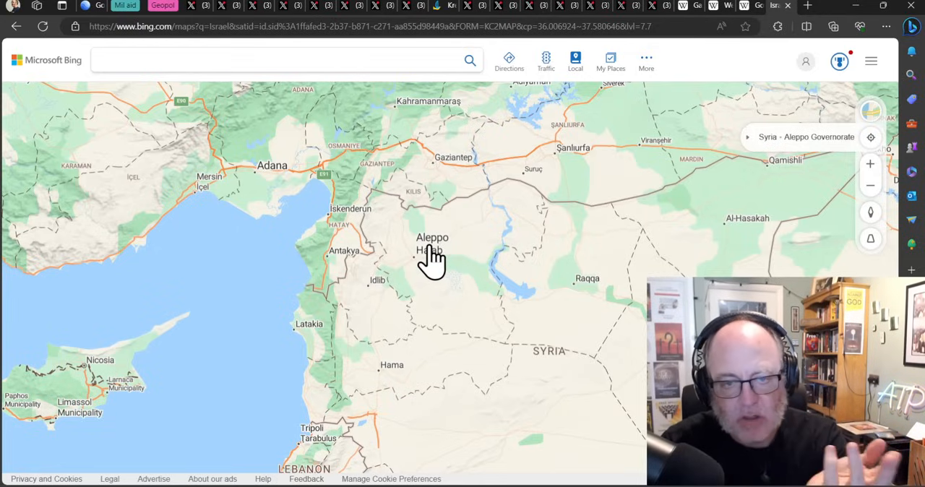
pyautogui.moveTo(383, 329)
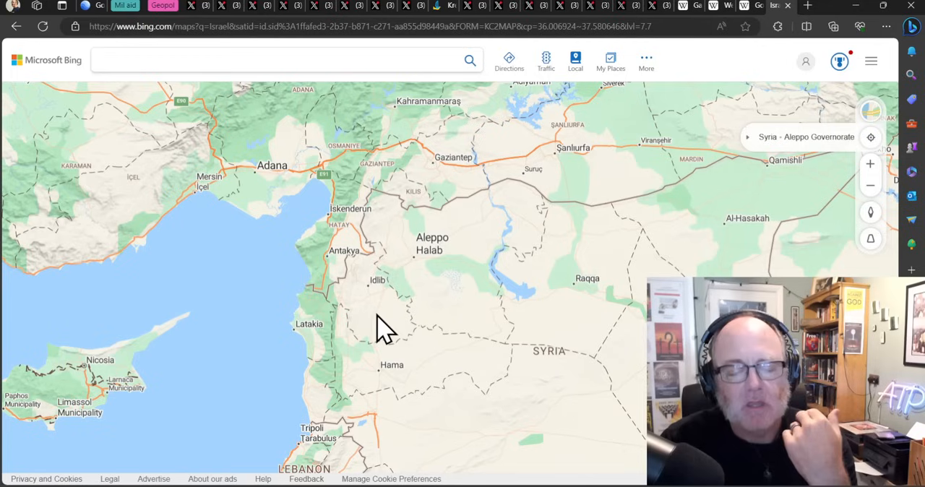
pyautogui.moveTo(434, 277)
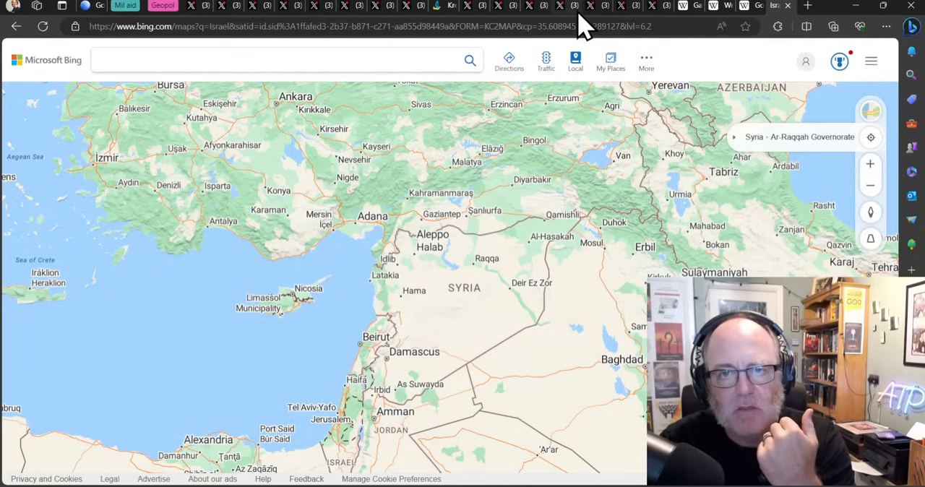
pyautogui.click(589, 5)
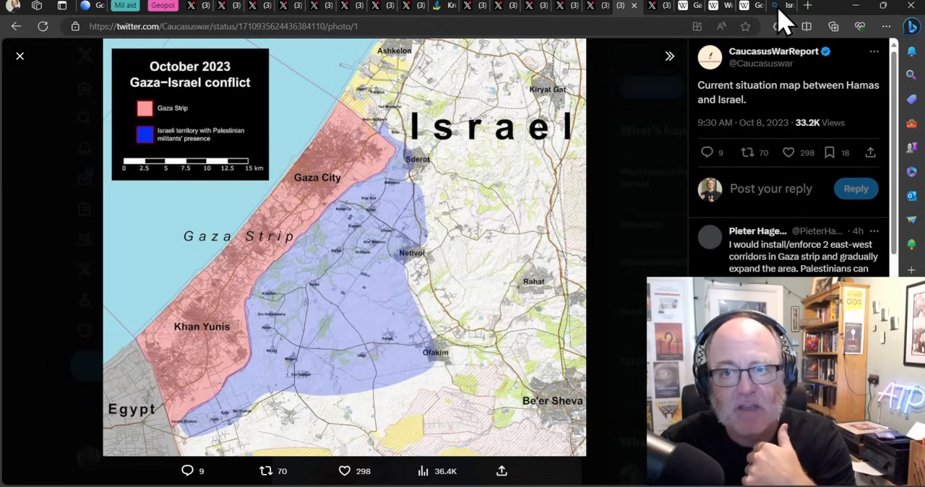
# Step: Return to the Bing Maps world map tab
pyautogui.click(783, 5)
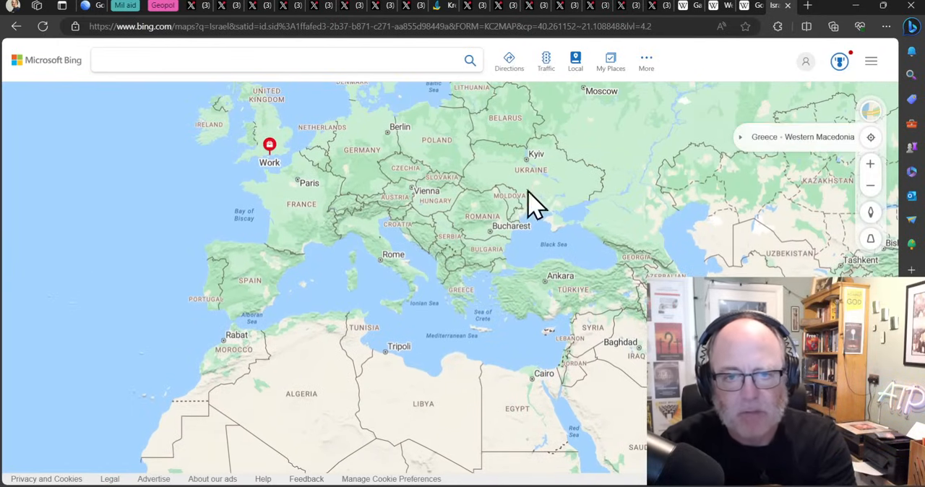
pyautogui.moveTo(304, 260)
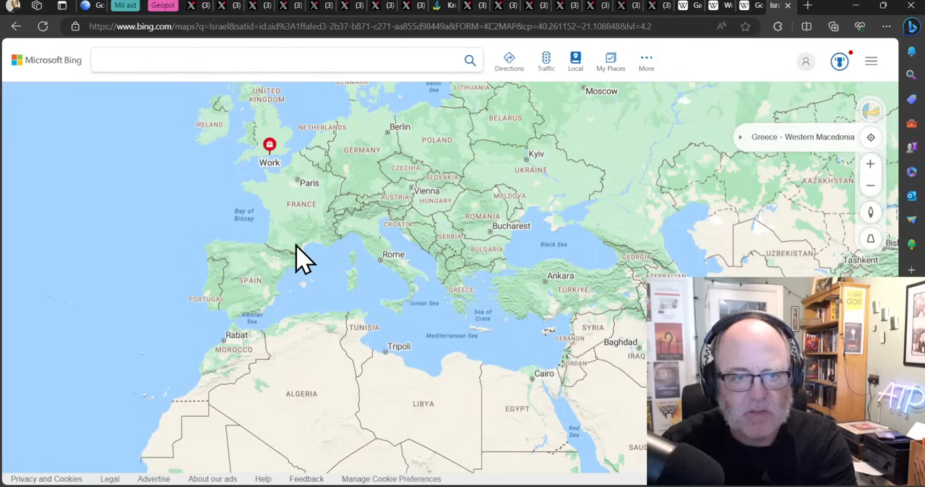
# Step: Pan across North Africa up to Europe and the Caucasus, then center on Israel, Syria and Jordan
pyautogui.moveTo(304, 260); pyautogui.dragTo(537, 275)
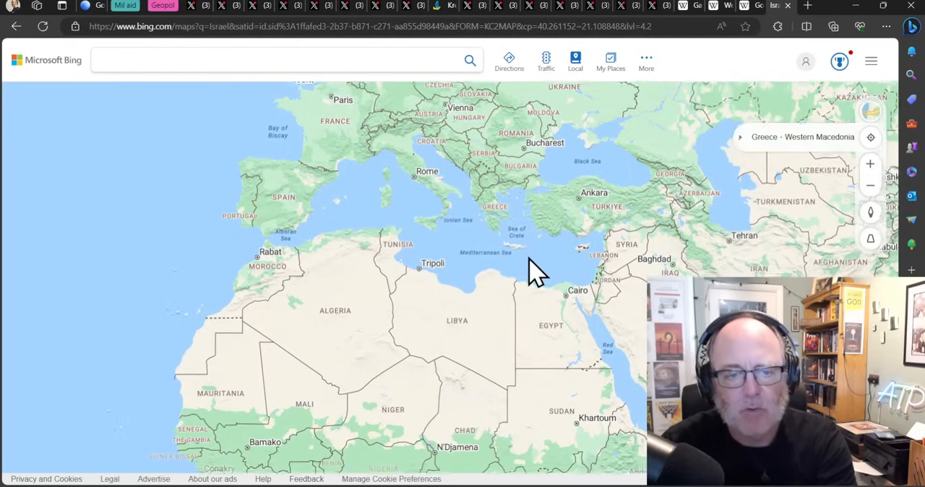
pyautogui.moveTo(537, 270); pyautogui.dragTo(387, 270)
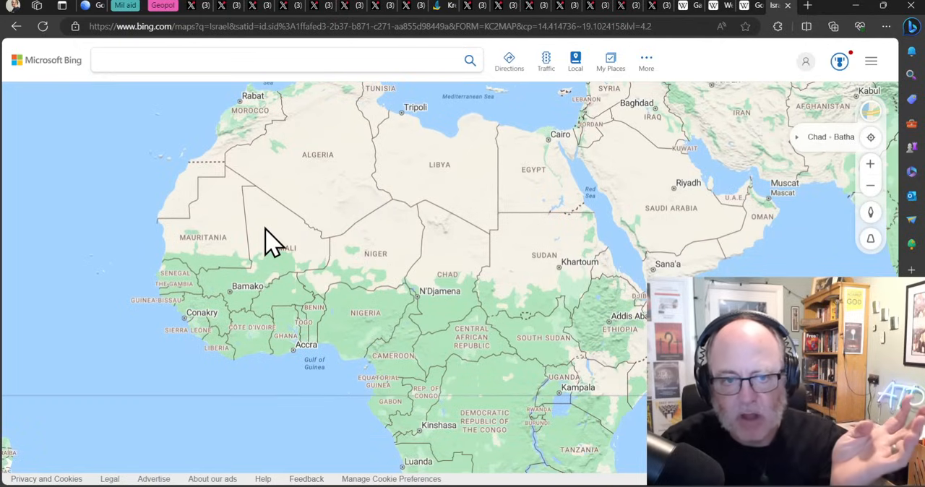
pyautogui.moveTo(268, 217)
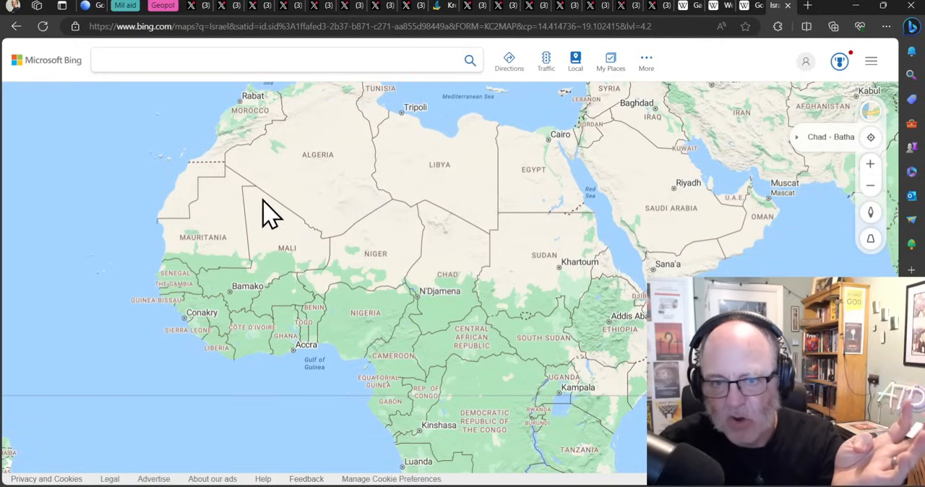
pyautogui.moveTo(249, 253)
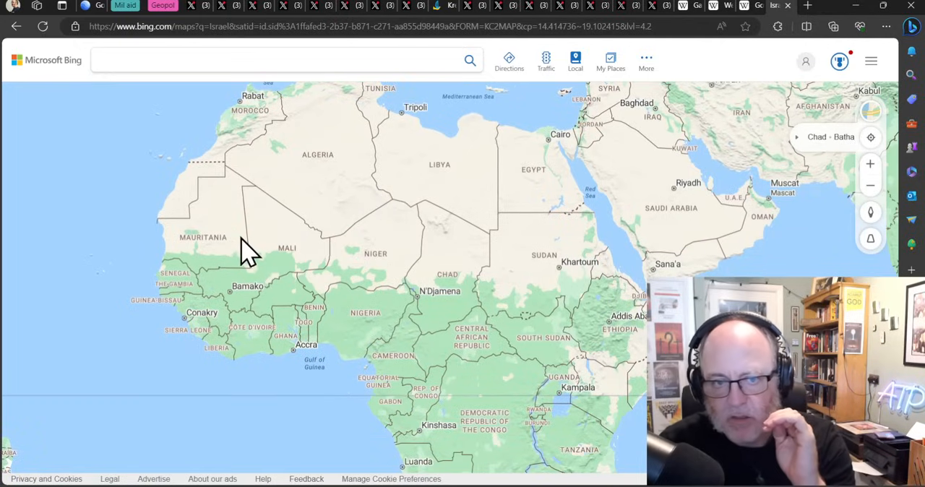
pyautogui.moveTo(288, 260)
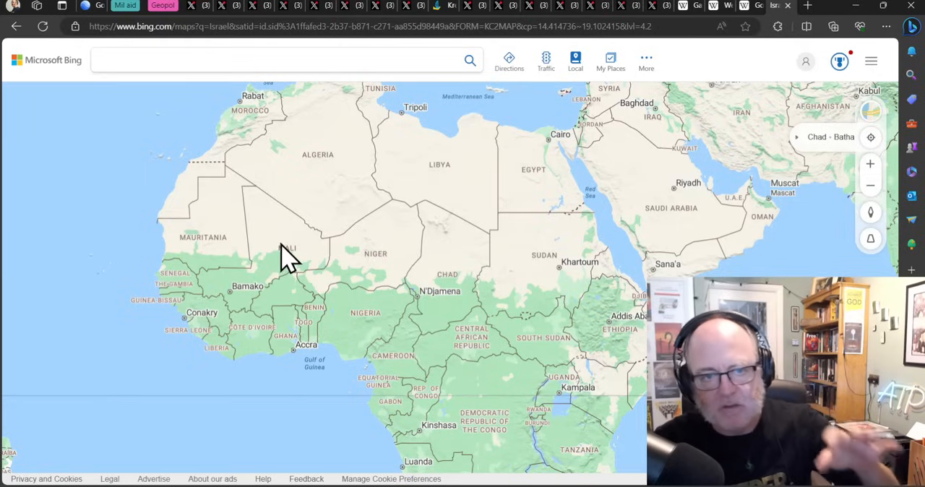
pyautogui.moveTo(350, 199)
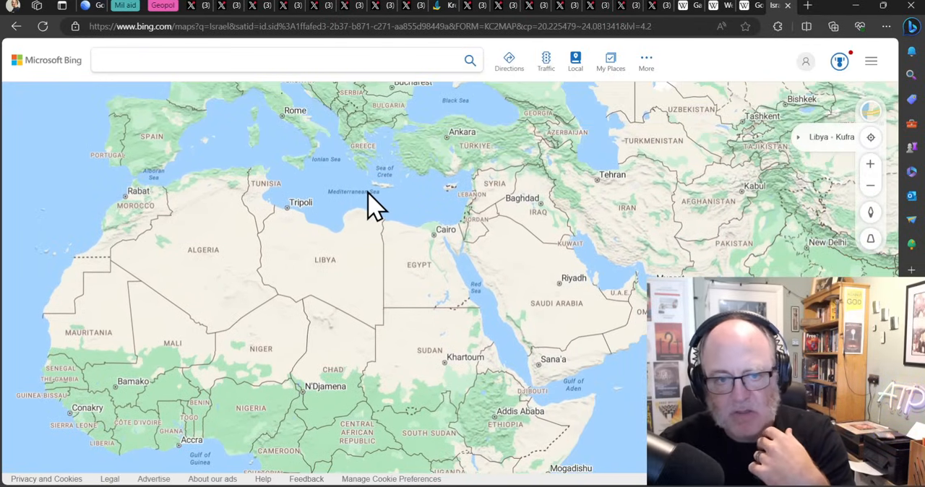
pyautogui.moveTo(376, 205); pyautogui.dragTo(245, 340)
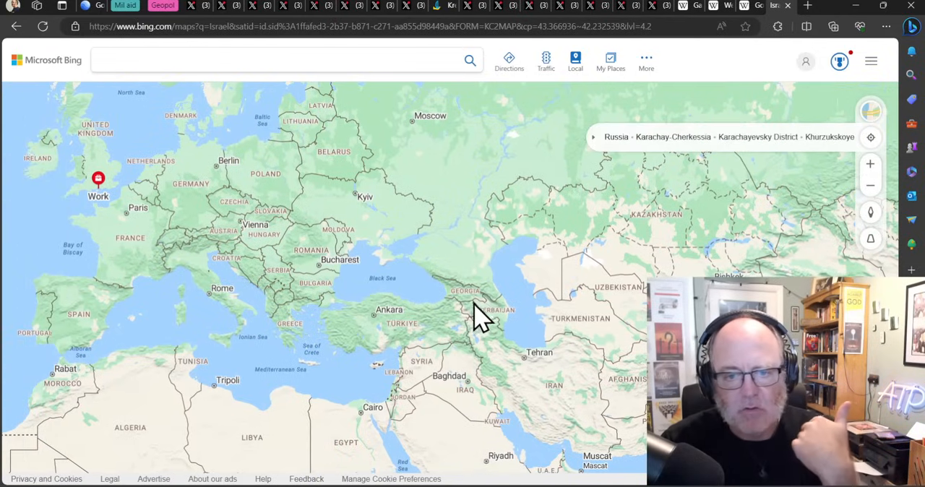
pyautogui.moveTo(502, 282)
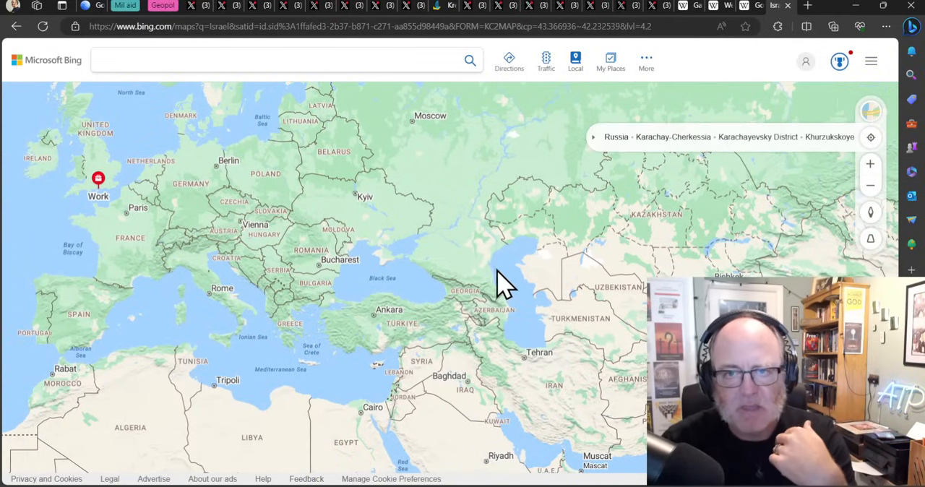
pyautogui.moveTo(453, 321)
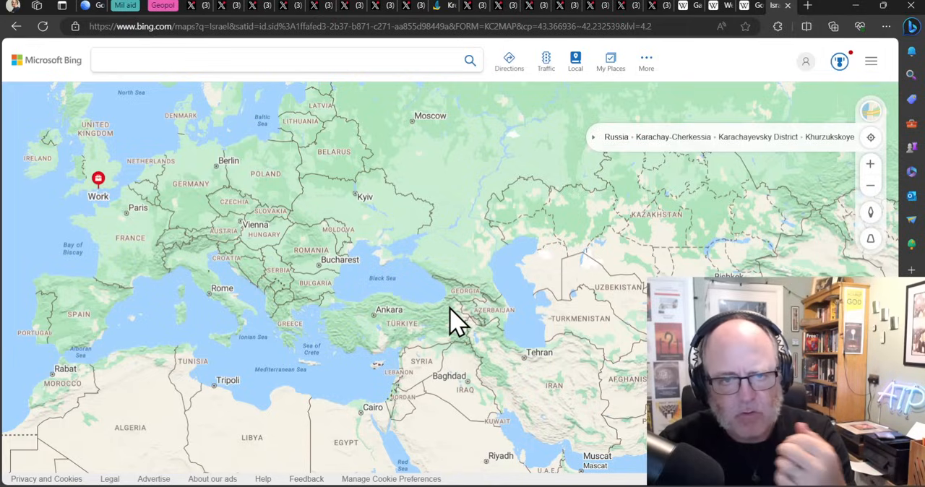
pyautogui.moveTo(422, 344)
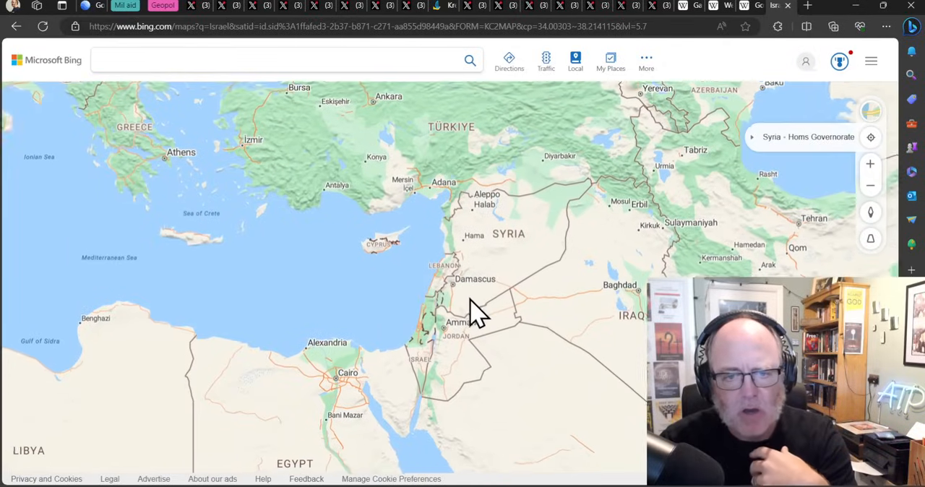
pyautogui.moveTo(474, 315); pyautogui.dragTo(463, 296)
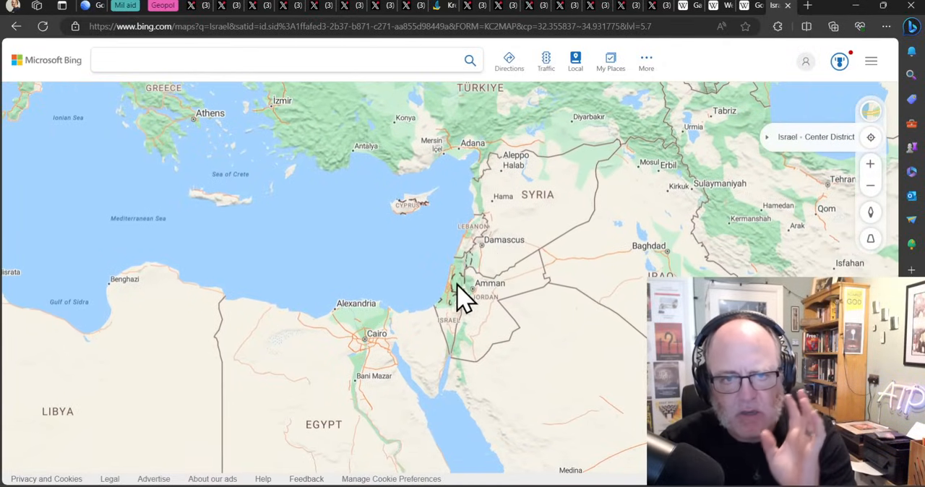
pyautogui.moveTo(484, 253)
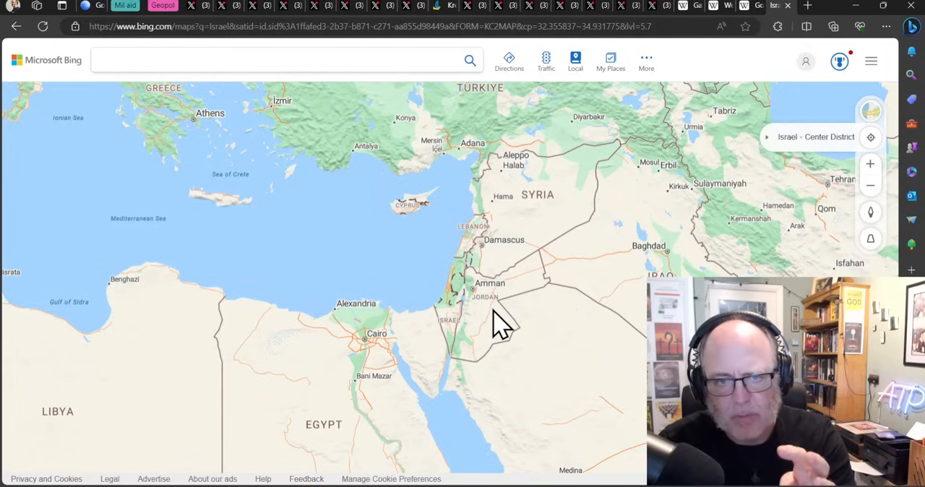
pyautogui.moveTo(459, 336)
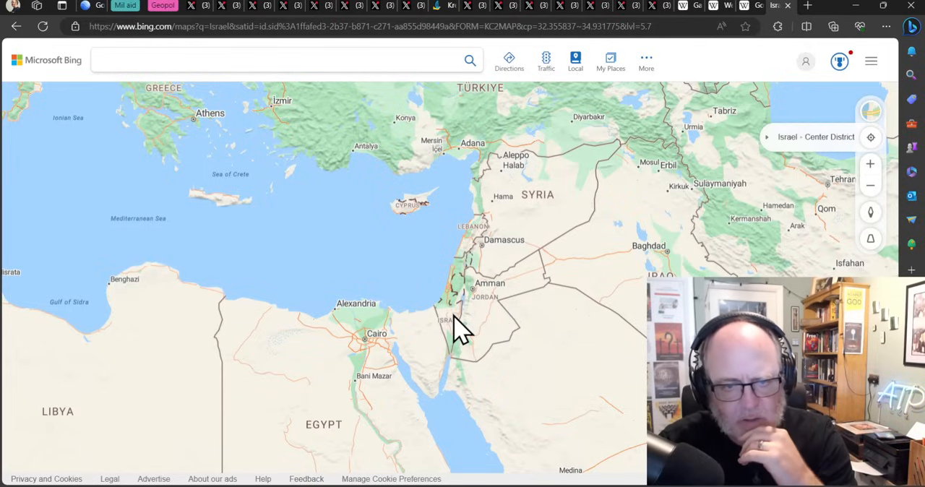